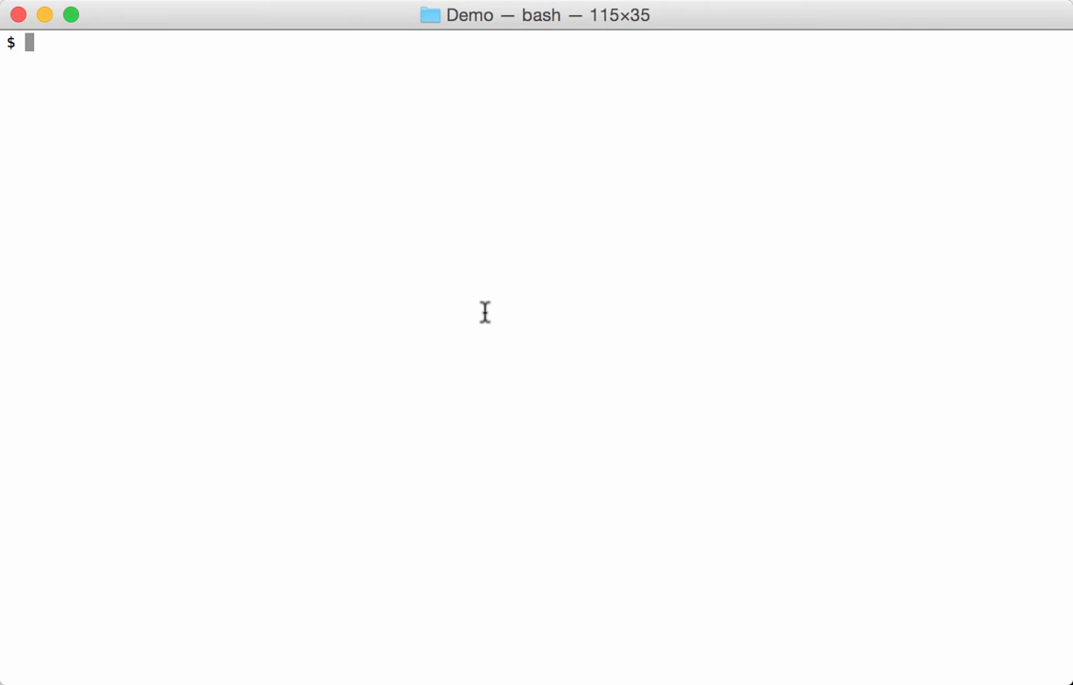
- Abandon a half-written ./rtfdump.py command at the prompt
{"action": "type", "text": "./"}
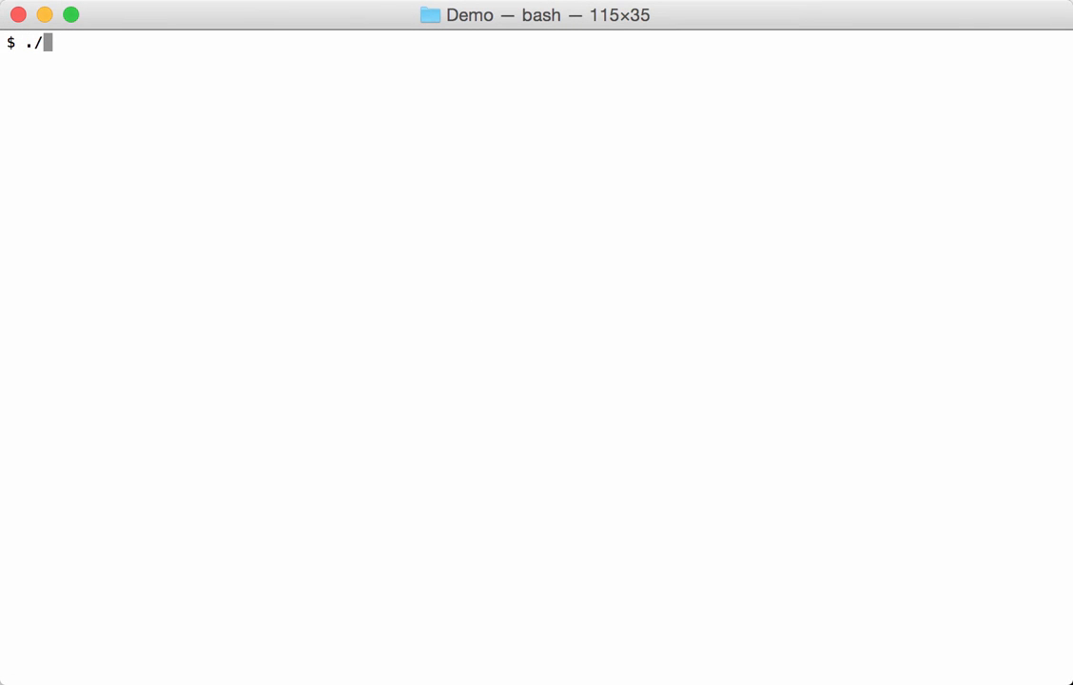
{"action": "type", "text": "rtfdump.py -"}
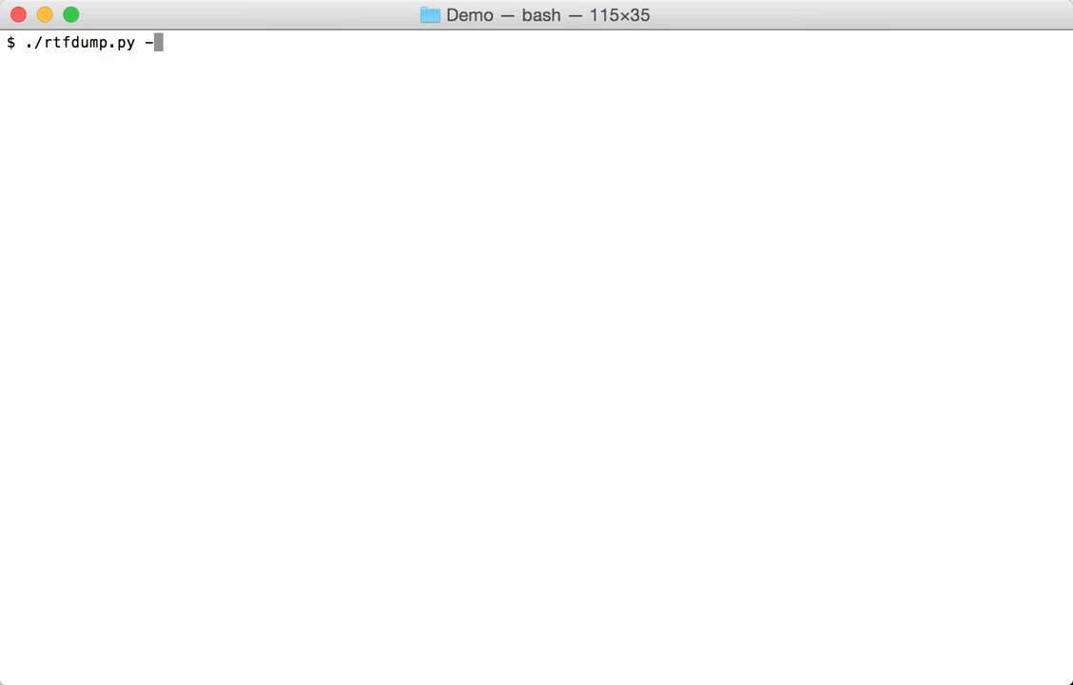
{"action": "key", "text": "Return"}
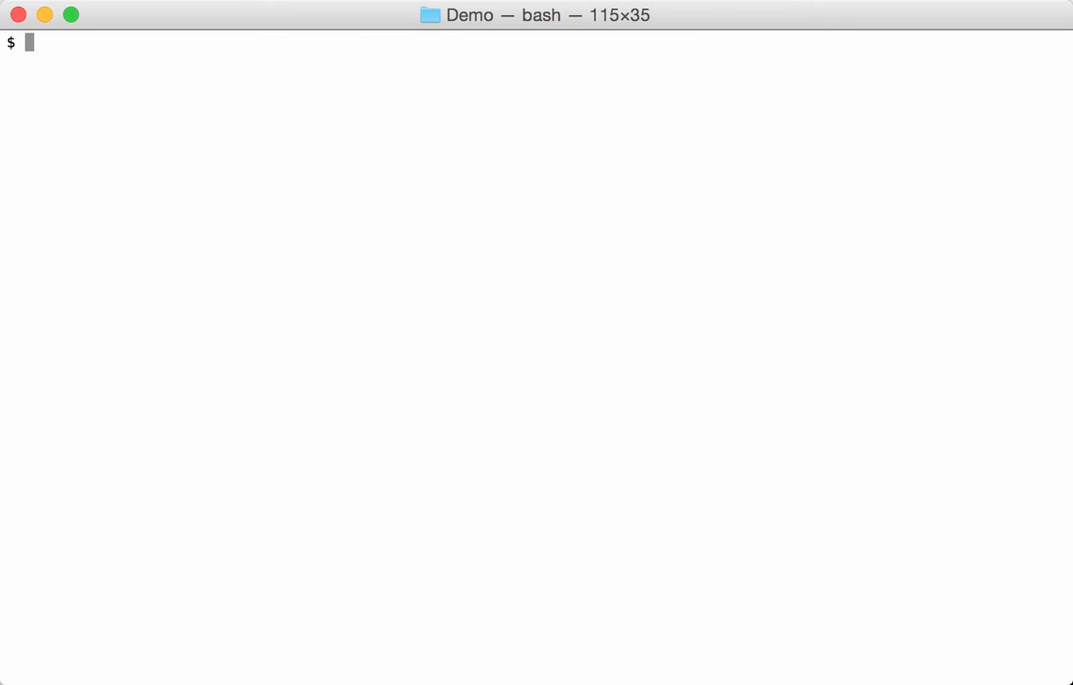
- List the Demo folder files, then enter cat simple-1.rtf at the prompt
{"action": "key", "text": "Return"}
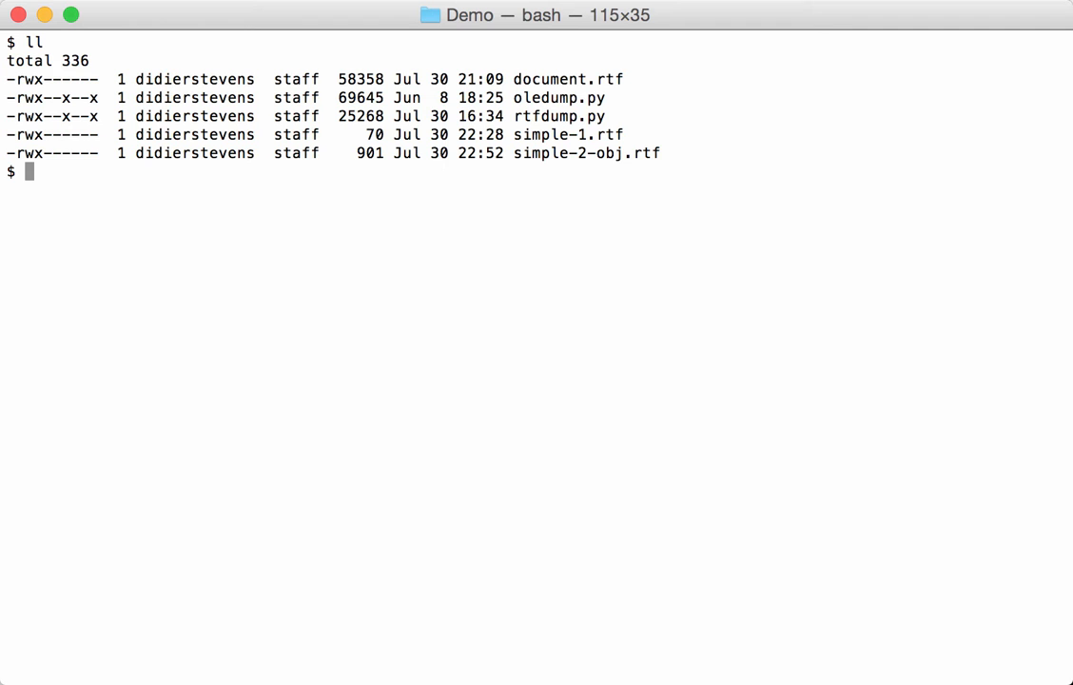
{"action": "mouse_move", "coordinate": [700, 289]}
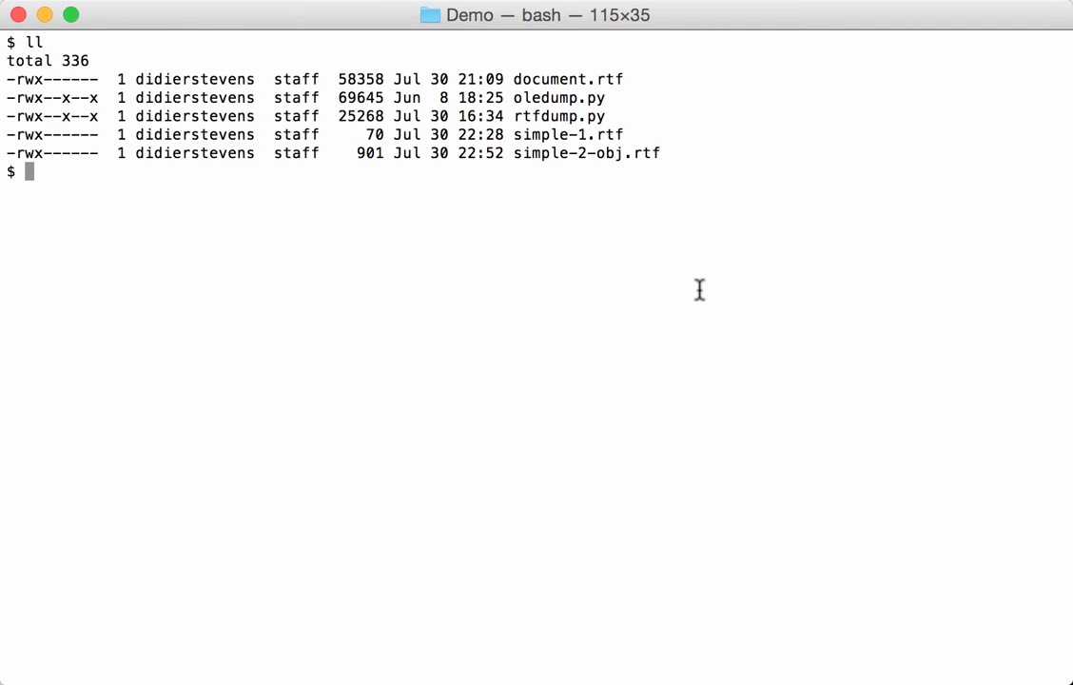
{"action": "type", "text": "cat si"}
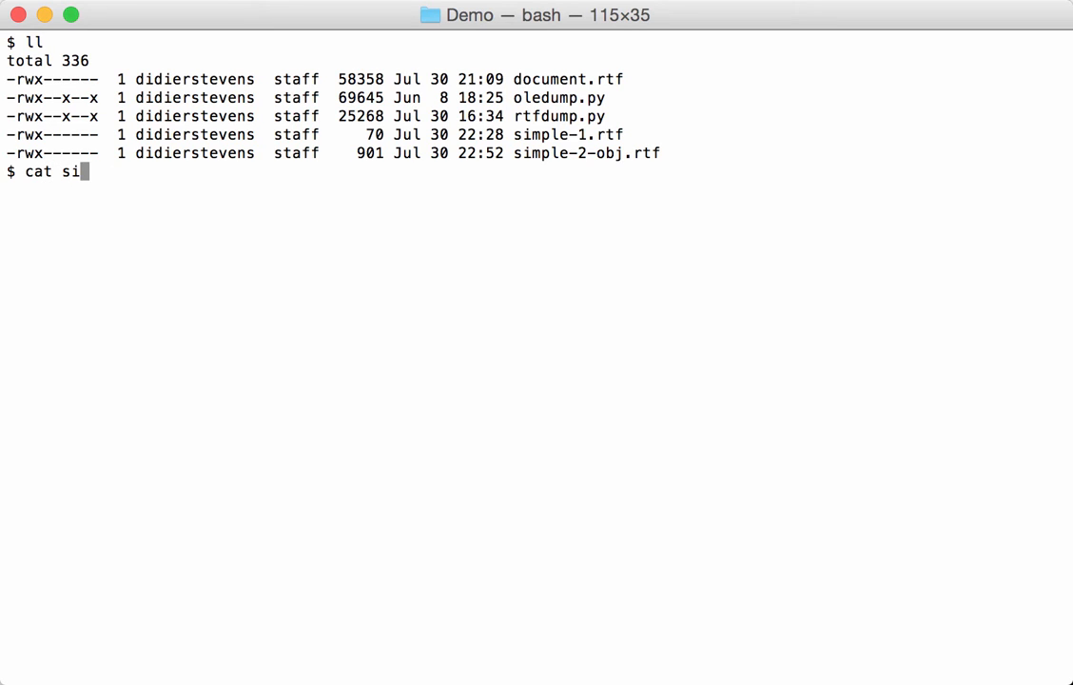
{"action": "type", "text": "mple-1.rtf"}
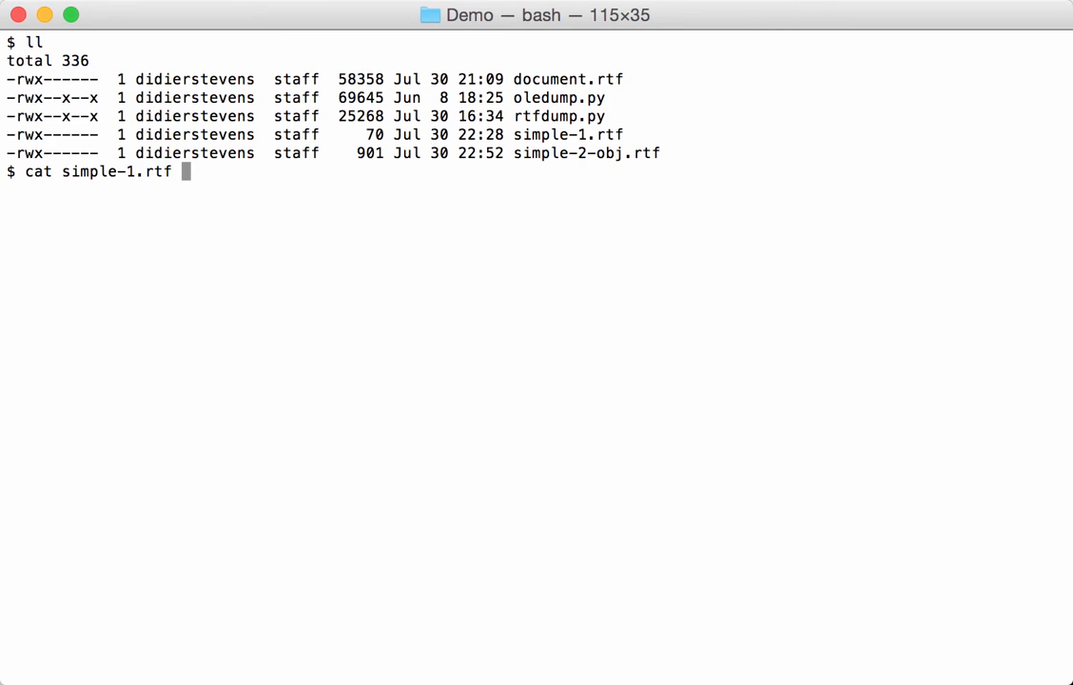
- Print simple-1.rtf and highlight its \rtf1, \object and \*\objdata groups
{"action": "key", "text": "Return"}
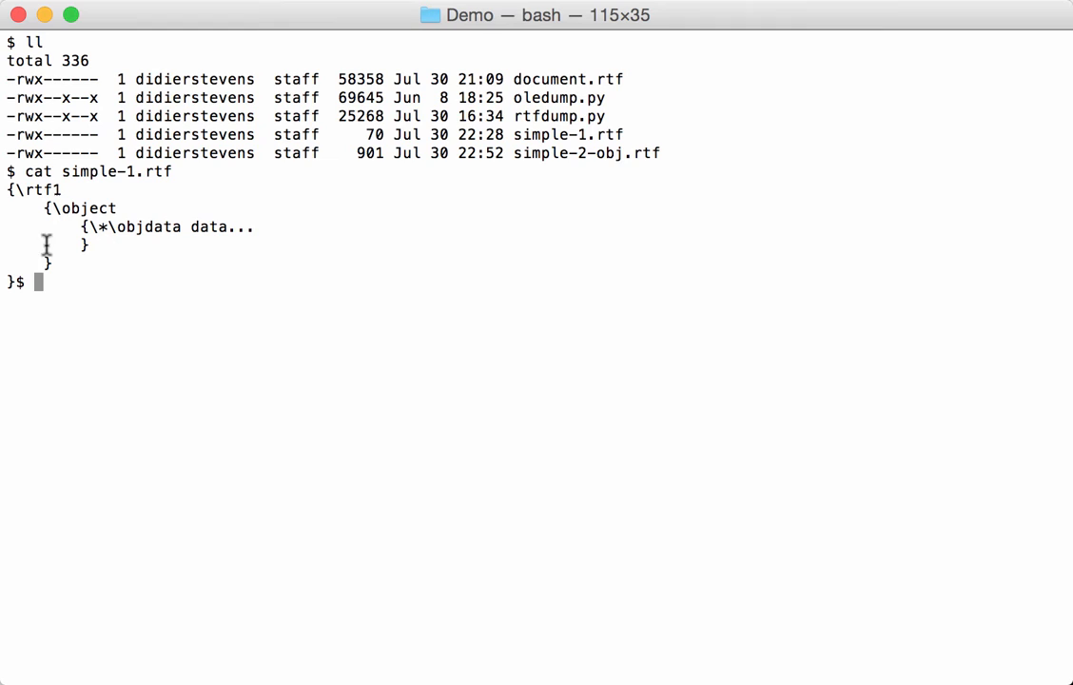
{"action": "mouse_move", "coordinate": [65, 315]}
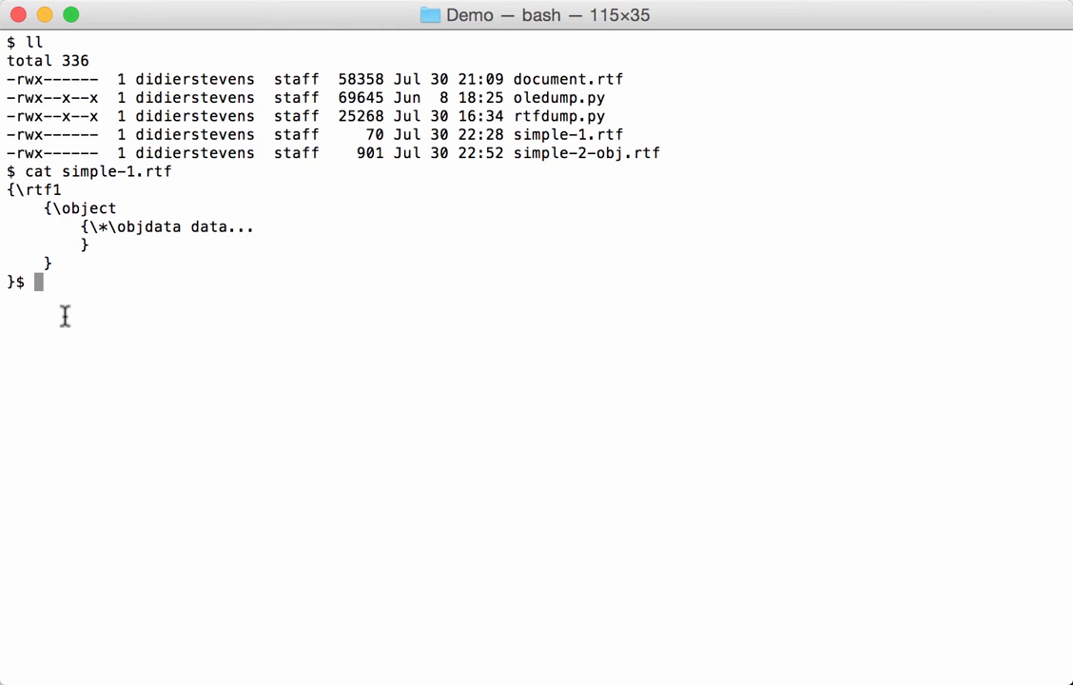
{"action": "mouse_move", "coordinate": [83, 221]}
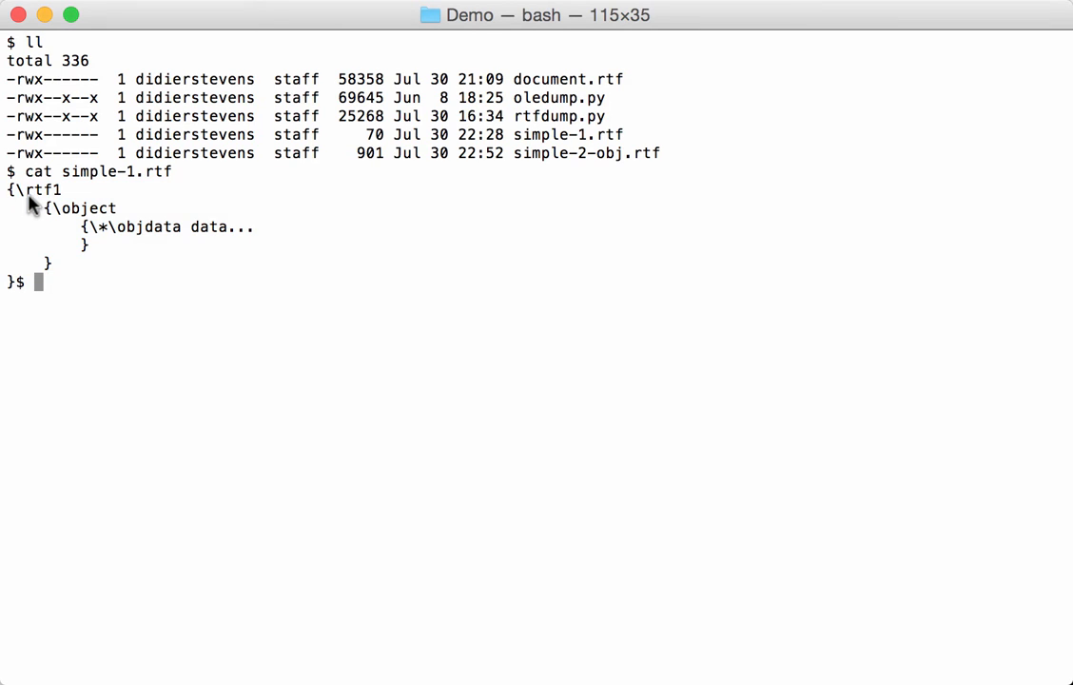
{"action": "double_click", "coordinate": [37, 191]}
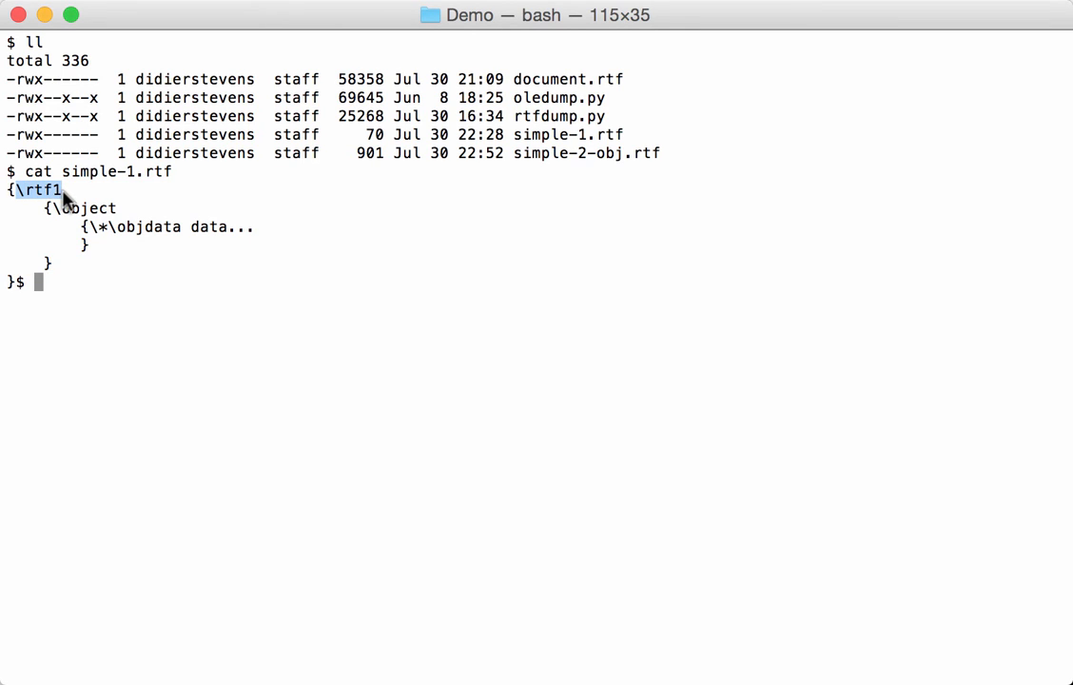
{"action": "mouse_move", "coordinate": [50, 217]}
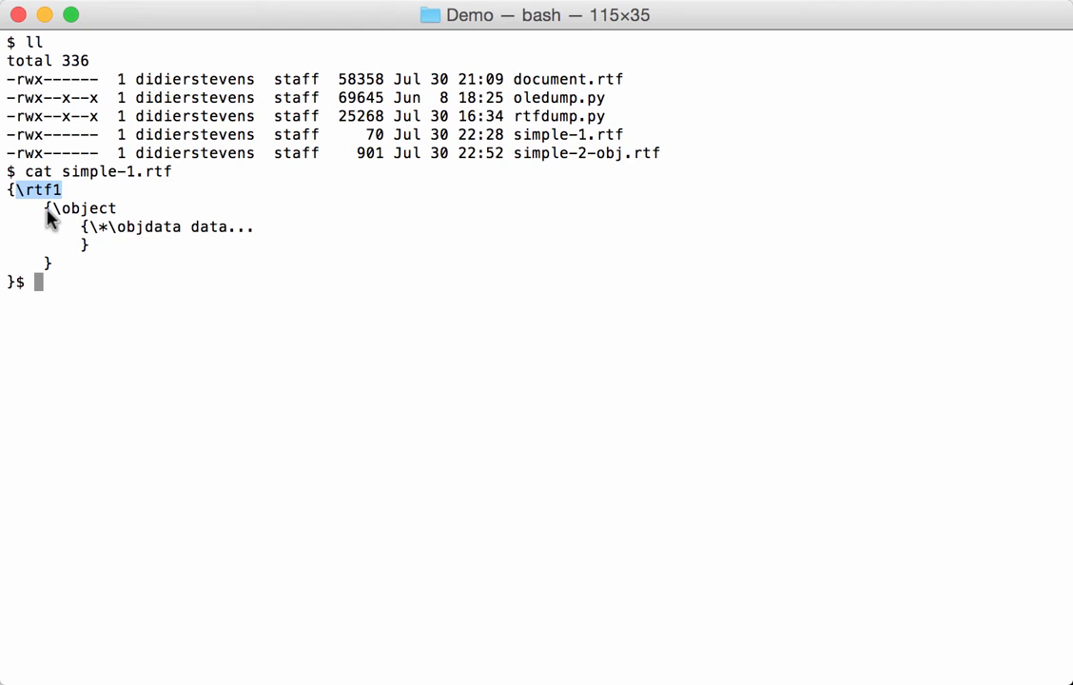
{"action": "left_click_drag", "start_coordinate": [47, 207], "coordinate": [53, 267]}
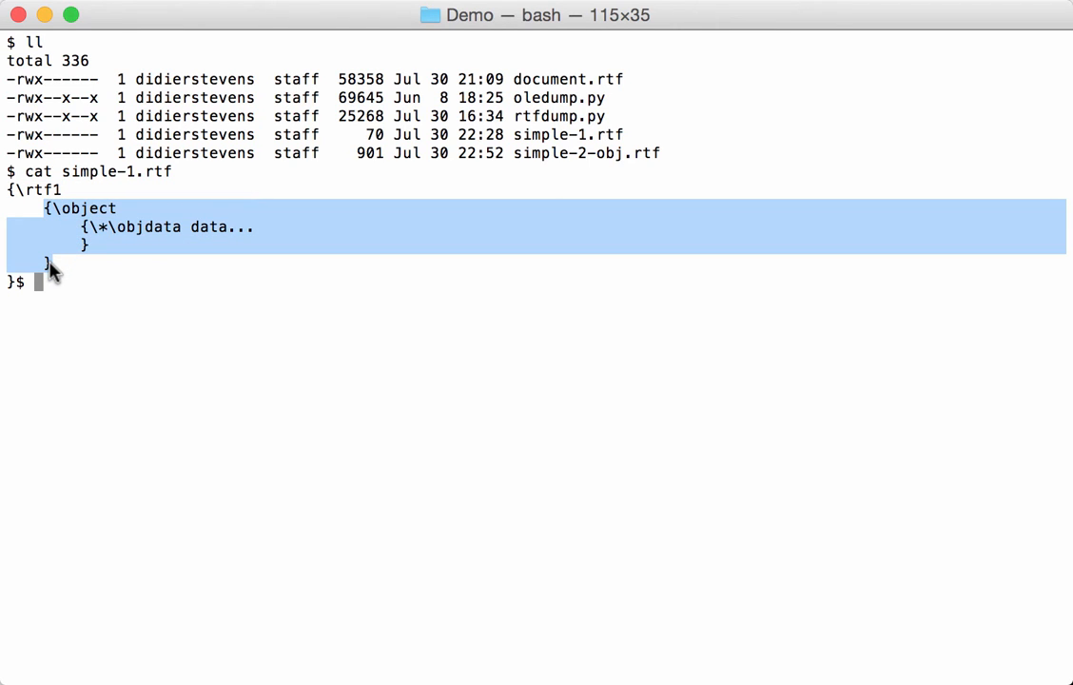
{"action": "mouse_move", "coordinate": [78, 265]}
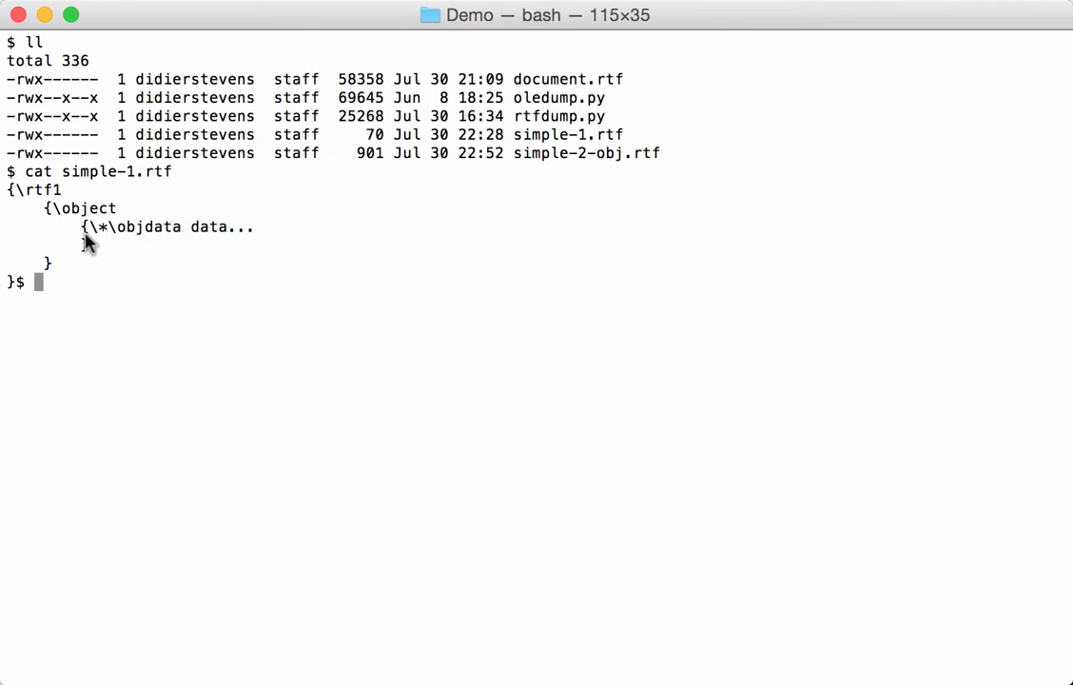
{"action": "left_click_drag", "start_coordinate": [84, 226], "coordinate": [88, 243]}
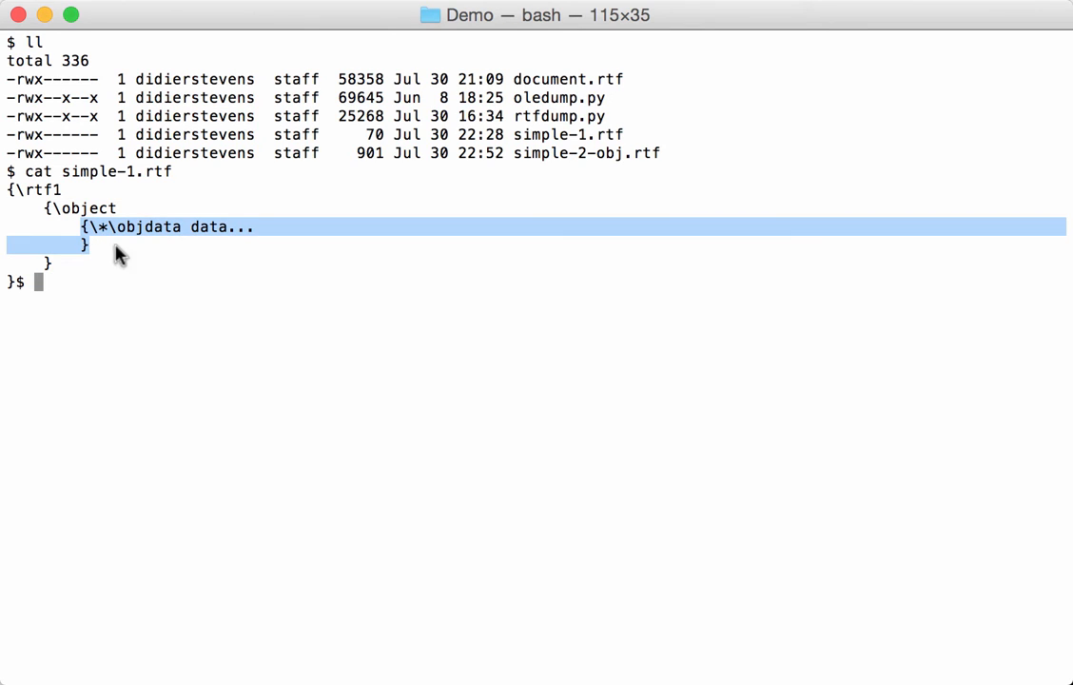
{"action": "double_click", "coordinate": [207, 226]}
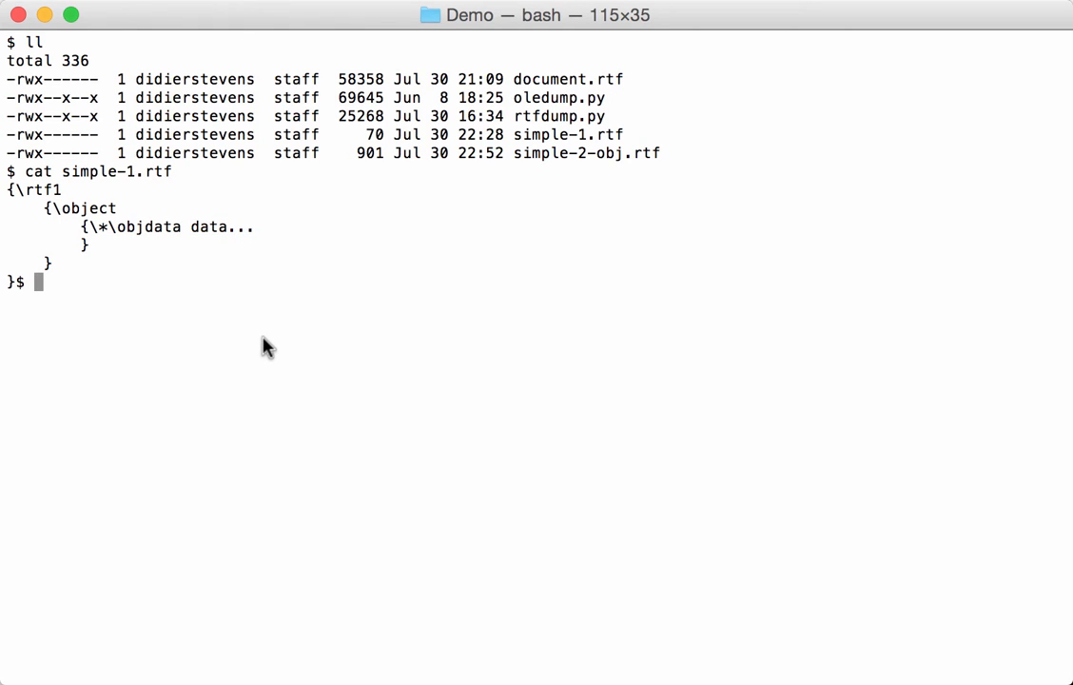
{"action": "type", "text": "./rt"}
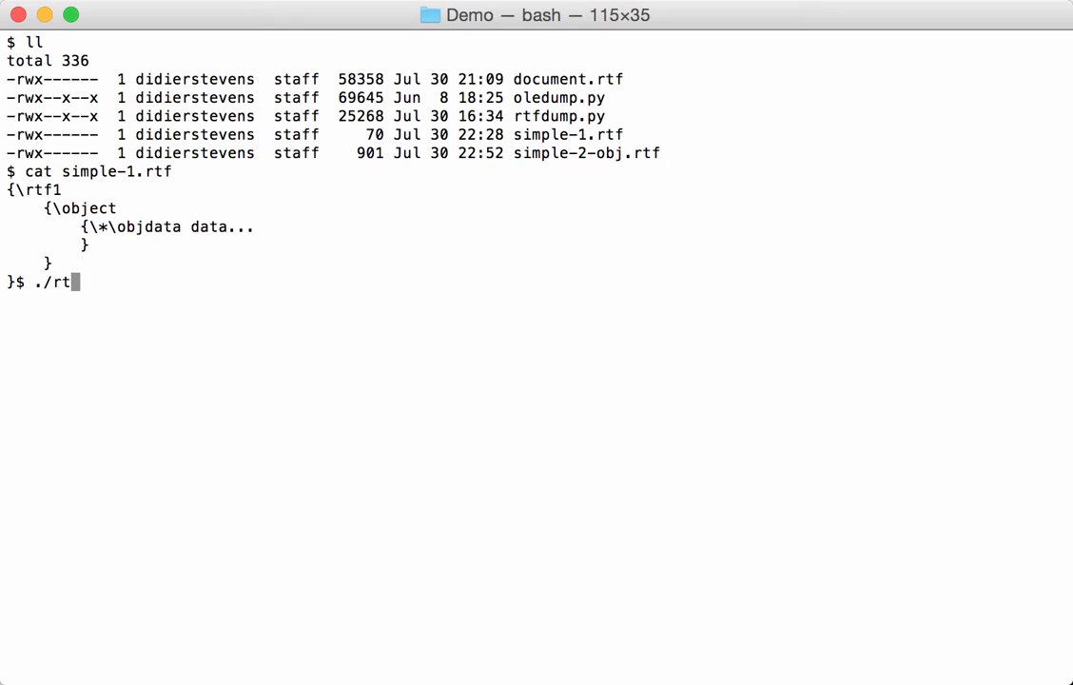
{"action": "type", "text": "fdump.py simple-"}
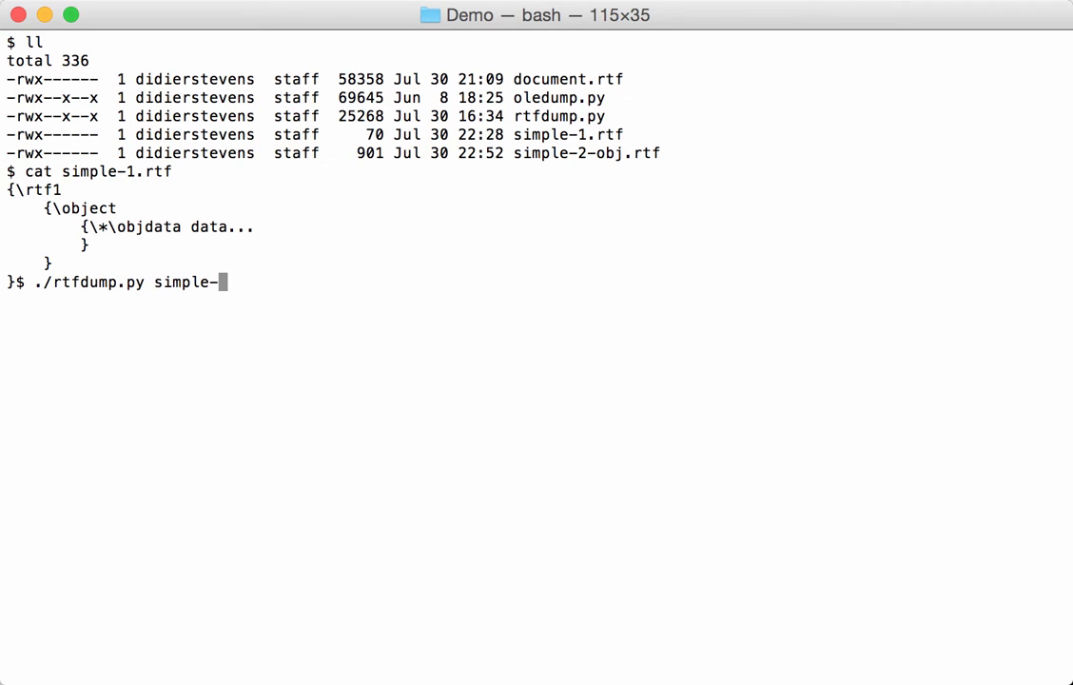
{"action": "key", "text": "Return"}
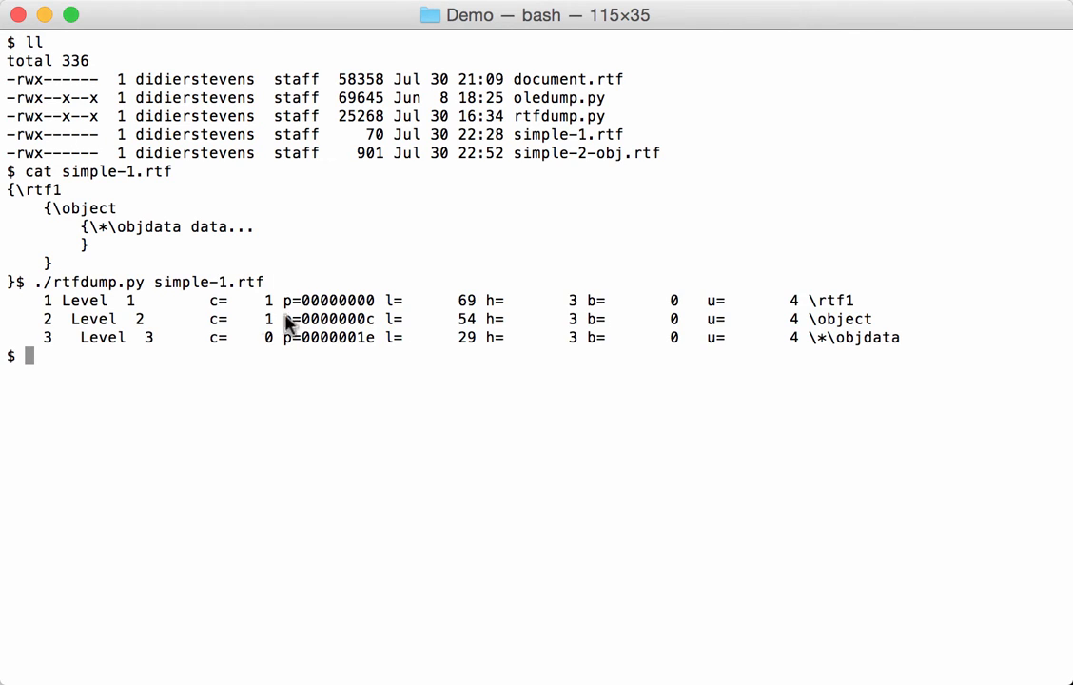
{"action": "mouse_move", "coordinate": [199, 426]}
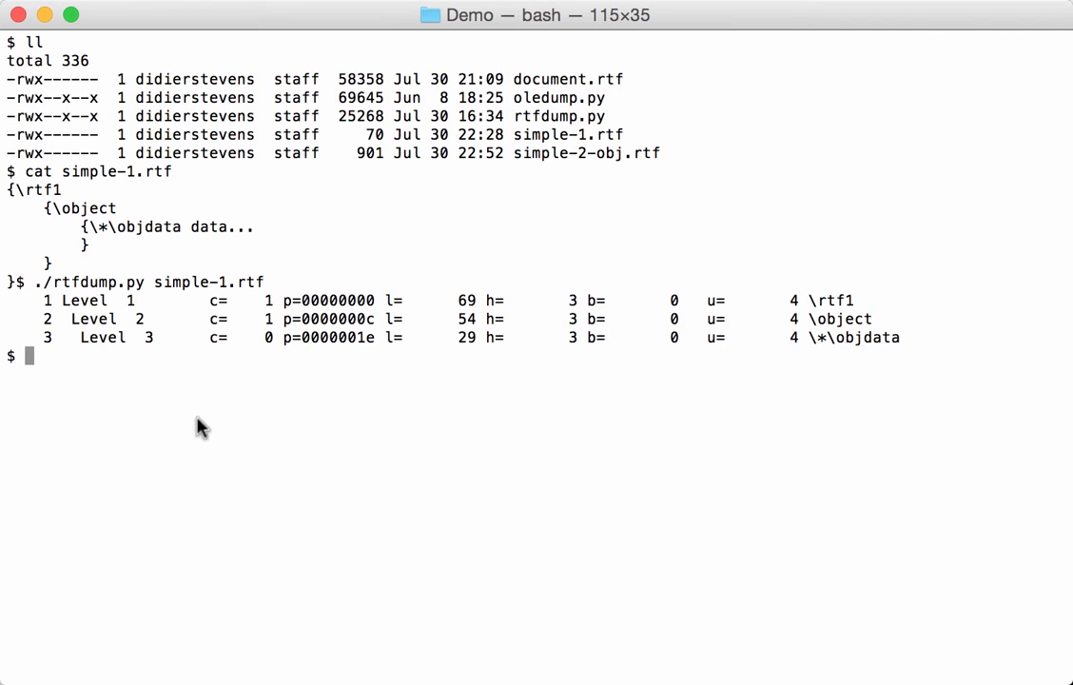
{"action": "mouse_move", "coordinate": [49, 236]}
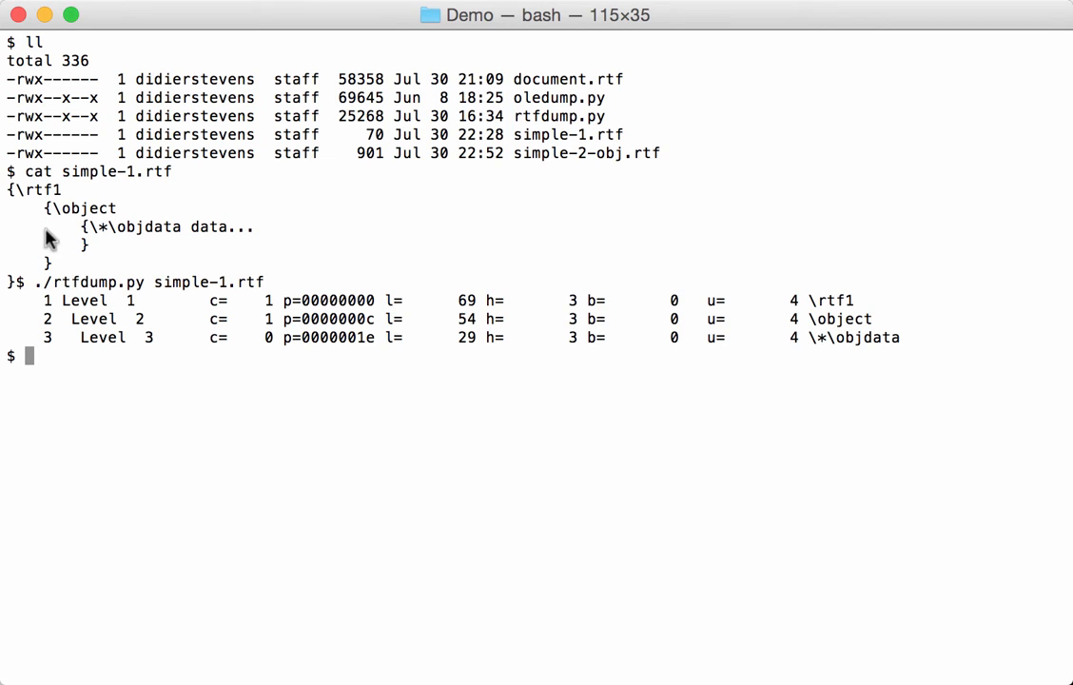
{"action": "mouse_move", "coordinate": [93, 308]}
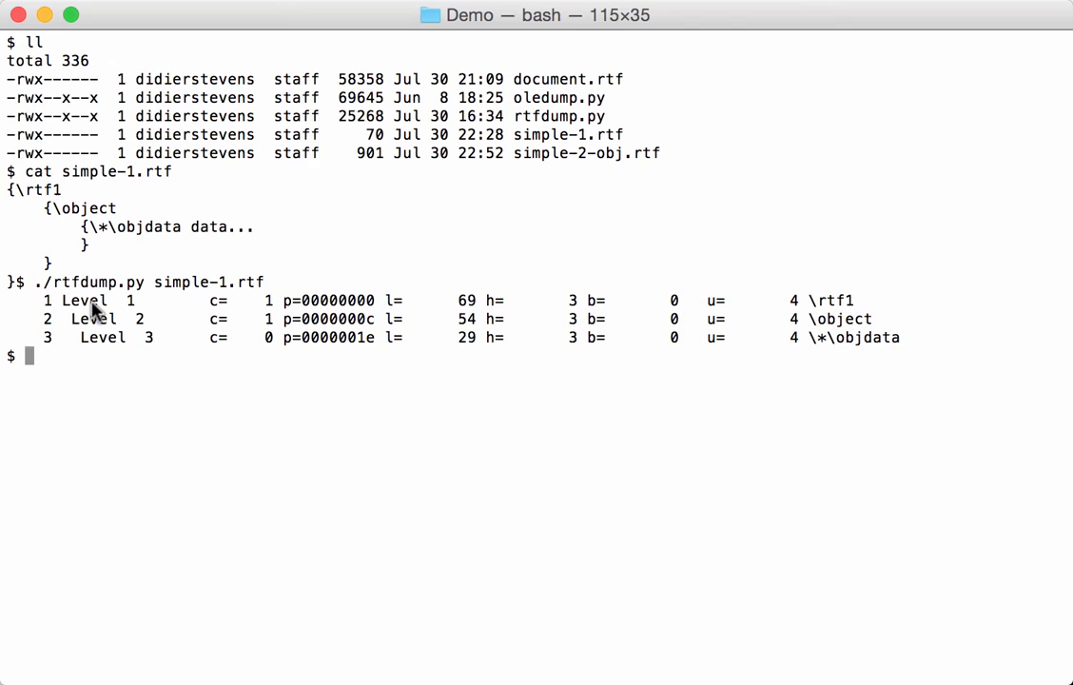
{"action": "mouse_move", "coordinate": [53, 296]}
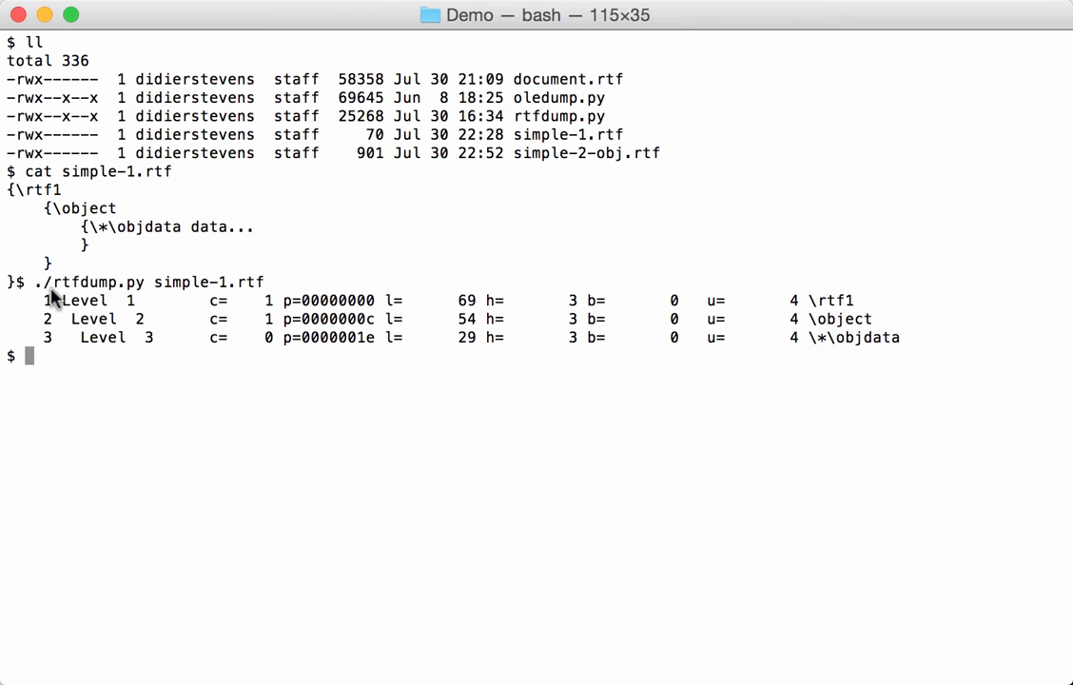
{"action": "mouse_move", "coordinate": [47, 319]}
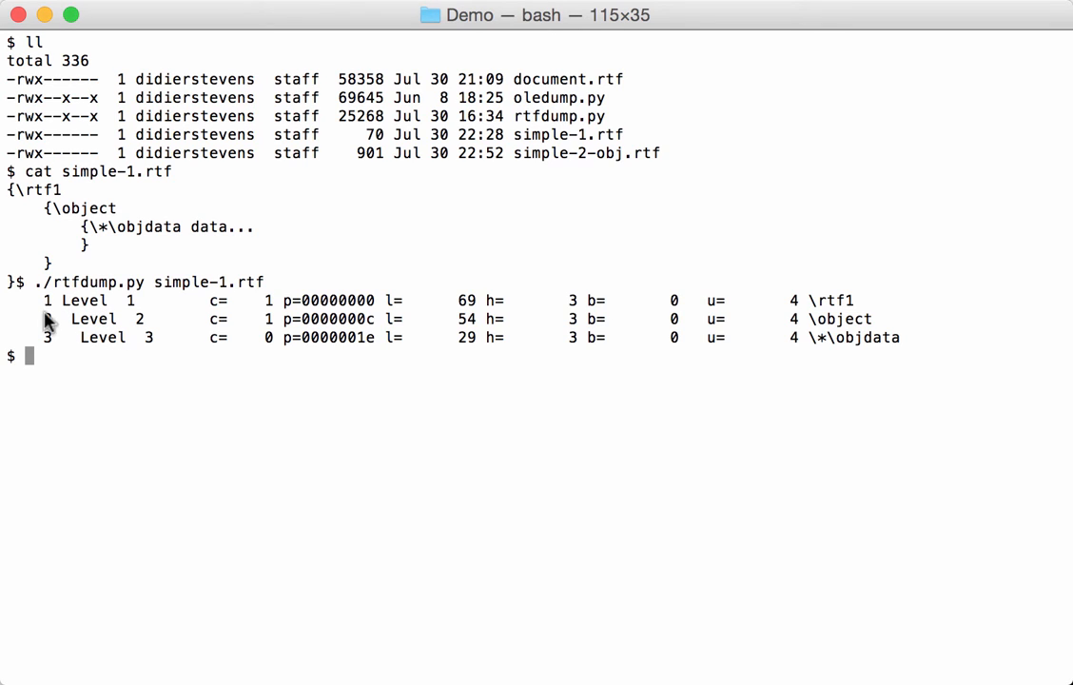
{"action": "mouse_move", "coordinate": [59, 289]}
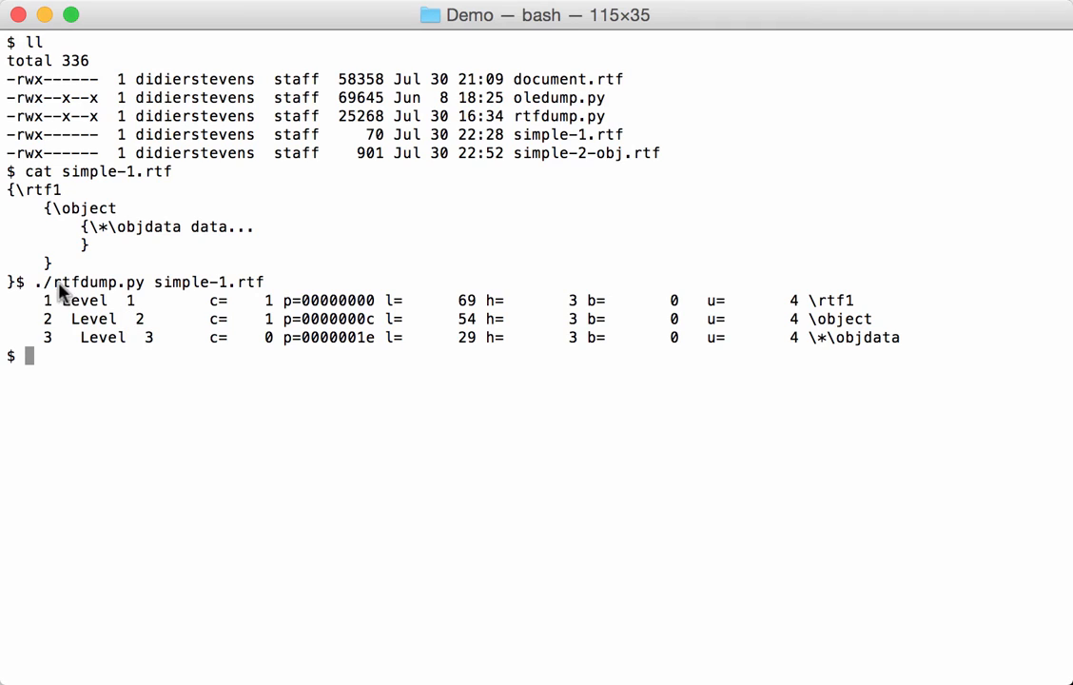
{"action": "mouse_move", "coordinate": [57, 361]}
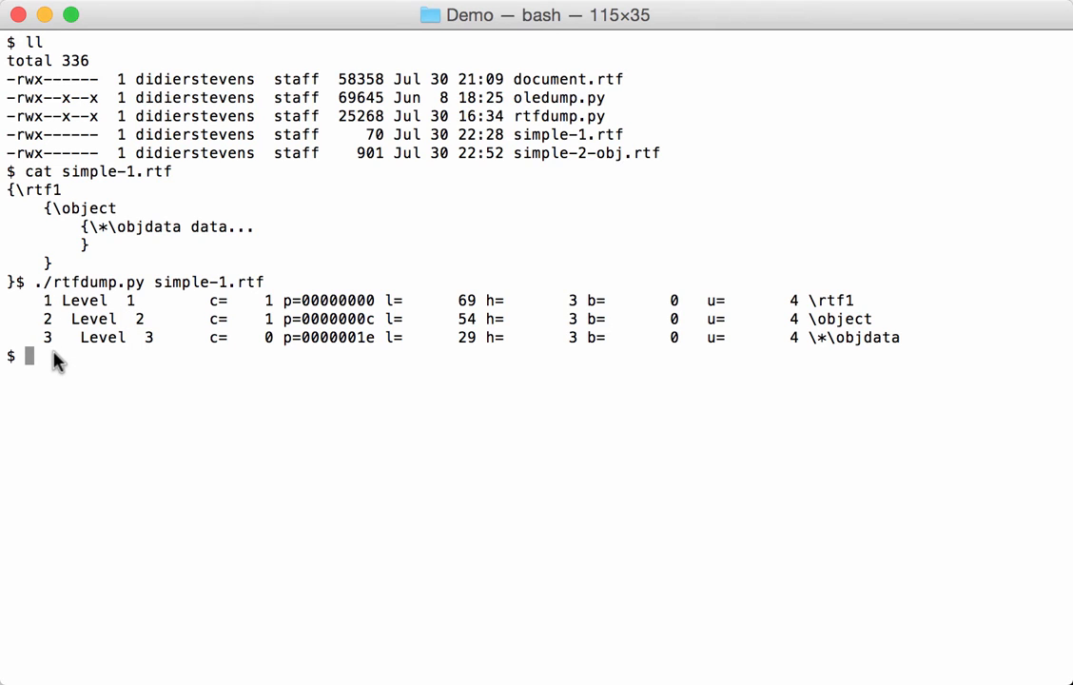
{"action": "mouse_move", "coordinate": [114, 275]}
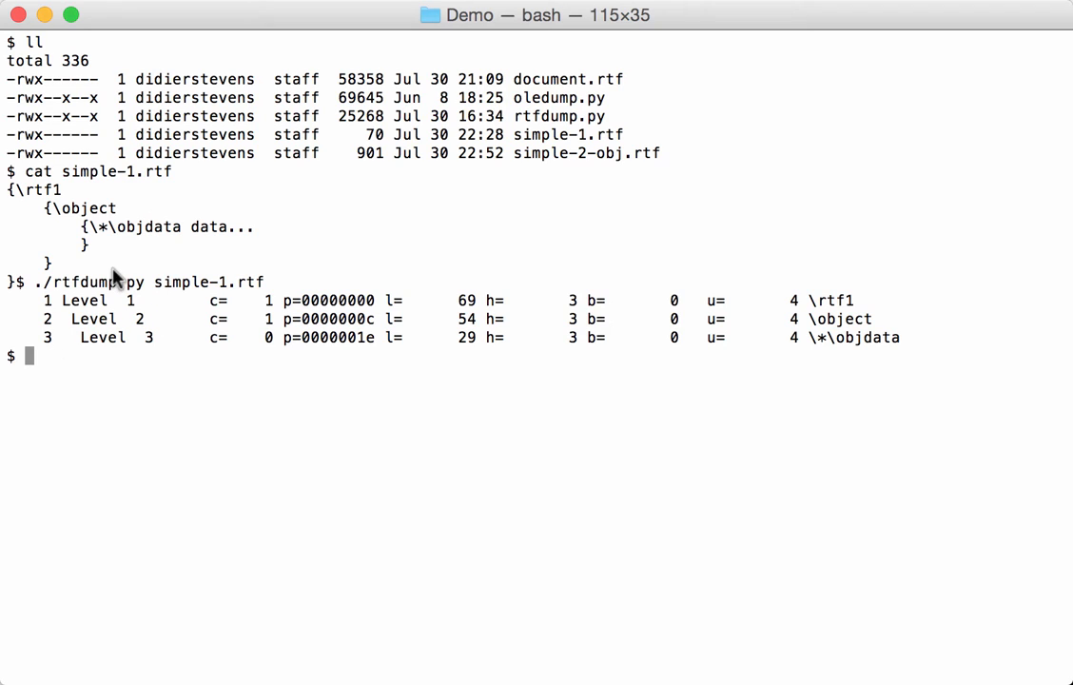
{"action": "mouse_move", "coordinate": [105, 304]}
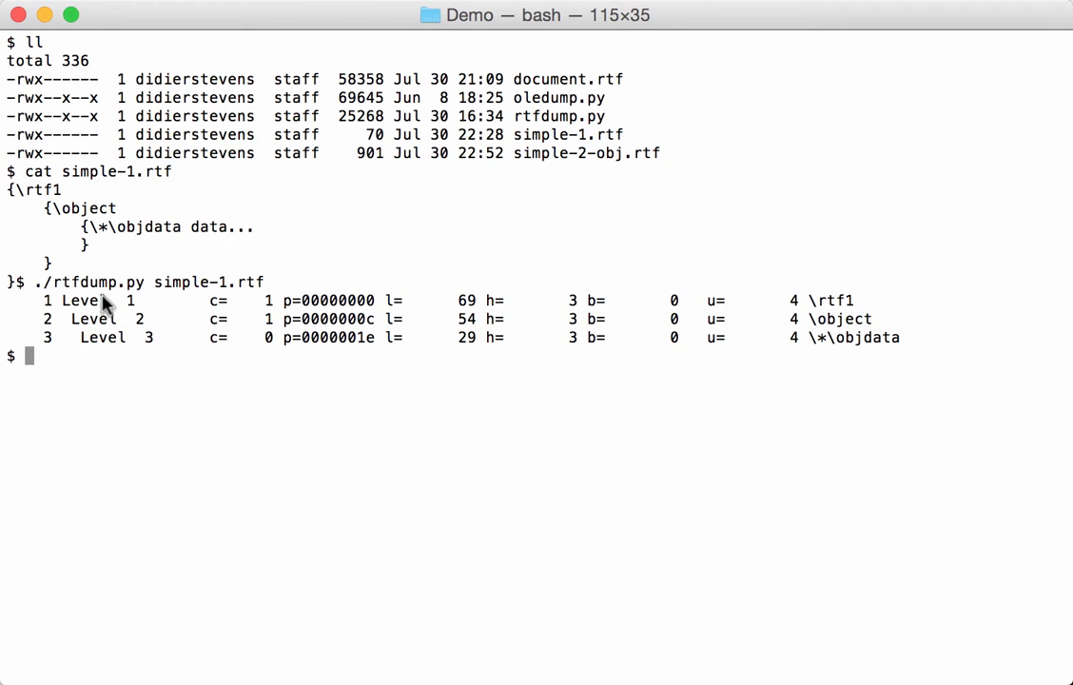
{"action": "mouse_move", "coordinate": [137, 302]}
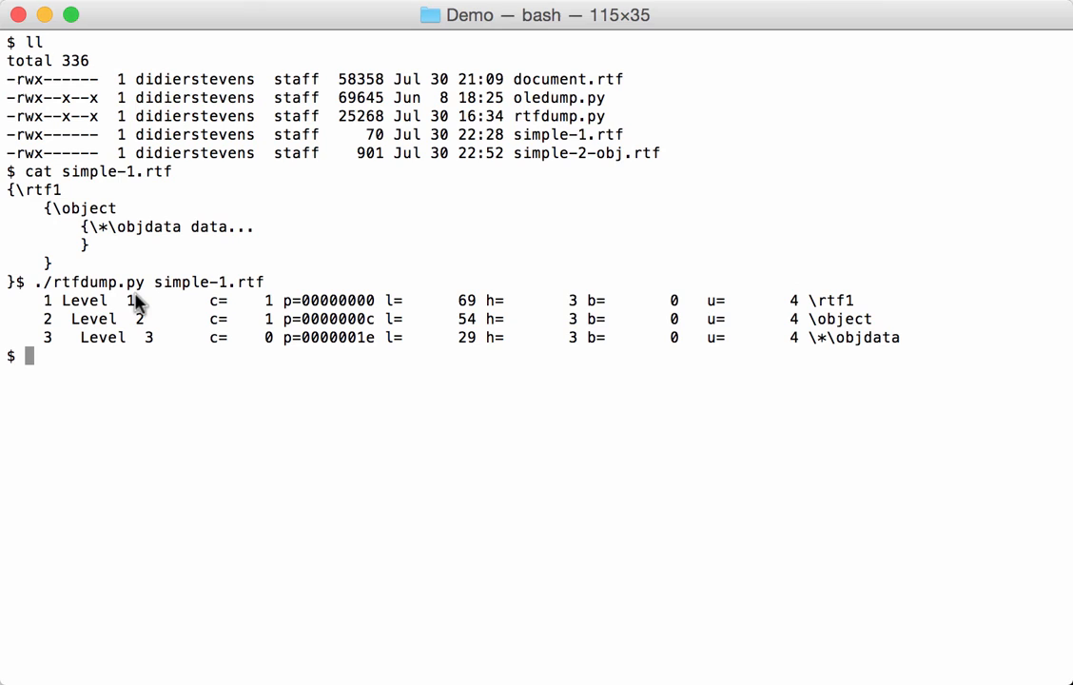
{"action": "mouse_move", "coordinate": [85, 327]}
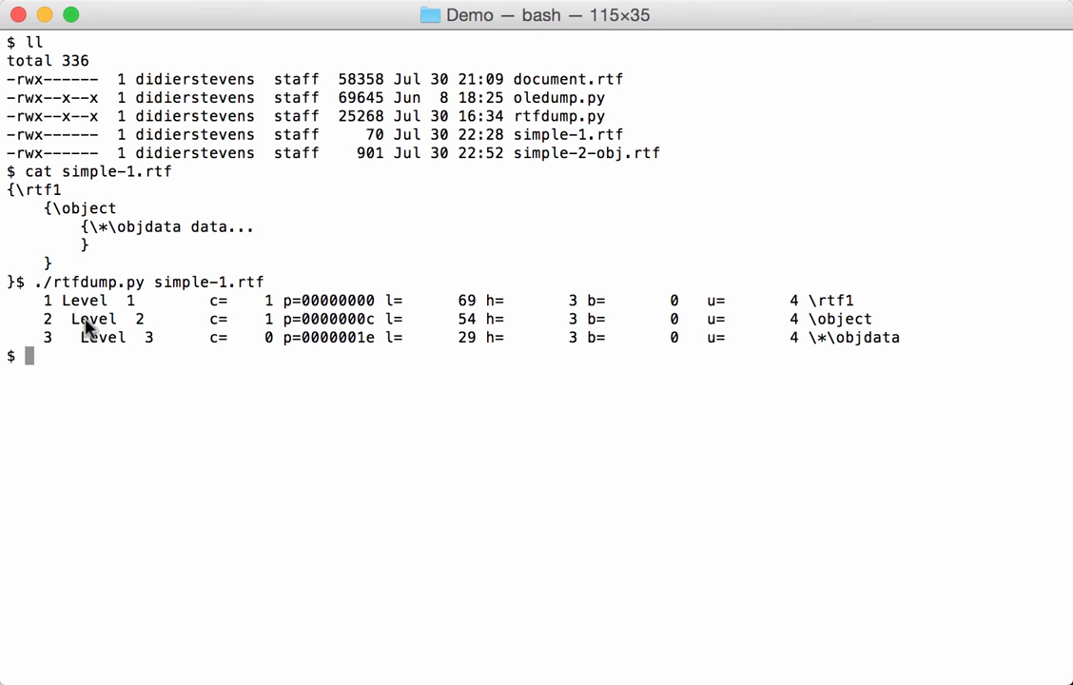
{"action": "mouse_move", "coordinate": [152, 321]}
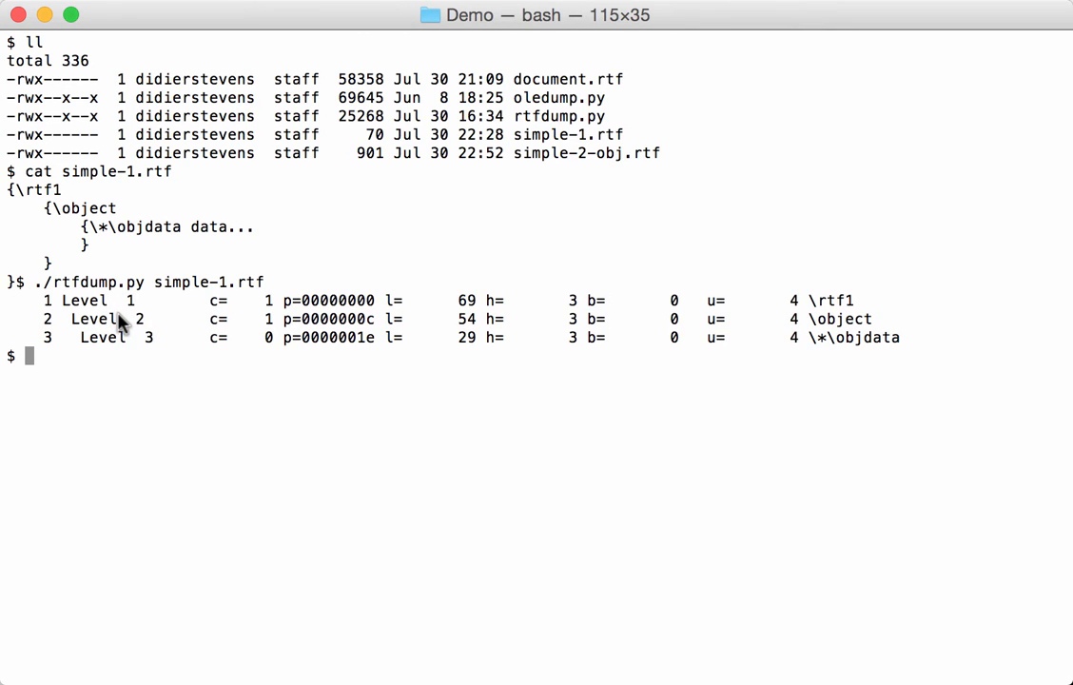
{"action": "mouse_move", "coordinate": [225, 323]}
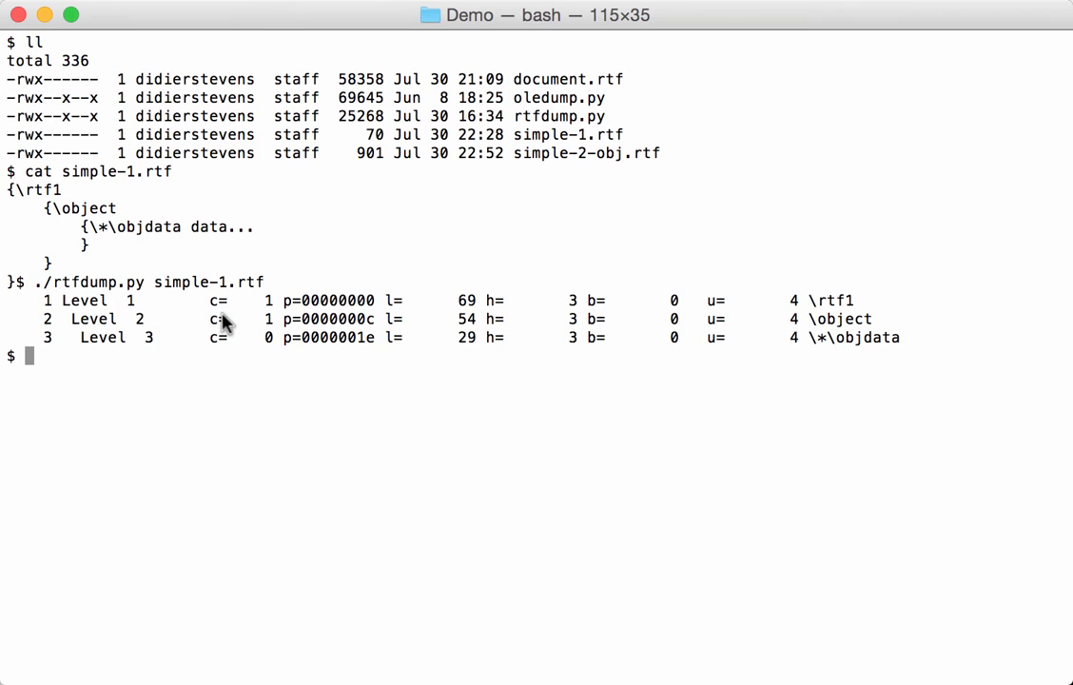
{"action": "mouse_move", "coordinate": [213, 342]}
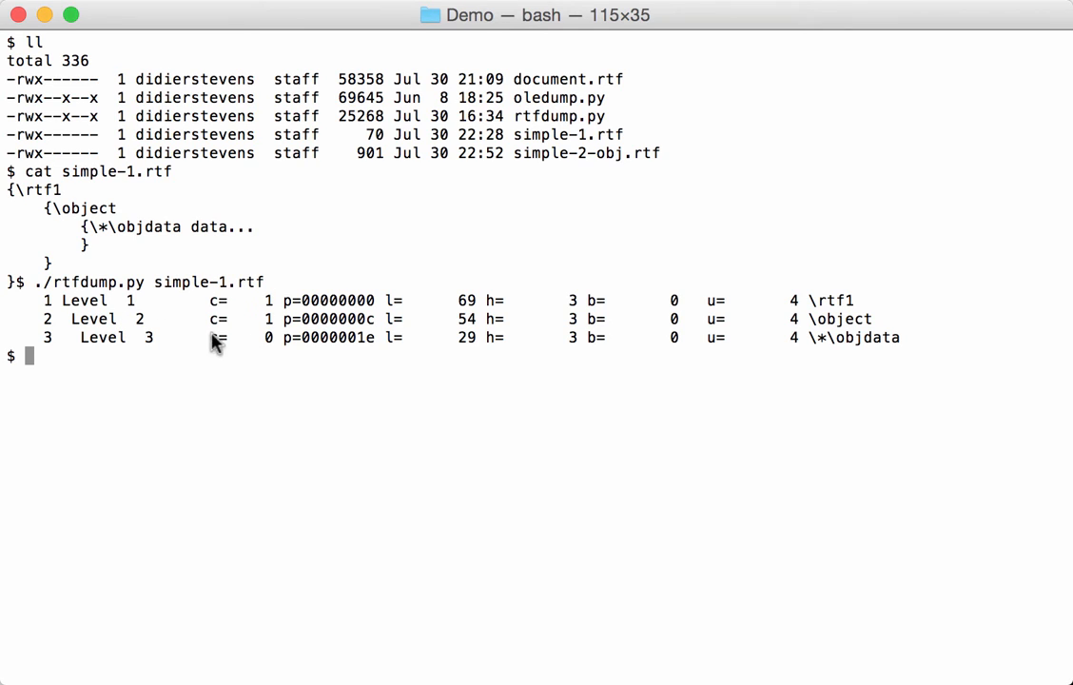
{"action": "mouse_move", "coordinate": [237, 343]}
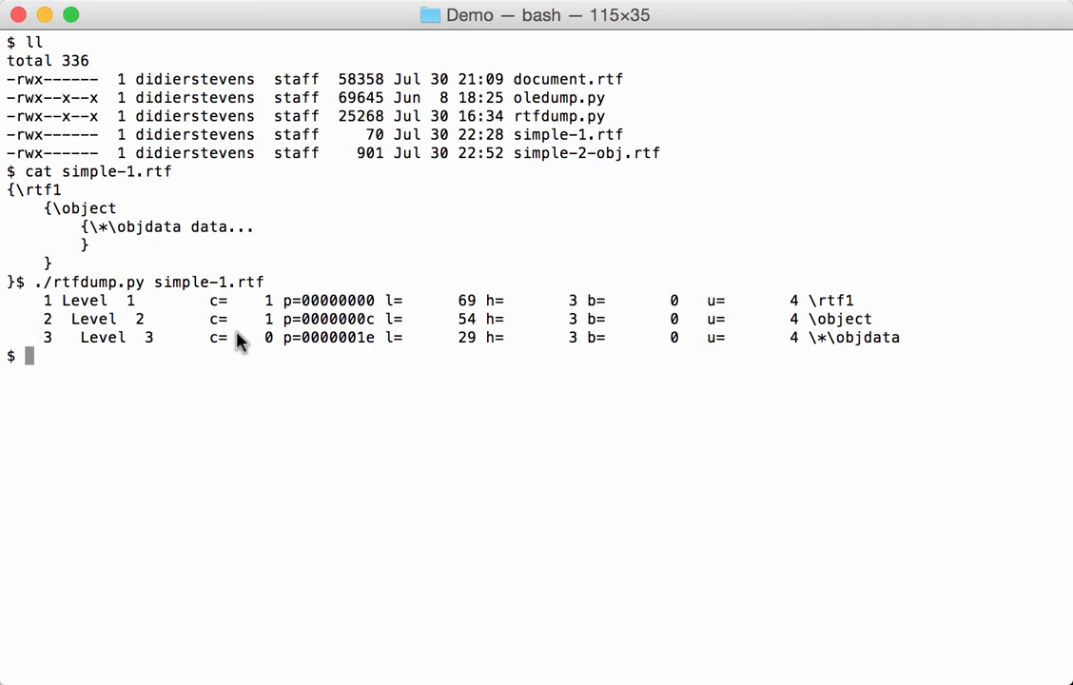
{"action": "mouse_move", "coordinate": [112, 312]}
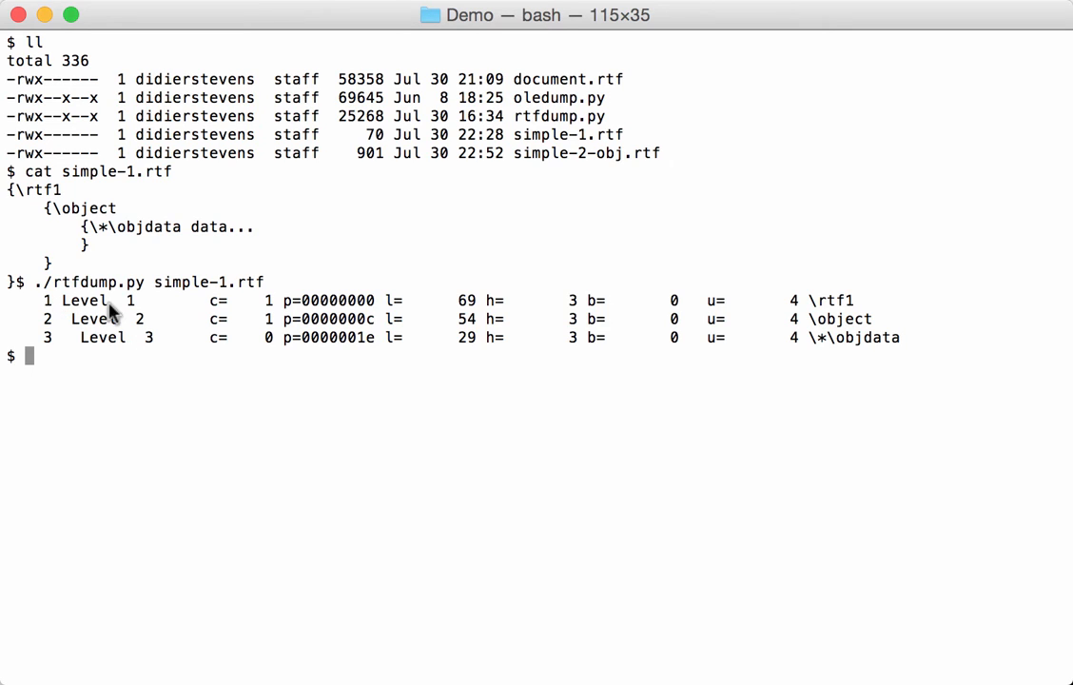
{"action": "mouse_move", "coordinate": [236, 312]}
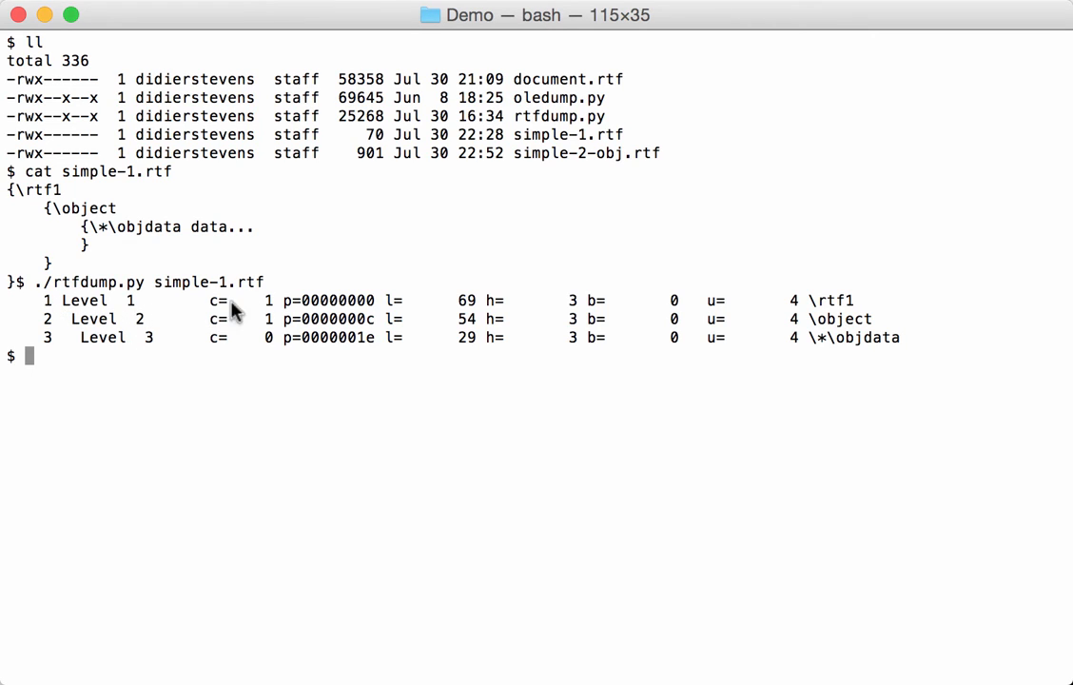
{"action": "mouse_move", "coordinate": [140, 323]}
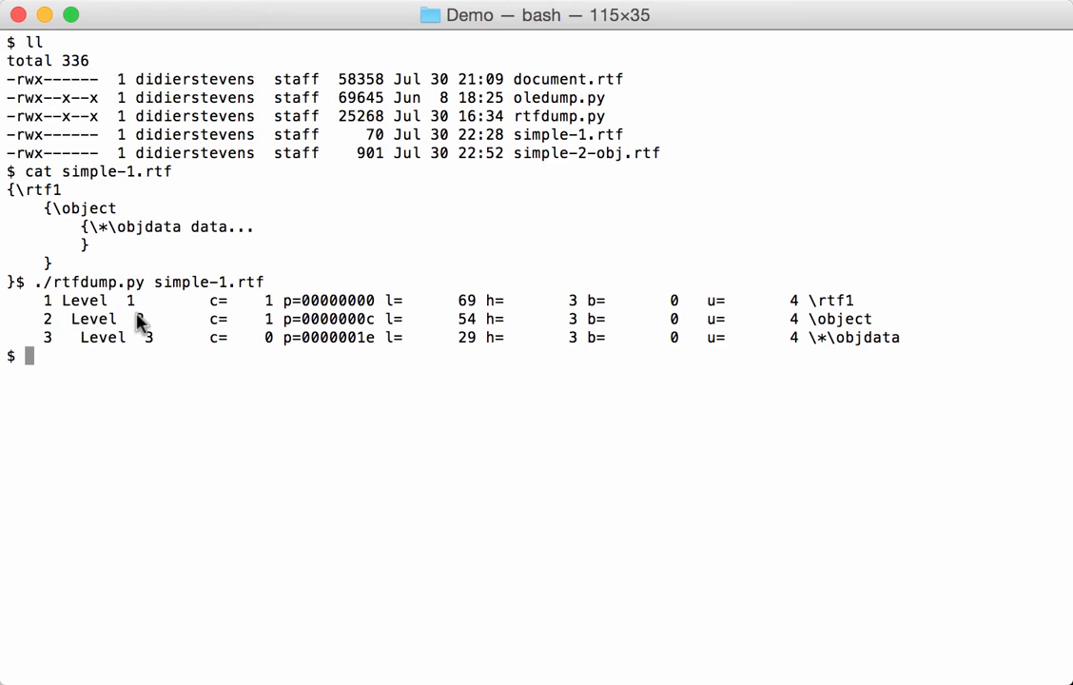
{"action": "mouse_move", "coordinate": [251, 333]}
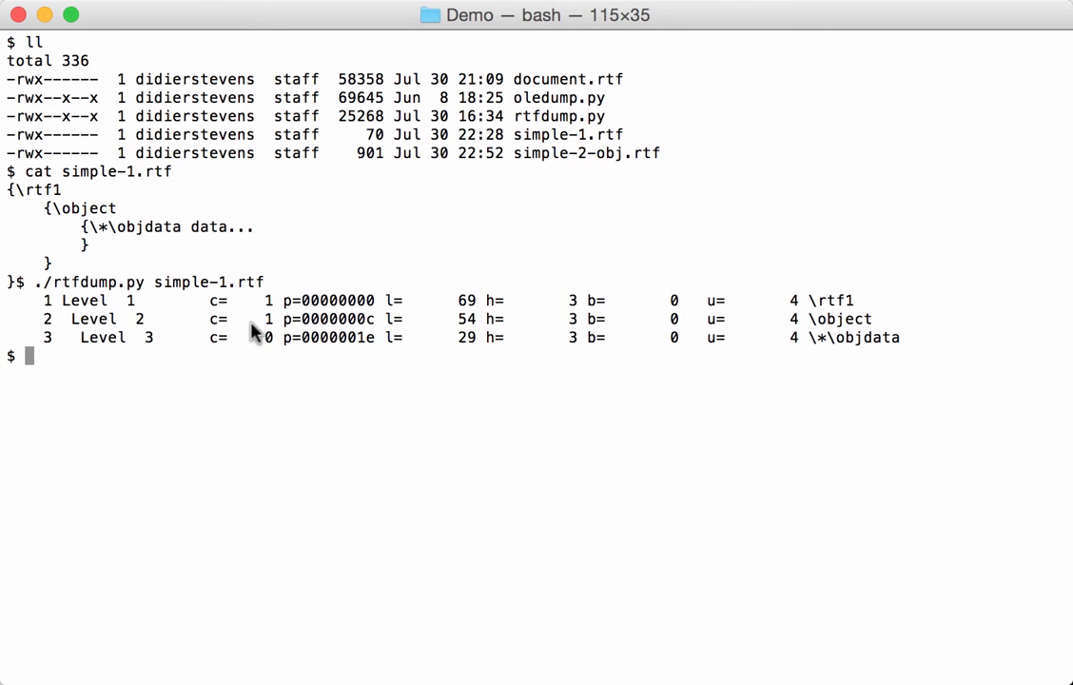
{"action": "mouse_move", "coordinate": [167, 346]}
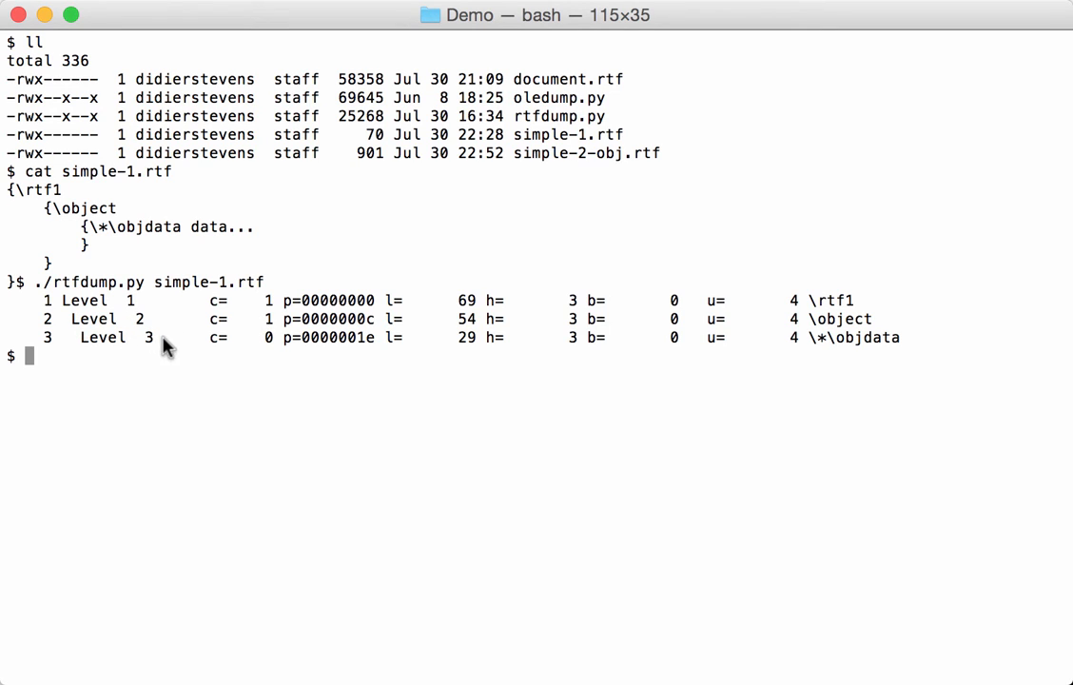
{"action": "mouse_move", "coordinate": [276, 346]}
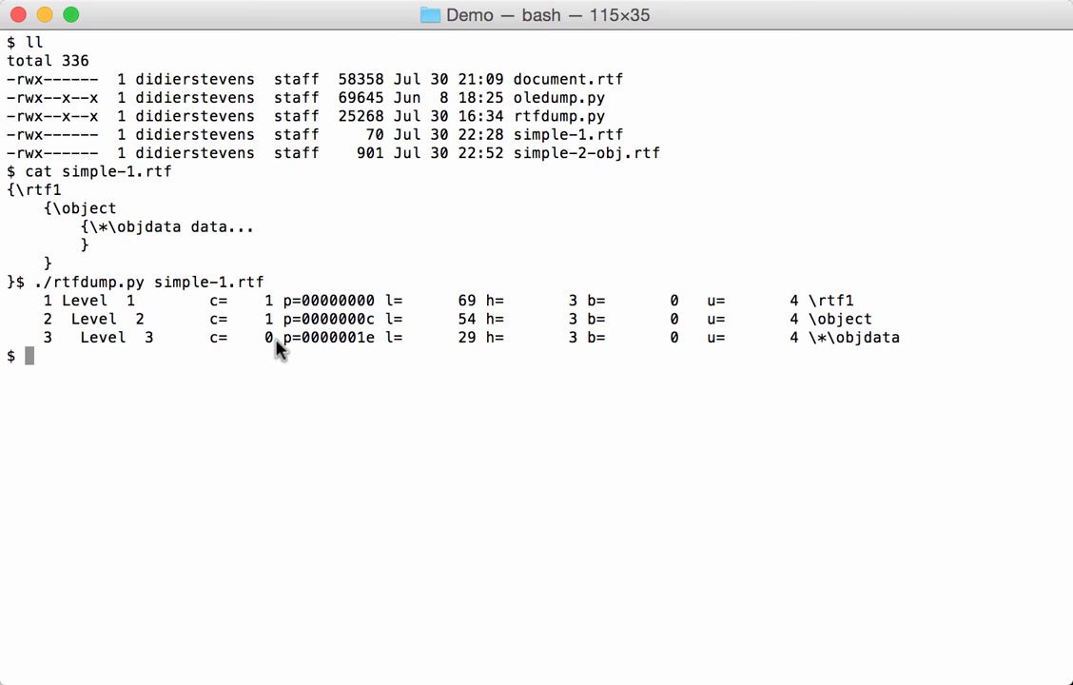
{"action": "mouse_move", "coordinate": [312, 356]}
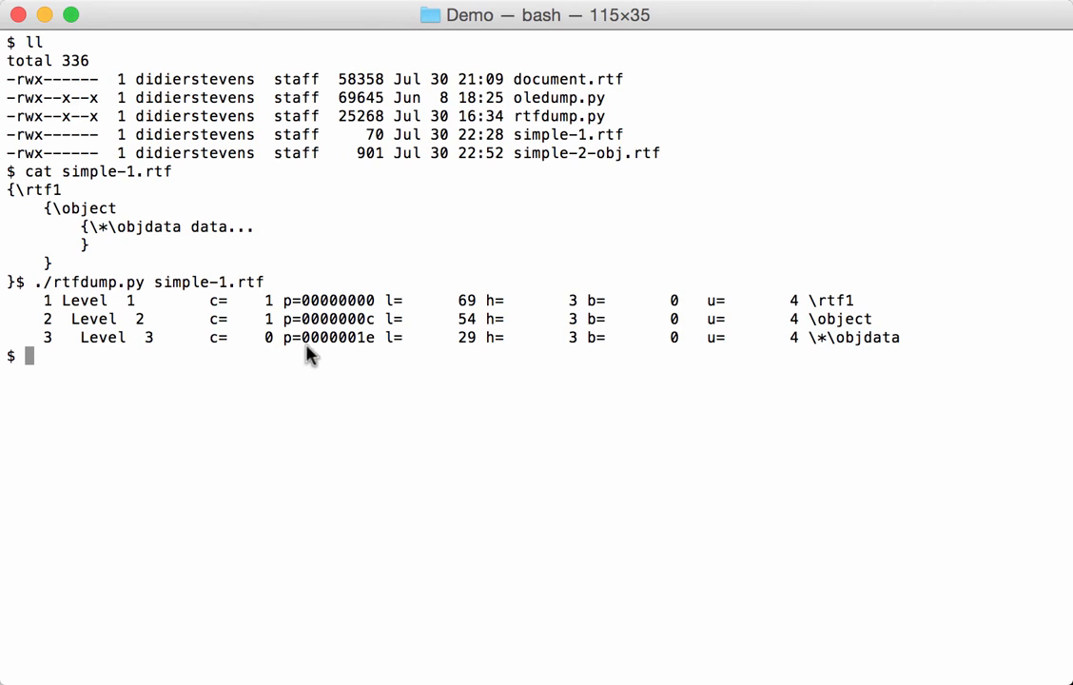
{"action": "mouse_move", "coordinate": [326, 306]}
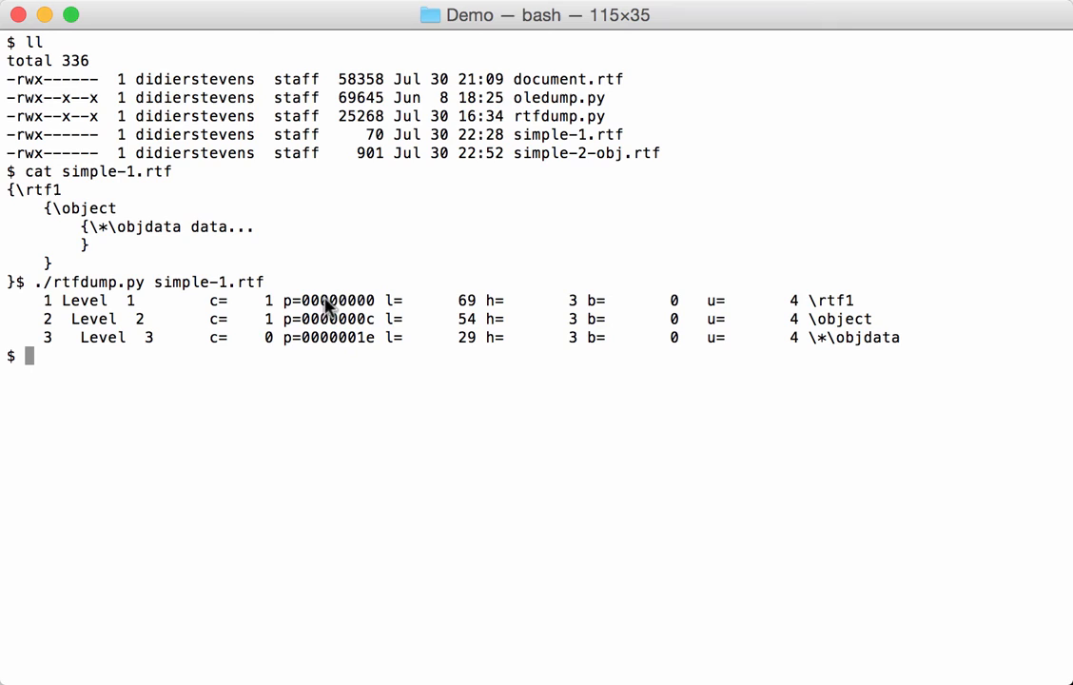
{"action": "mouse_move", "coordinate": [76, 248]}
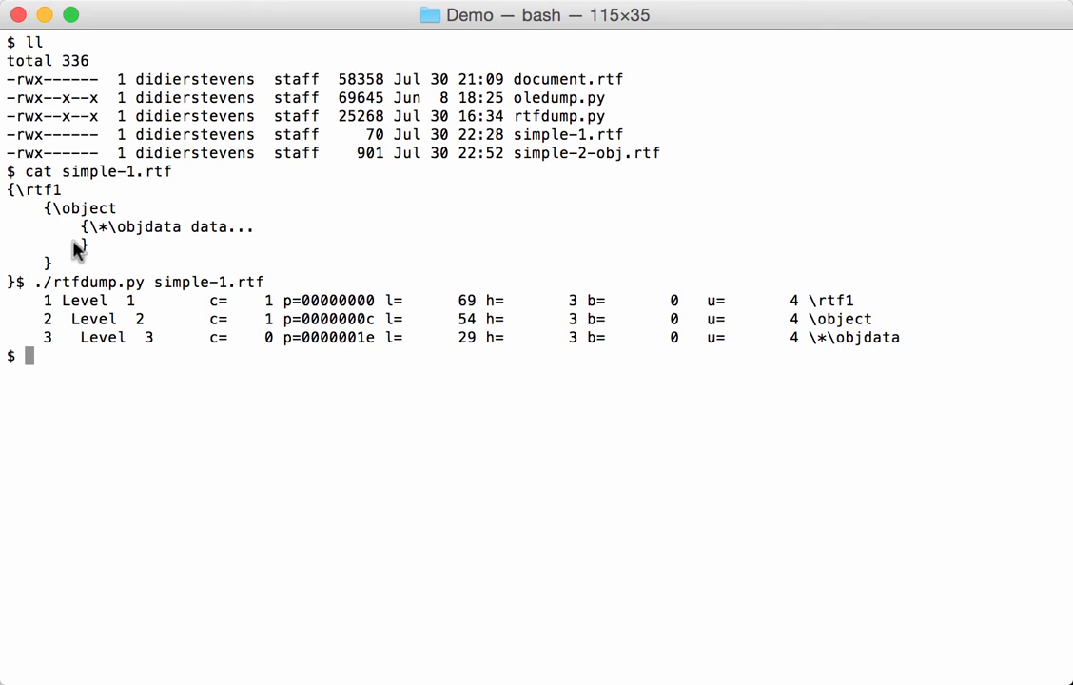
{"action": "mouse_move", "coordinate": [156, 296]}
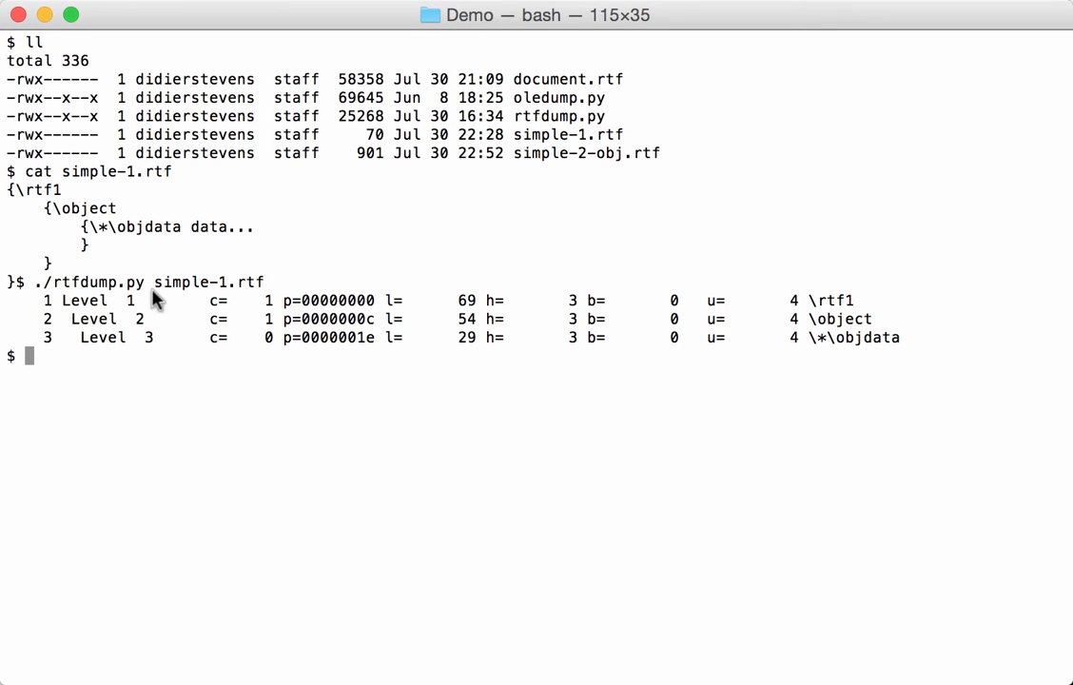
{"action": "mouse_move", "coordinate": [187, 316]}
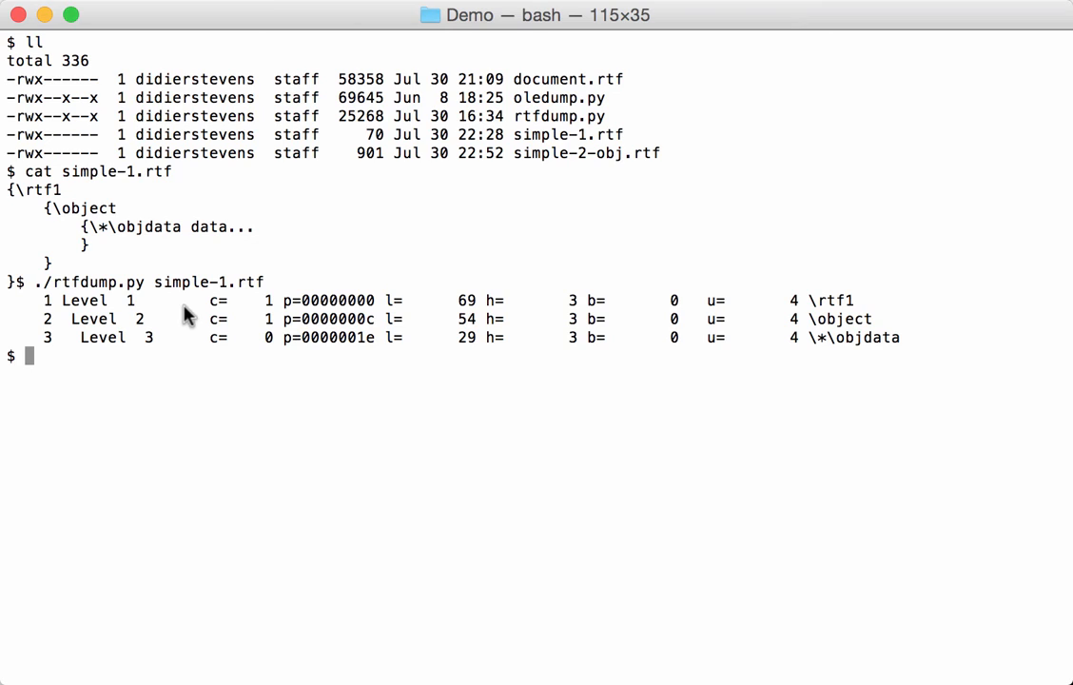
{"action": "mouse_move", "coordinate": [358, 361]}
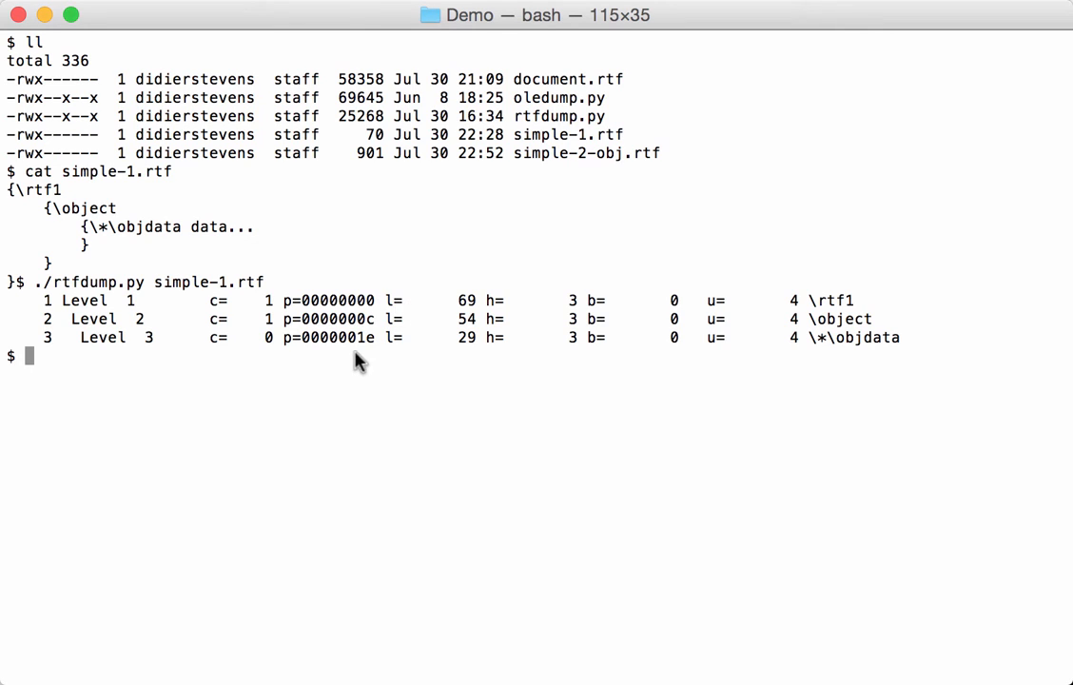
{"action": "mouse_move", "coordinate": [471, 307]}
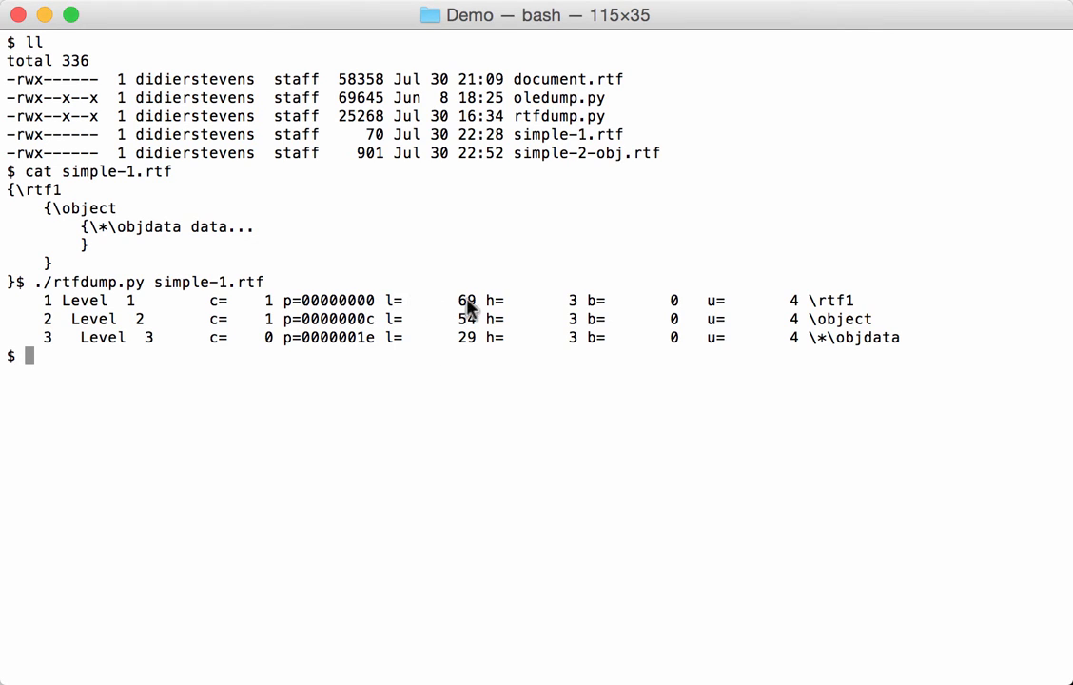
{"action": "mouse_move", "coordinate": [471, 312]}
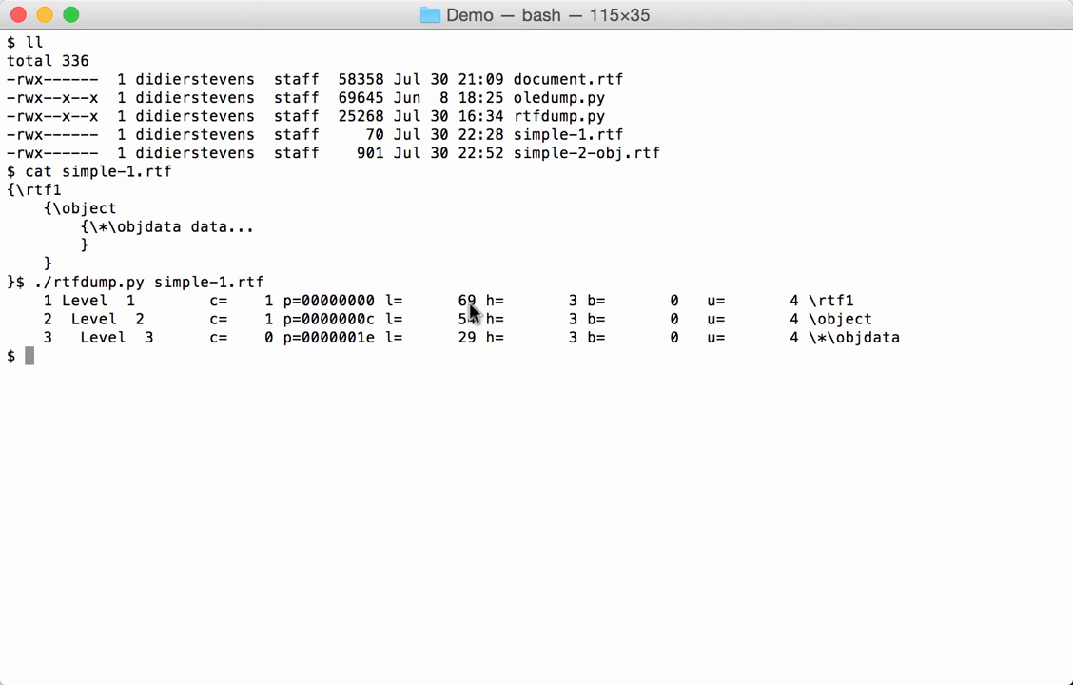
{"action": "mouse_move", "coordinate": [475, 352]}
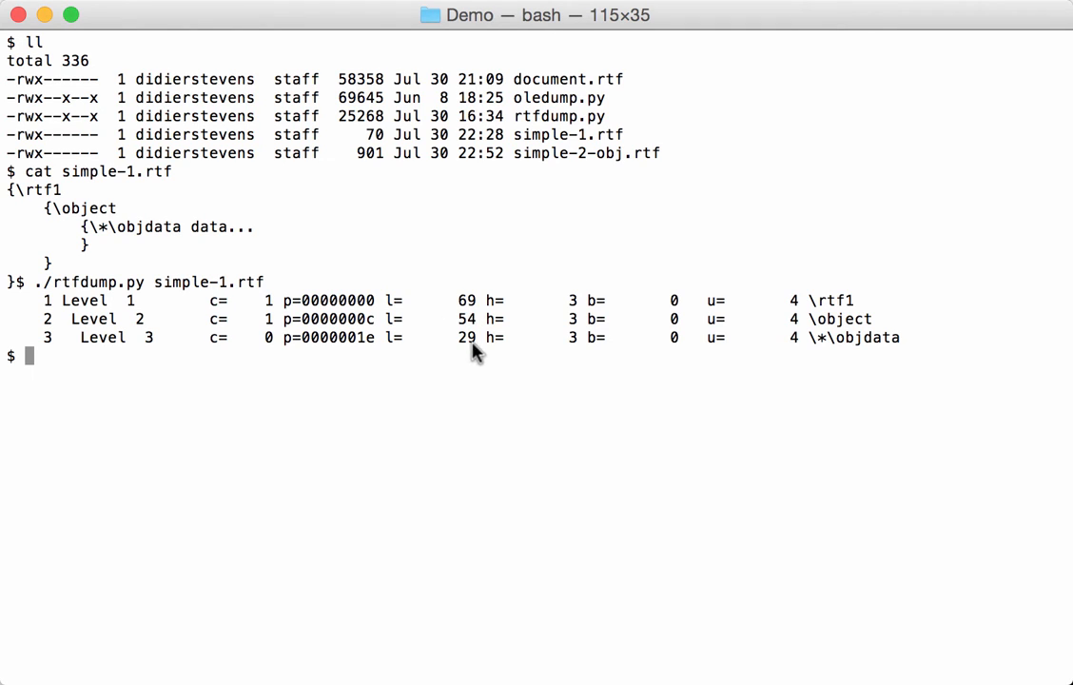
{"action": "mouse_move", "coordinate": [580, 314]}
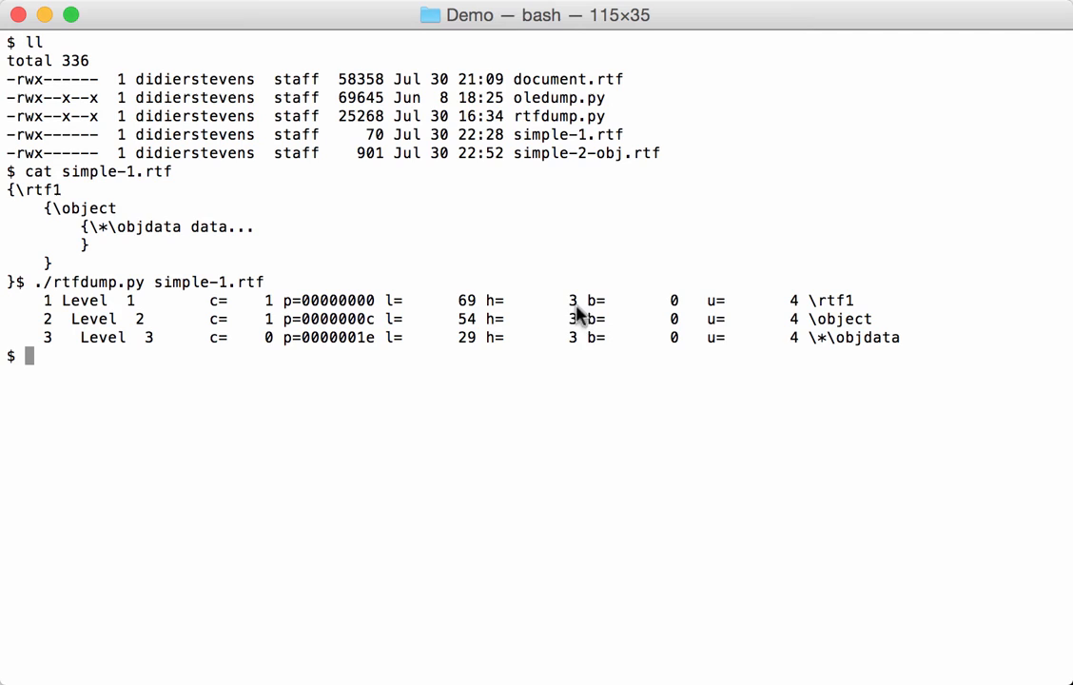
{"action": "mouse_move", "coordinate": [852, 295]}
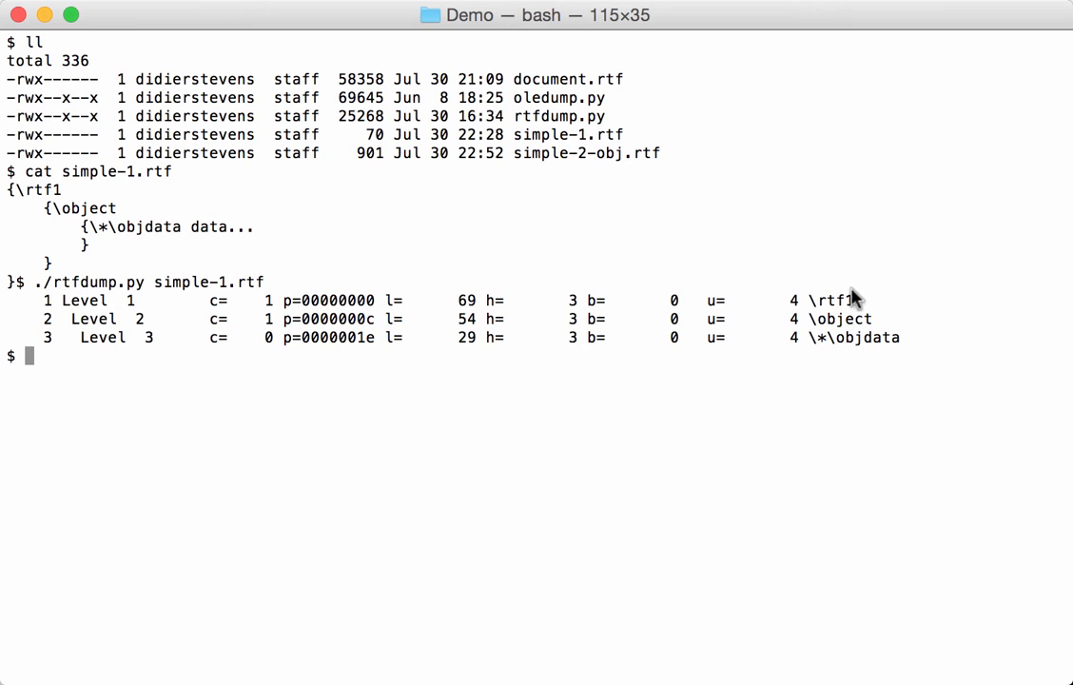
{"action": "mouse_move", "coordinate": [852, 361]}
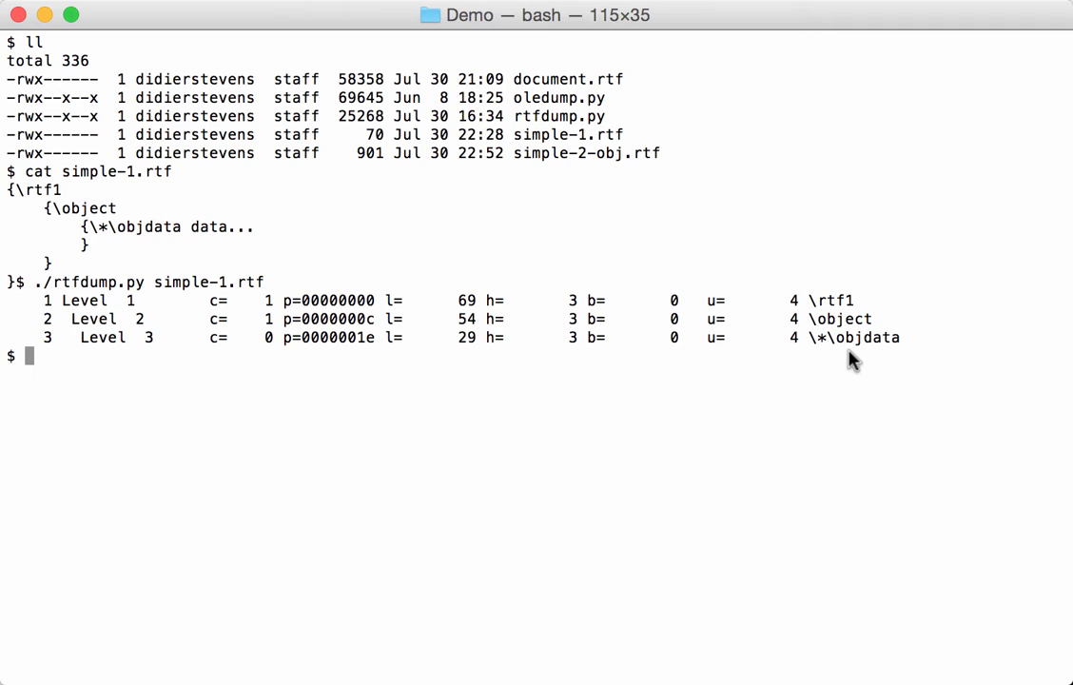
- Run ./rtfdump.py -s 1 simple-1.rtf to hex/ASCII-dump item 1
{"action": "type", "text": "./rt"}
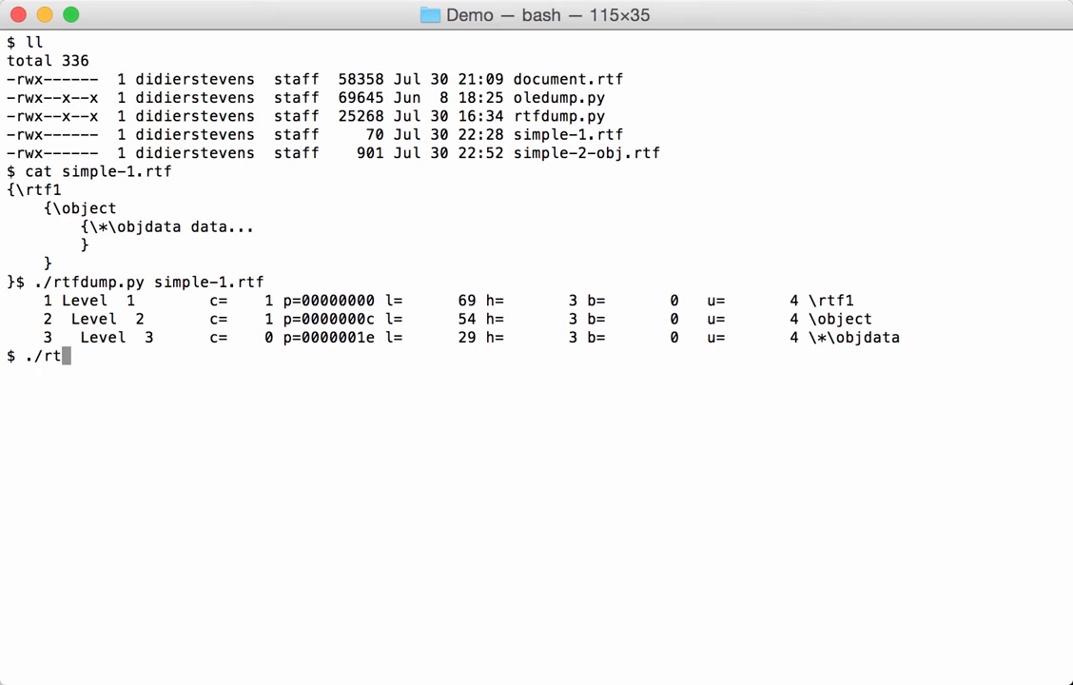
{"action": "type", "text": "fdump.py"}
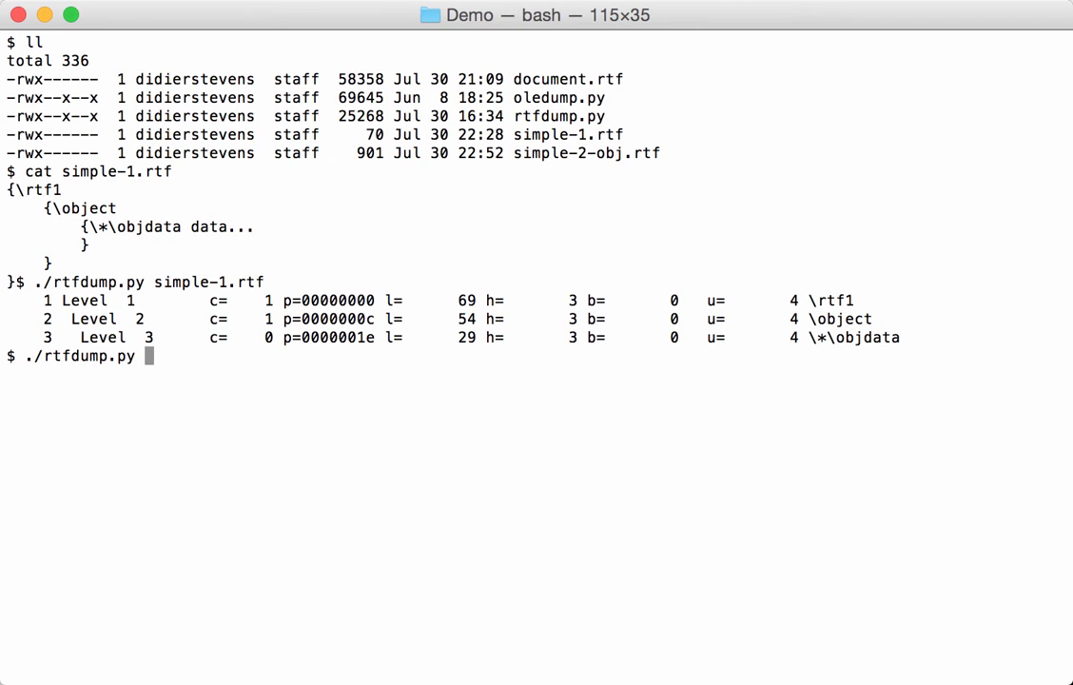
{"action": "type", "text": "-s"}
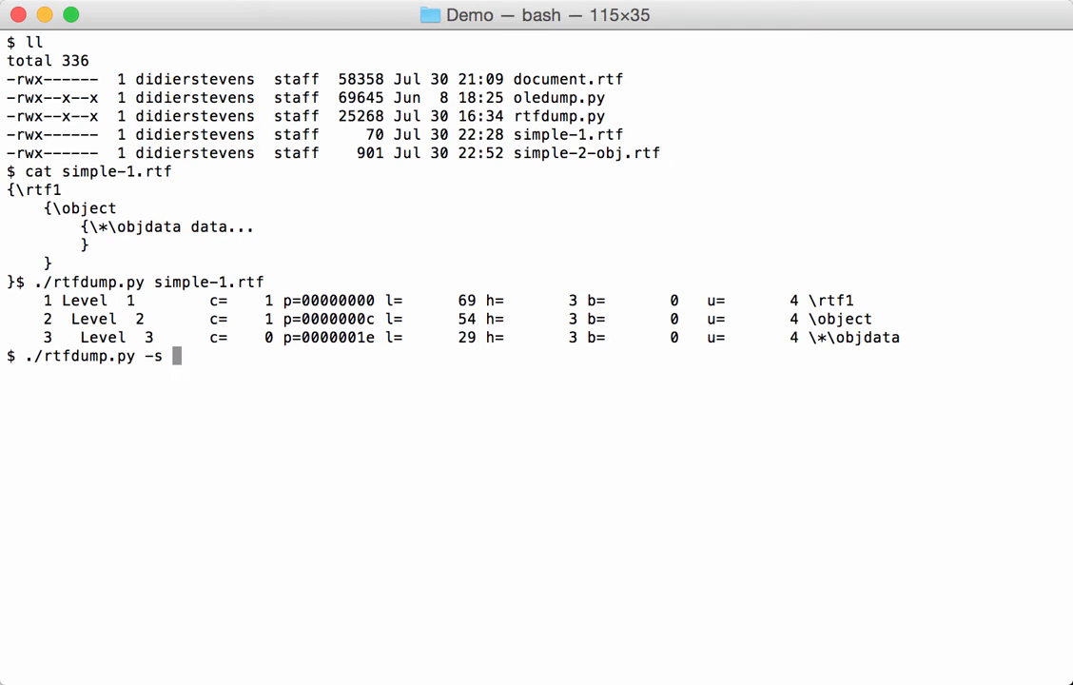
{"action": "type", "text": "1"}
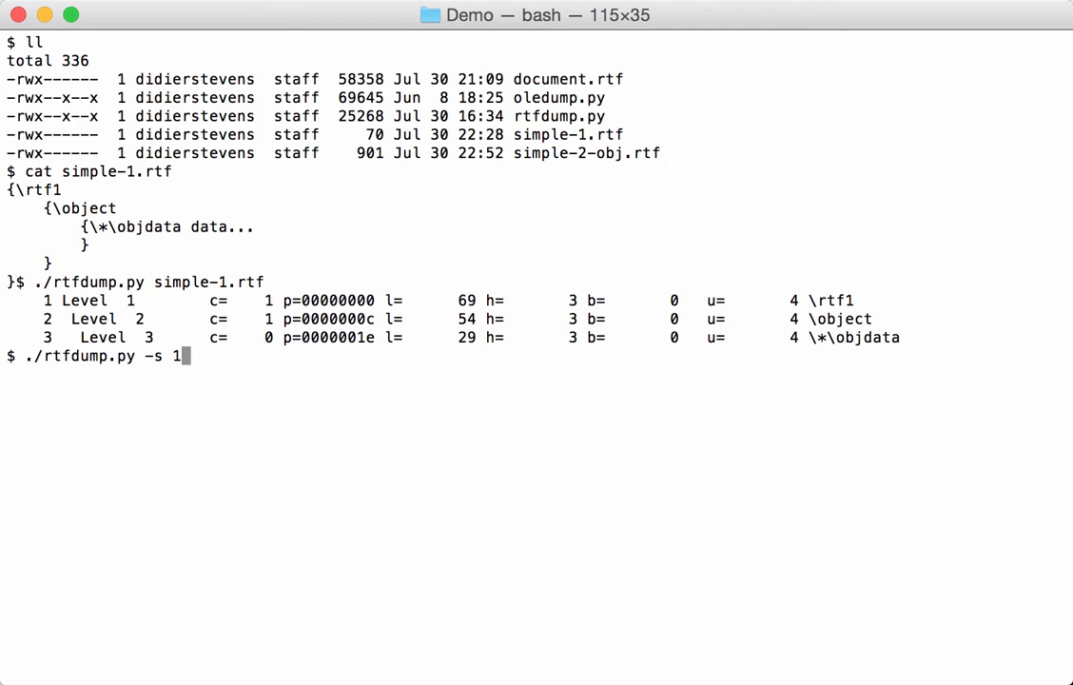
{"action": "type", "text": "simple-"}
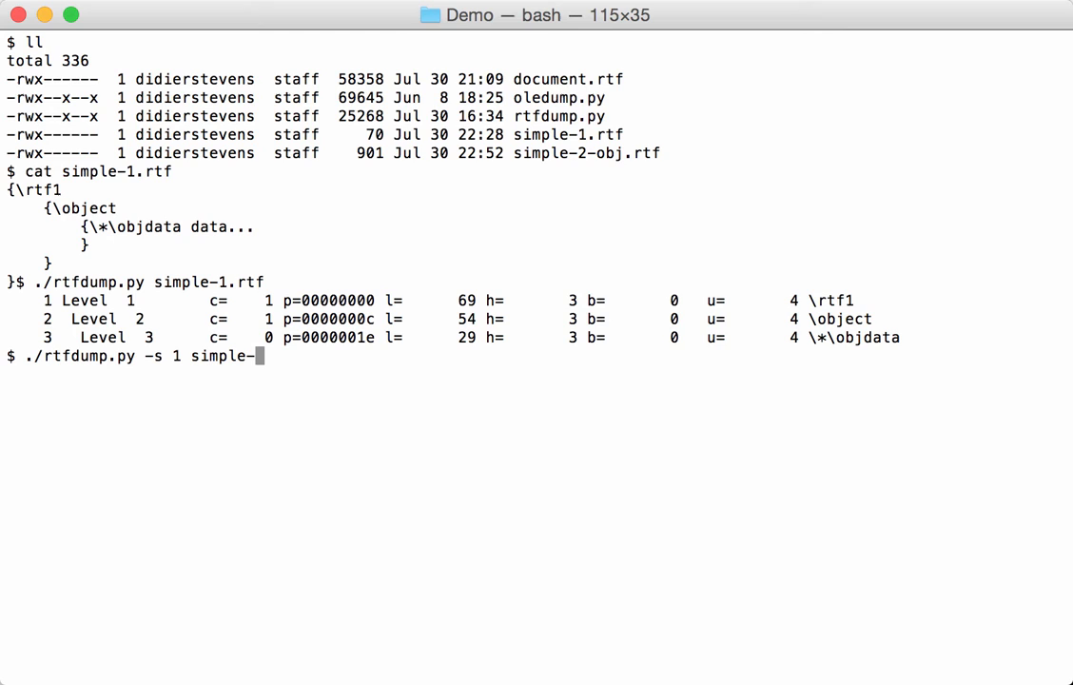
{"action": "key", "text": "Return"}
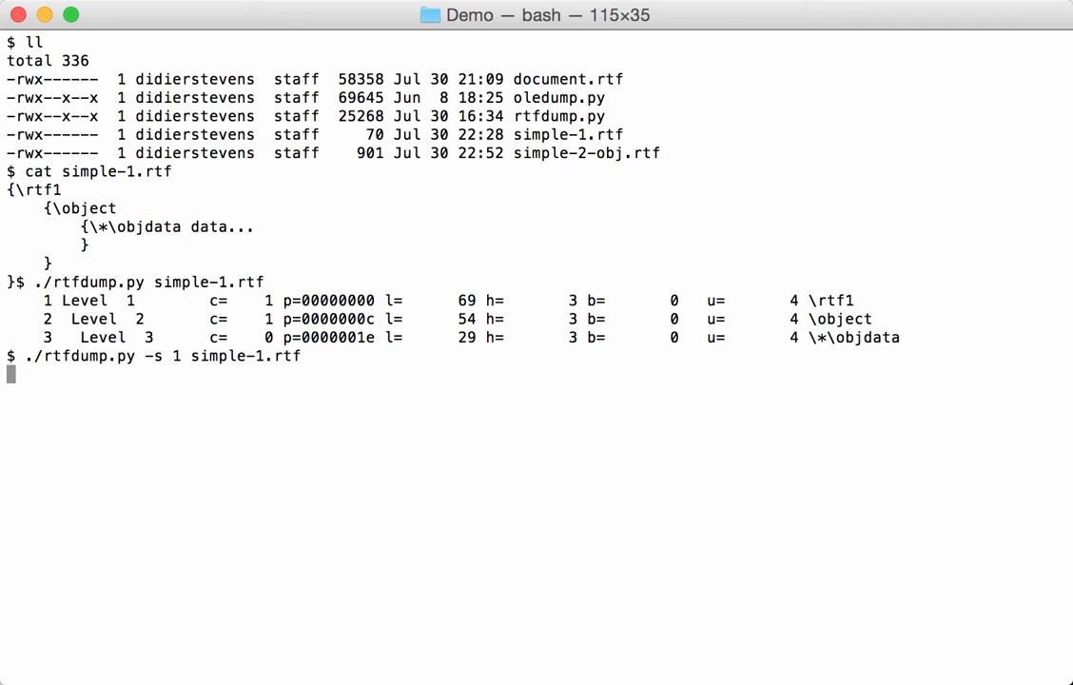
{"action": "key", "text": "Return"}
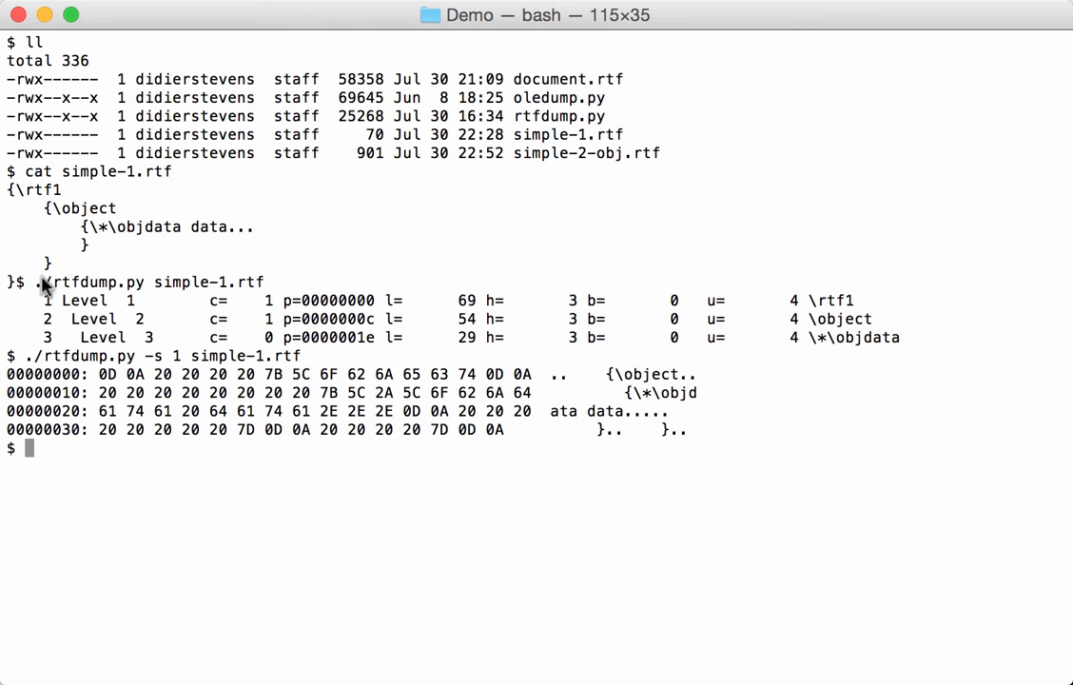
{"action": "mouse_move", "coordinate": [148, 359]}
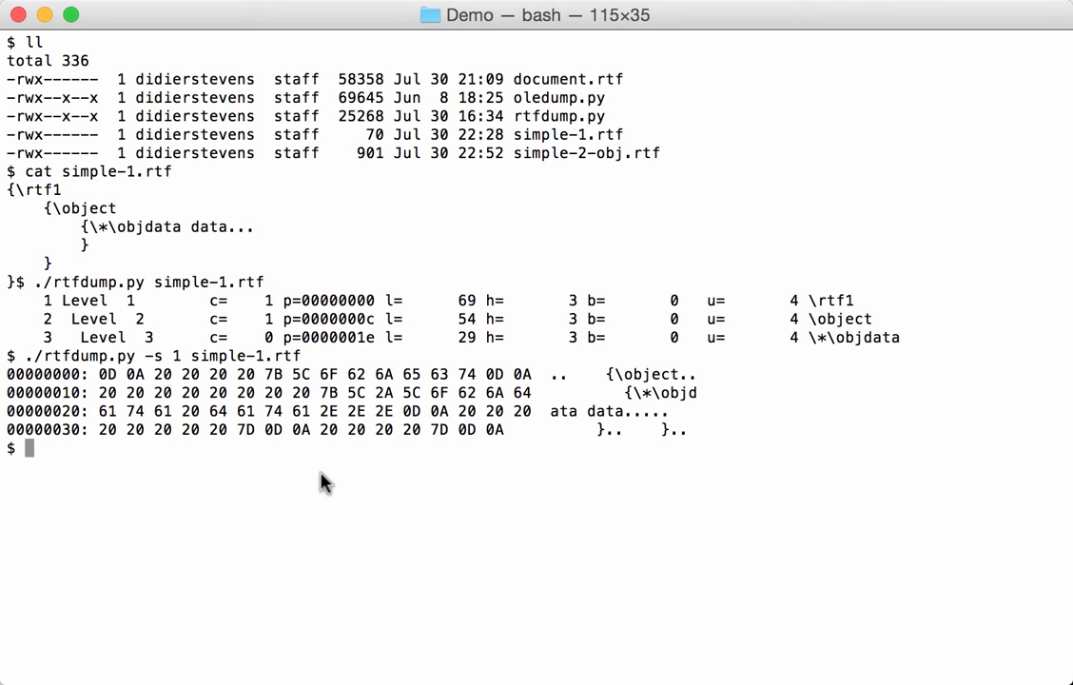
- Rerun the item 1 dump of simple-1.rtf with -x for plain hex
{"action": "key", "text": "Up"}
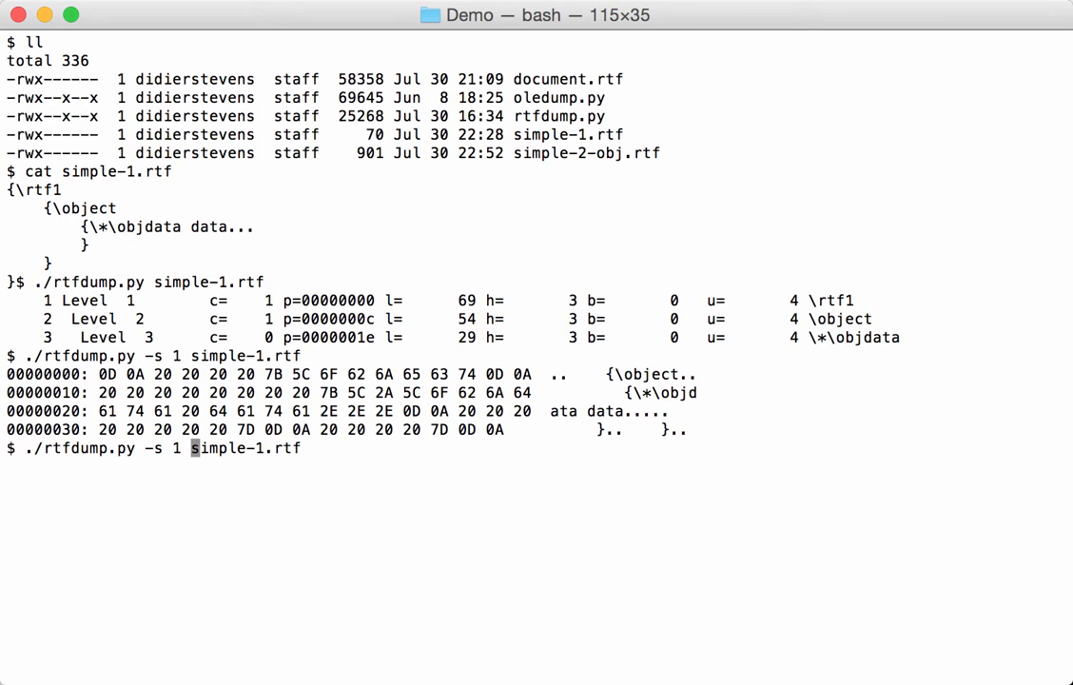
{"action": "type", "text": "-x"}
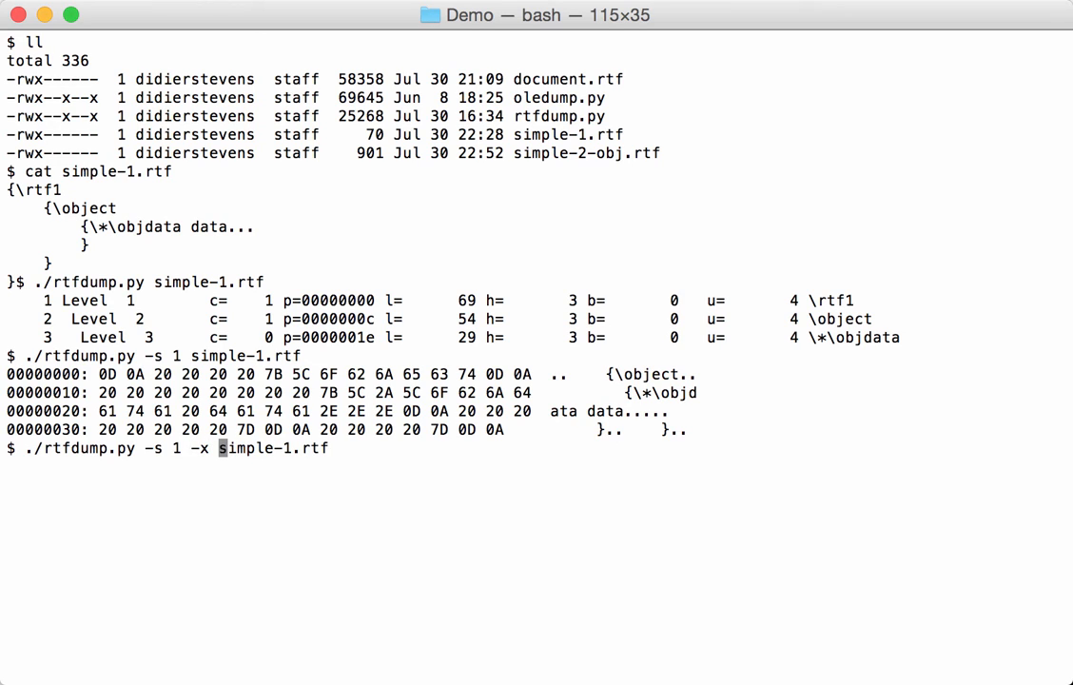
{"action": "key", "text": "Return"}
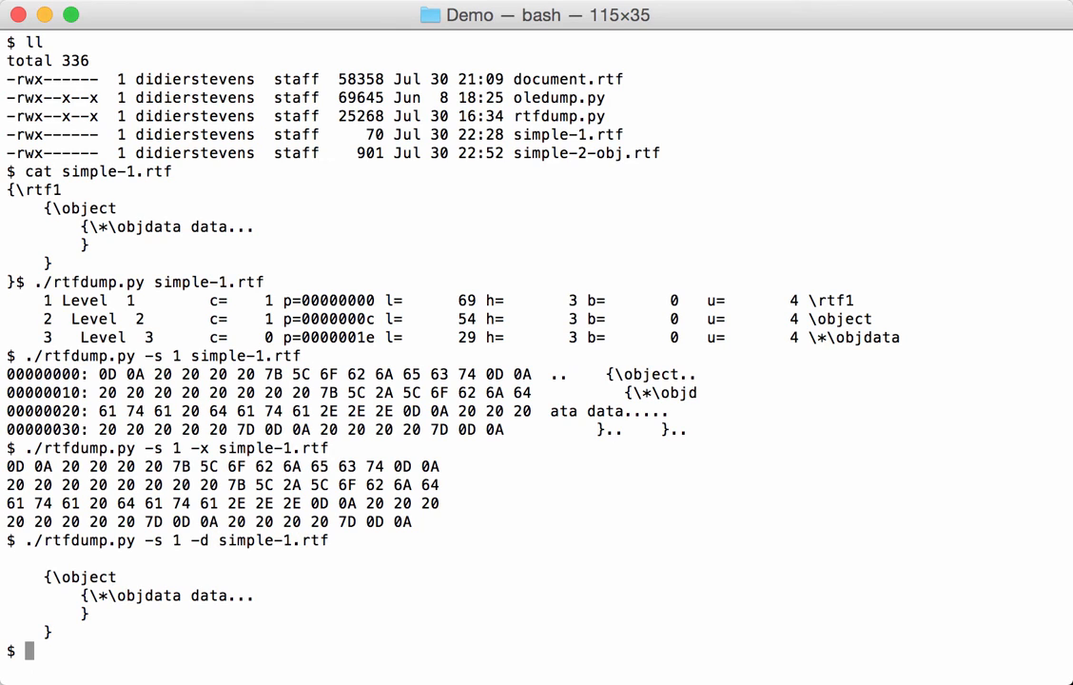
- Dump items 1, 2 and 3 of simple-1.rtf as raw text with -d
{"action": "type", "text": "./rtfdump.py -s 1 -d simple-1.rtf"}
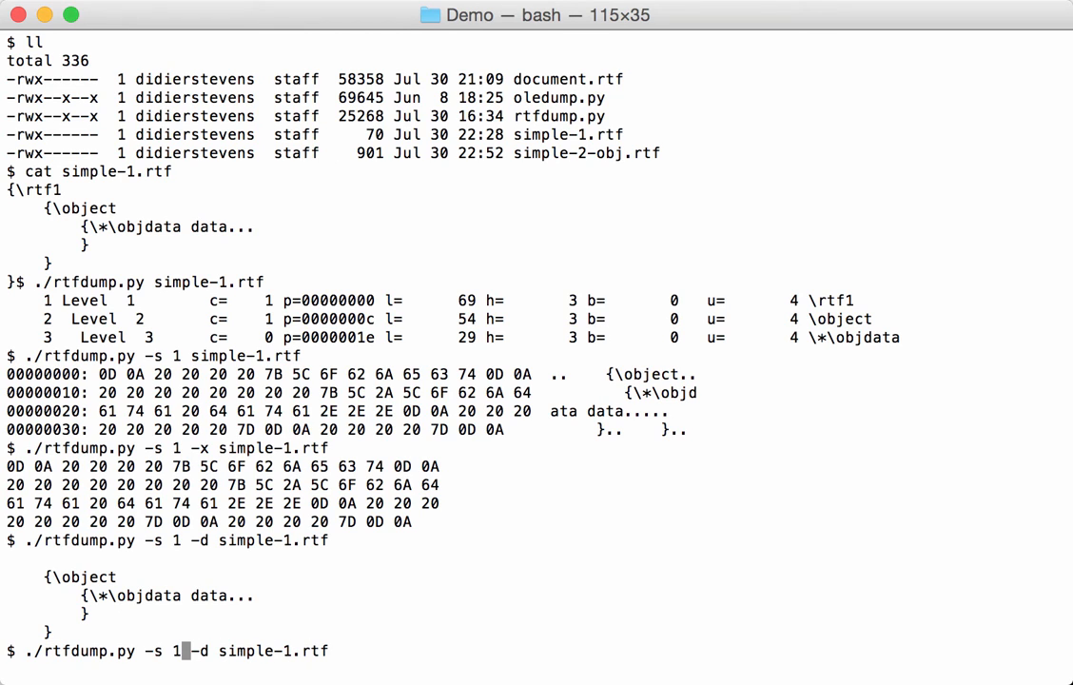
{"action": "type", "text": "2"}
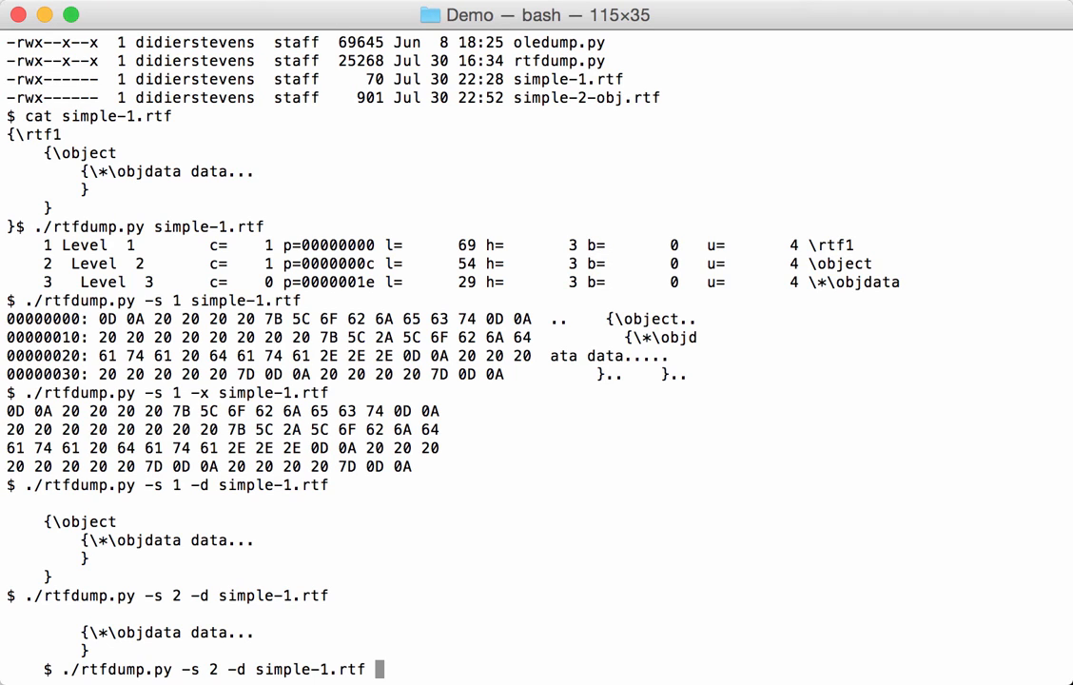
{"action": "mouse_move", "coordinate": [221, 670]}
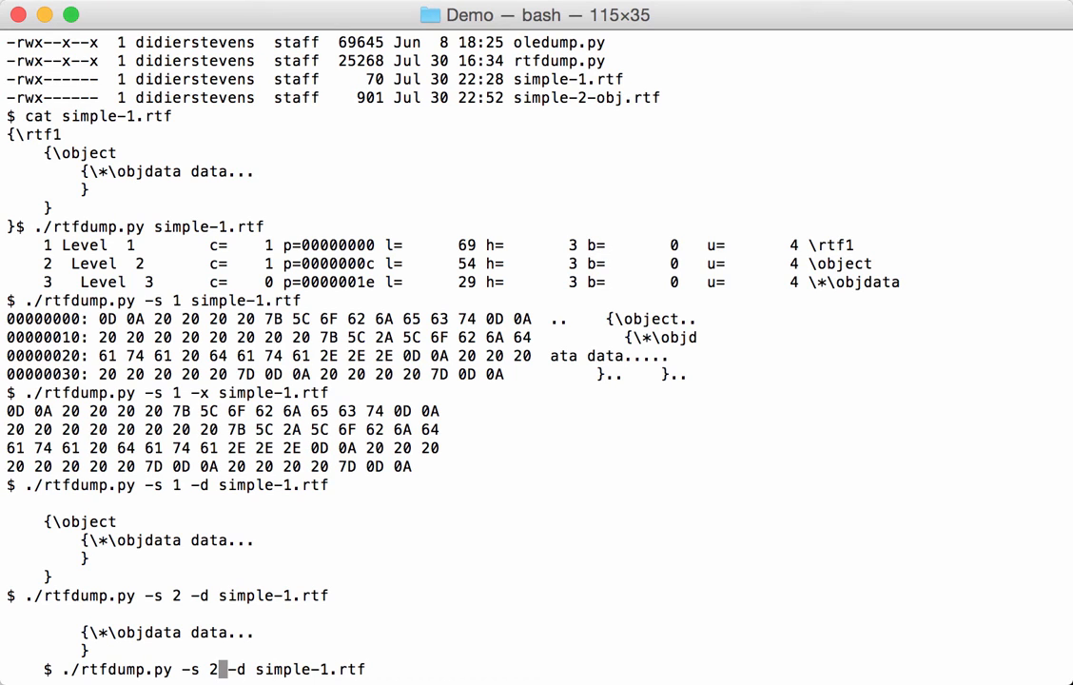
{"action": "type", "text": "3"}
{"action": "key", "text": "Return"}
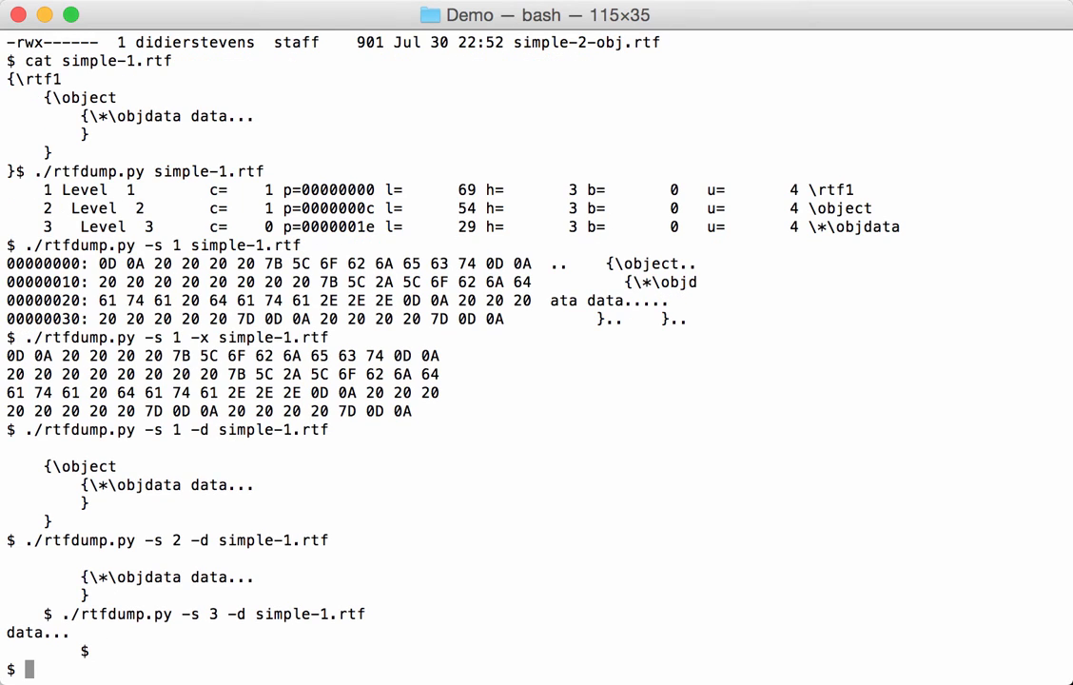
{"action": "type", "text": "cle"}
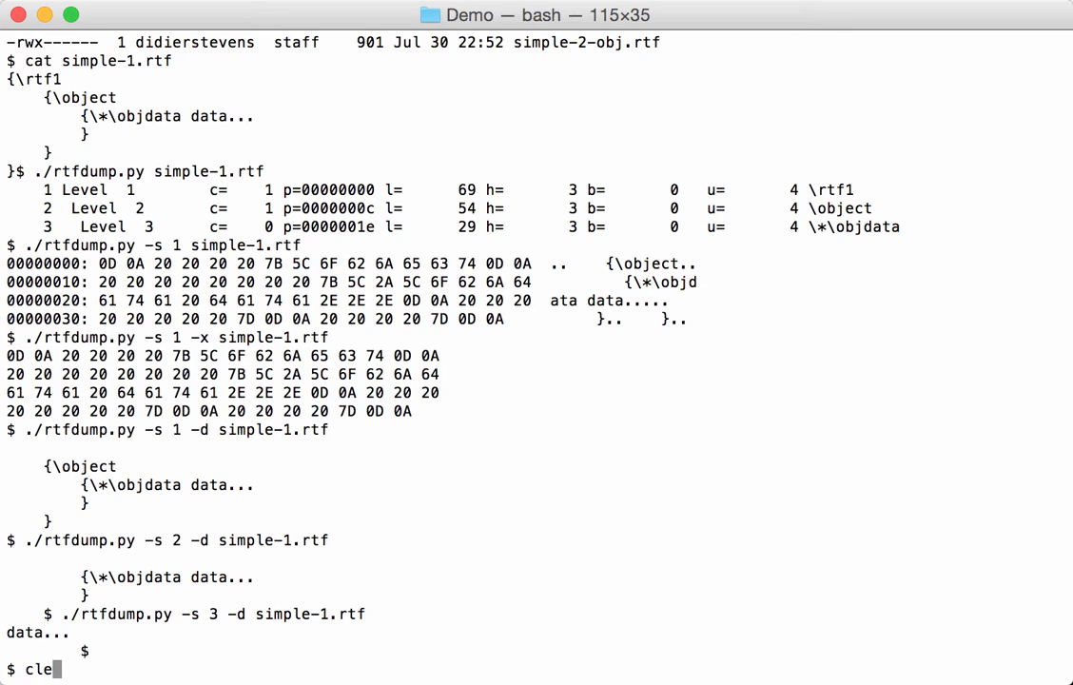
- Clear the screen and print simple-2-obj.rtf with its hex objdata group
{"action": "key", "text": "Return"}
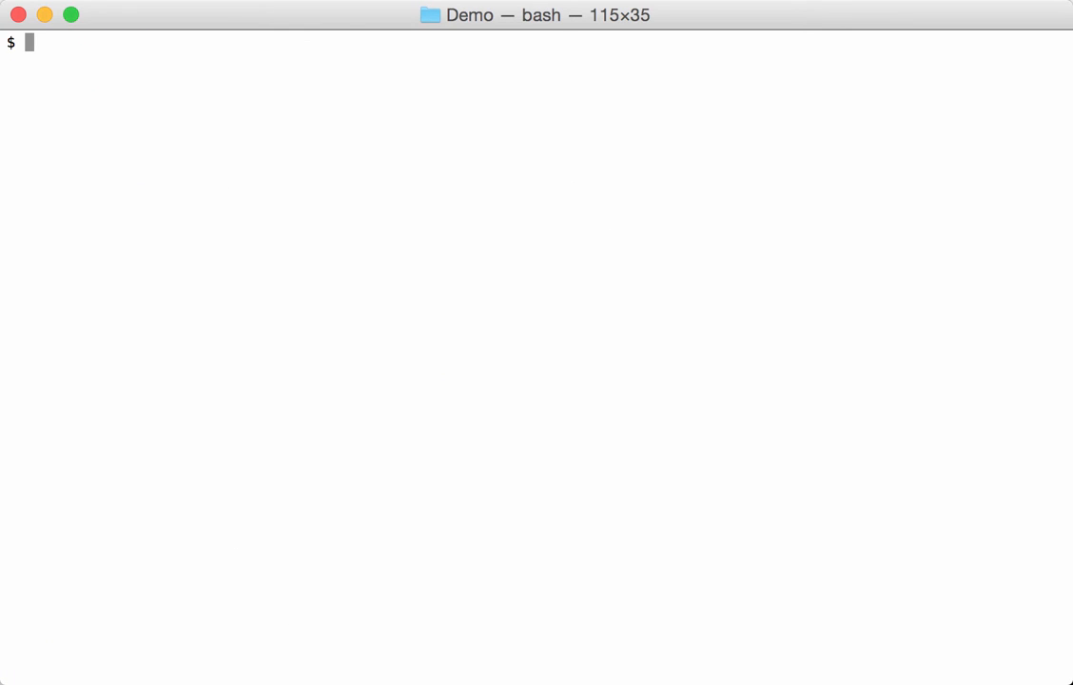
{"action": "type", "text": "cat si"}
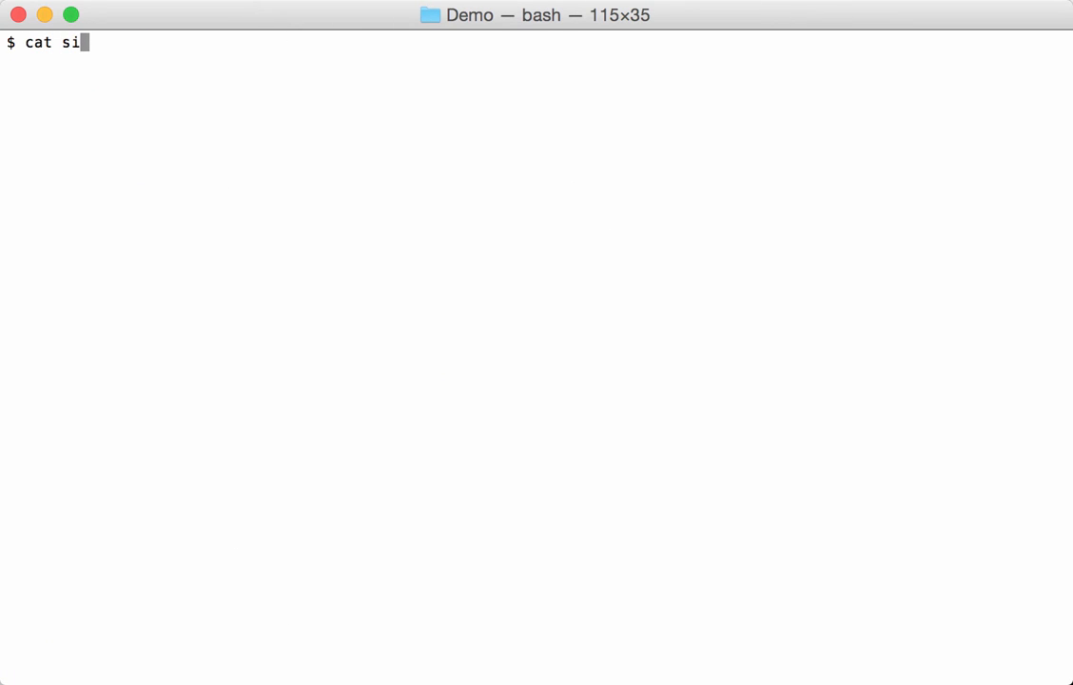
{"action": "type", "text": "mple-"}
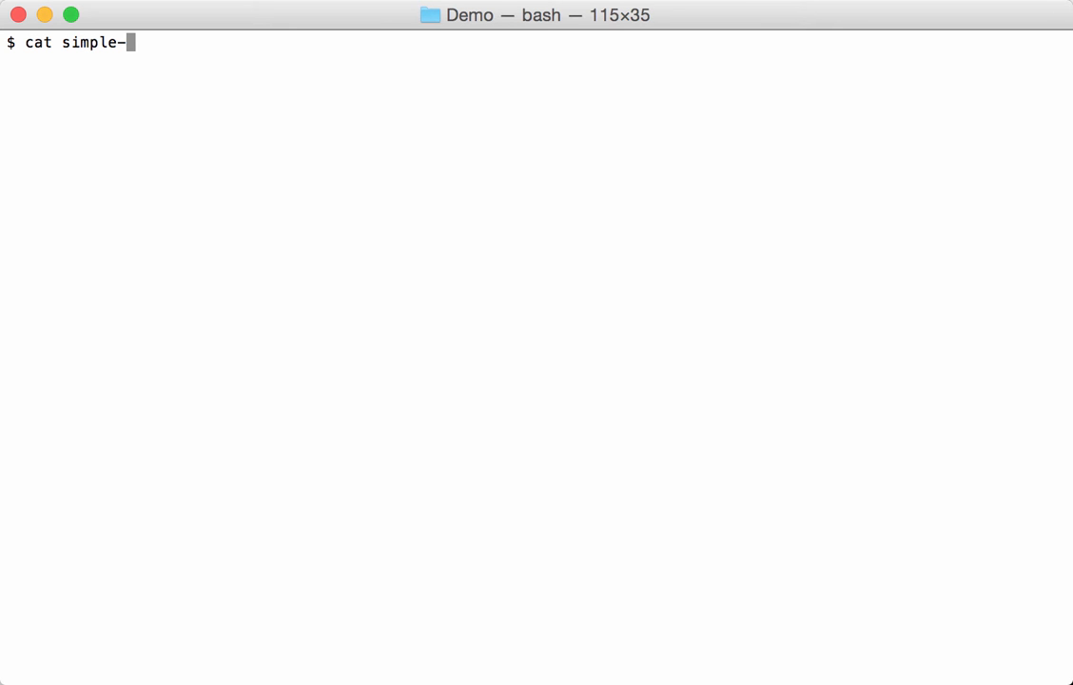
{"action": "type", "text": "2"}
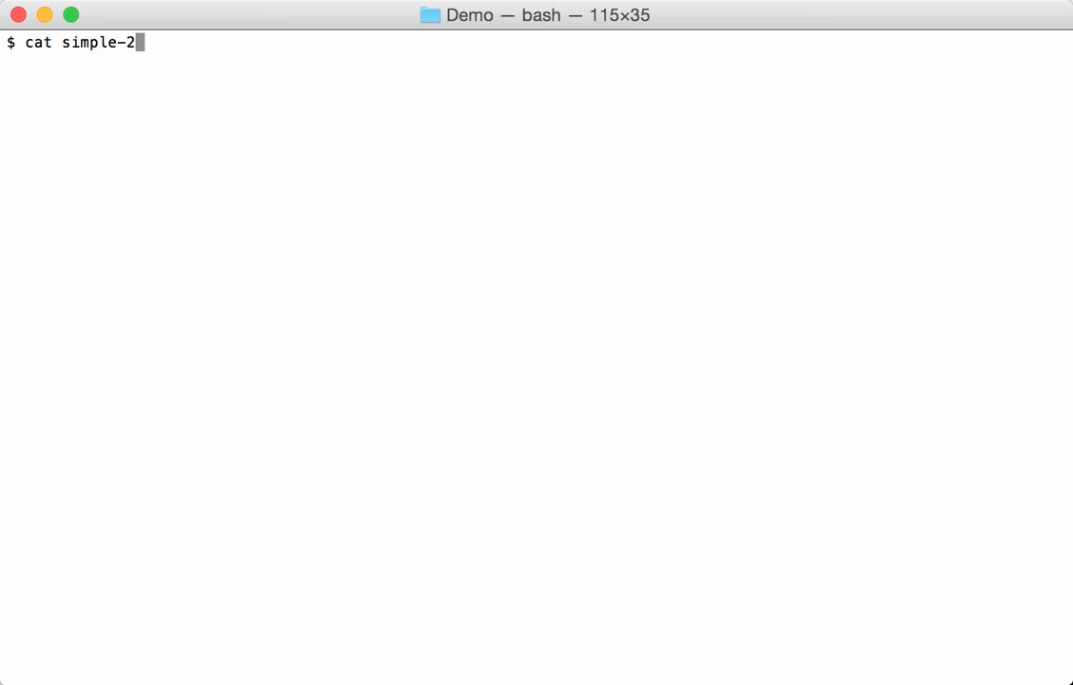
{"action": "type", "text": "-obj.rtf"}
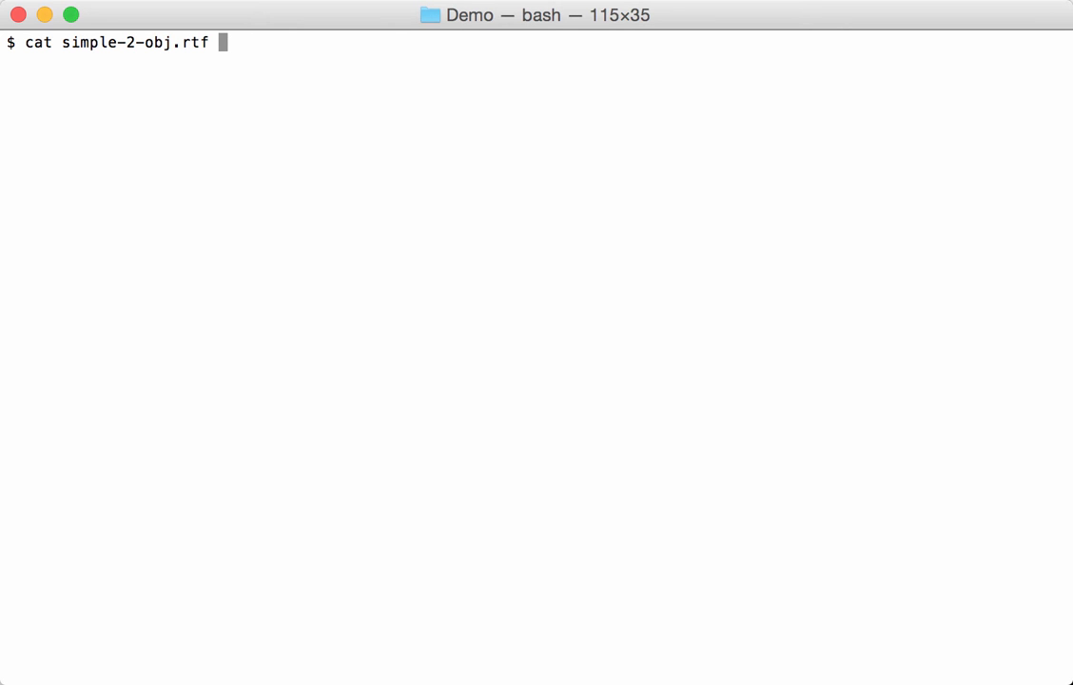
{"action": "key", "text": "Return"}
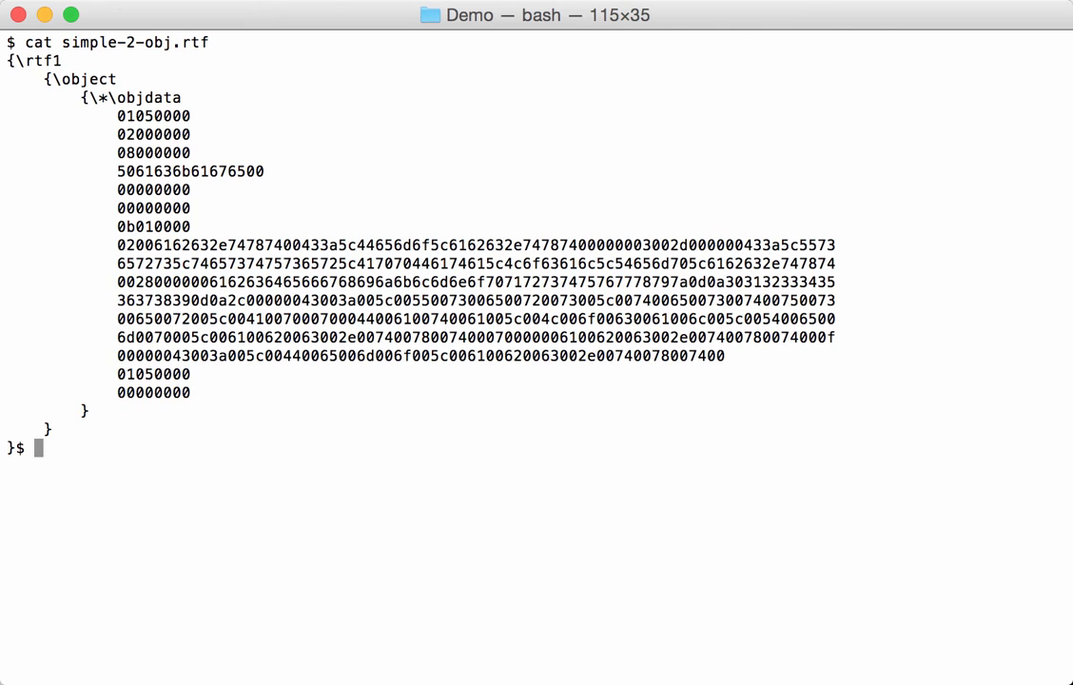
{"action": "mouse_move", "coordinate": [171, 358]}
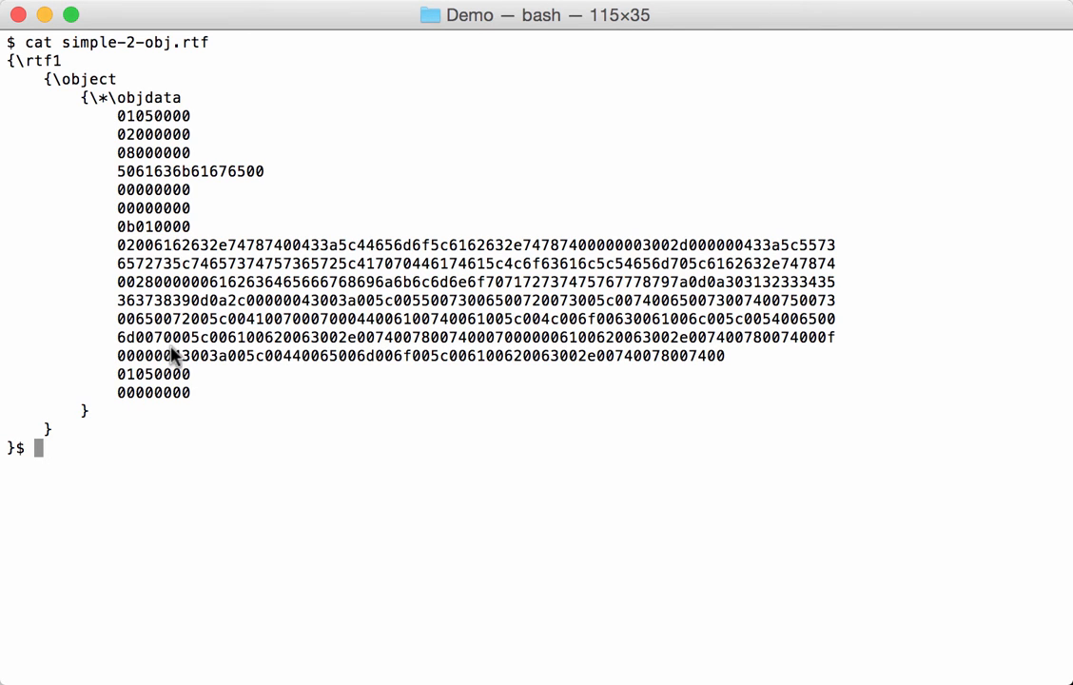
{"action": "mouse_move", "coordinate": [152, 38]}
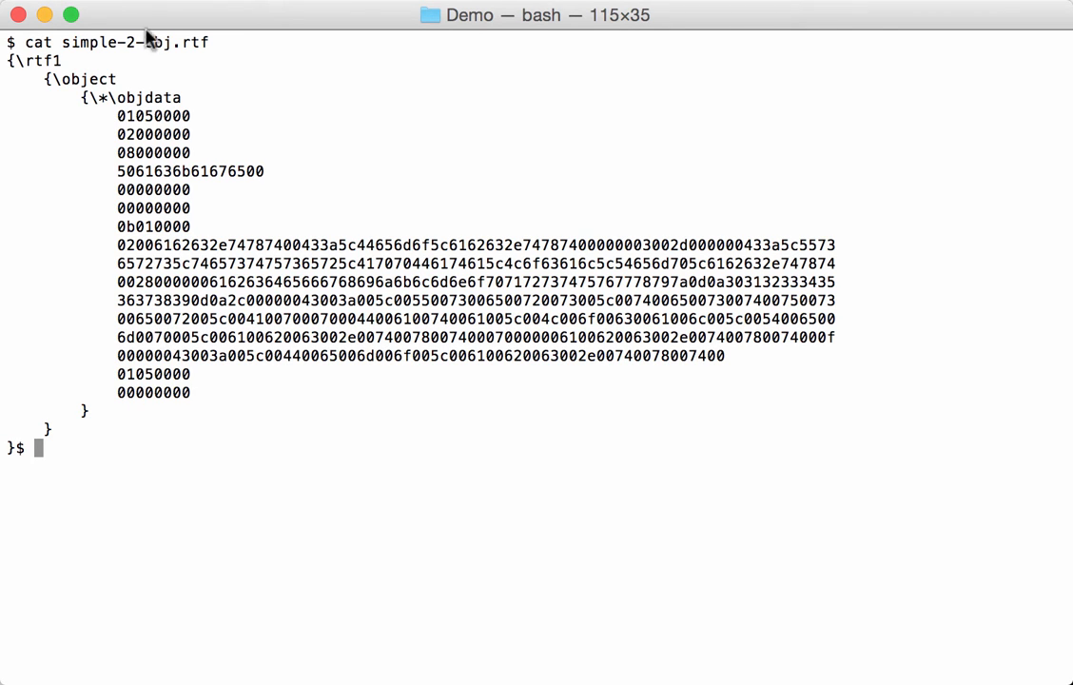
{"action": "mouse_move", "coordinate": [202, 53]}
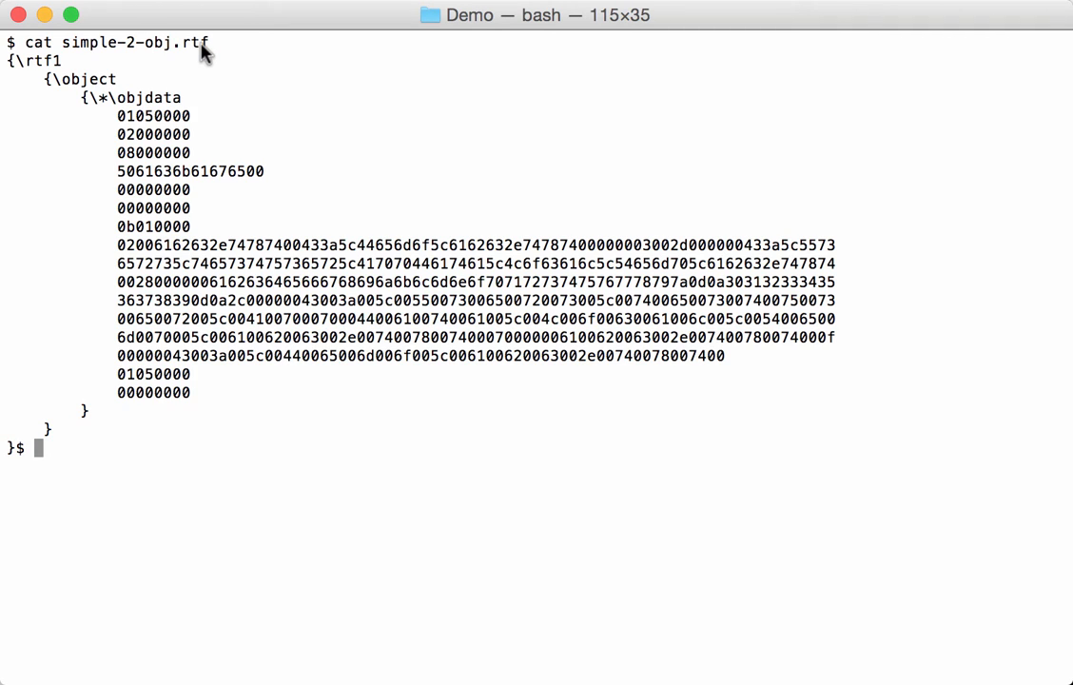
{"action": "mouse_move", "coordinate": [11, 420]}
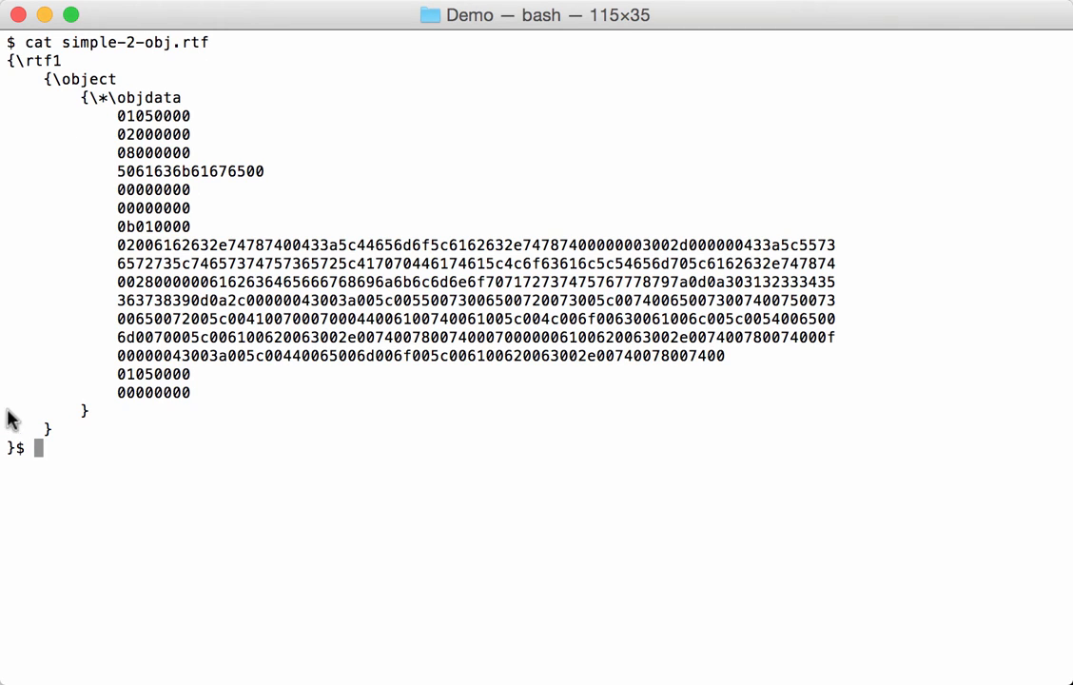
{"action": "mouse_move", "coordinate": [217, 88]}
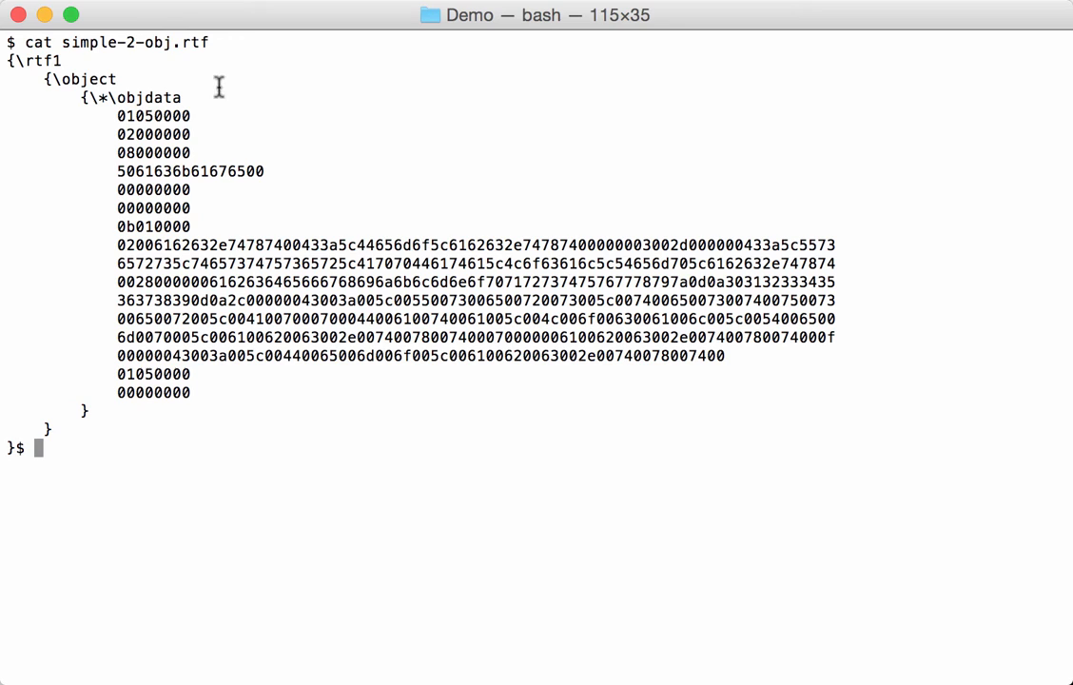
{"action": "mouse_move", "coordinate": [198, 95]}
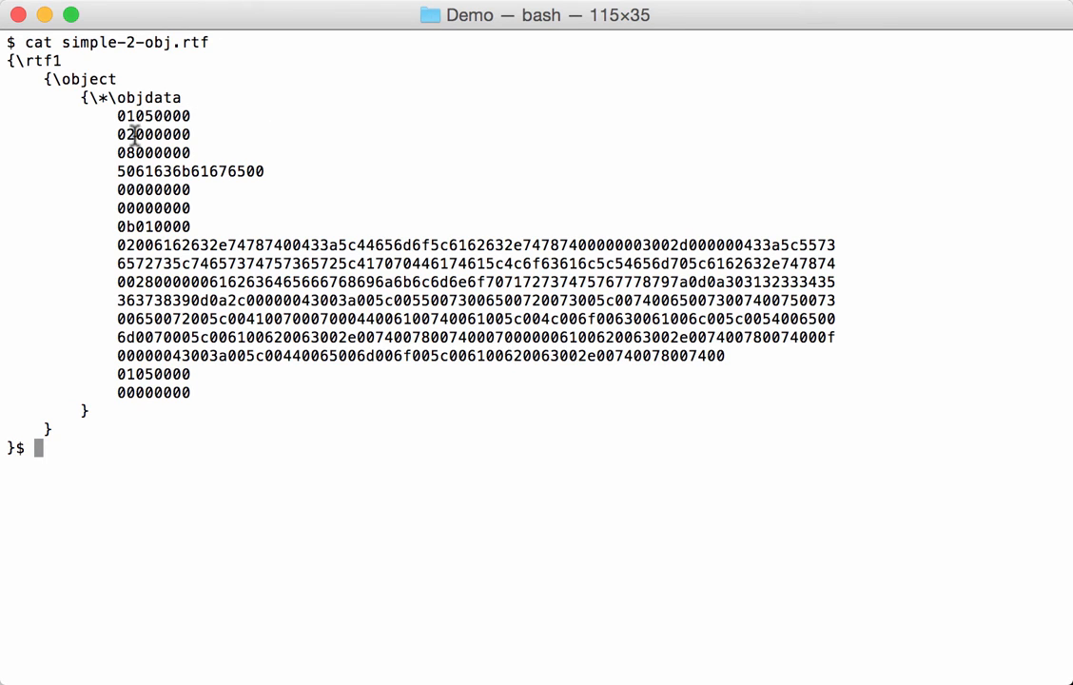
{"action": "mouse_move", "coordinate": [213, 392]}
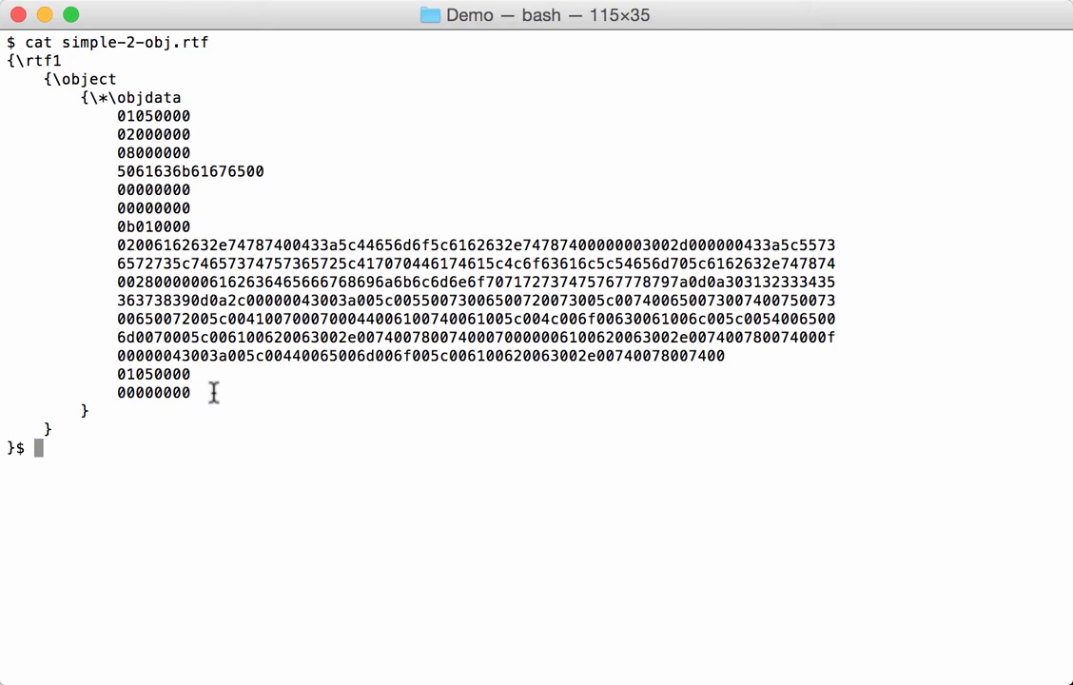
{"action": "mouse_move", "coordinate": [217, 255]}
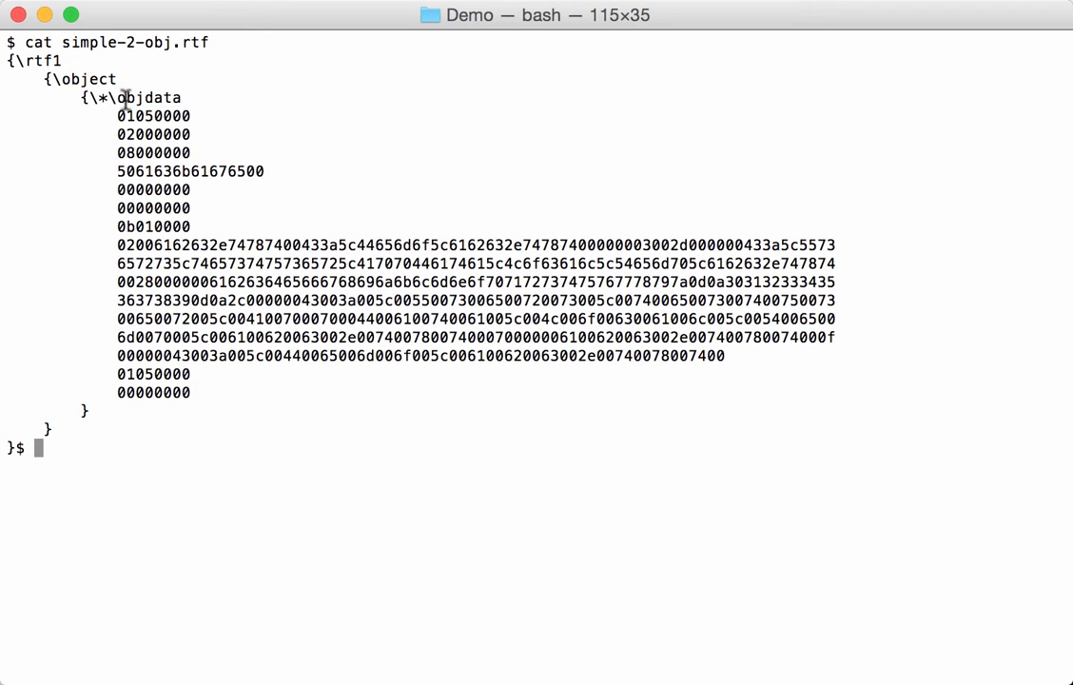
{"action": "mouse_move", "coordinate": [148, 133]}
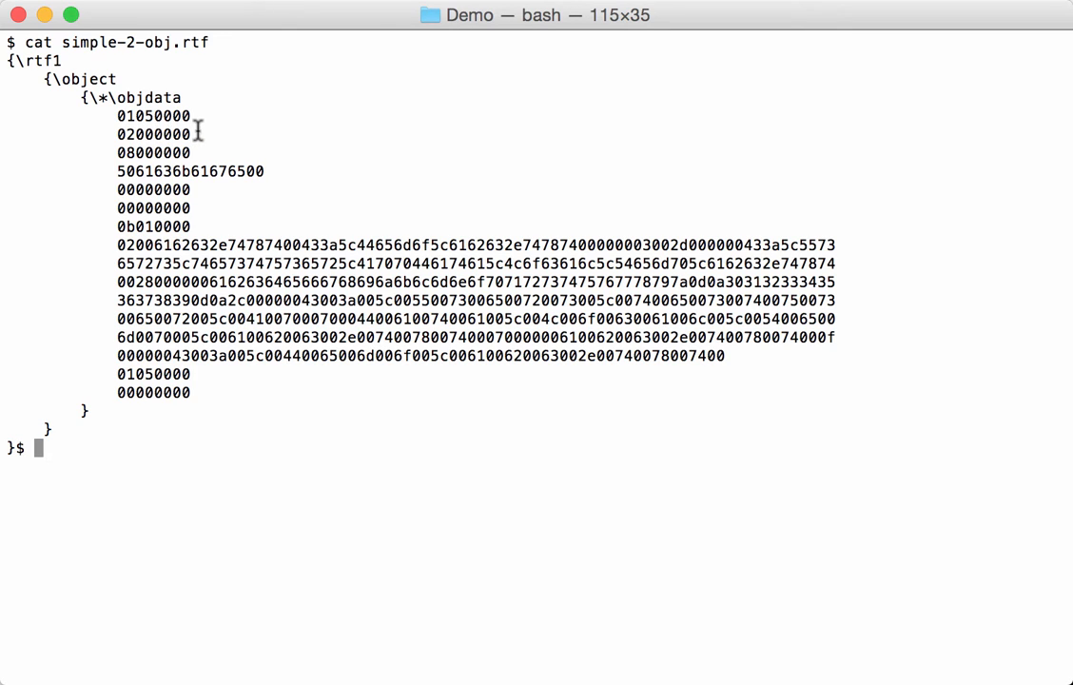
{"action": "mouse_move", "coordinate": [194, 99]}
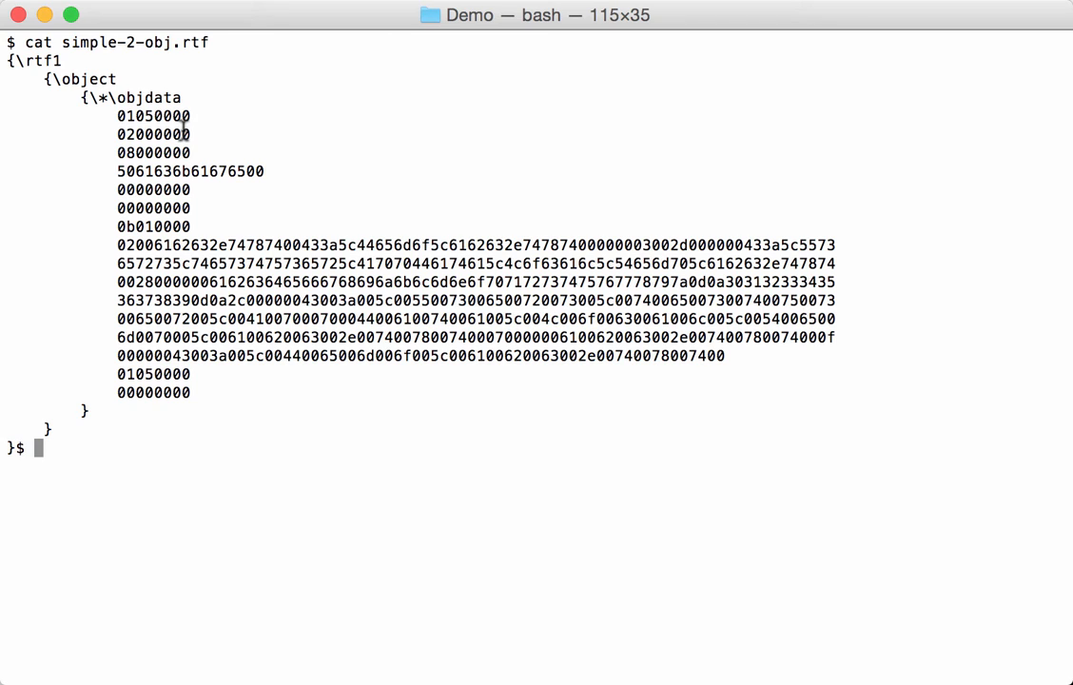
{"action": "type", "text": "clear"}
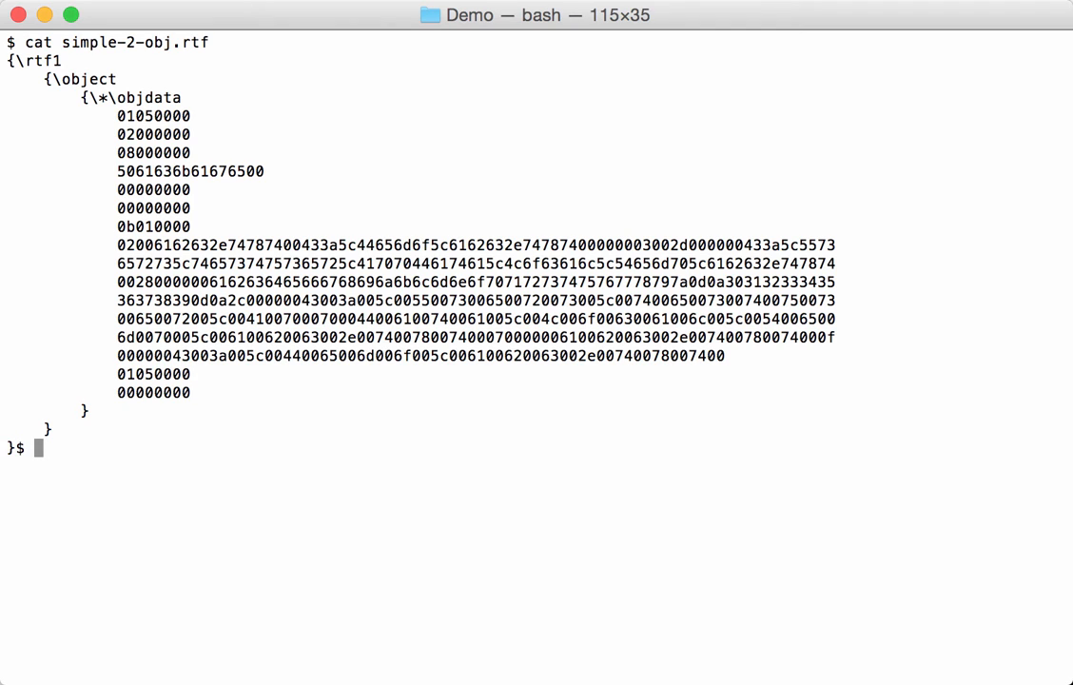
- Run rtfdump.py on simple-2-obj.rtf and on simple-1.rtf to list their three levels
{"action": "type", "text": "./rt"}
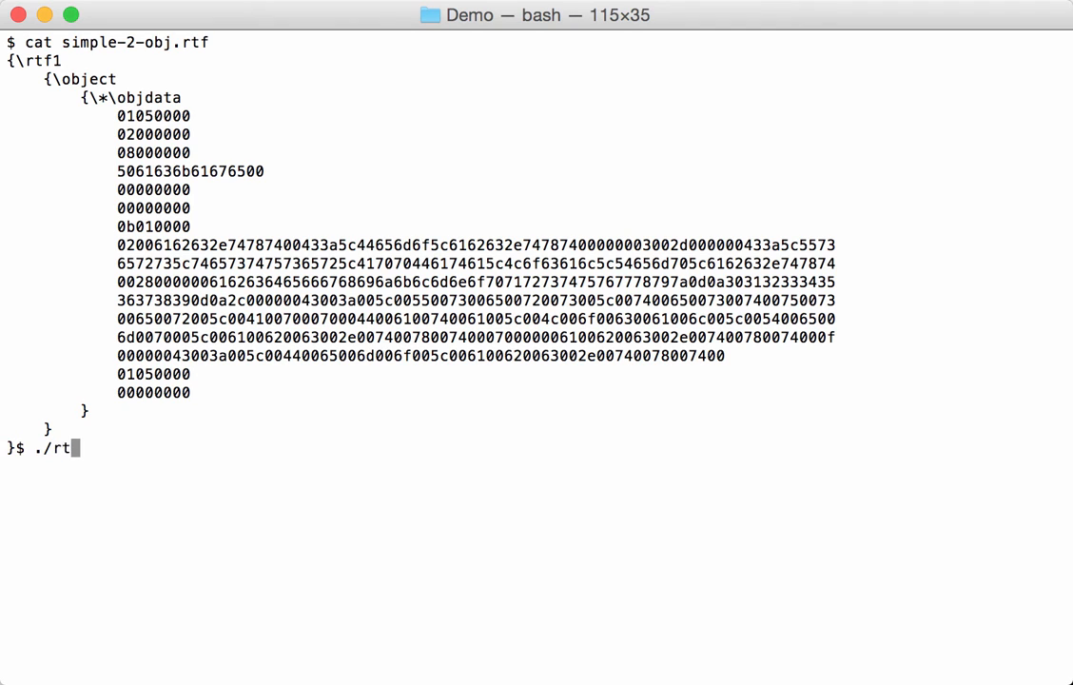
{"action": "type", "text": "fdump.py simple-2-obj.rtf"}
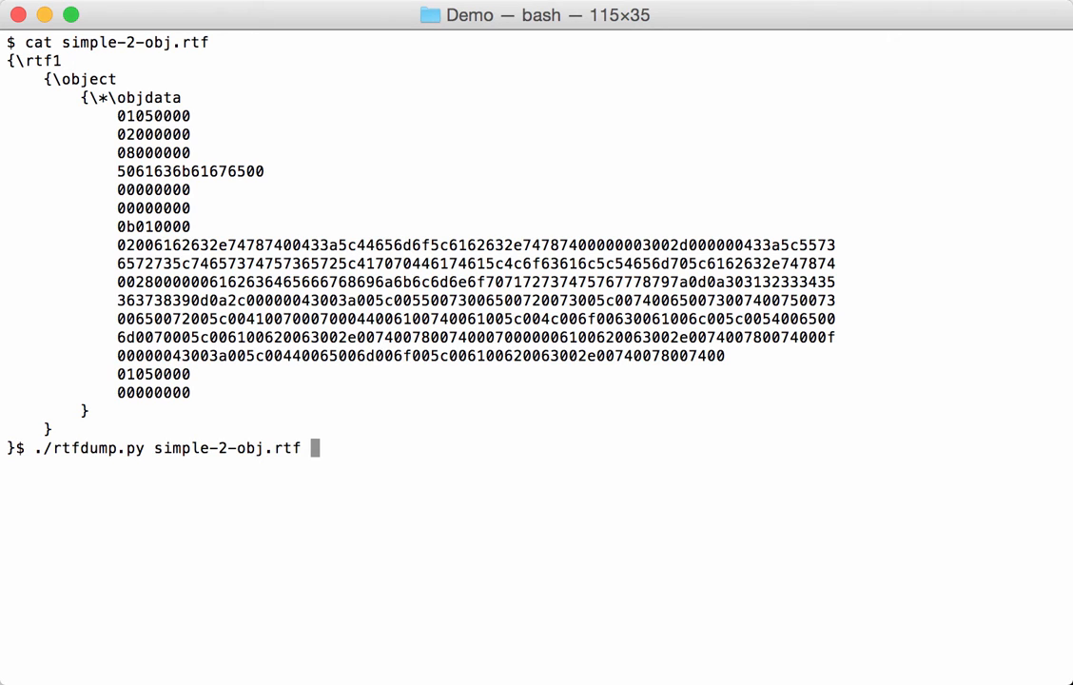
{"action": "key", "text": "Return"}
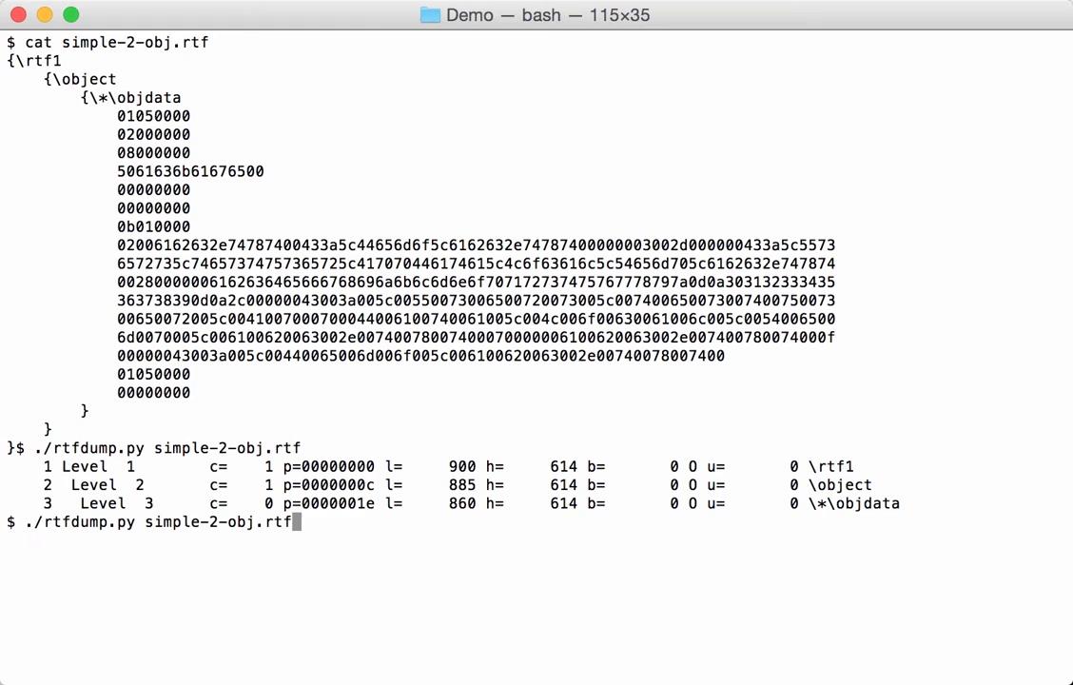
{"action": "type", "text": "simple-1"}
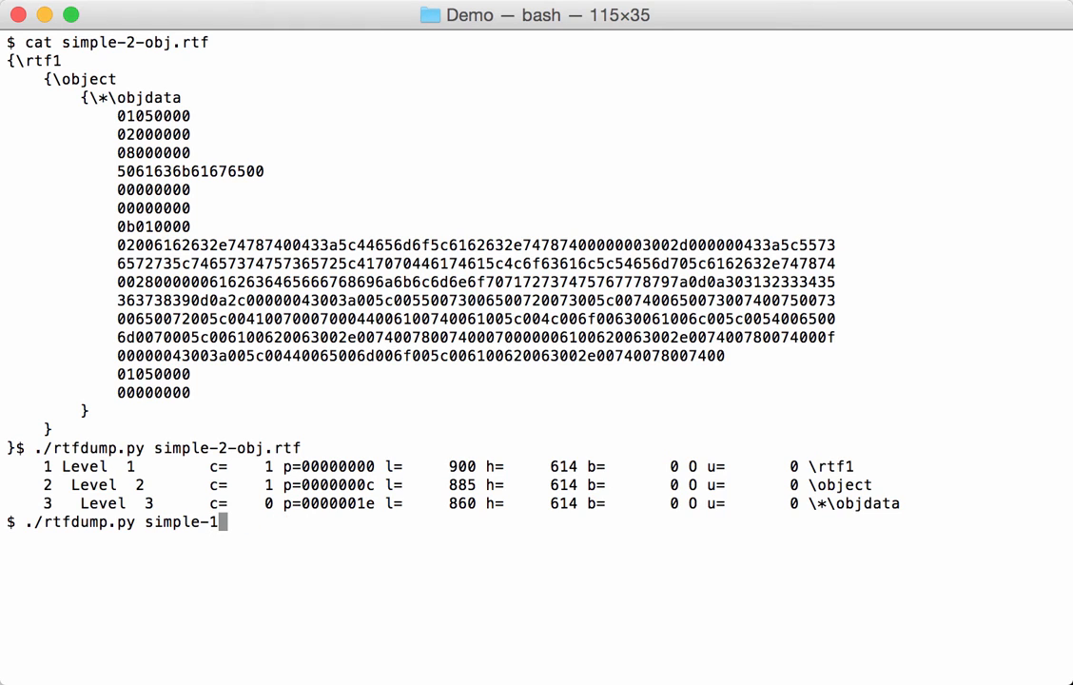
{"action": "key", "text": "Return"}
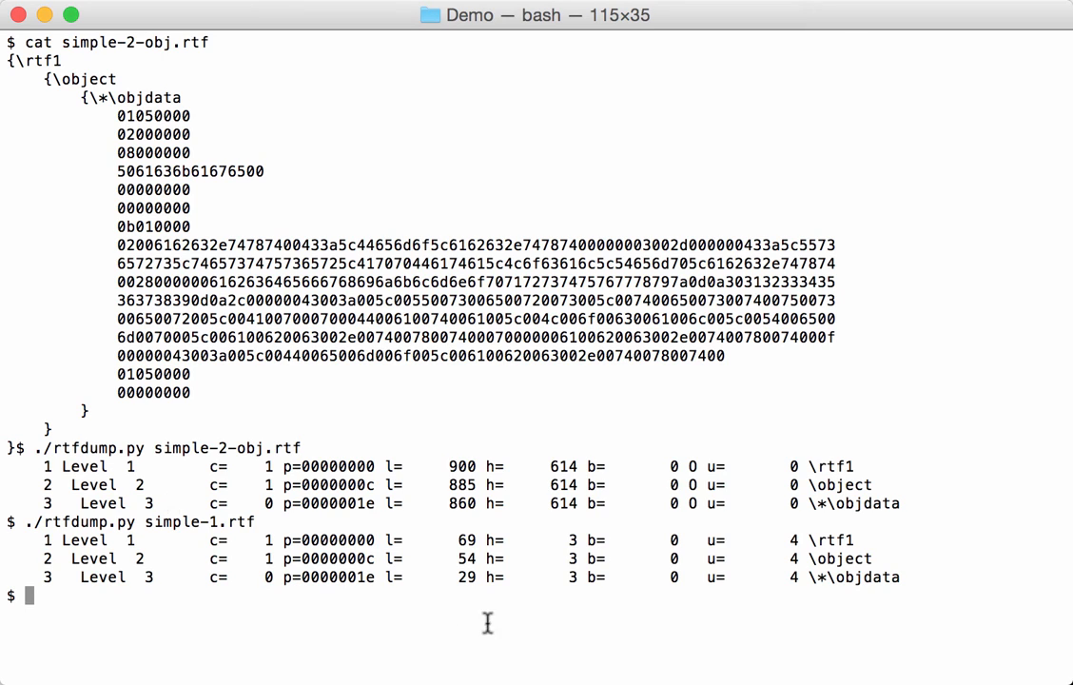
{"action": "mouse_move", "coordinate": [713, 434]}
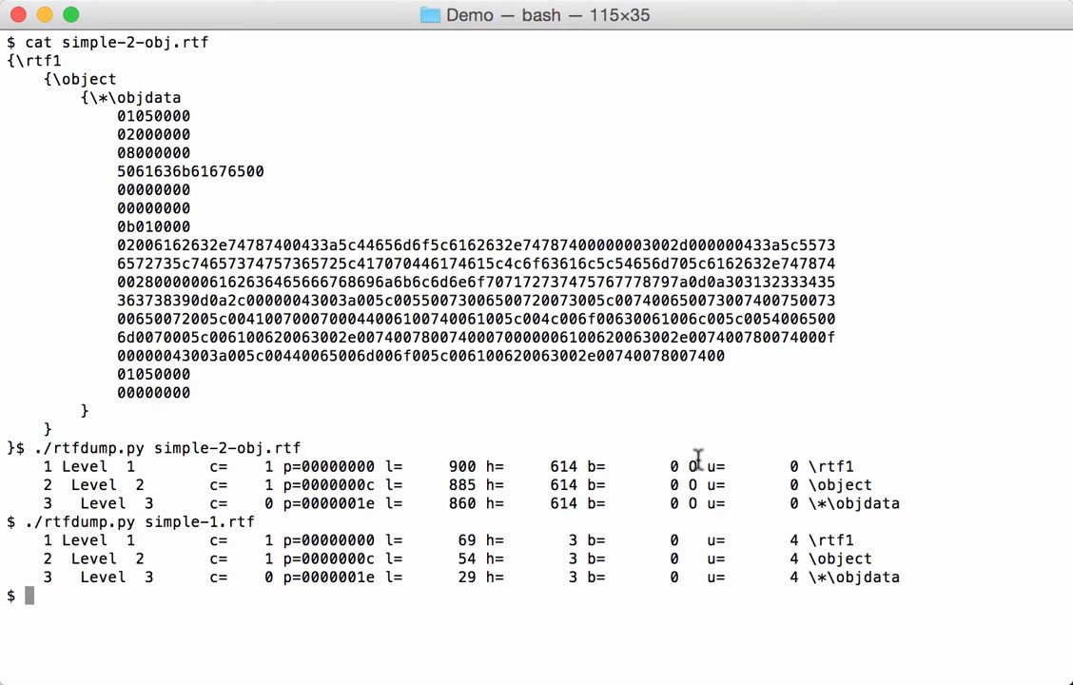
{"action": "mouse_move", "coordinate": [690, 464]}
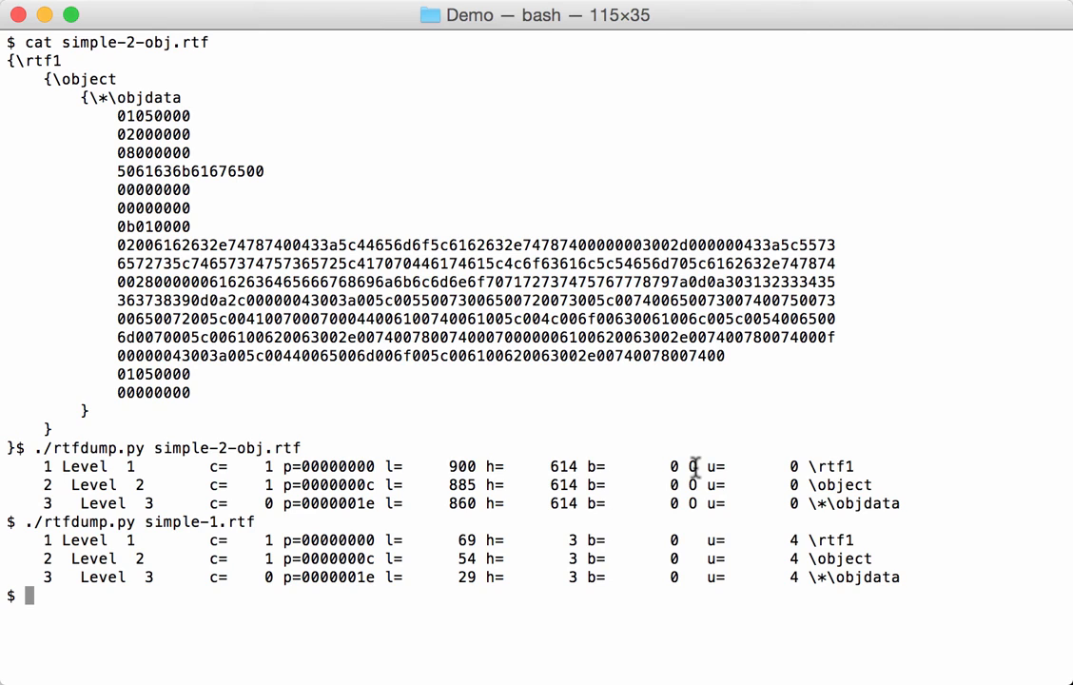
{"action": "mouse_move", "coordinate": [323, 320]}
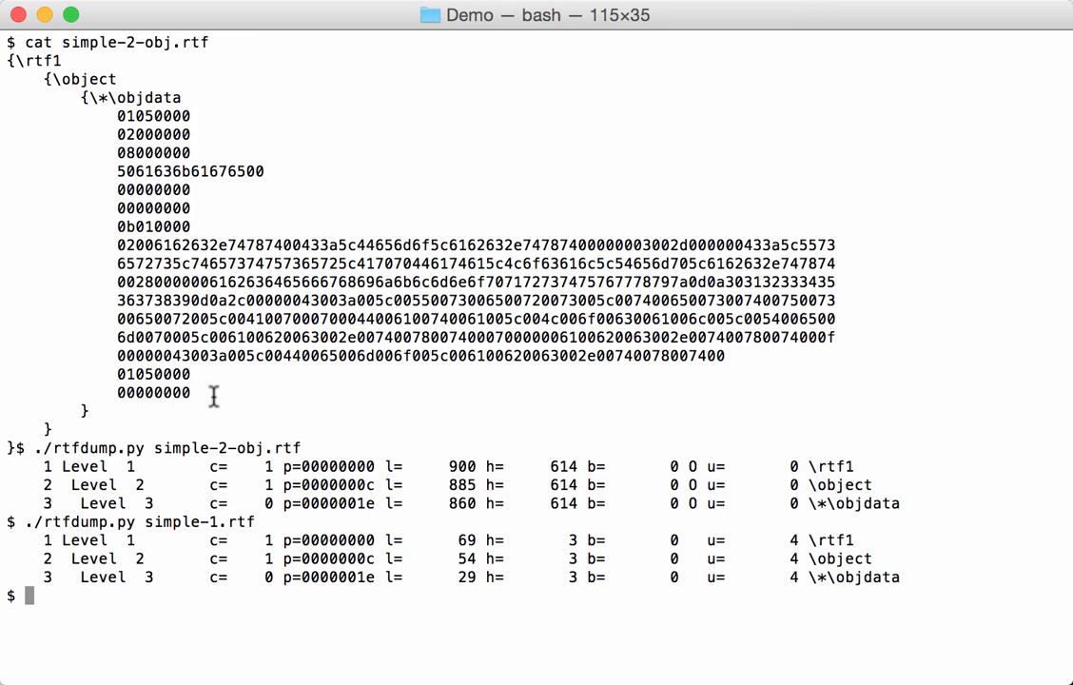
{"action": "left_click_drag", "start_coordinate": [152, 116], "coordinate": [152, 133]}
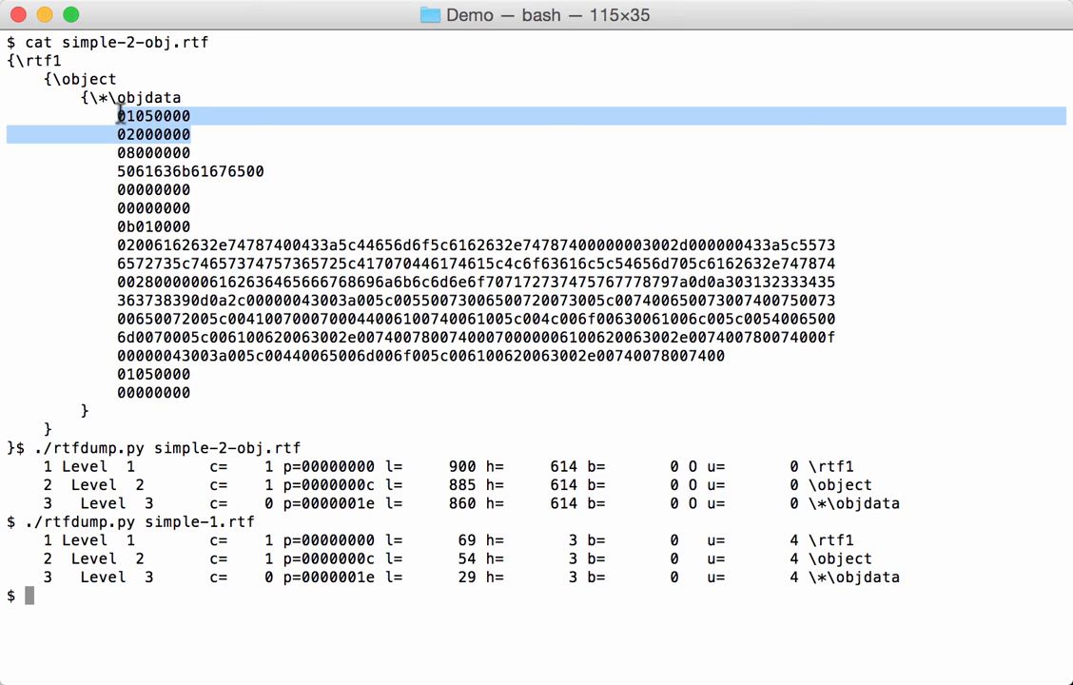
{"action": "mouse_move", "coordinate": [321, 156]}
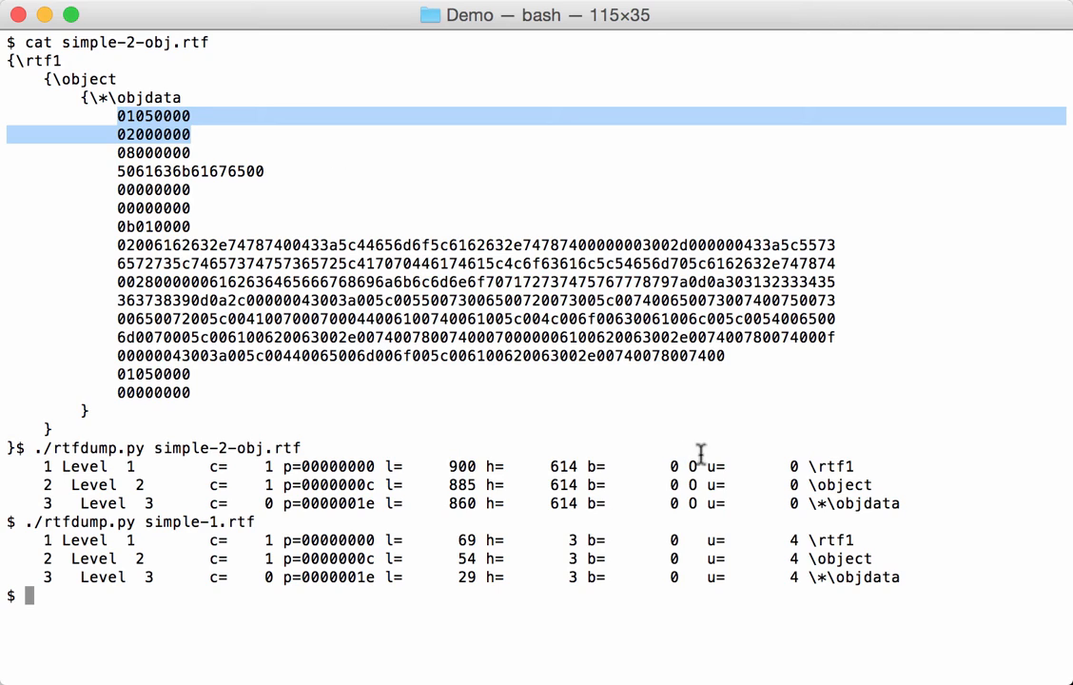
{"action": "left_click", "coordinate": [586, 468]}
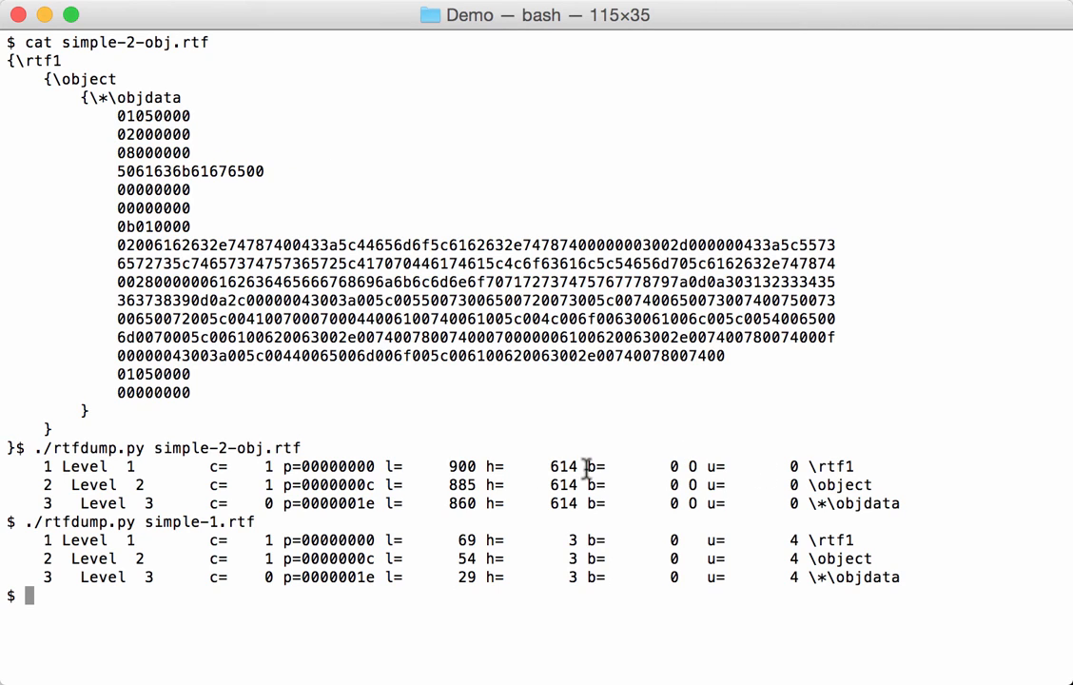
{"action": "mouse_move", "coordinate": [542, 449]}
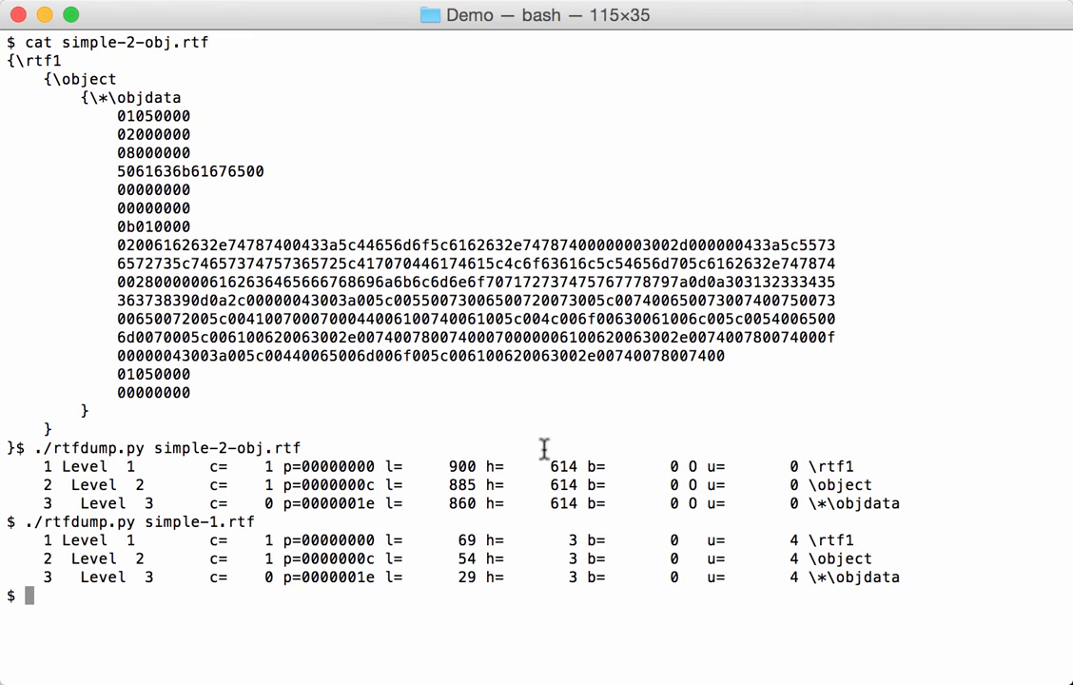
{"action": "mouse_move", "coordinate": [506, 453]}
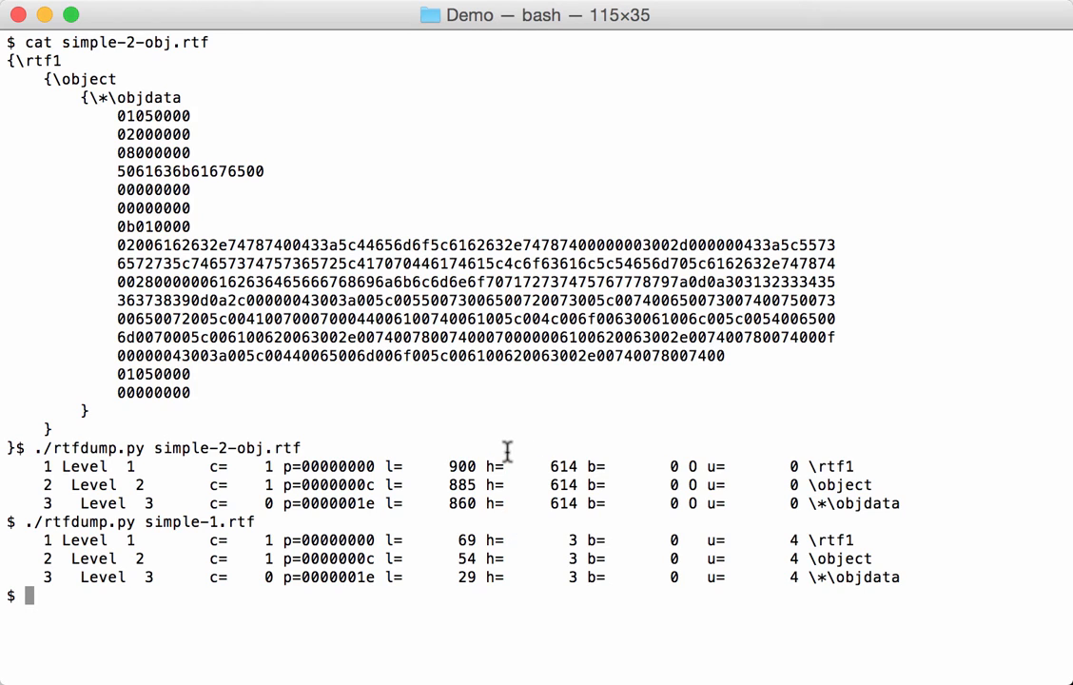
{"action": "mouse_move", "coordinate": [513, 438]}
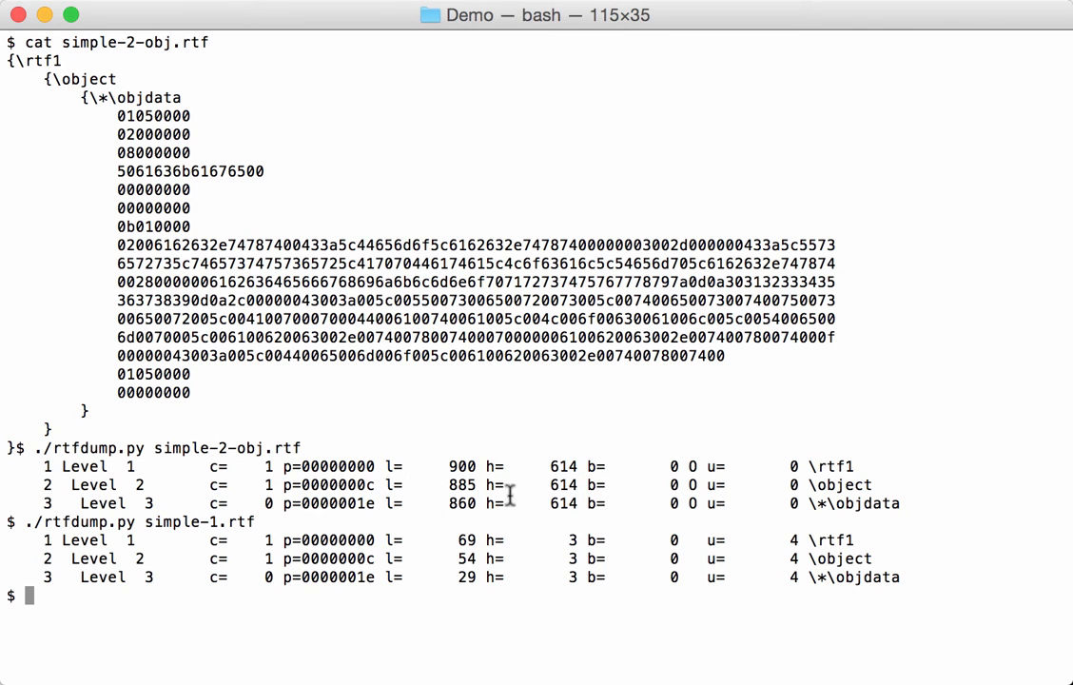
{"action": "double_click", "coordinate": [562, 466]}
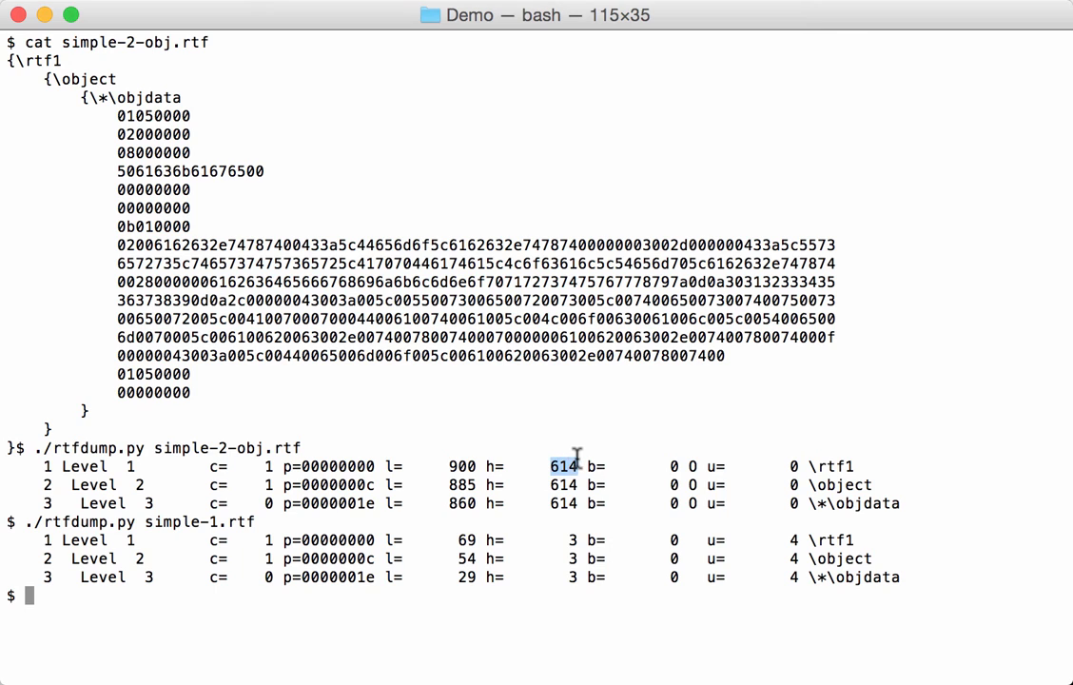
{"action": "mouse_move", "coordinate": [274, 262]}
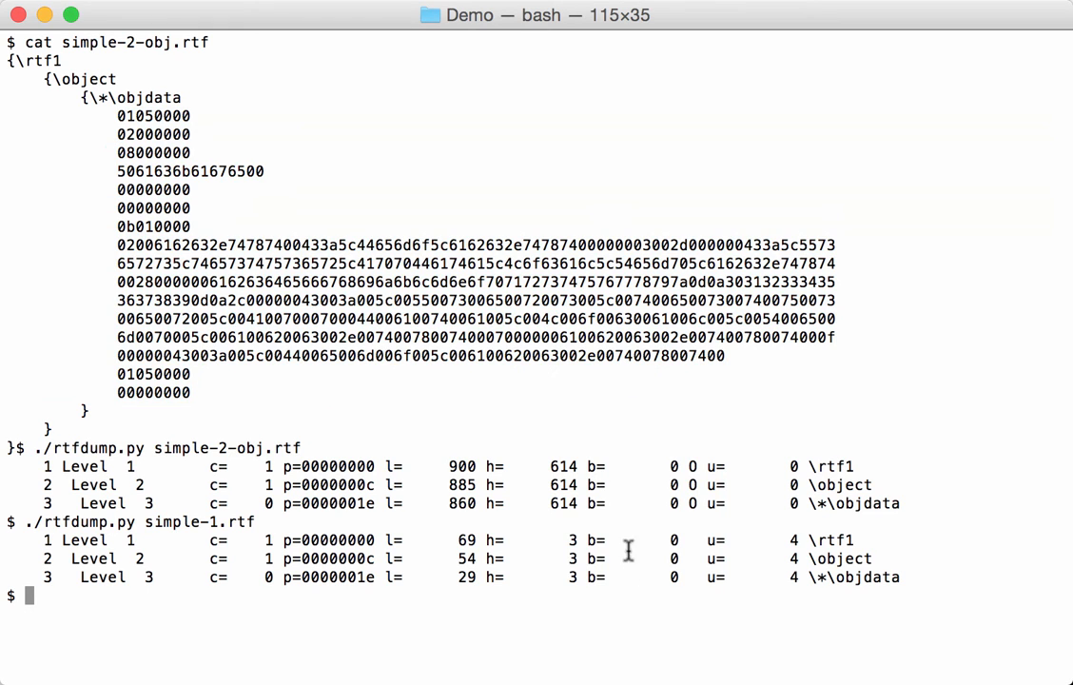
{"action": "mouse_move", "coordinate": [631, 464]}
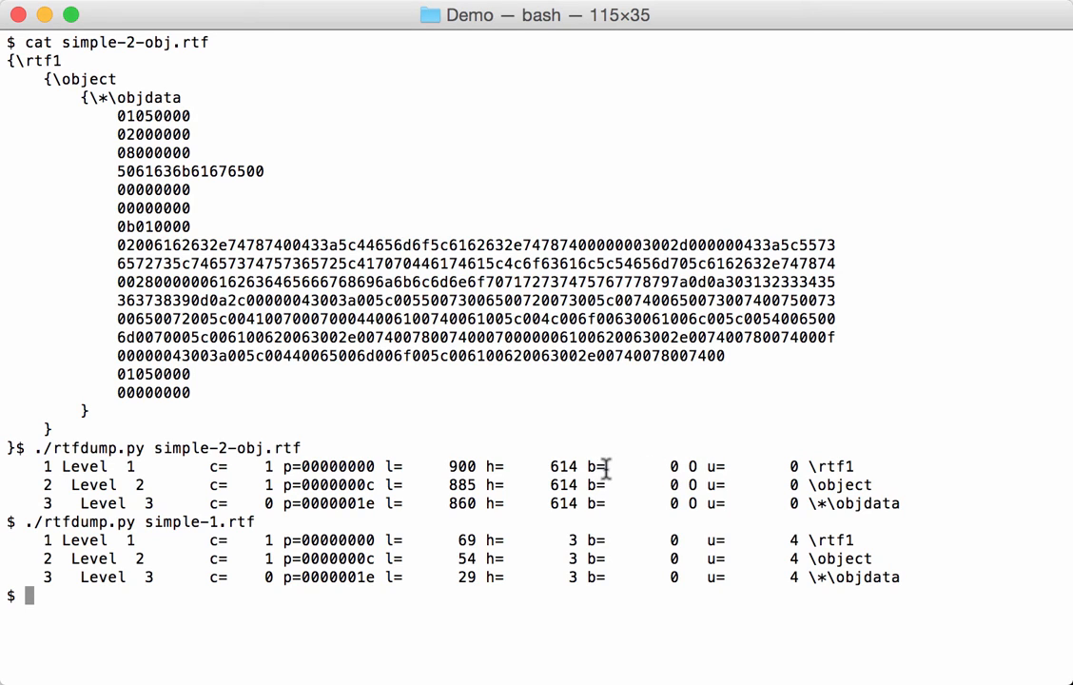
{"action": "mouse_move", "coordinate": [761, 471]}
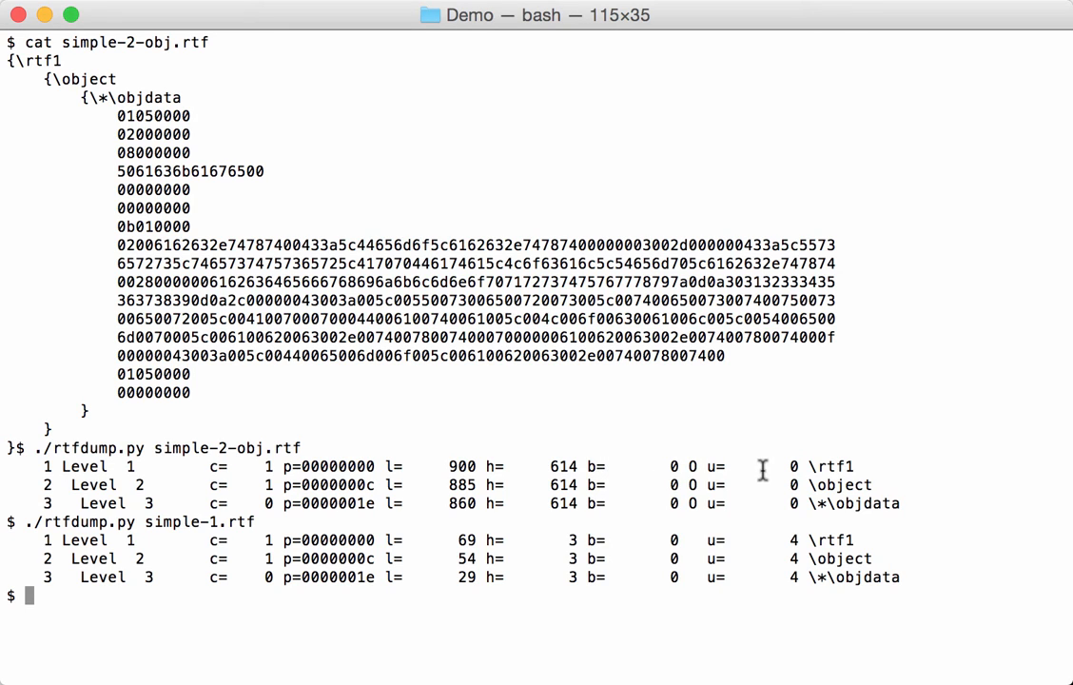
{"action": "mouse_move", "coordinate": [590, 467]}
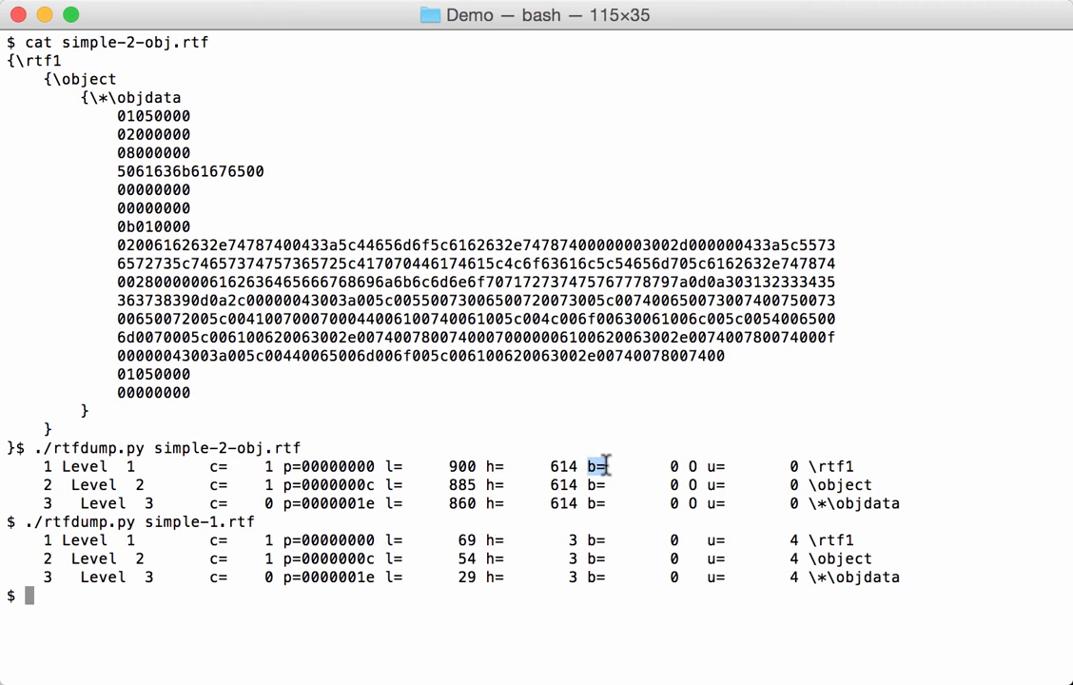
{"action": "mouse_move", "coordinate": [713, 464]}
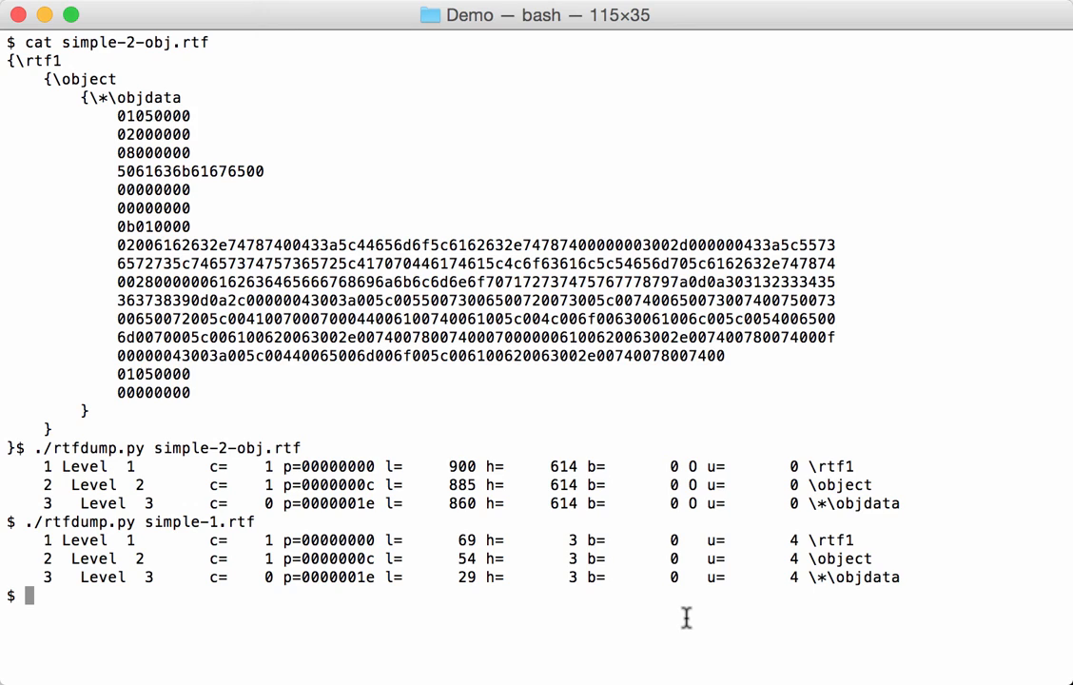
- Clear the screen and run ./rtfdump.py -f O simple-2-obj.rtf to list objects
{"action": "type", "text": "clear"}
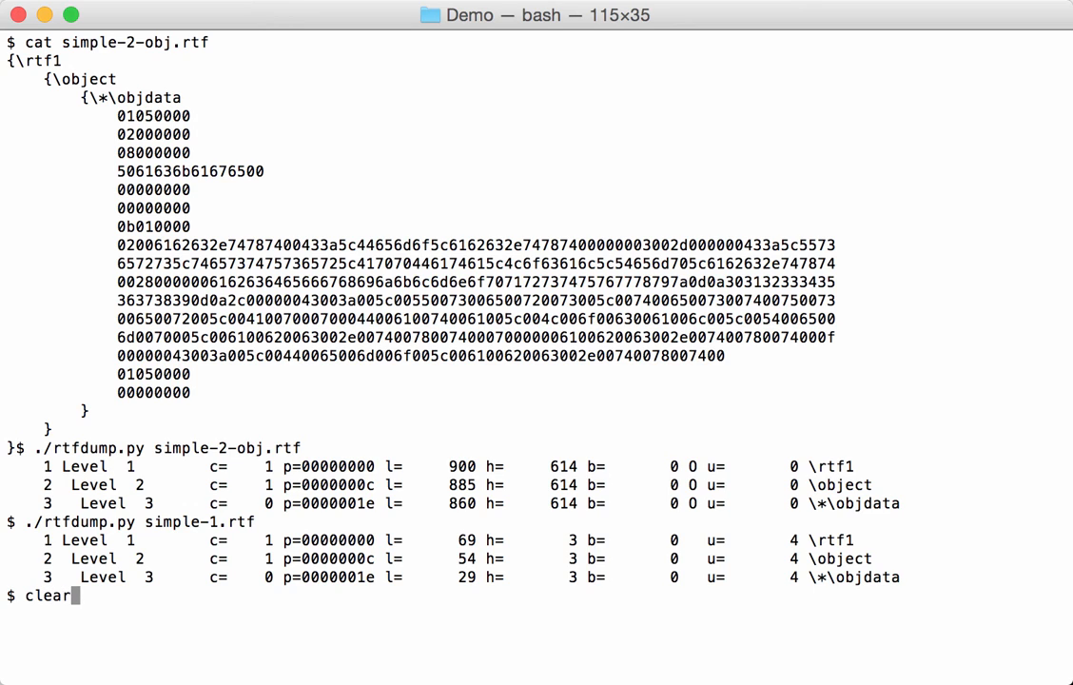
{"action": "key", "text": "Return"}
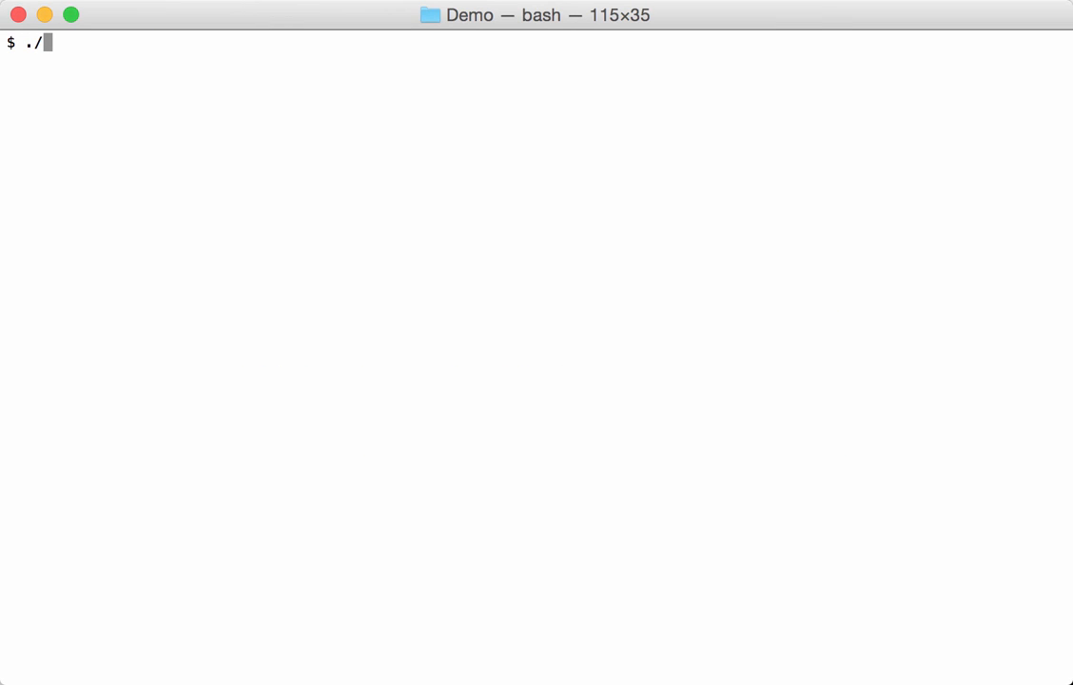
{"action": "type", "text": "rtf"}
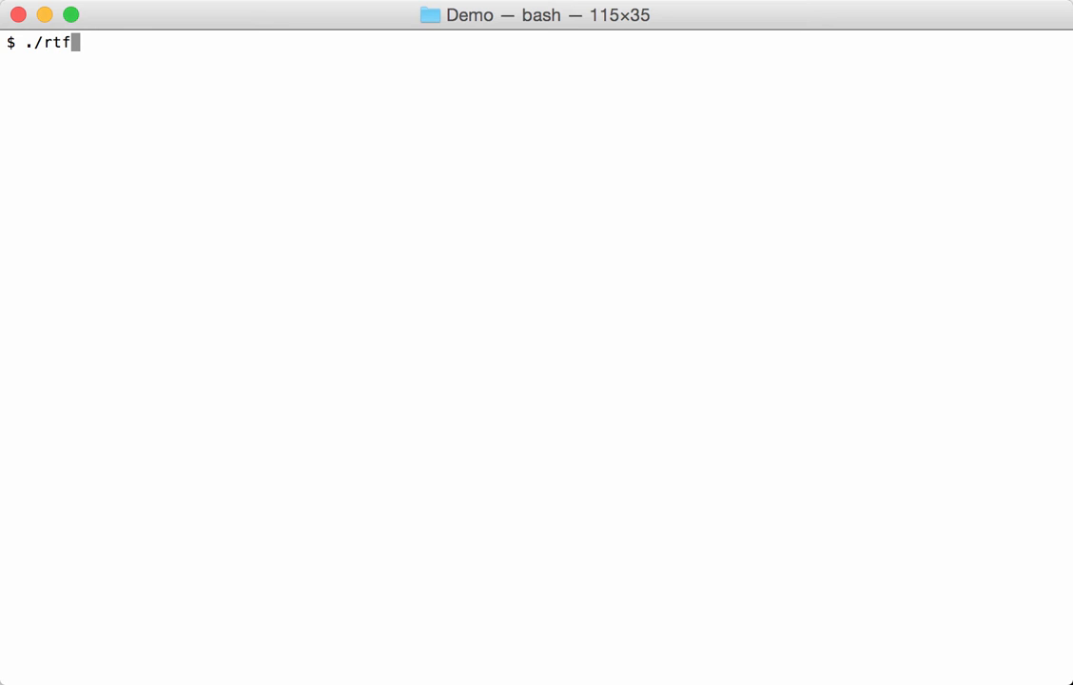
{"action": "type", "text": "dump.py -"}
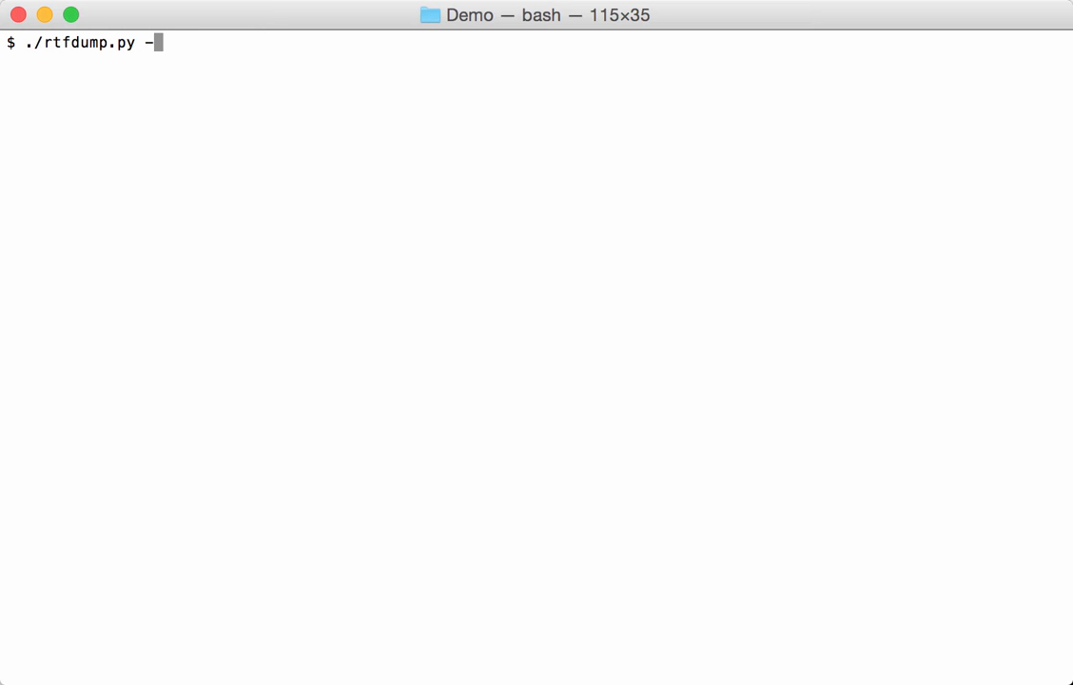
{"action": "type", "text": "f"}
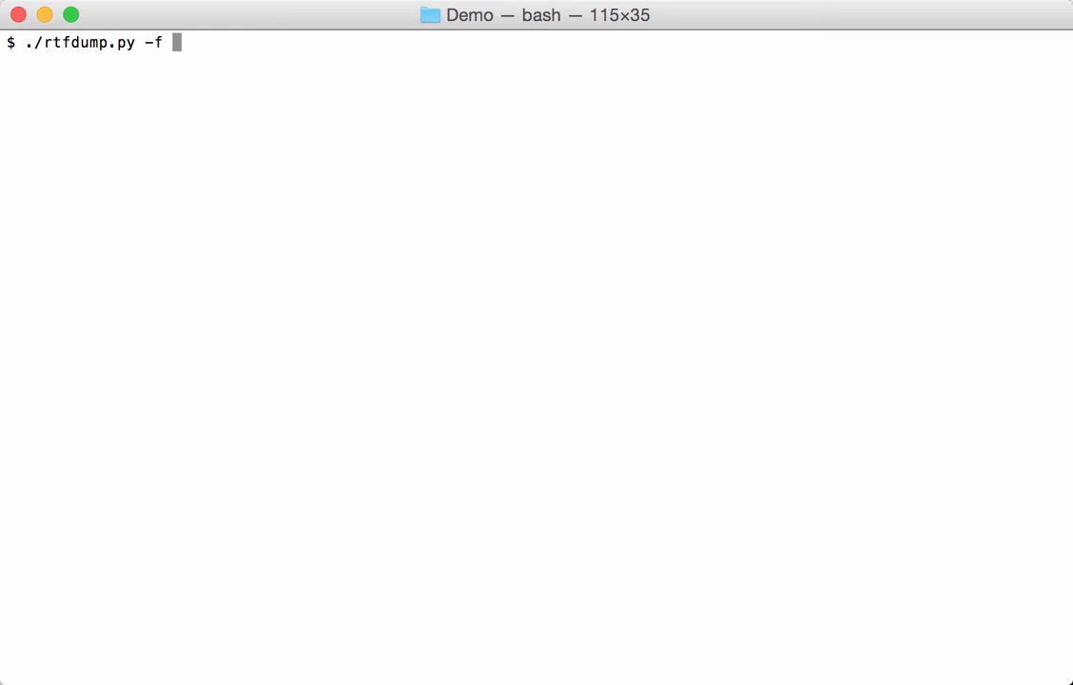
{"action": "type", "text": "0"}
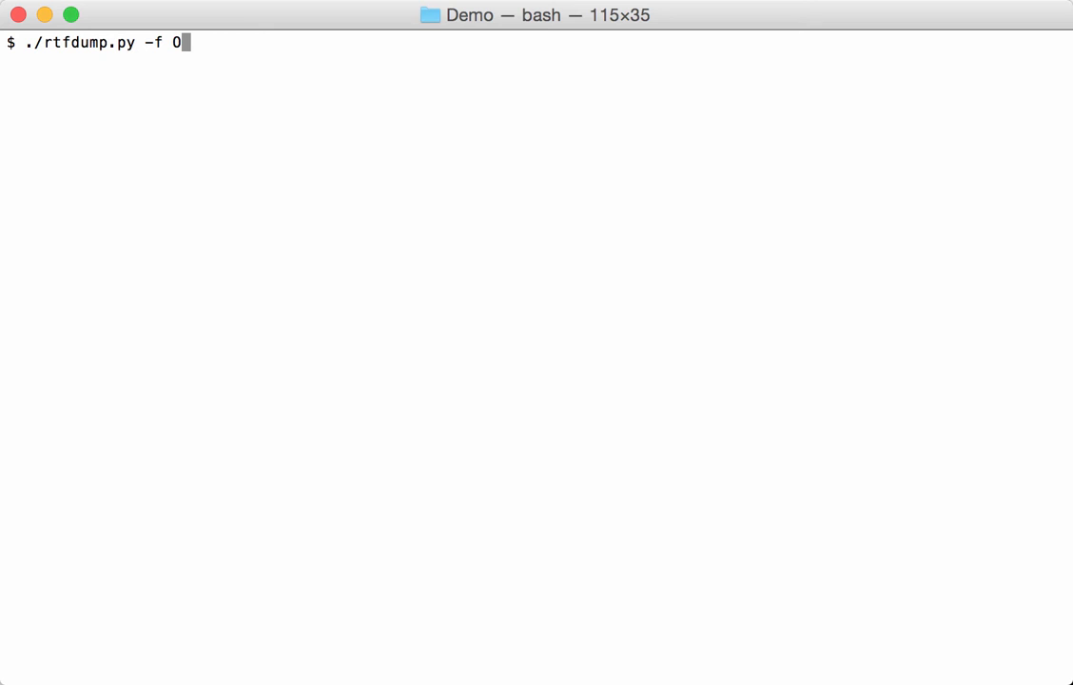
{"action": "type", "text": "simple-"}
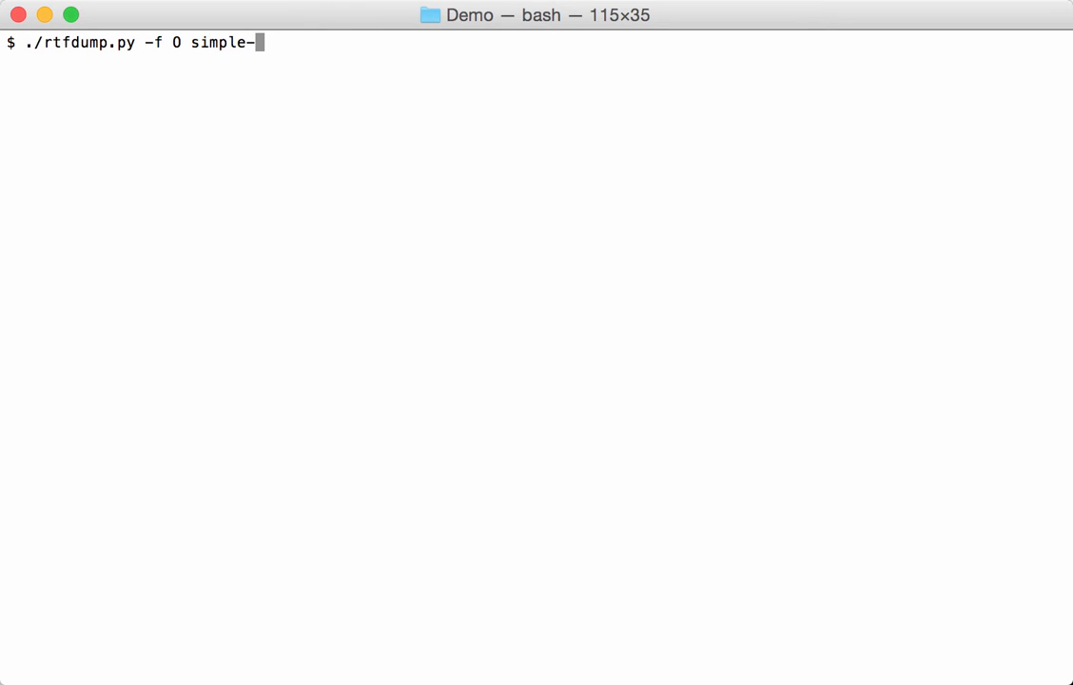
{"action": "type", "text": "2-obj.rtf"}
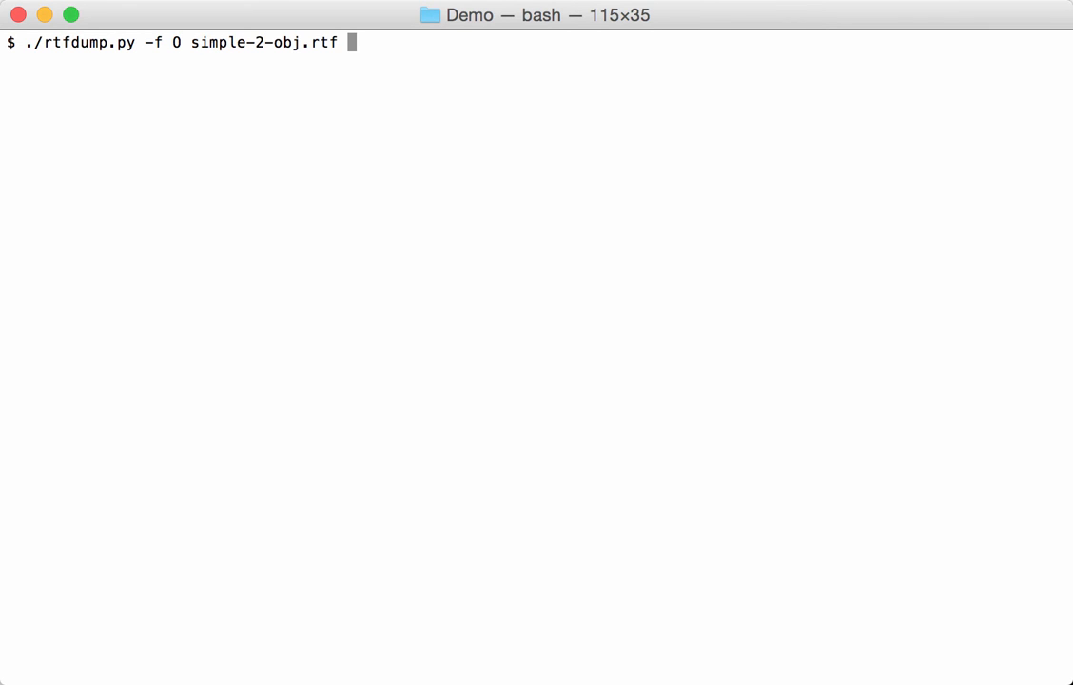
{"action": "key", "text": "Return"}
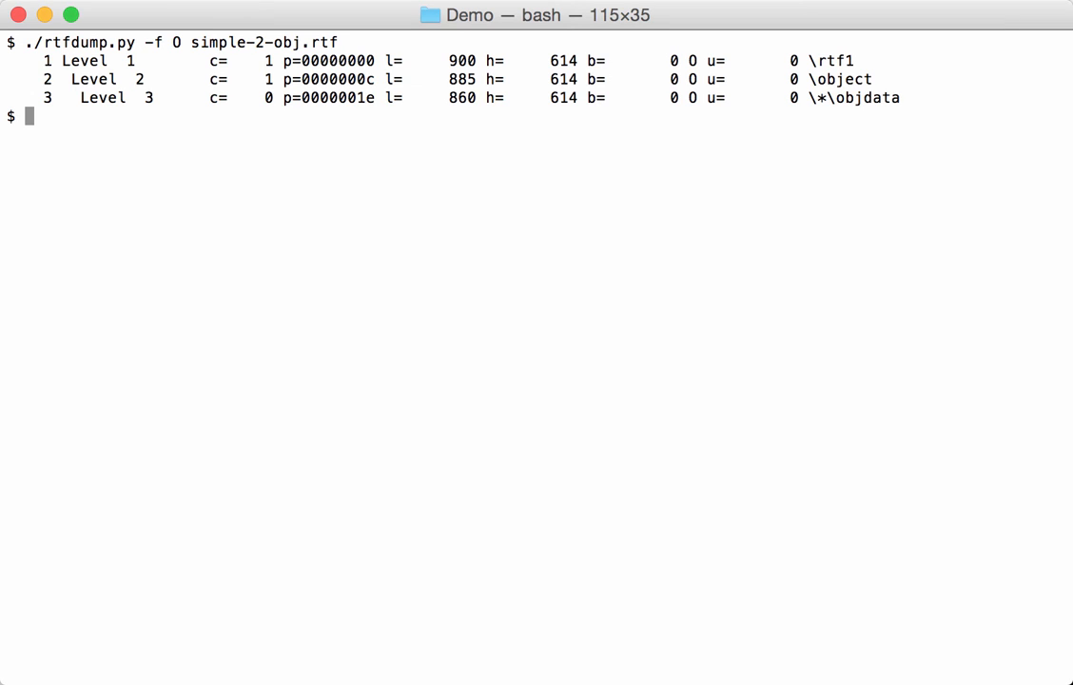
{"action": "mouse_move", "coordinate": [658, 108]}
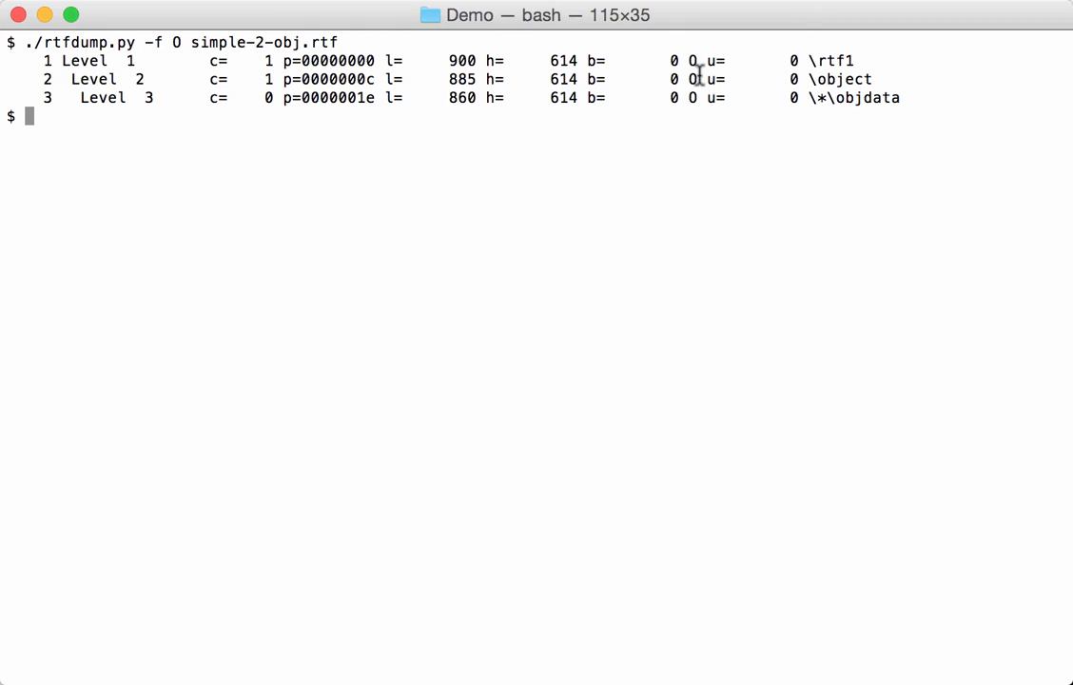
{"action": "mouse_move", "coordinate": [377, 8]}
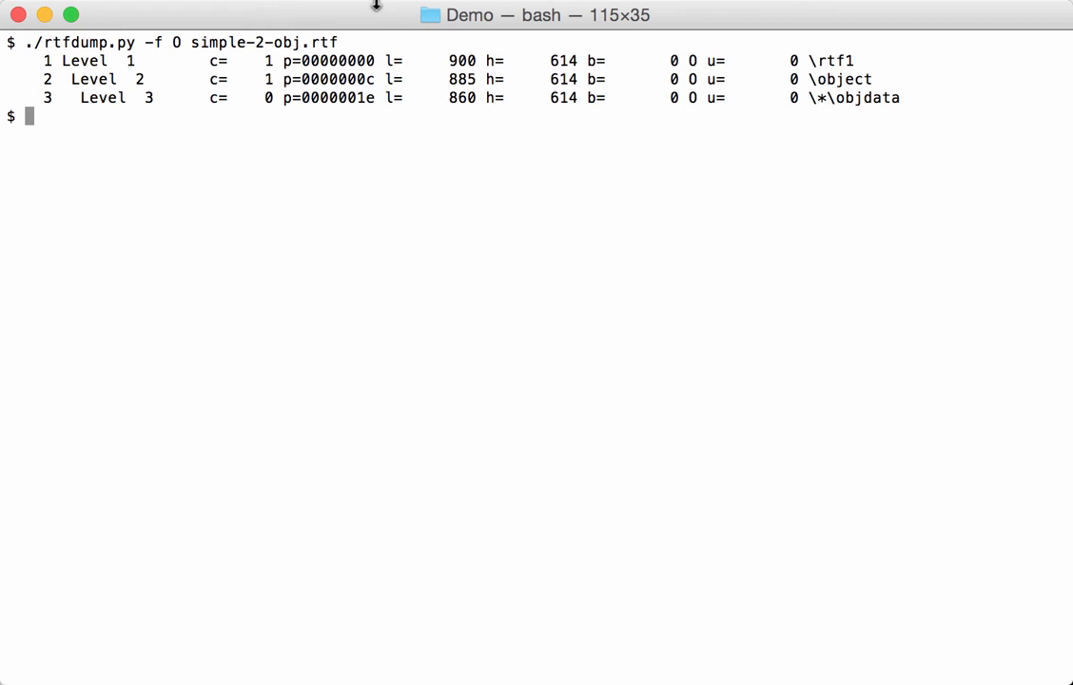
{"action": "mouse_move", "coordinate": [432, 165]}
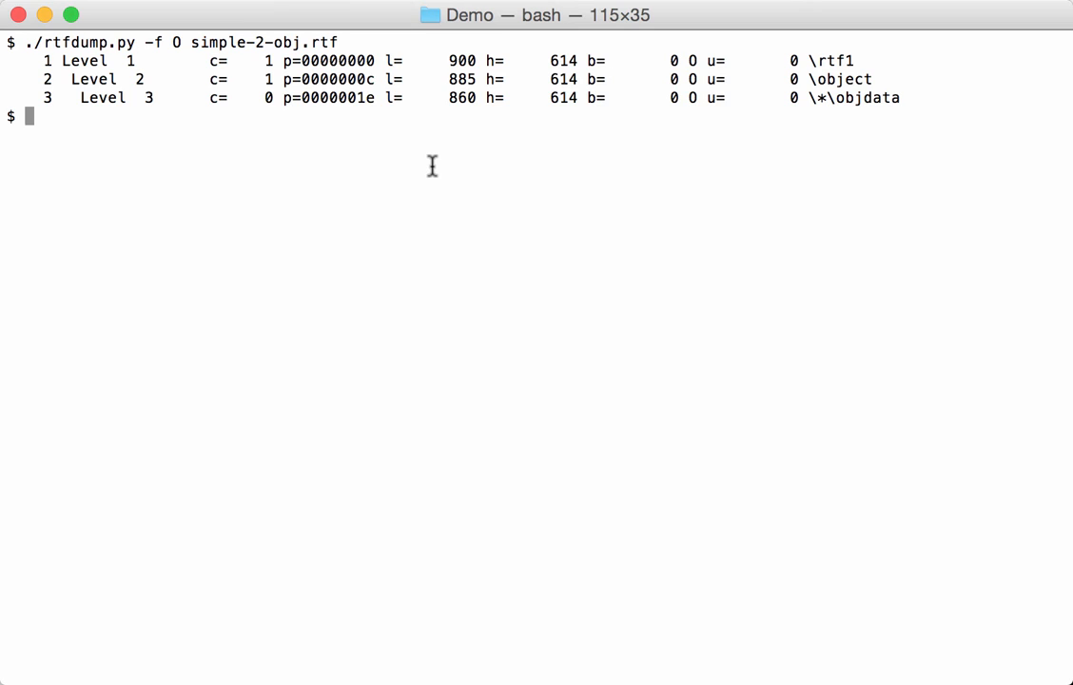
- Recall the rtfdump command and start adding -s before clearing the screen
{"action": "key", "text": "Up"}
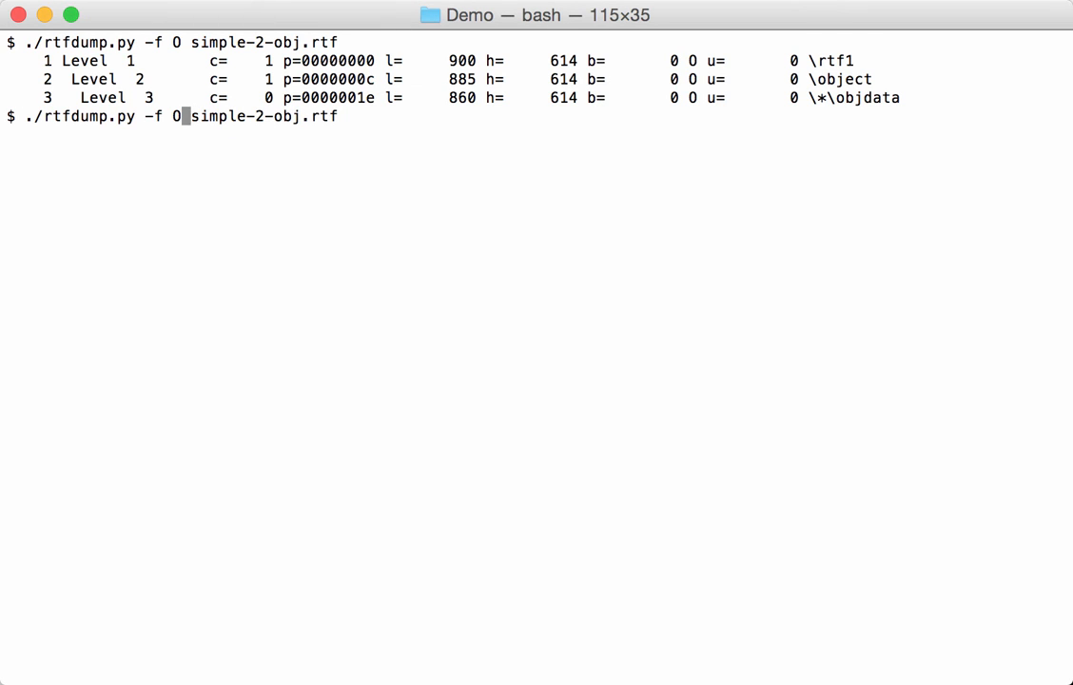
{"action": "type", "text": "-s"}
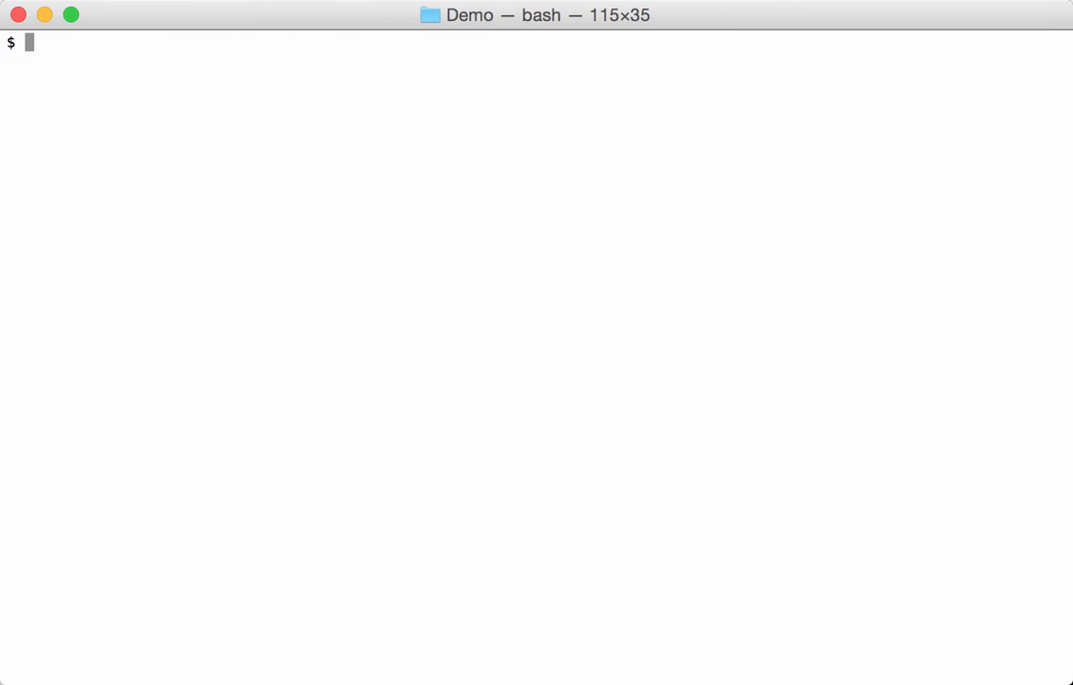
- Run ./rtfdump.py -s 3 -H simple-2-obj.rtf to hex-dump the embedded Package
{"action": "type", "text": "./rtfdump.py -s 3 simple-2-obj.rtf"}
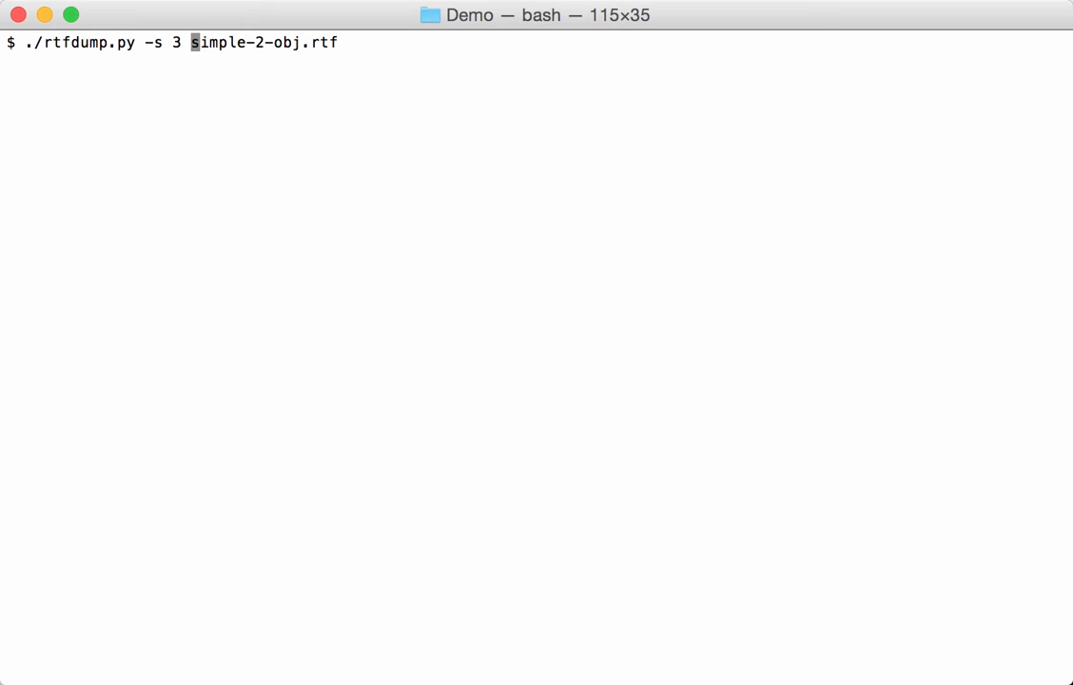
{"action": "type", "text": "-H"}
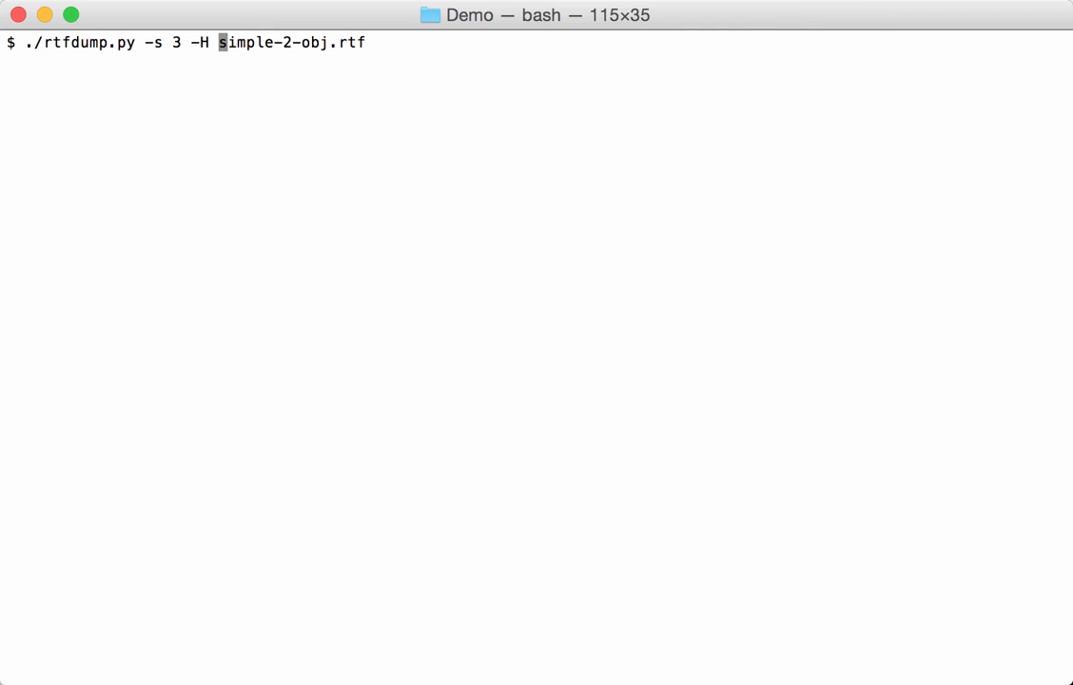
{"action": "key", "text": "Return"}
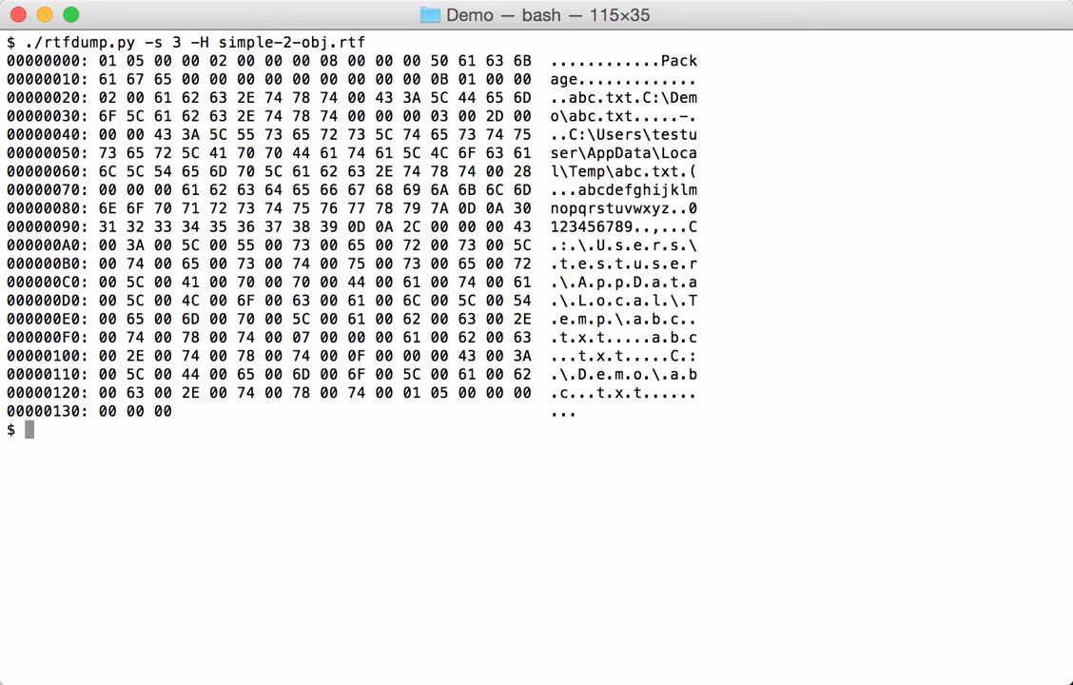
{"action": "mouse_move", "coordinate": [624, 15]}
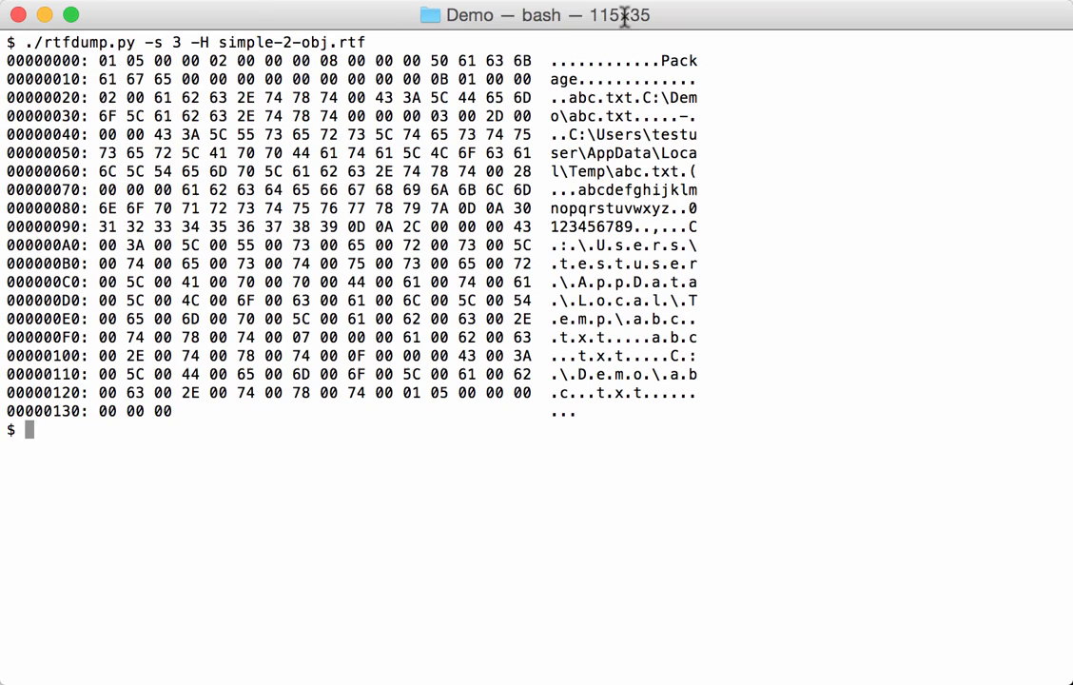
{"action": "mouse_move", "coordinate": [457, 190]}
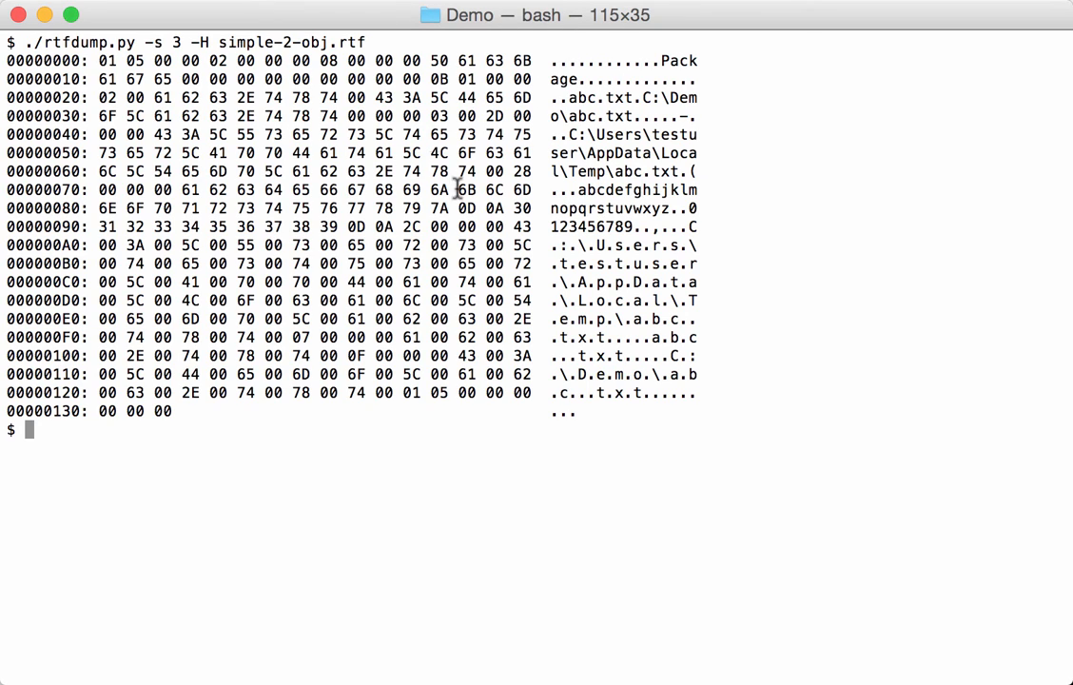
{"action": "mouse_move", "coordinate": [587, 200]}
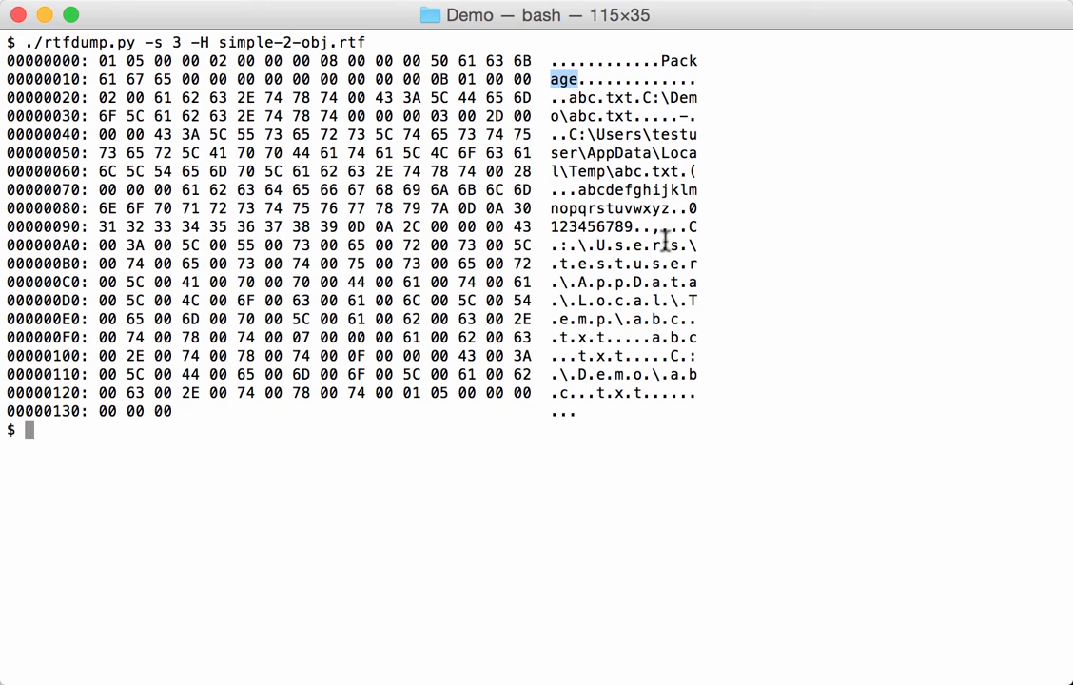
{"action": "mouse_move", "coordinate": [590, 620]}
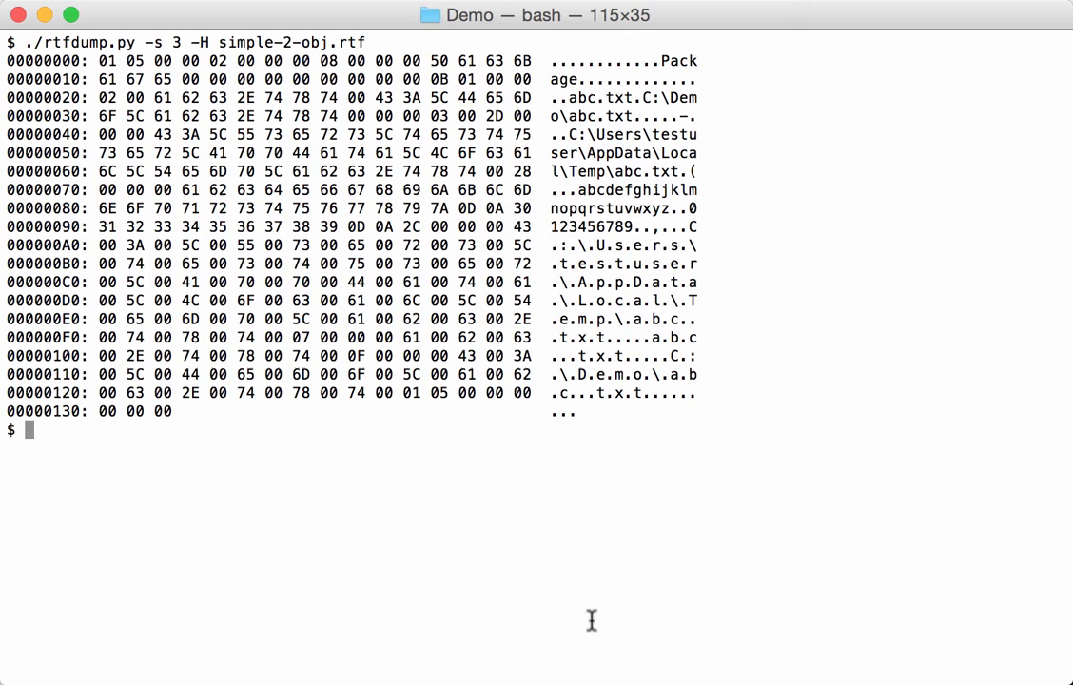
{"action": "type", "text": "./rtfdump.py -s 3 -H simple-2-obj.rtf"}
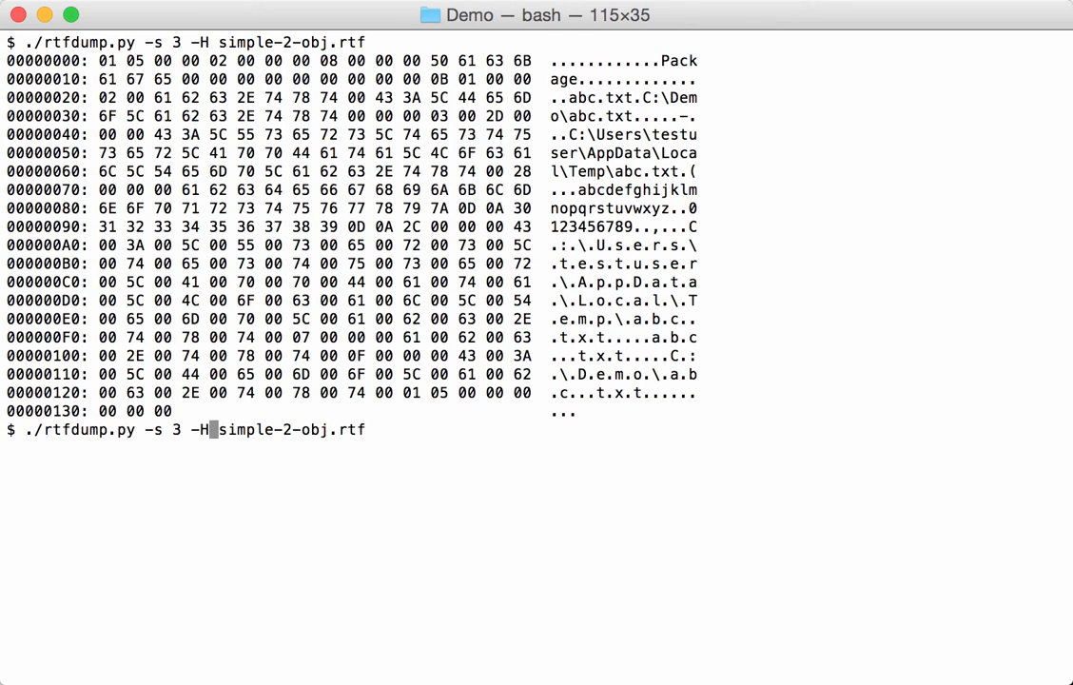
- Add -i to show item 3 info: name Package, position, size, MD5 and magic
{"action": "type", "text": "-i"}
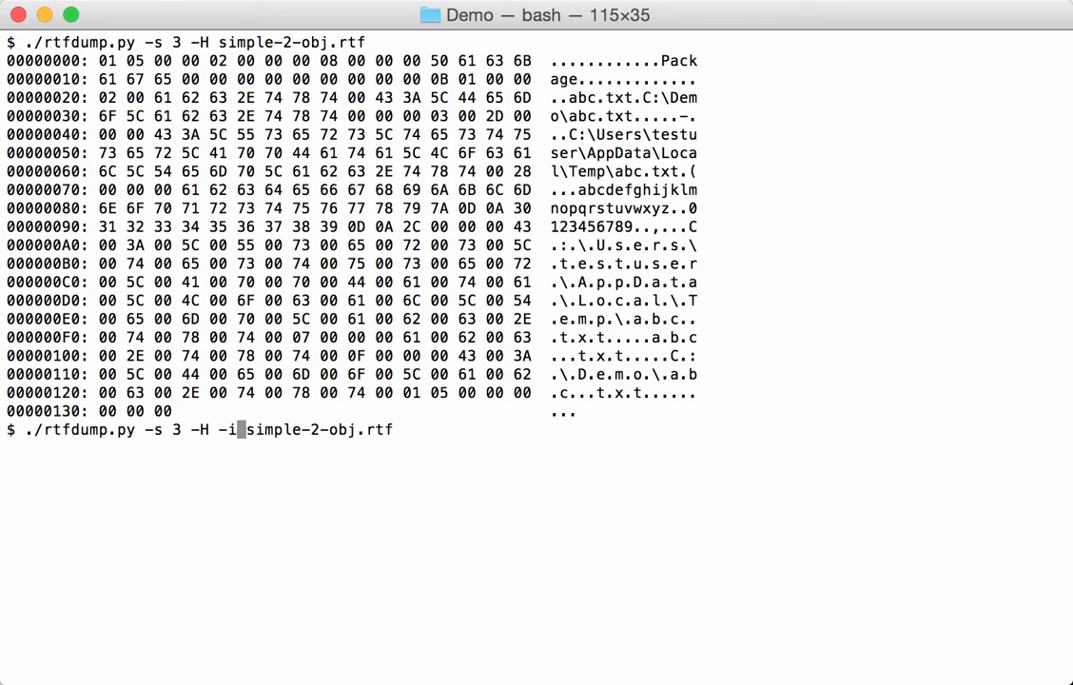
{"action": "key", "text": "Return"}
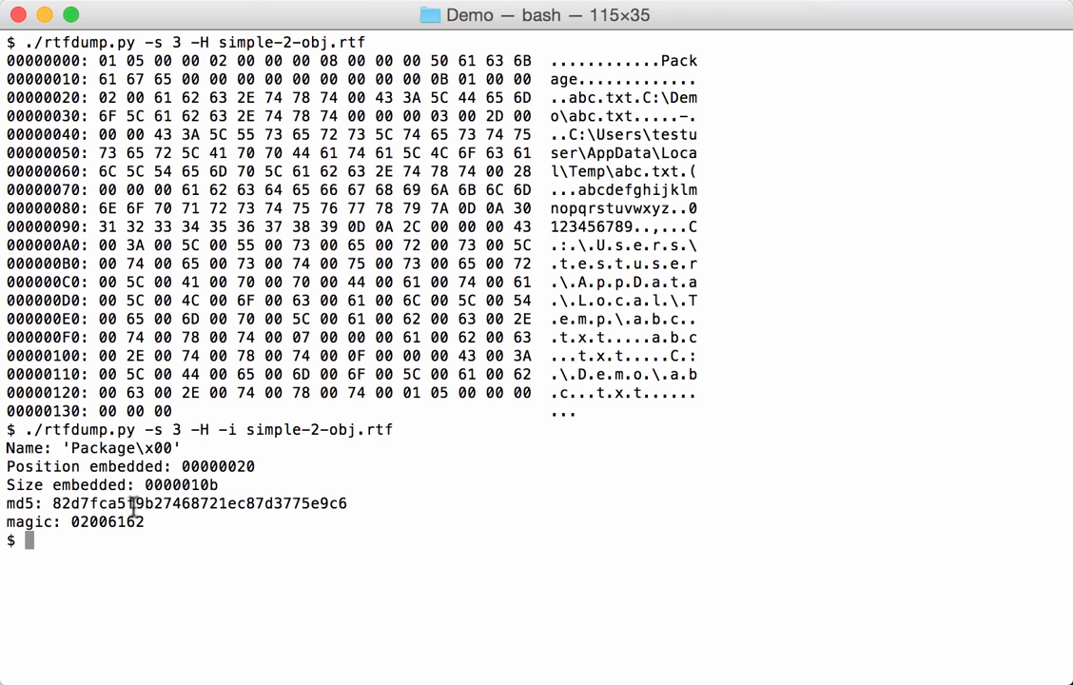
{"action": "mouse_move", "coordinate": [171, 535]}
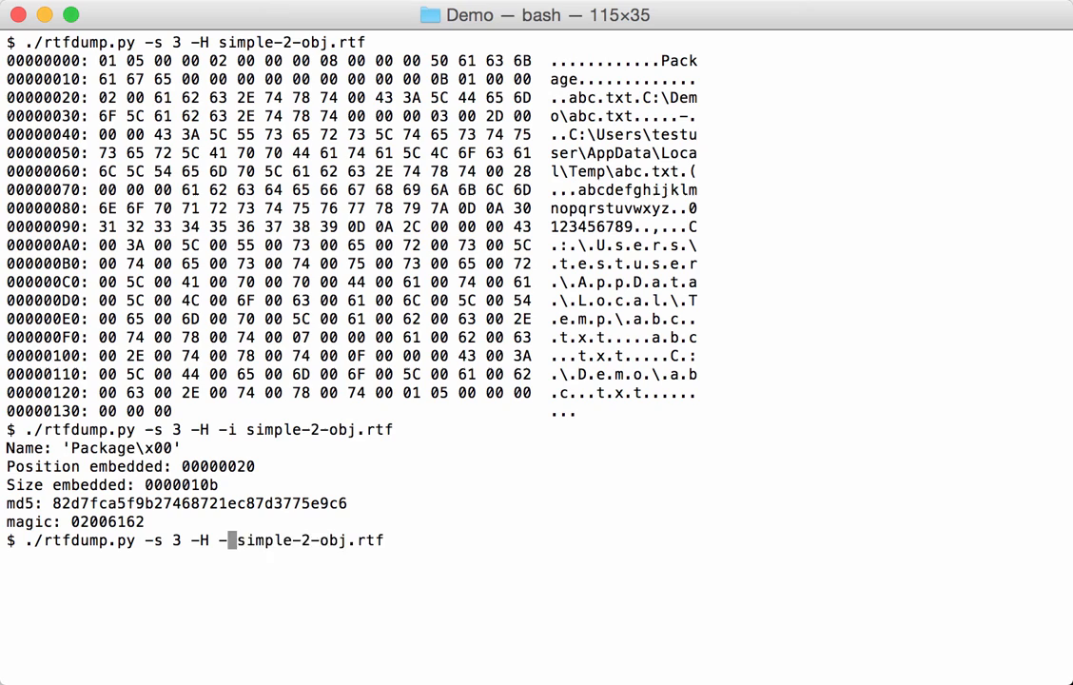
- Run rtfdump.py on object 3 with a hex cut of 0x10B bytes from offset 0x20 of simple-2-obj.rtf
{"action": "type", "text": "c"}
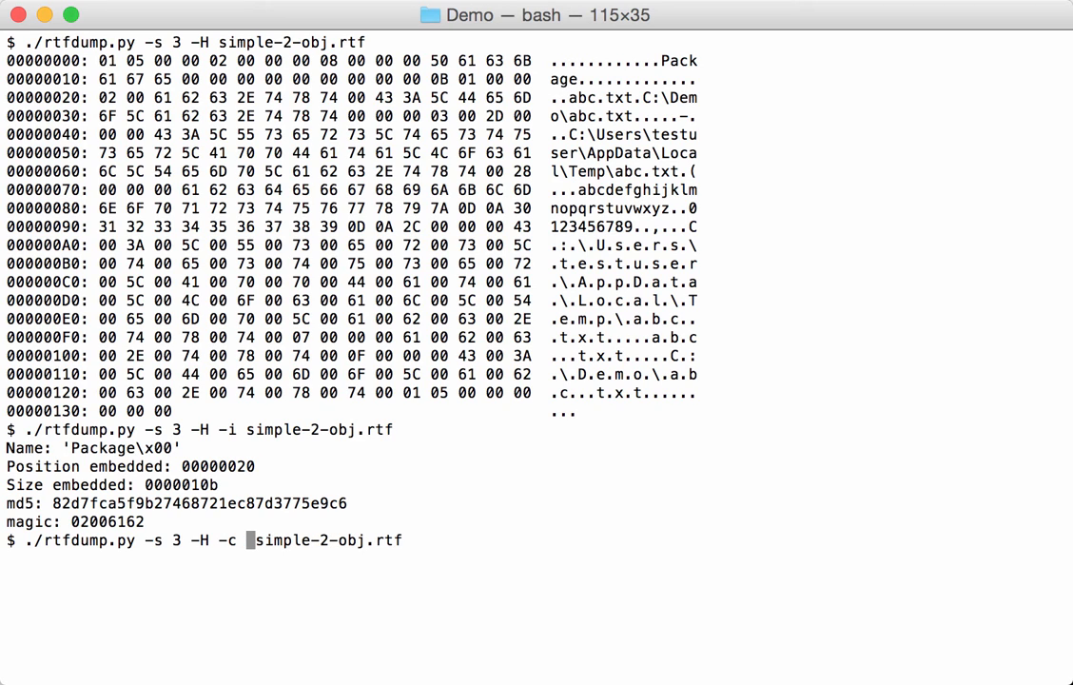
{"action": "type", "text": "\"\""}
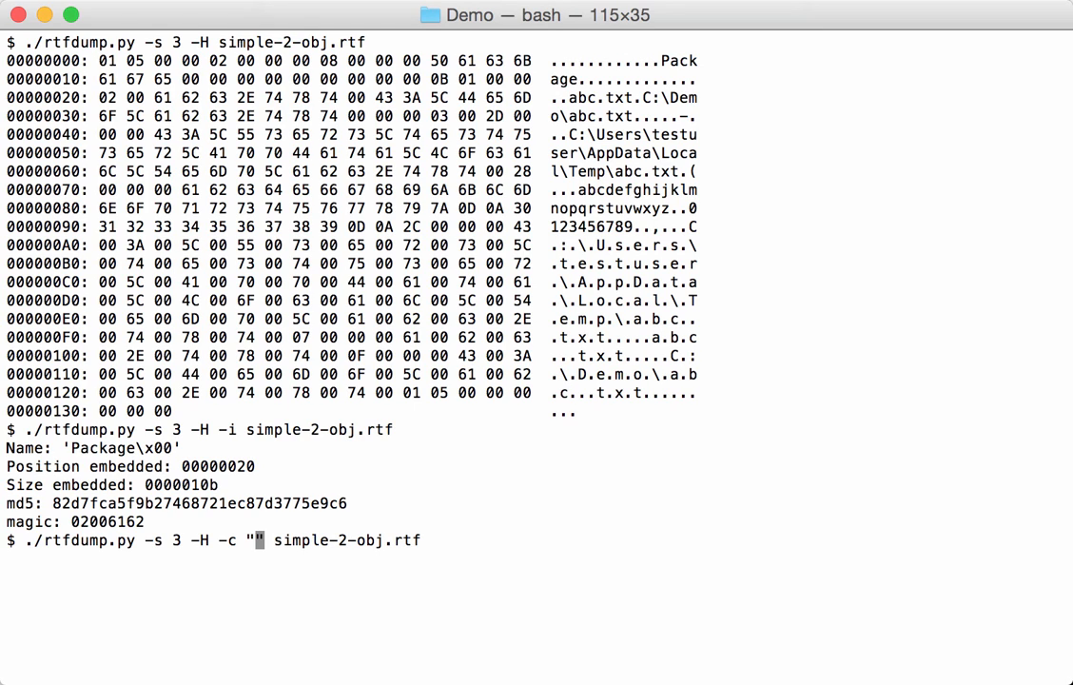
{"action": "type", "text": "0"}
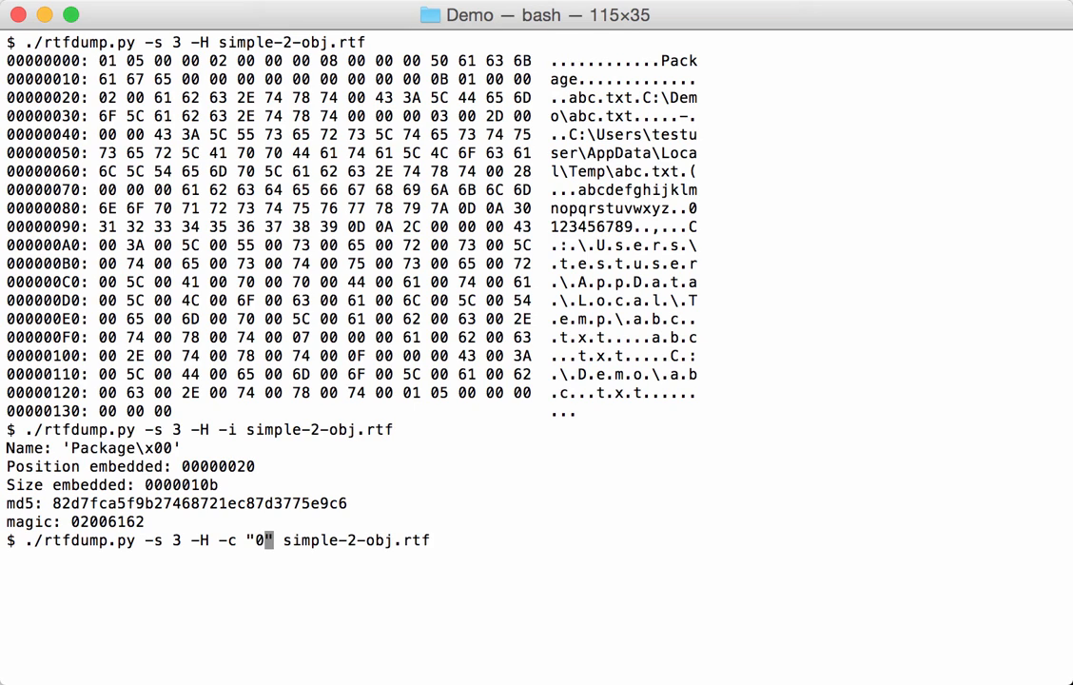
{"action": "type", "text": "x"}
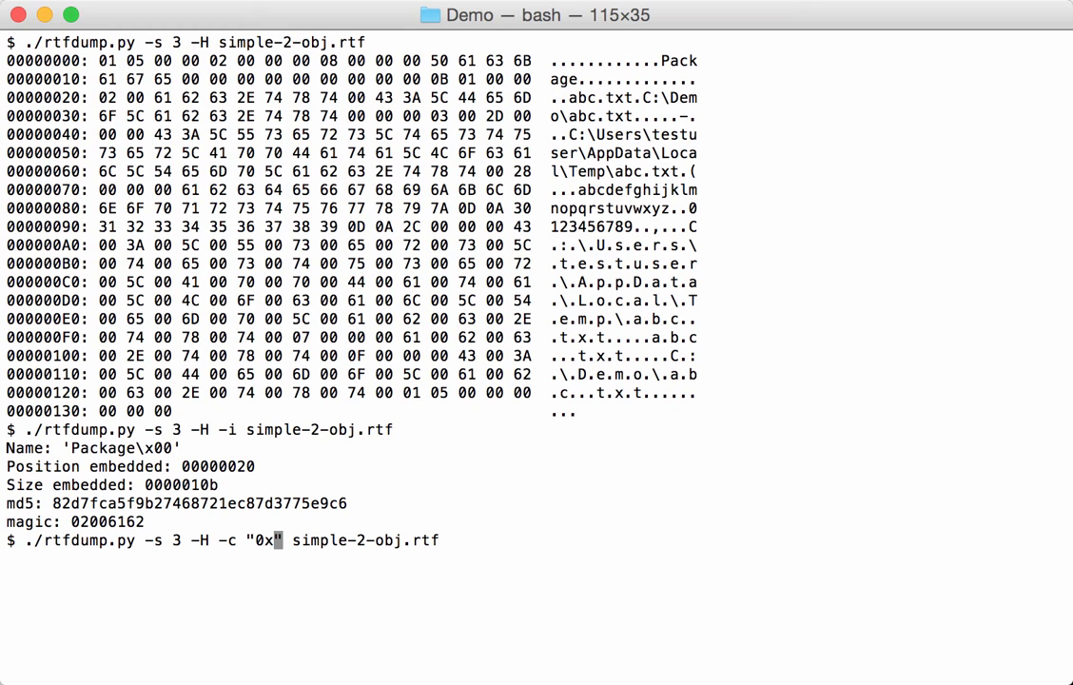
{"action": "type", "text": "20:"}
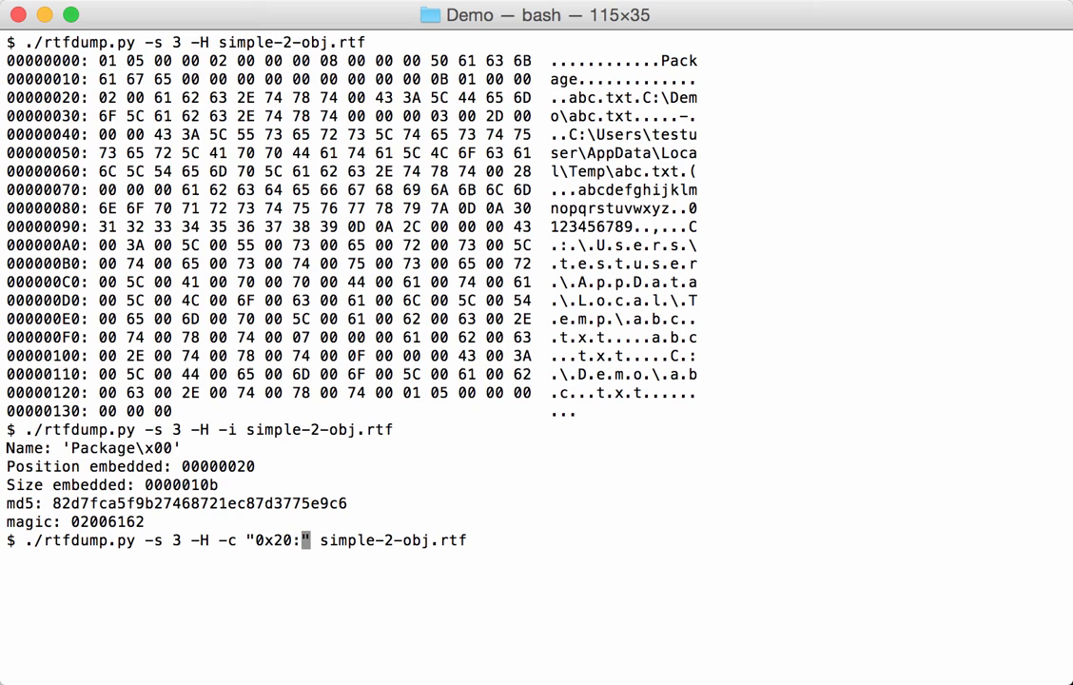
{"action": "type", "text": "0\""}
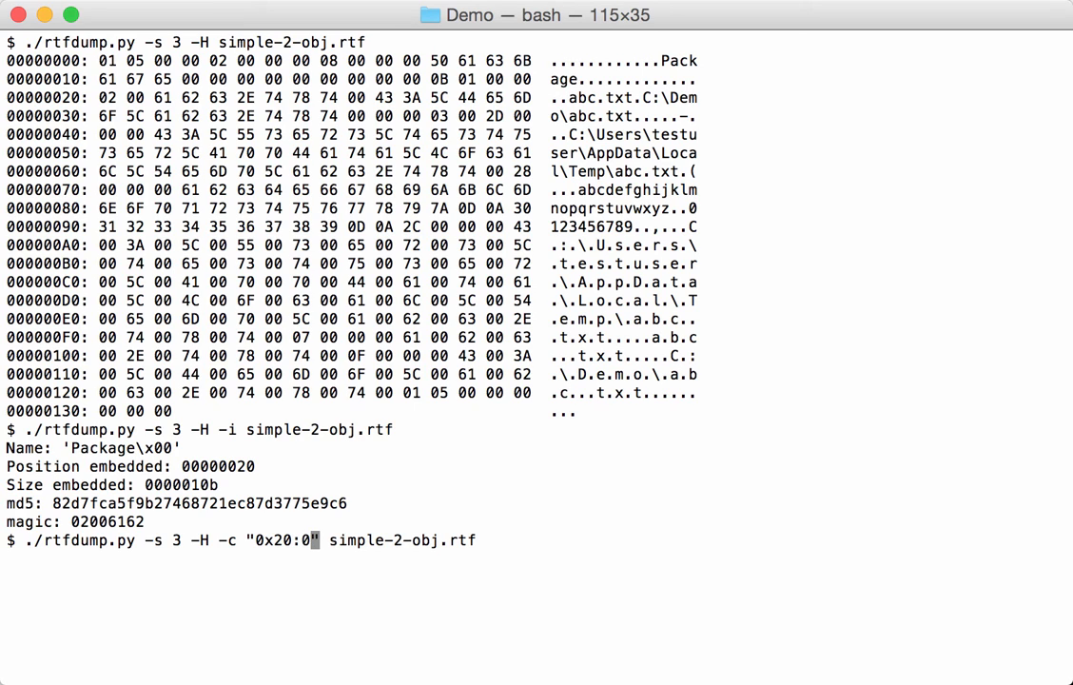
{"action": "type", "text": "x1"}
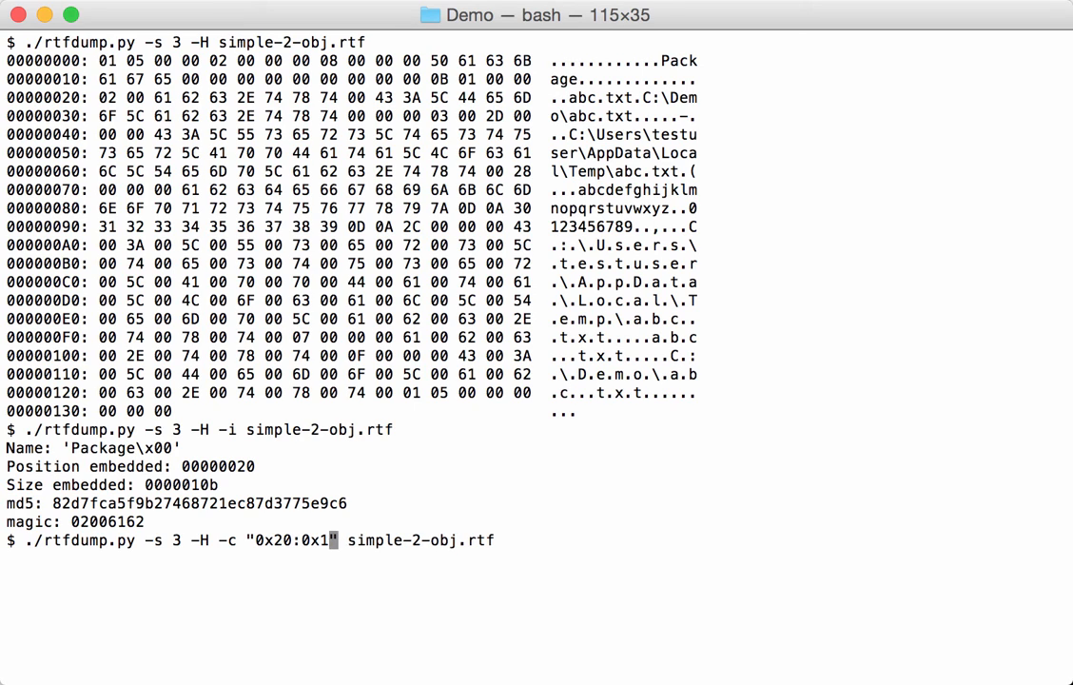
{"action": "type", "text": "0B"}
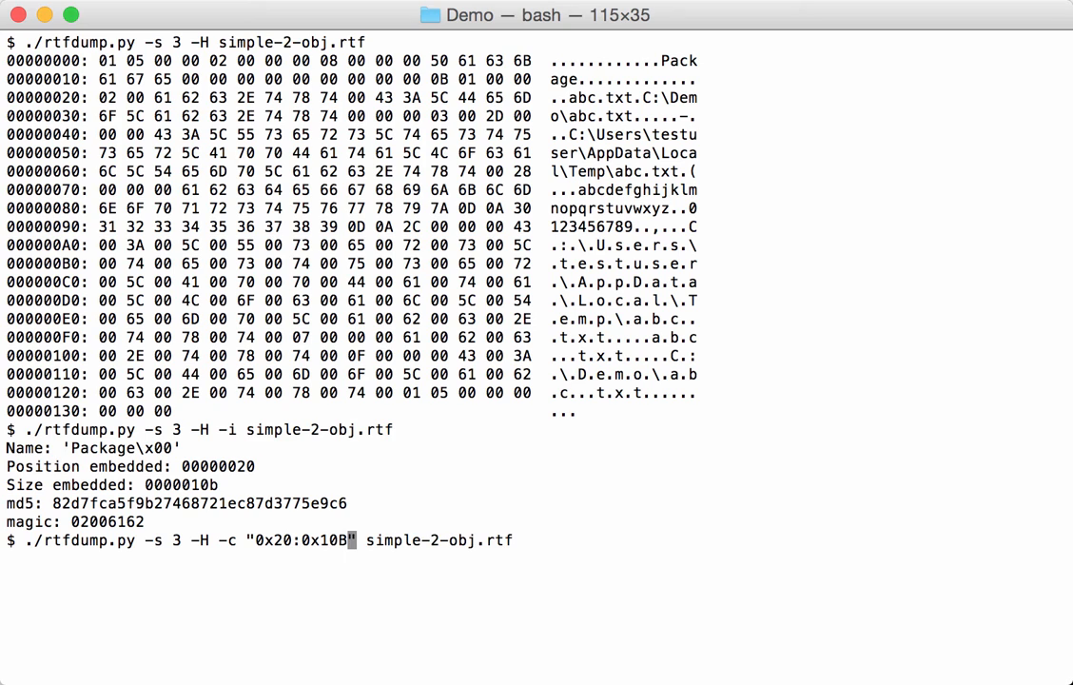
{"action": "type", "text": "l"}
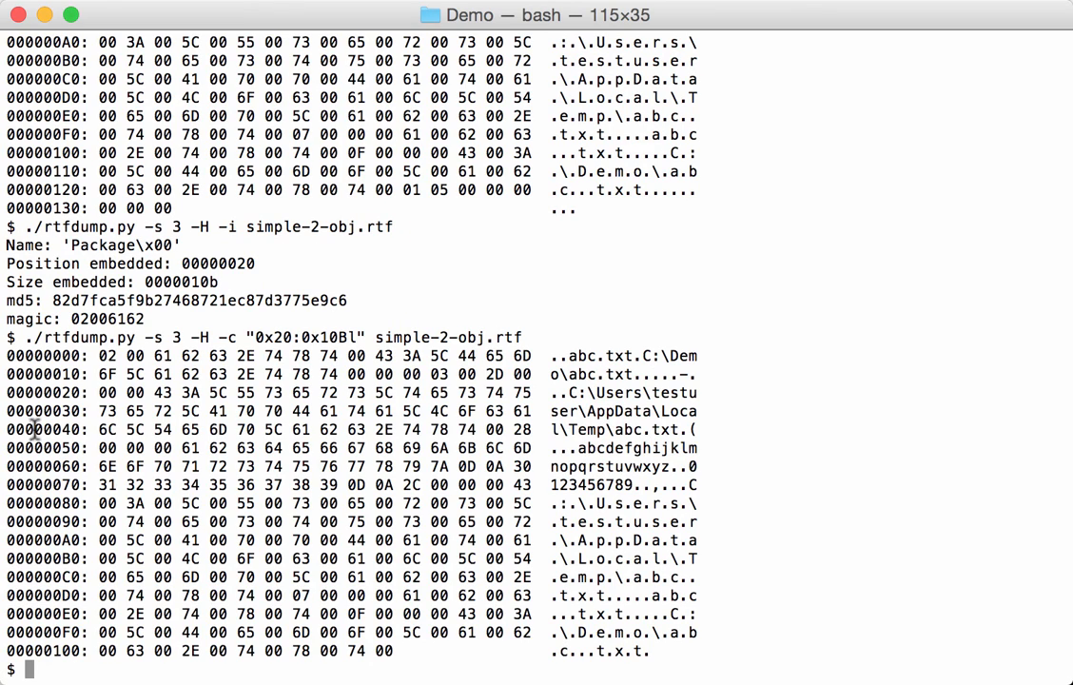
{"action": "mouse_move", "coordinate": [776, 540]}
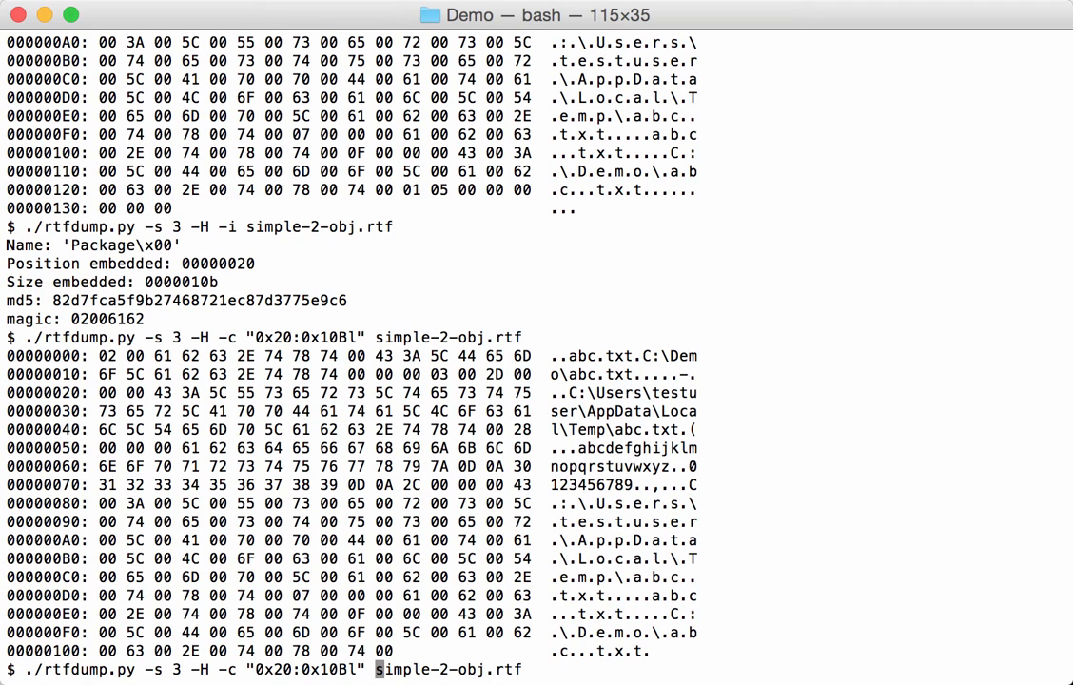
- Dump the cut bytes raw with -d, redirect them into 'file', and clear the screen
{"action": "type", "text": "-d"}
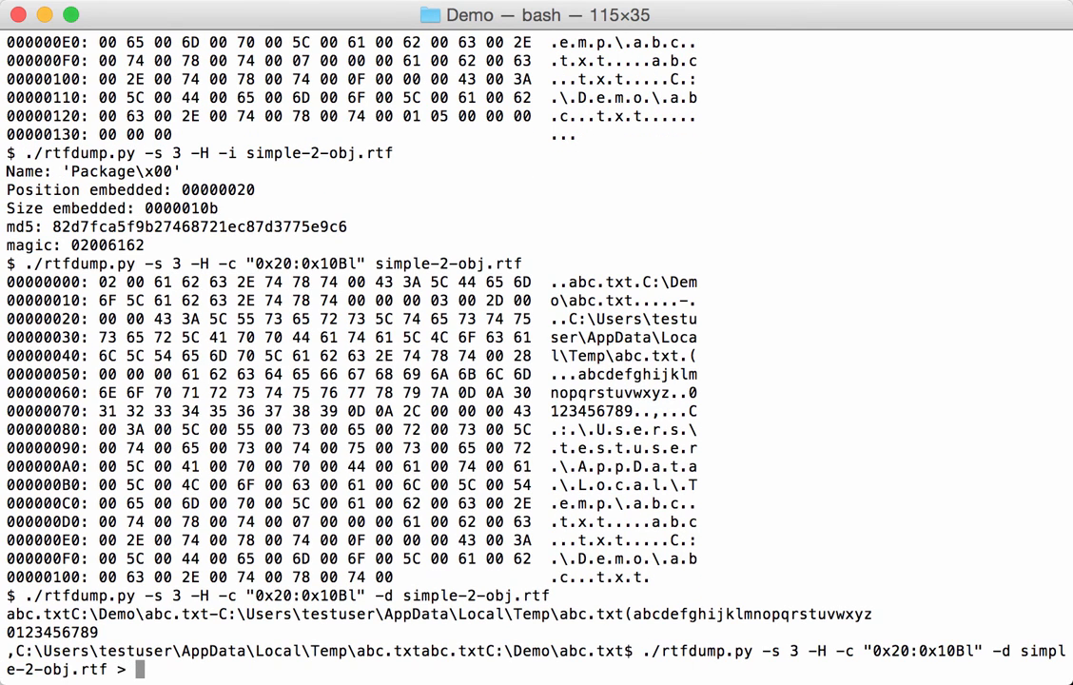
{"action": "type", "text": "file"}
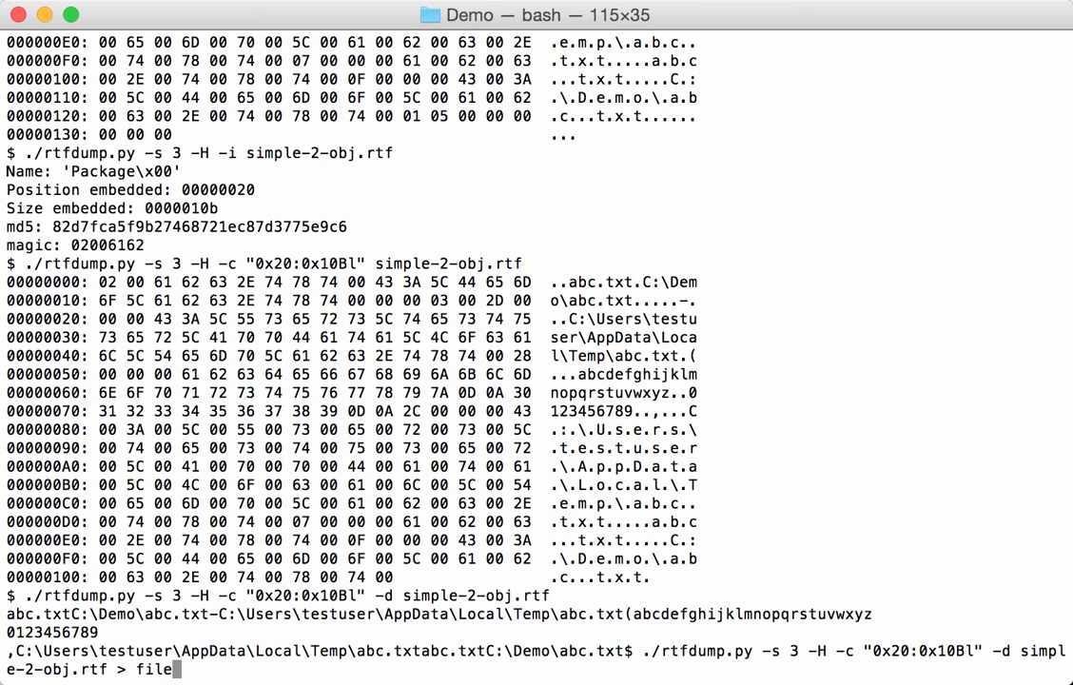
{"action": "key", "text": "Return"}
{"action": "type", "text": "c"}
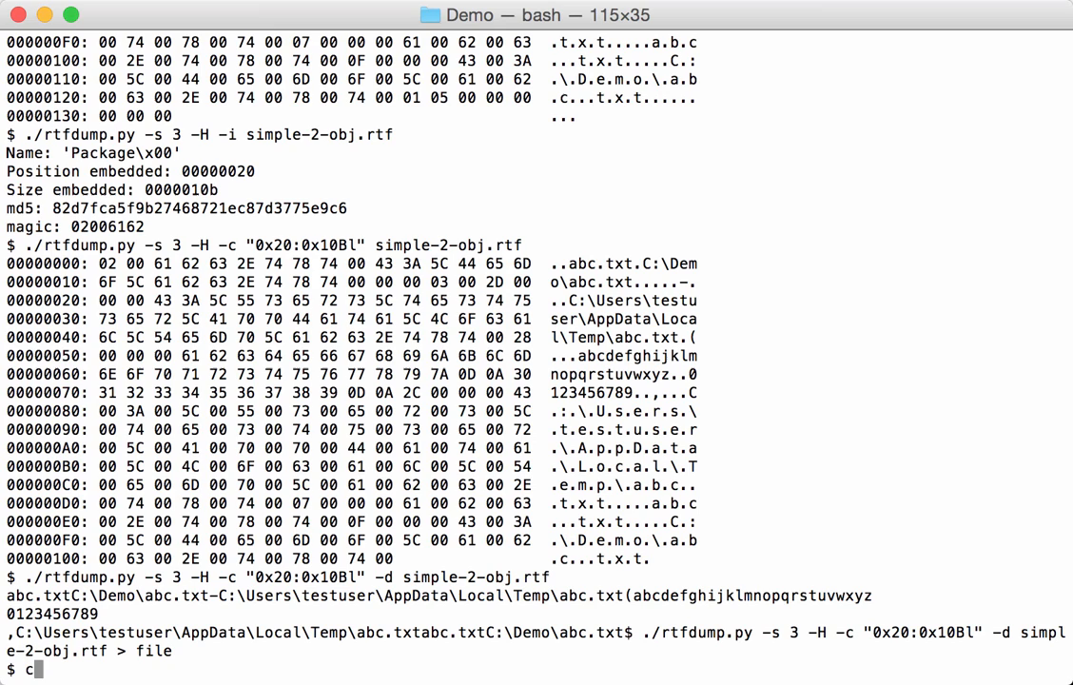
{"action": "type", "text": "lear"}
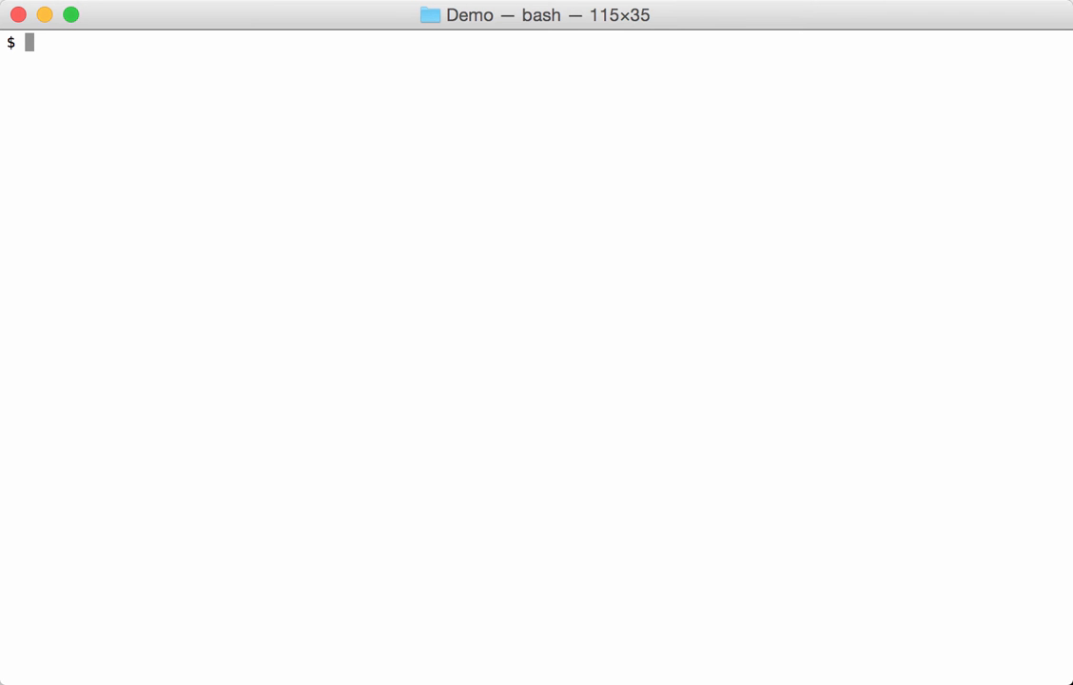
- Page through document.rtf in less, correcting the mistyped file name first
{"action": "type", "text": "less rtfdump.py"}
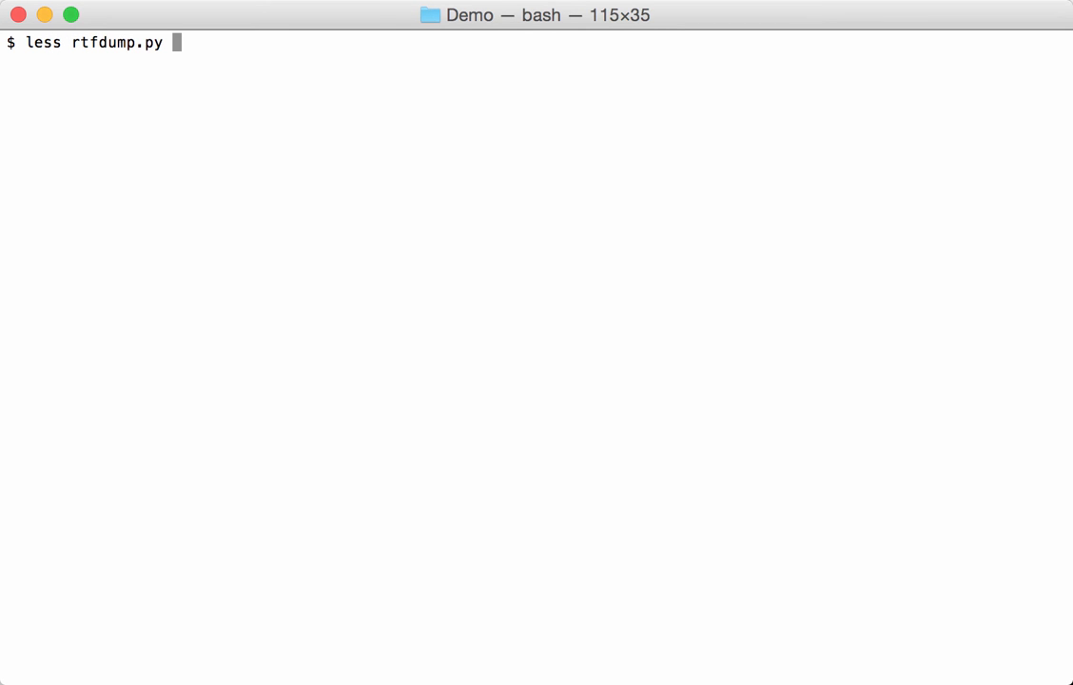
{"action": "key", "text": "Backspace"}
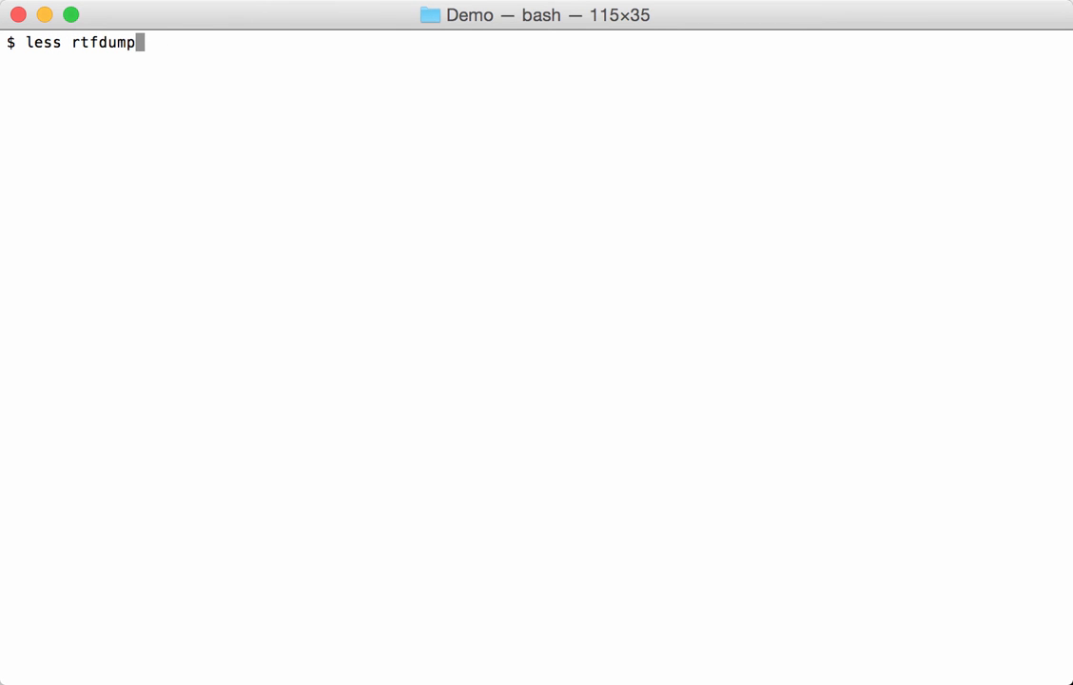
{"action": "key", "text": "Backspace"}
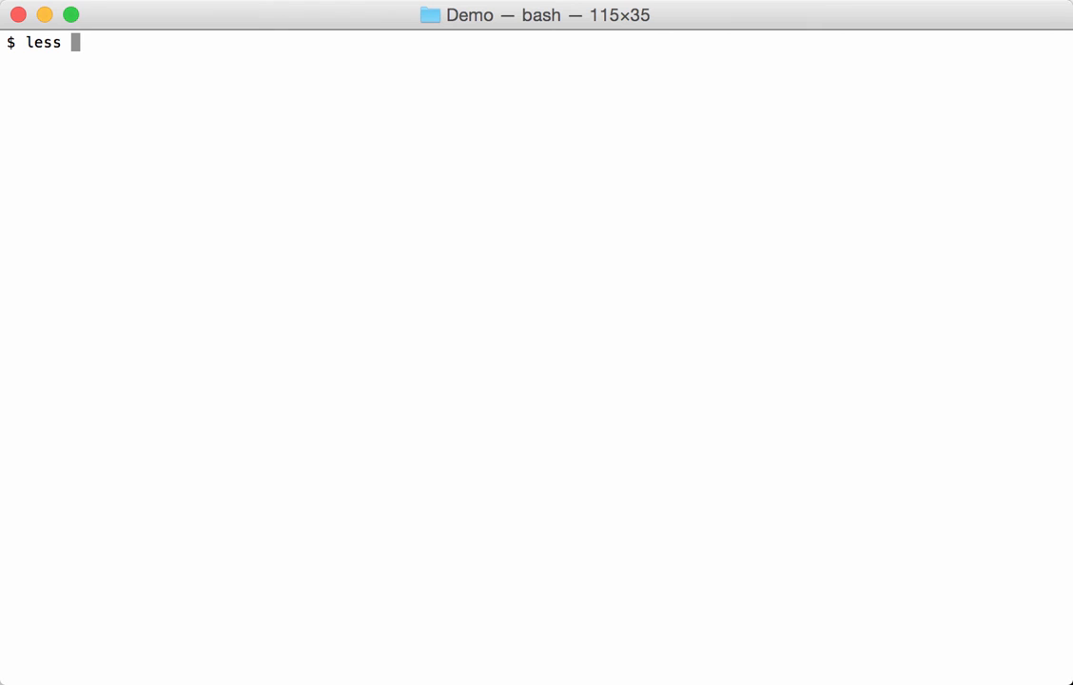
{"action": "type", "text": "document.rtf"}
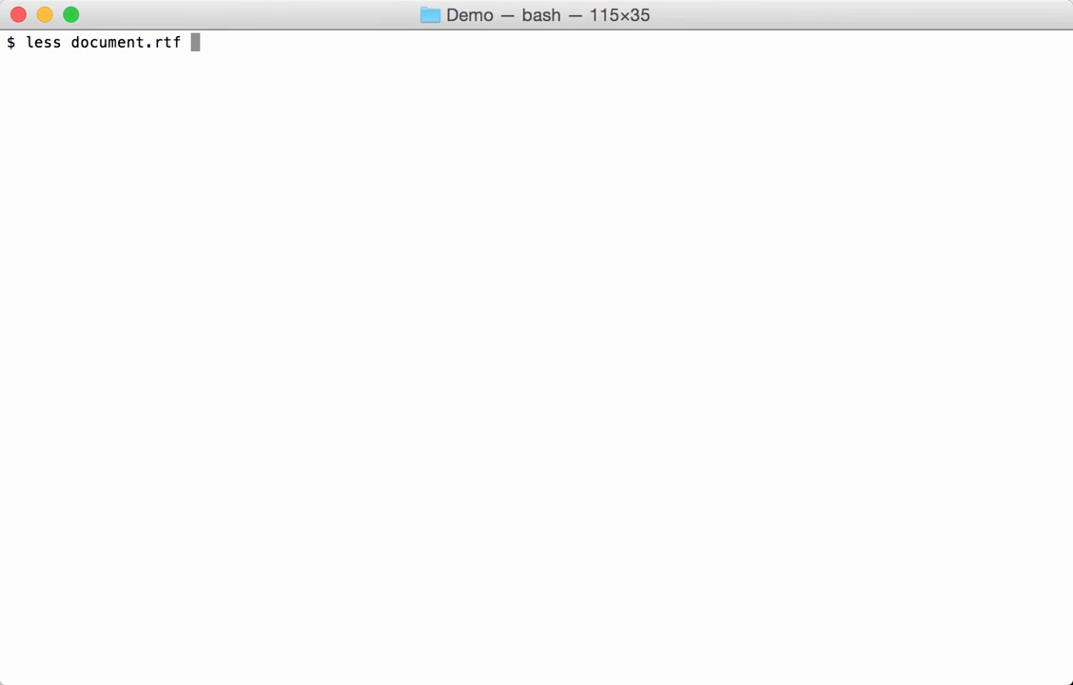
{"action": "key", "text": "Return"}
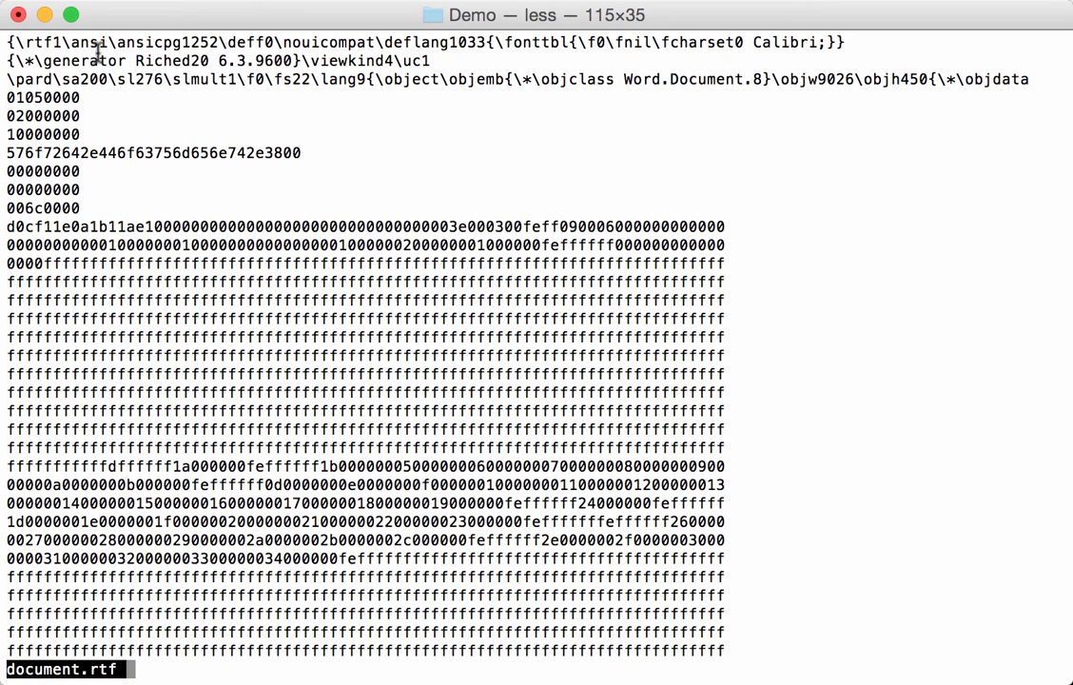
{"action": "mouse_move", "coordinate": [597, 53]}
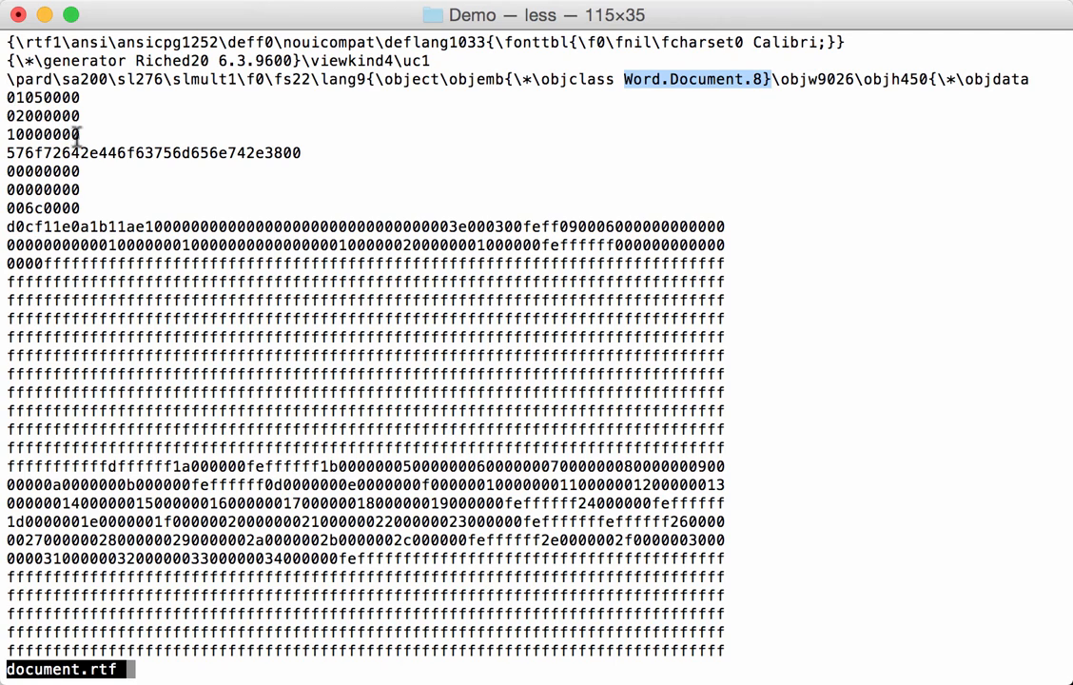
{"action": "mouse_move", "coordinate": [84, 109]}
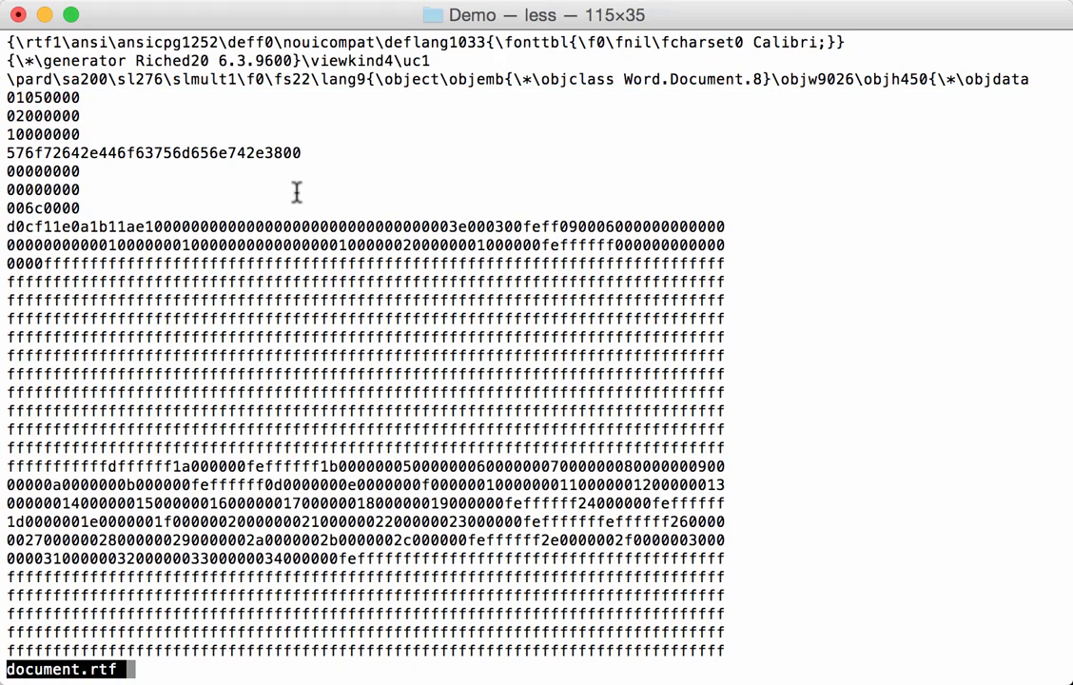
- Scroll less to the end of document.rtf, past the Word.Document.8 objdata hex
{"action": "scroll", "scroll_direction": "down", "scroll_amount": 3}
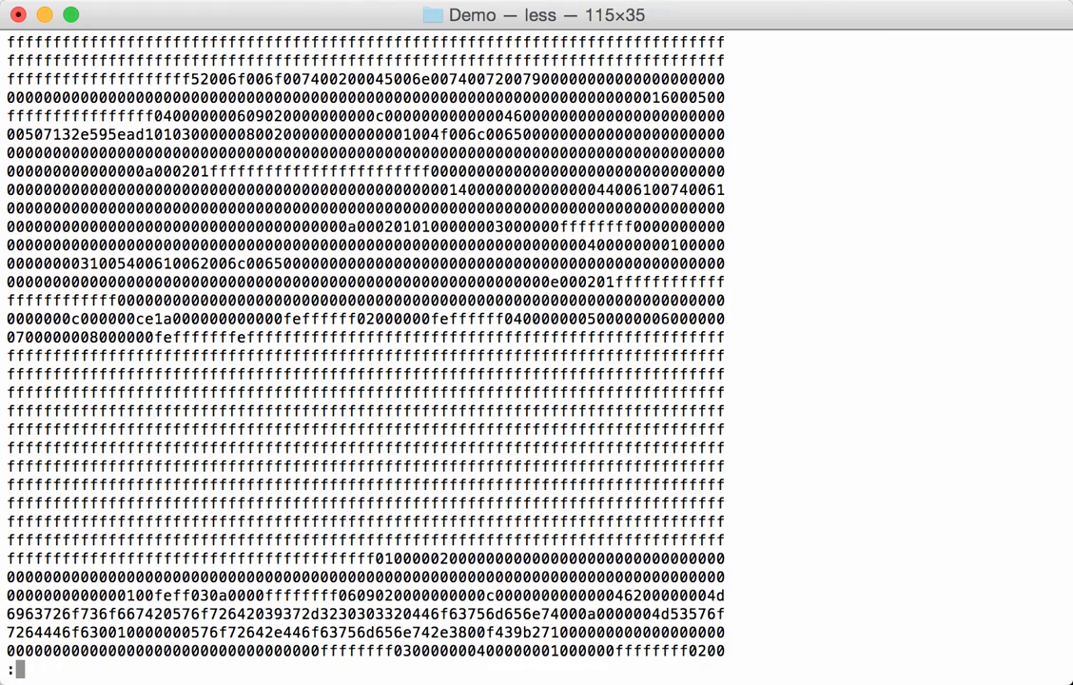
{"action": "scroll", "scroll_direction": "down", "scroll_amount": 3}
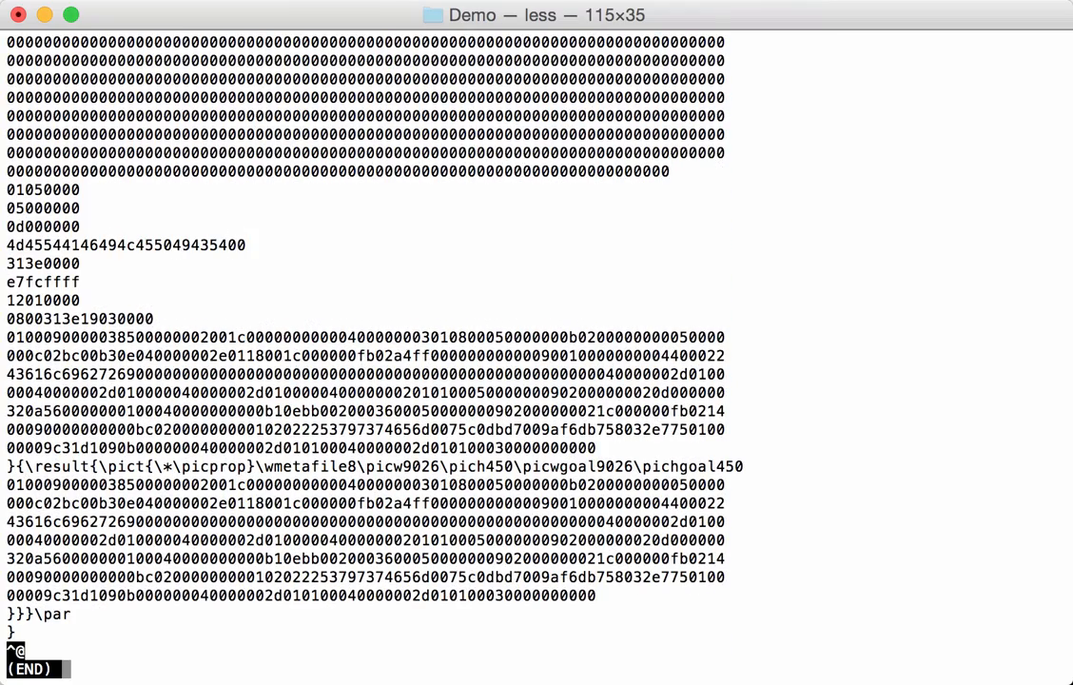
{"action": "mouse_move", "coordinate": [156, 637]}
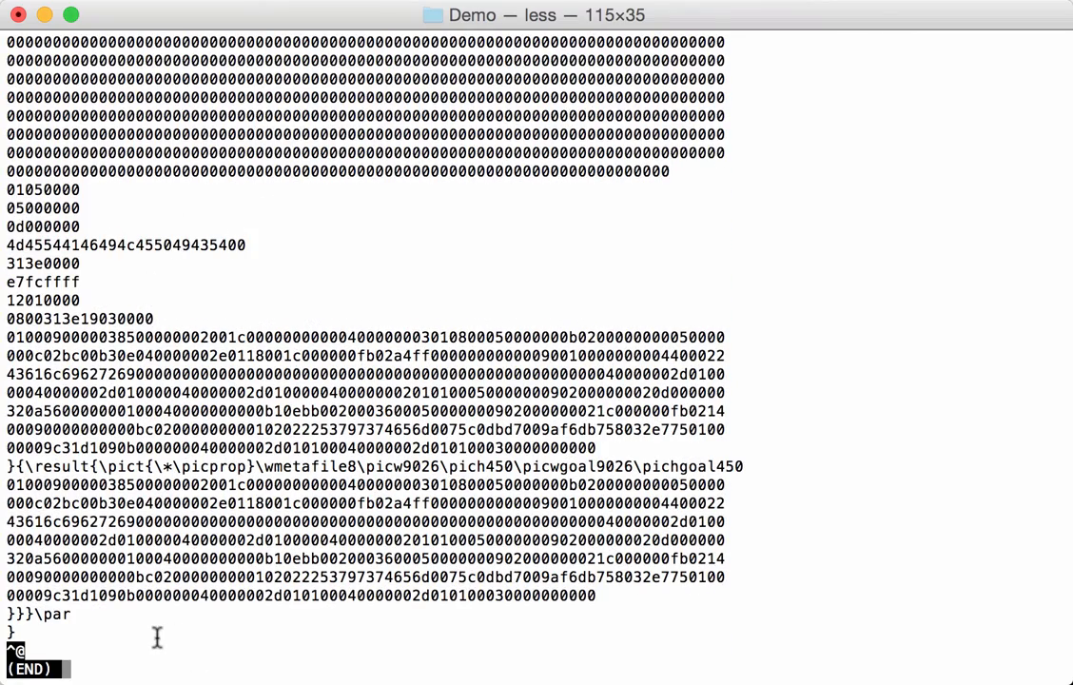
- Quit less and list document.rtf's eleven RTF groups with ./rtfdump.py
{"action": "key", "text": "q"}
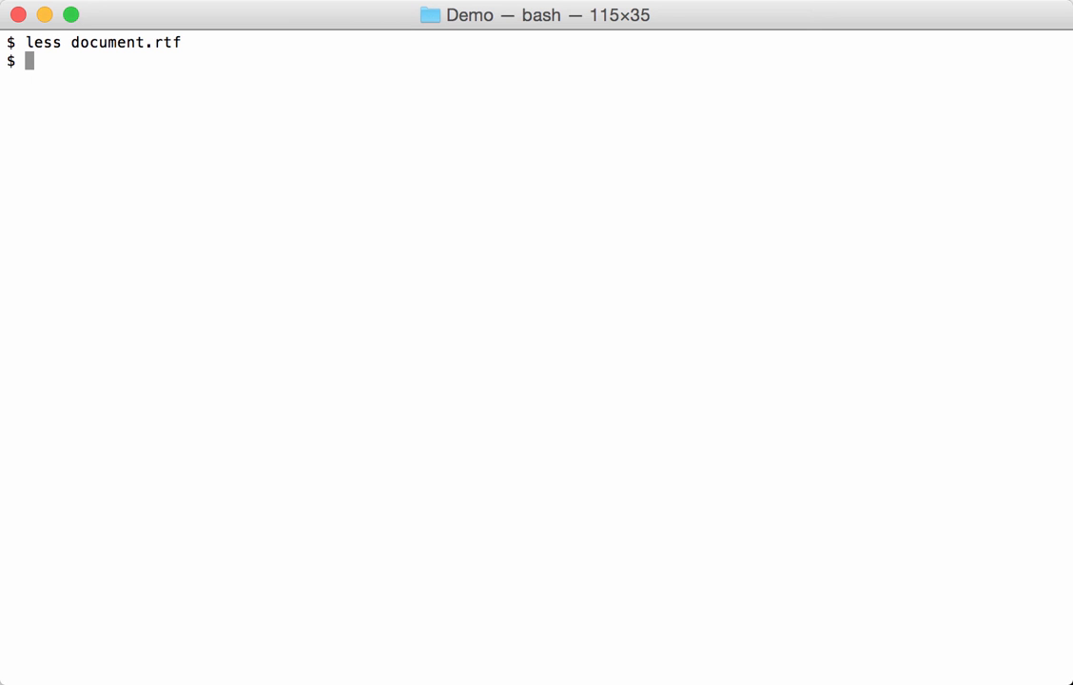
{"action": "type", "text": "./"}
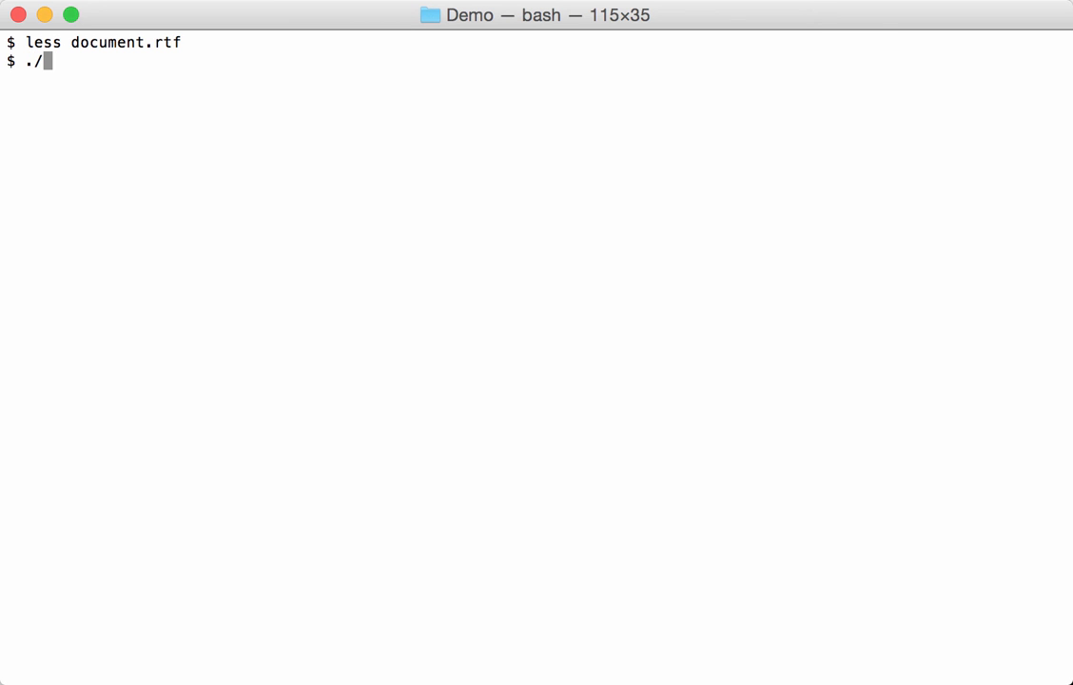
{"action": "type", "text": "rtfdump.py"}
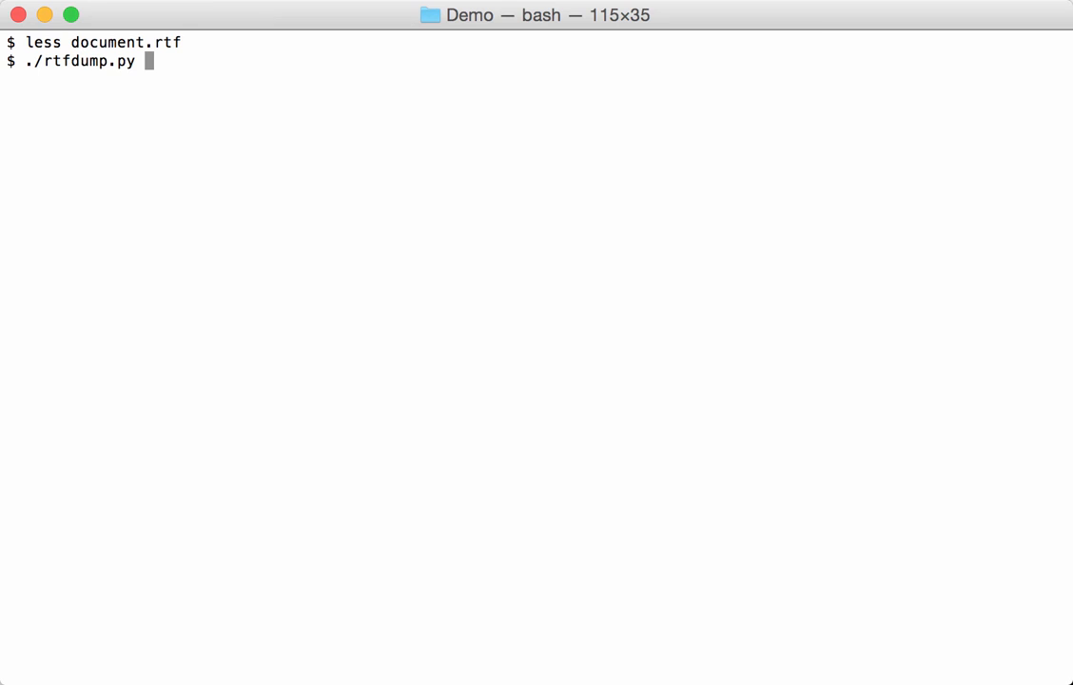
{"action": "type", "text": "document.rtf"}
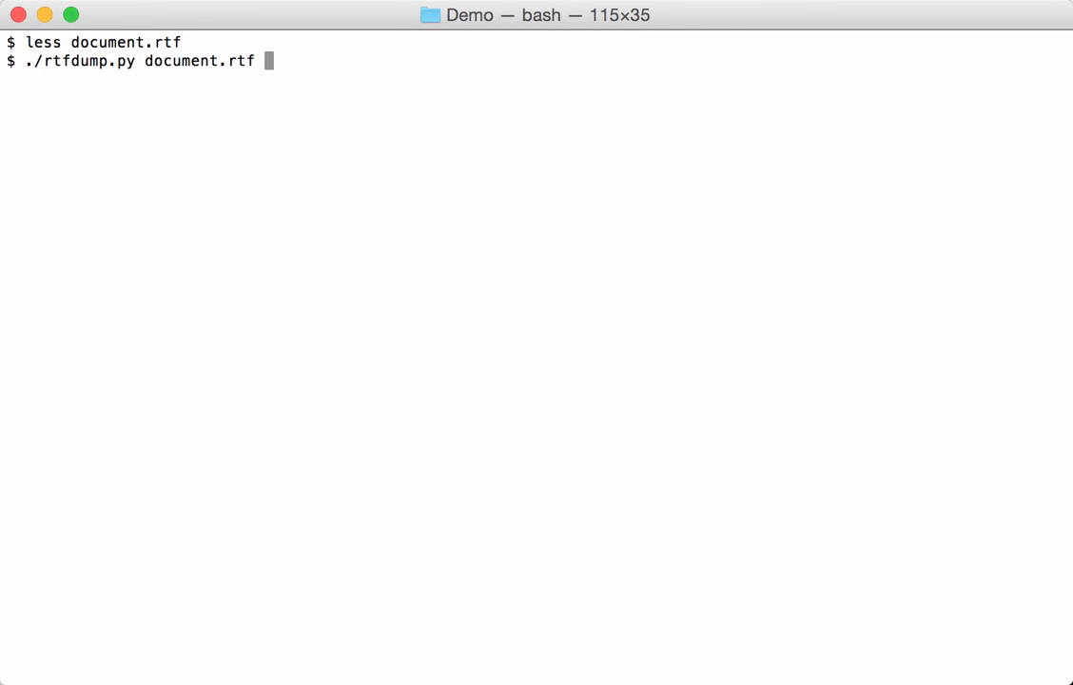
{"action": "key", "text": "Return"}
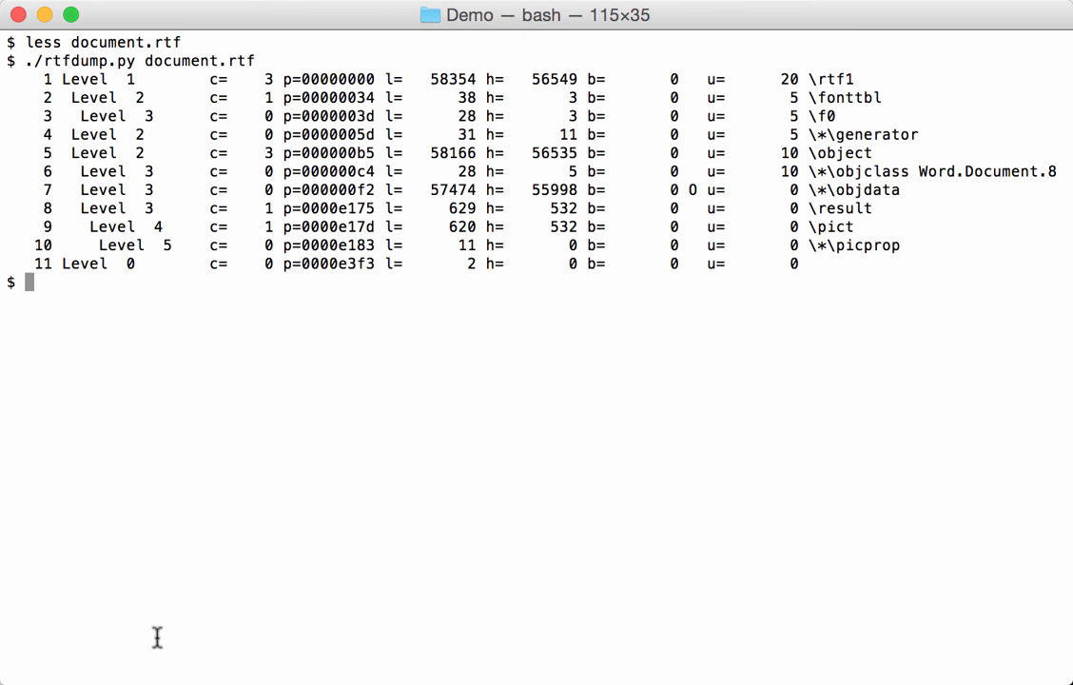
{"action": "mouse_move", "coordinate": [95, 199]}
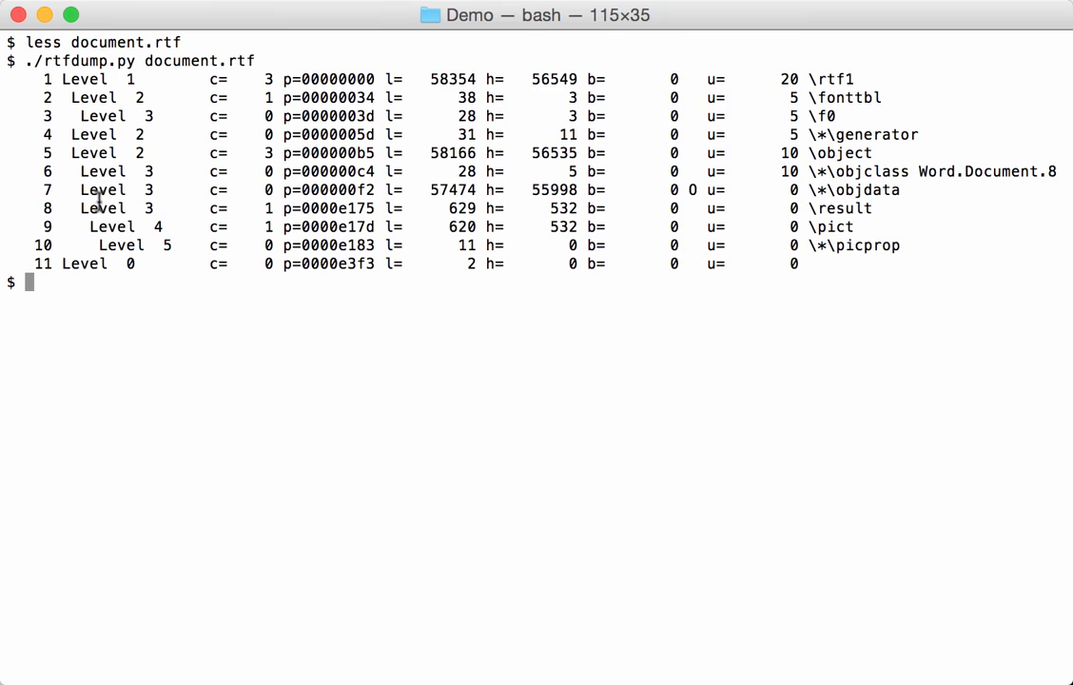
{"action": "mouse_move", "coordinate": [570, 65]}
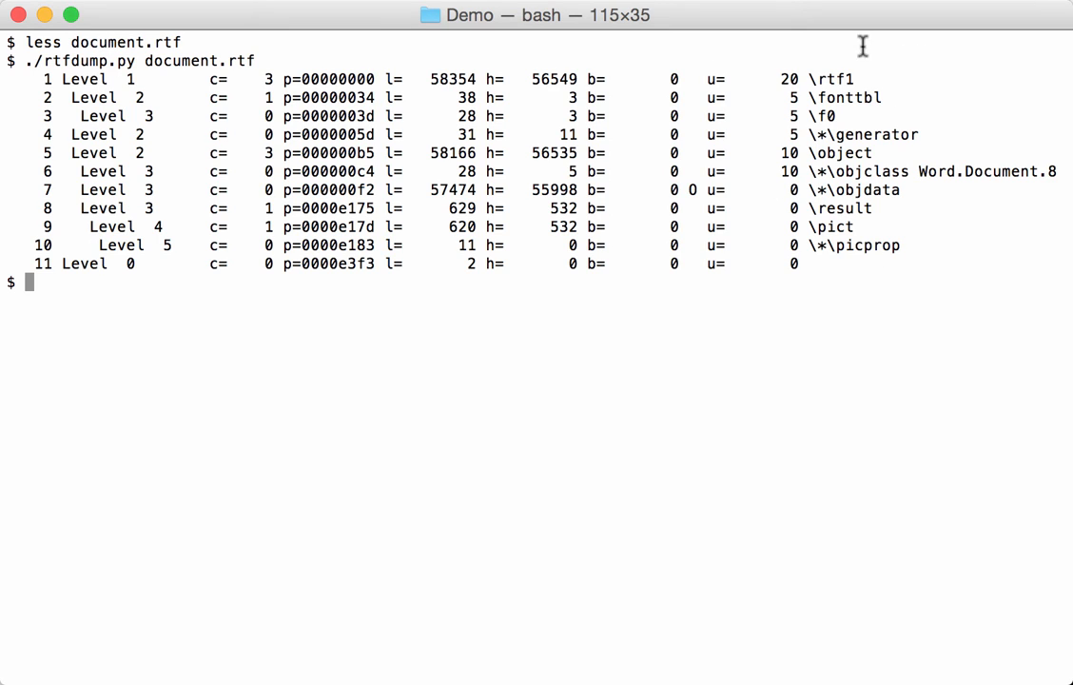
{"action": "mouse_move", "coordinate": [858, 262]}
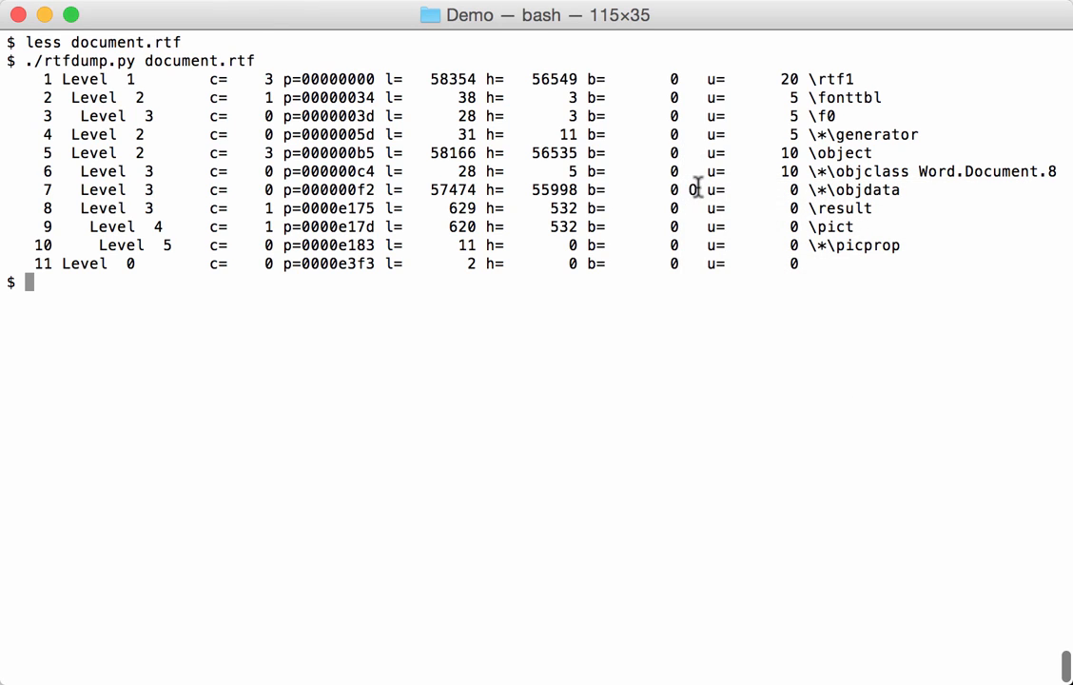
{"action": "mouse_move", "coordinate": [719, 320]}
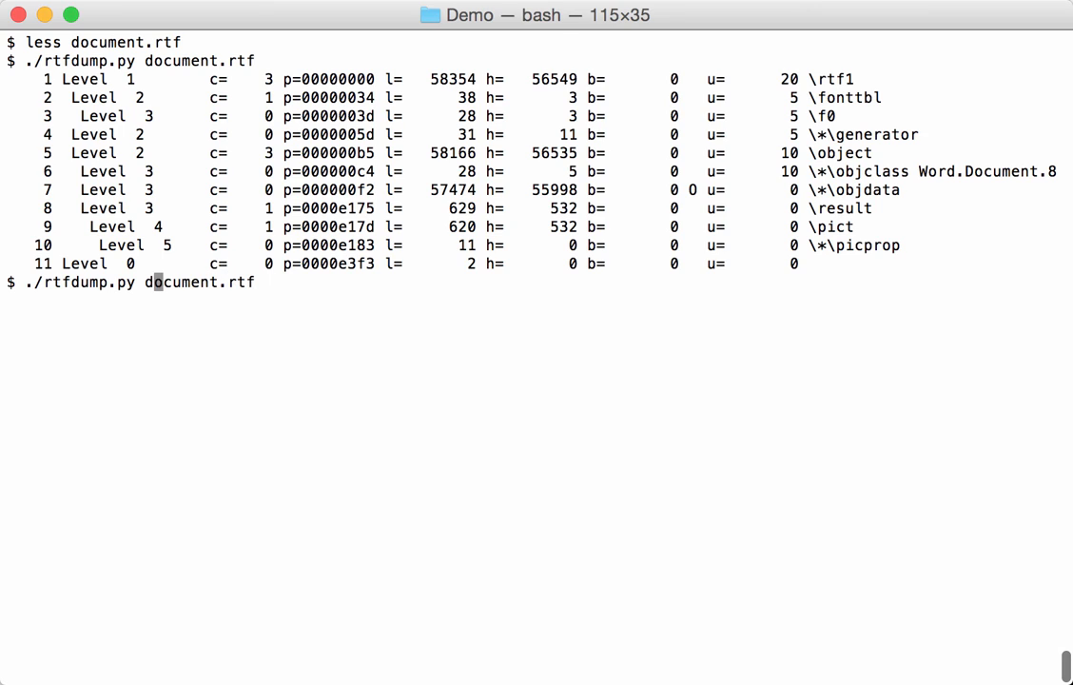
- Filter document.rtf with -f O so only entry 7, the objdata group, is listed
{"action": "type", "text": "-f"}
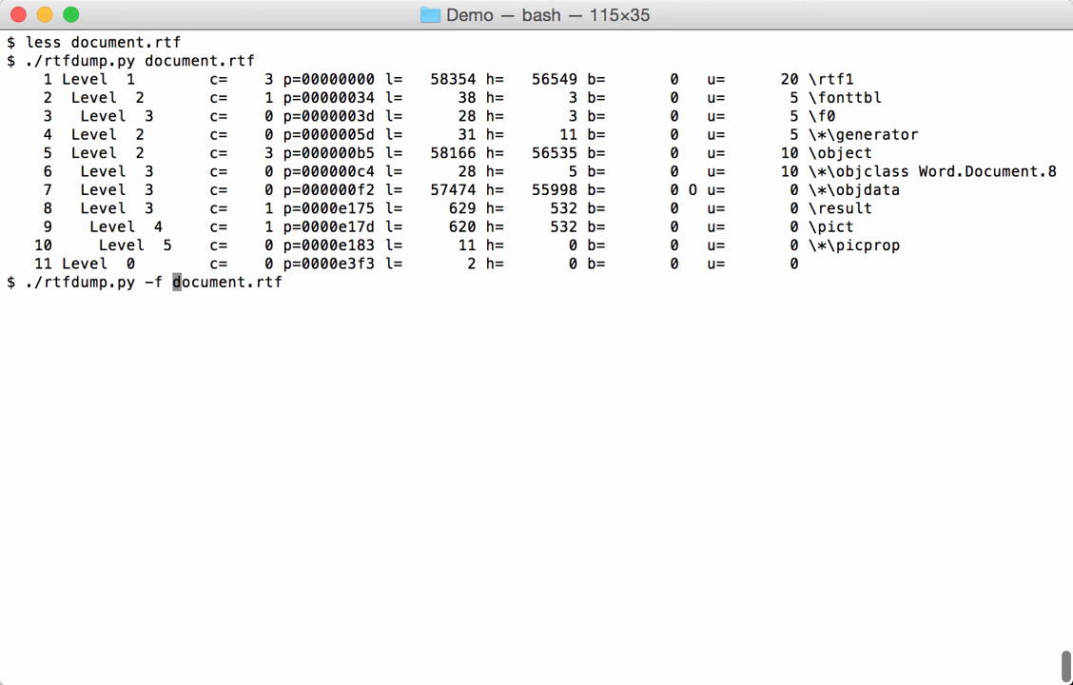
{"action": "type", "text": "O "}
{"action": "key", "text": "Return"}
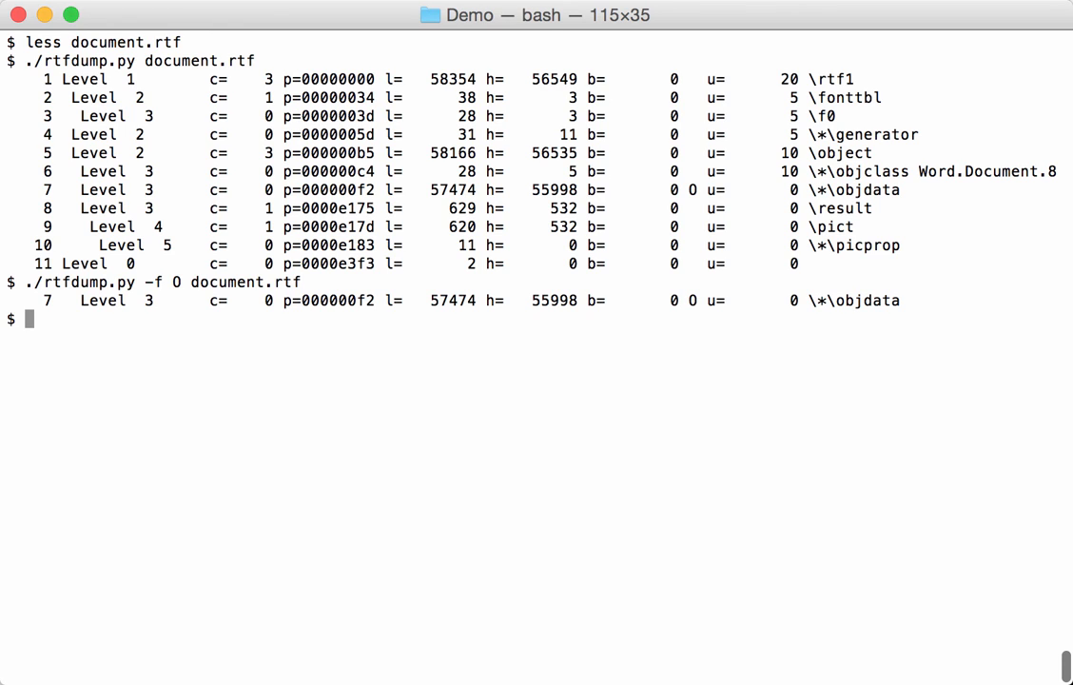
{"action": "type", "text": "./rtfdump.py -f O document.rtf"}
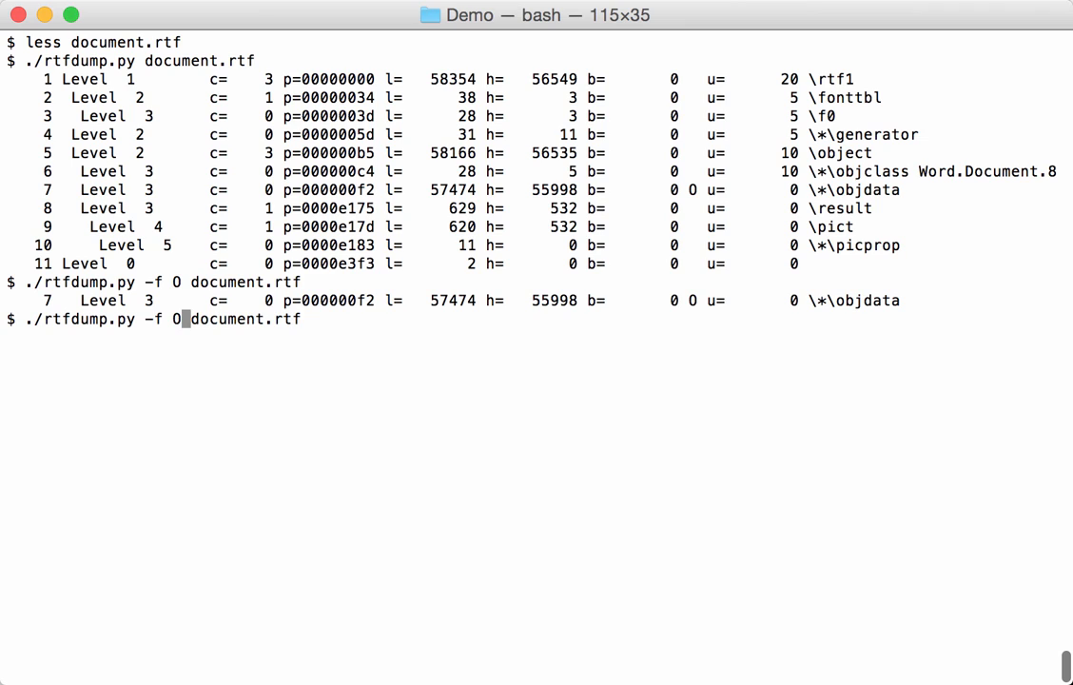
- Show object 7's info with -s 7 -Hi: Word.Document.8, position 00000028, size 00006c00, magic d0cf11e0
{"action": "type", "text": "-s 7"}
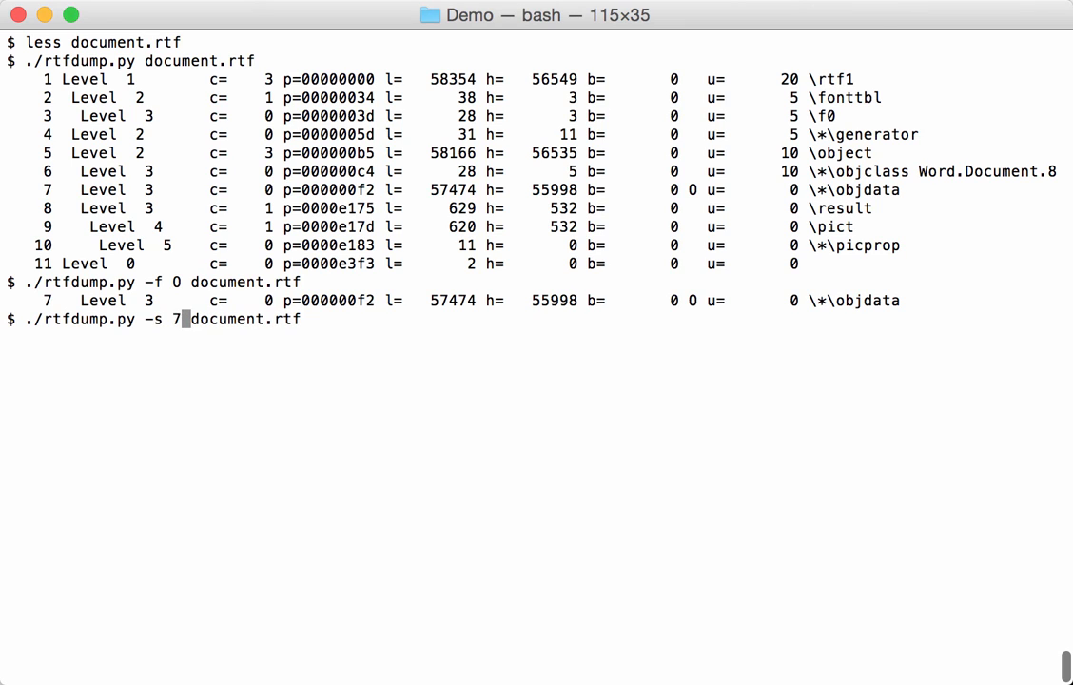
{"action": "type", "text": "-"}
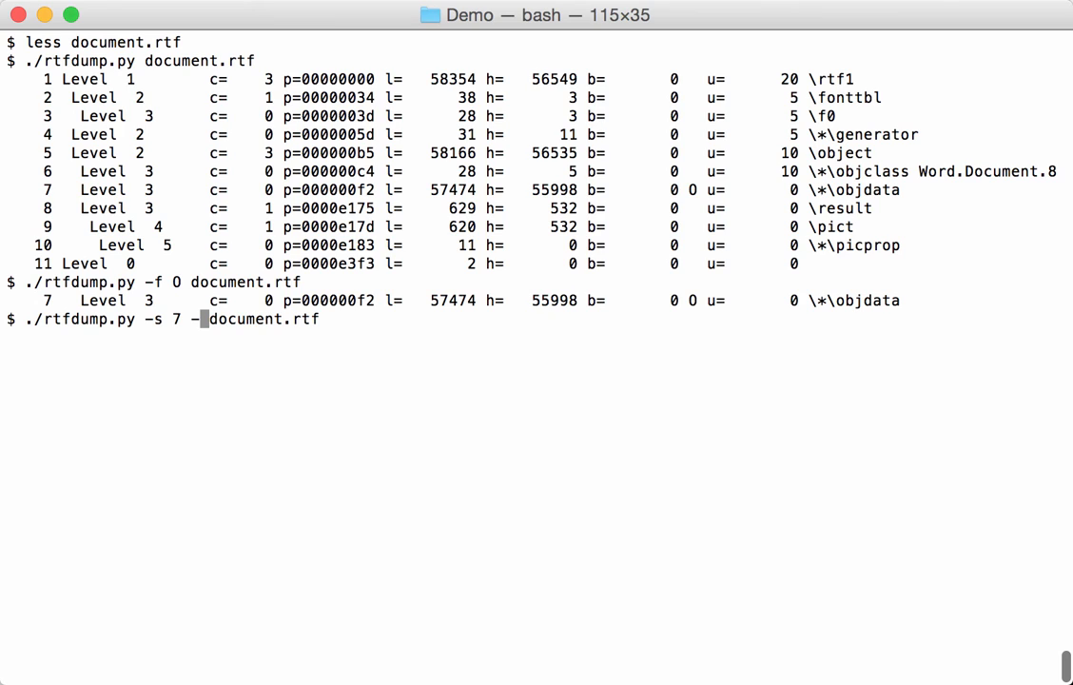
{"action": "type", "text": "Hi"}
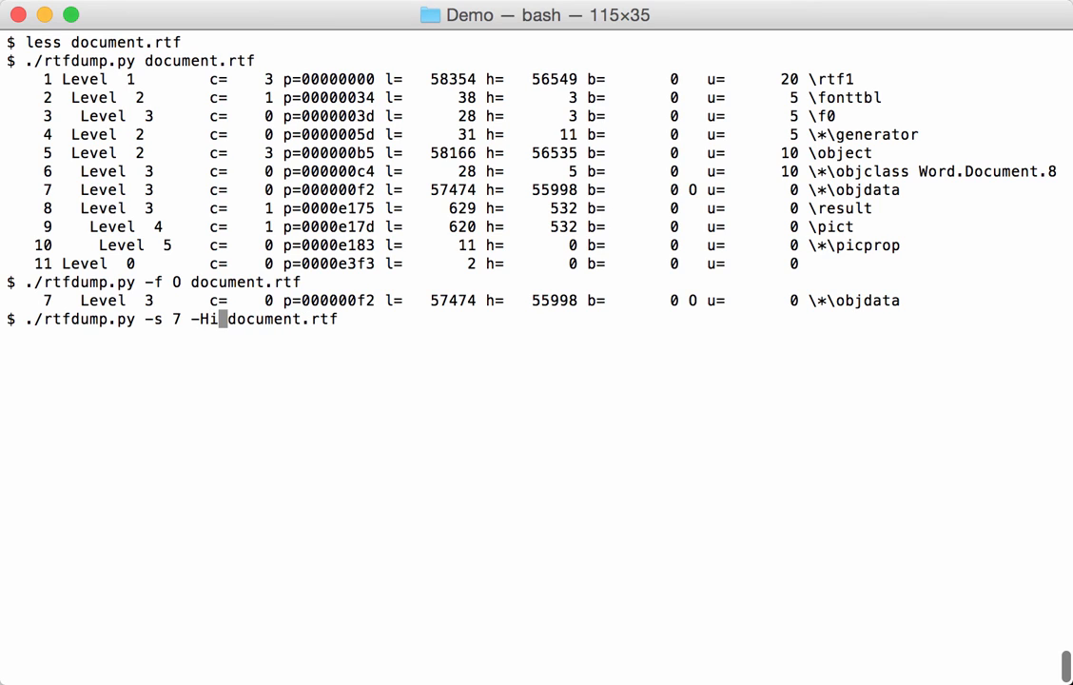
{"action": "key", "text": "Return"}
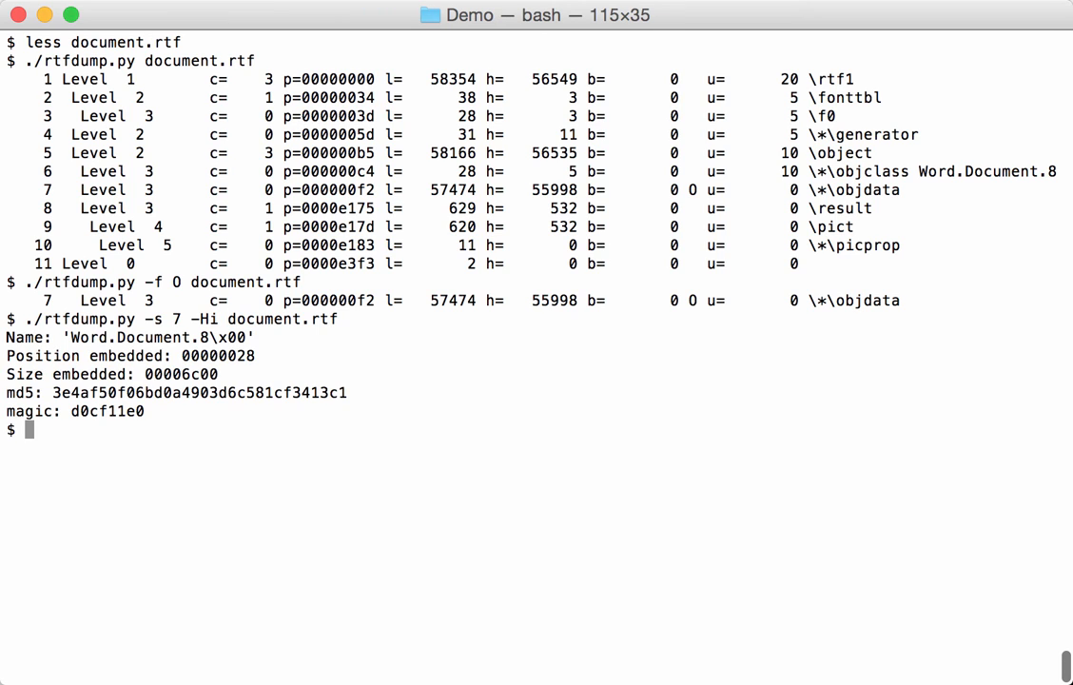
{"action": "mouse_move", "coordinate": [250, 300]}
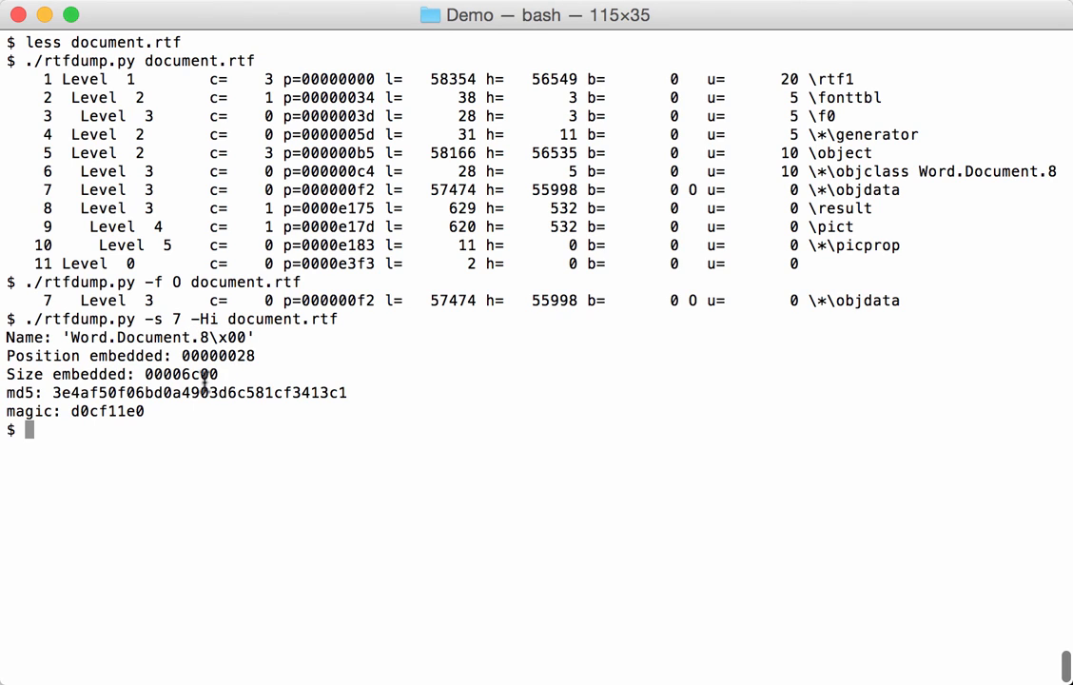
{"action": "mouse_move", "coordinate": [160, 399]}
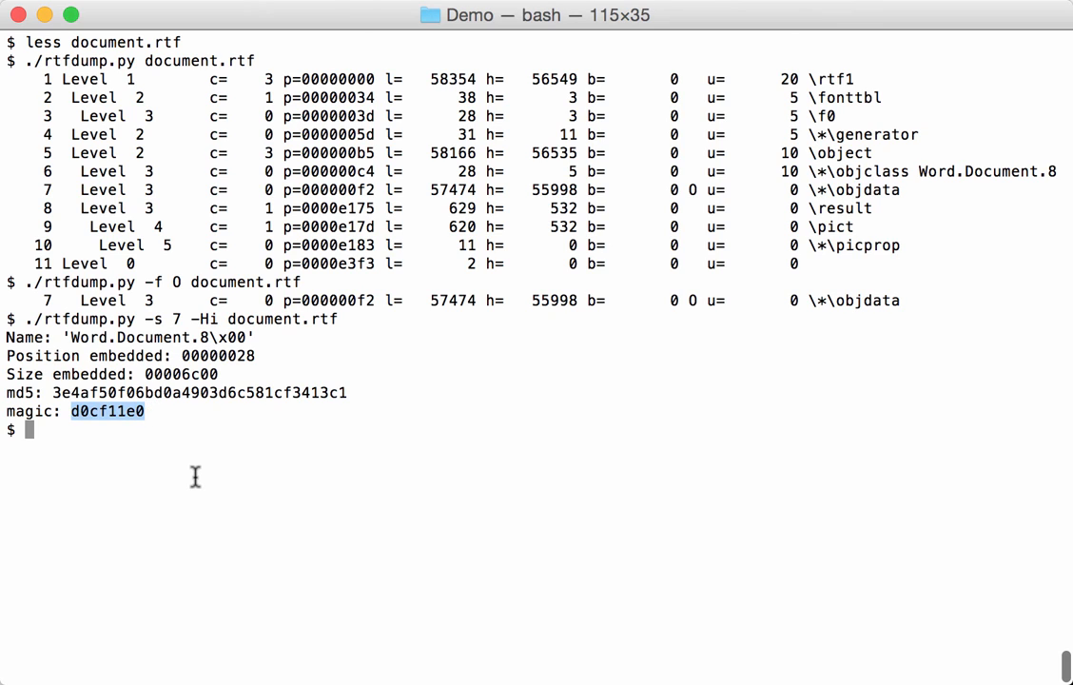
{"action": "mouse_move", "coordinate": [187, 418]}
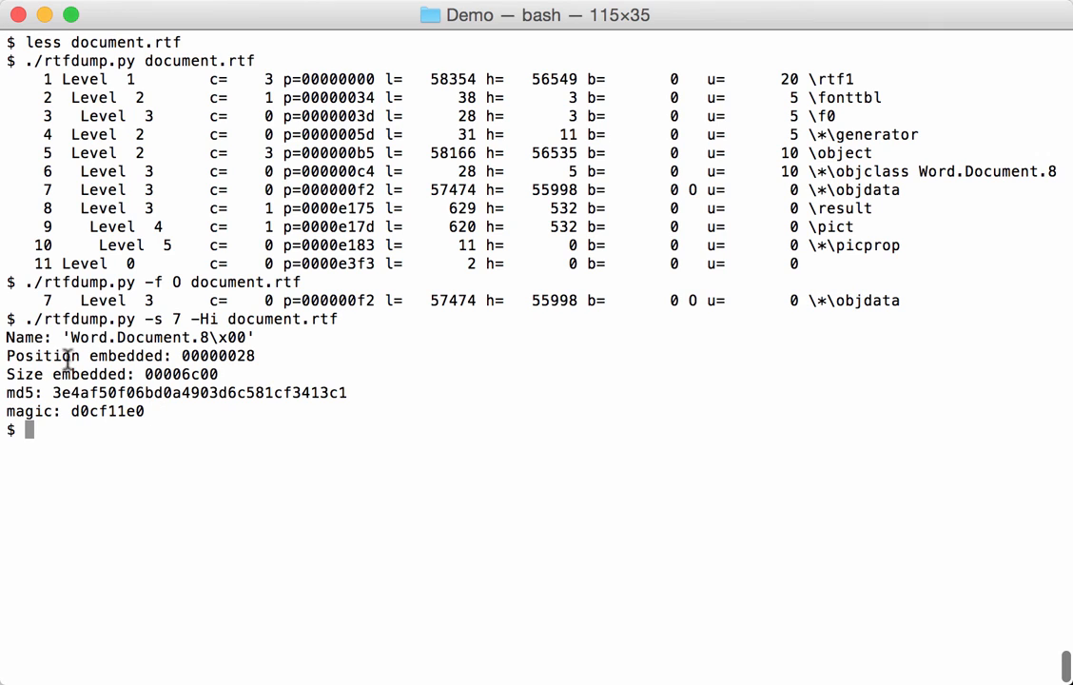
{"action": "mouse_move", "coordinate": [343, 289]}
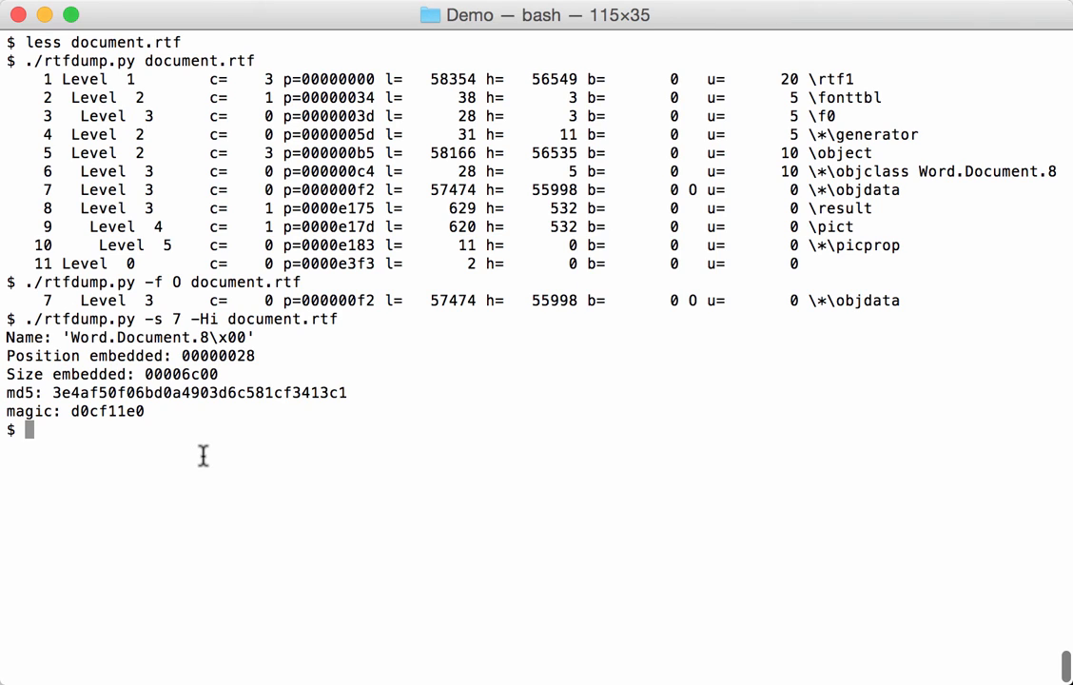
- Edit the recalled command into a cut of object 7 from 0x28 for 0x6C00 bytes
{"action": "type", "text": "./rtfdump.py -s 7 -Hi document.rtf"}
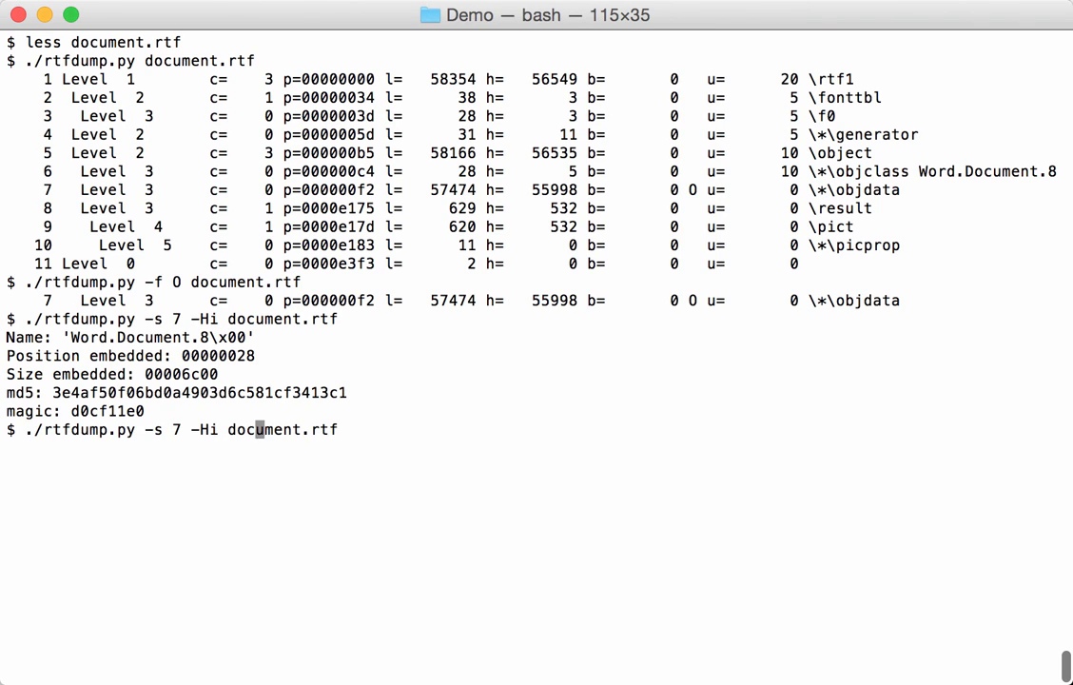
{"action": "key", "text": "Backspace"}
{"action": "type", "text": "-s \""}
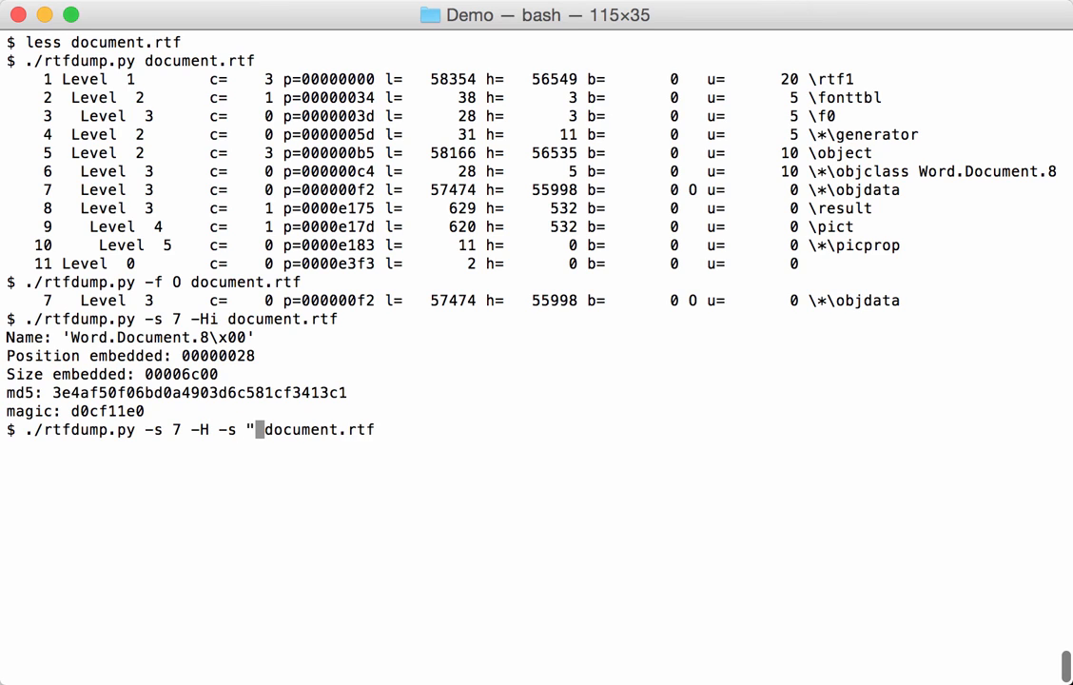
{"action": "type", "text": "0"}
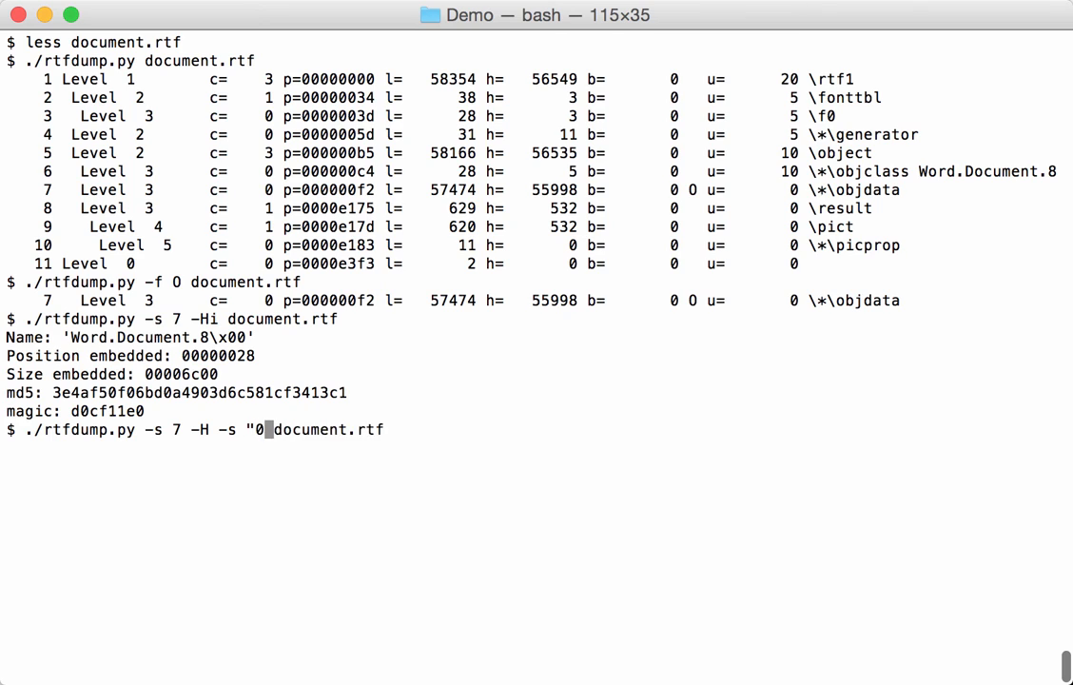
{"action": "type", "text": "x28"}
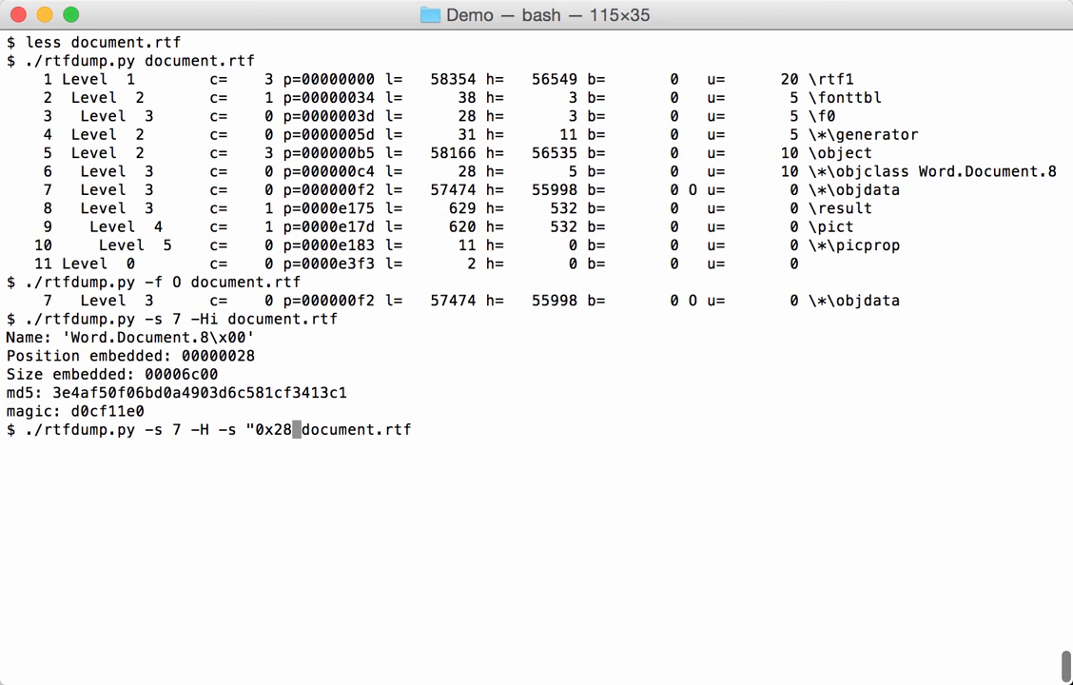
{"action": "type", "text": ":"}
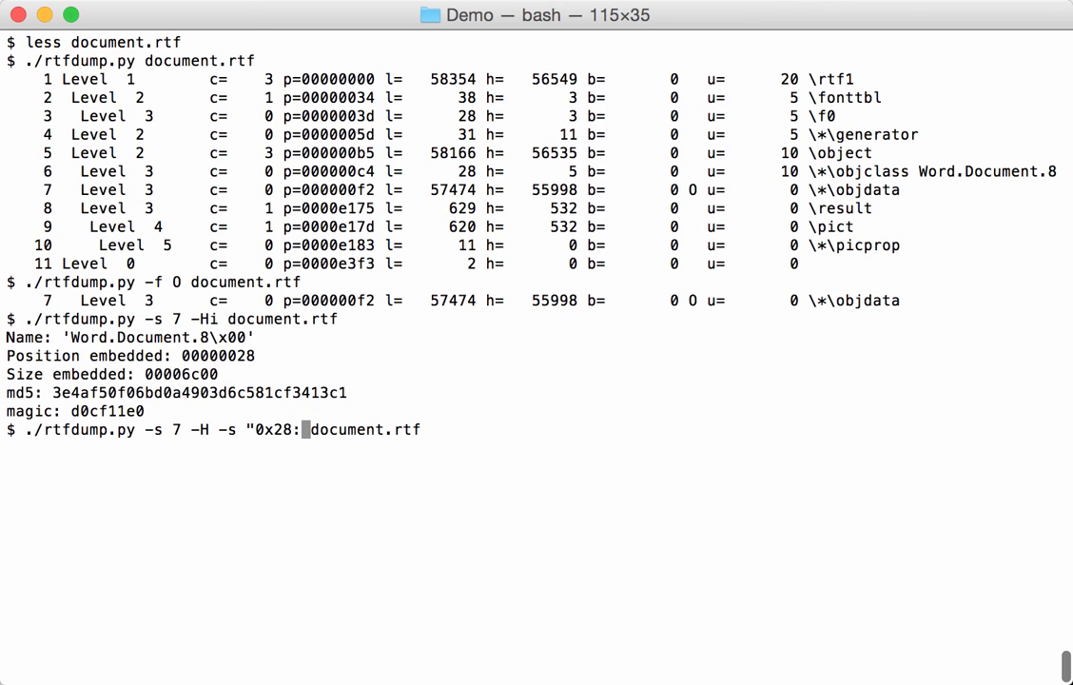
{"action": "type", "text": "6C"}
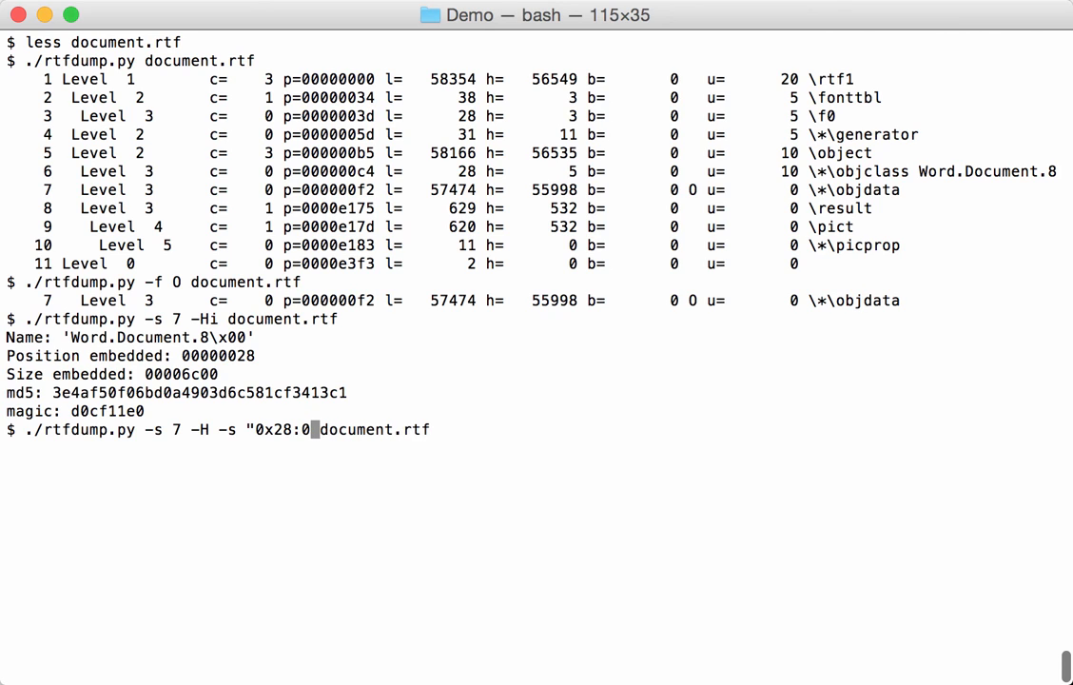
{"action": "type", "text": "x"}
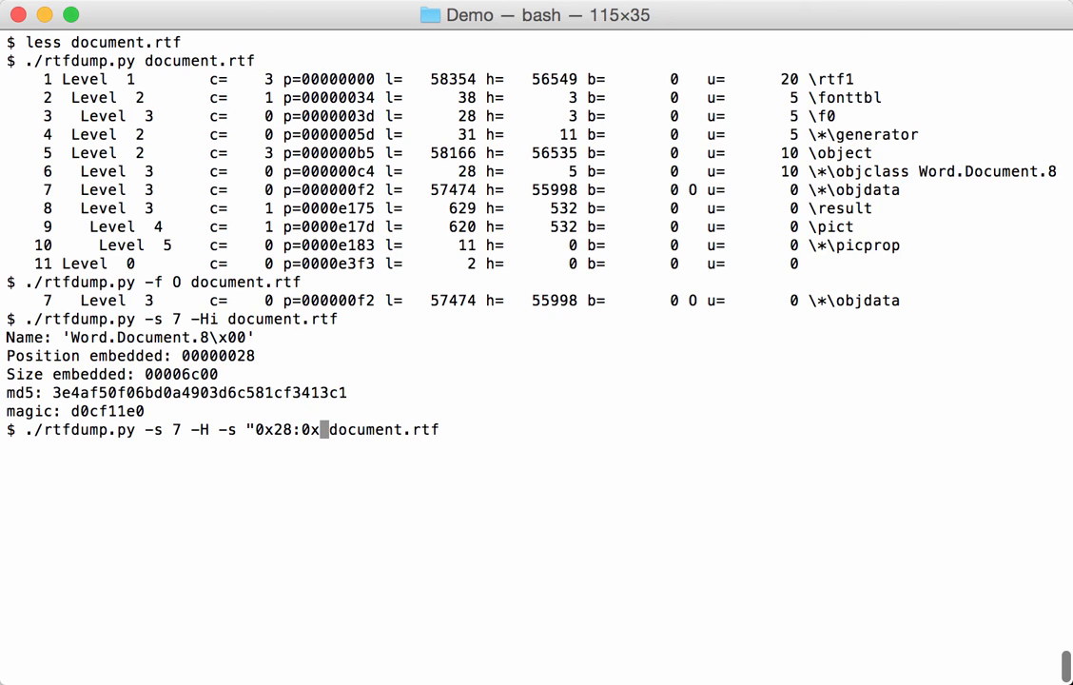
{"action": "type", "text": "6C00l\""}
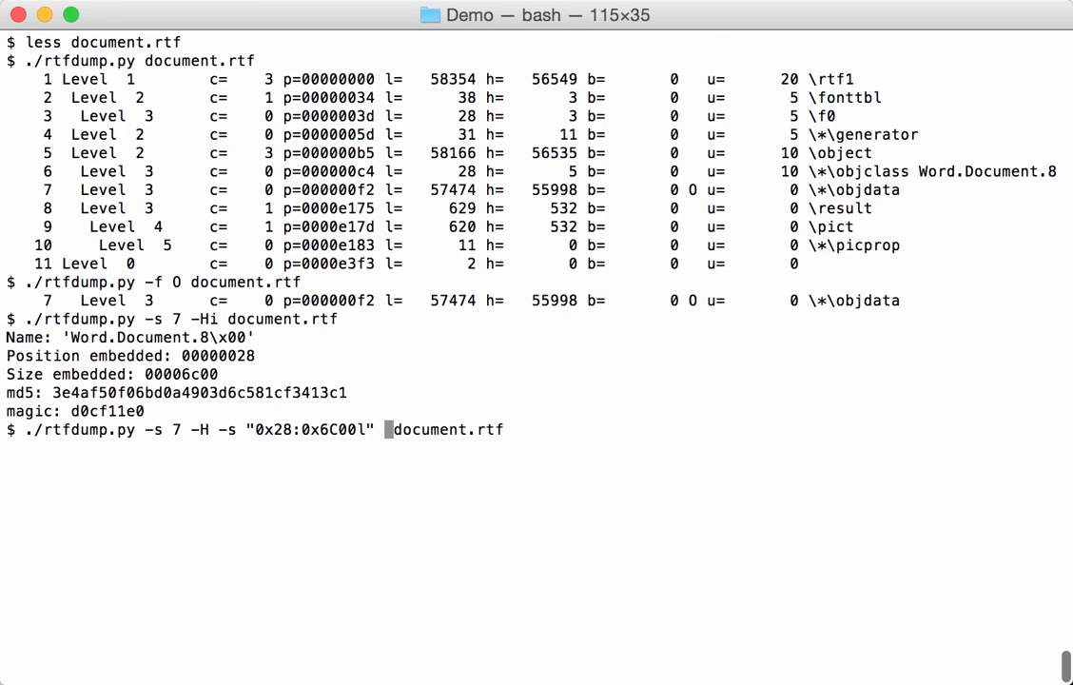
- Add -d and pipe the cut into ./oledump.py, which fails with 'not a valid OLE file'
{"action": "type", "text": "-d"}
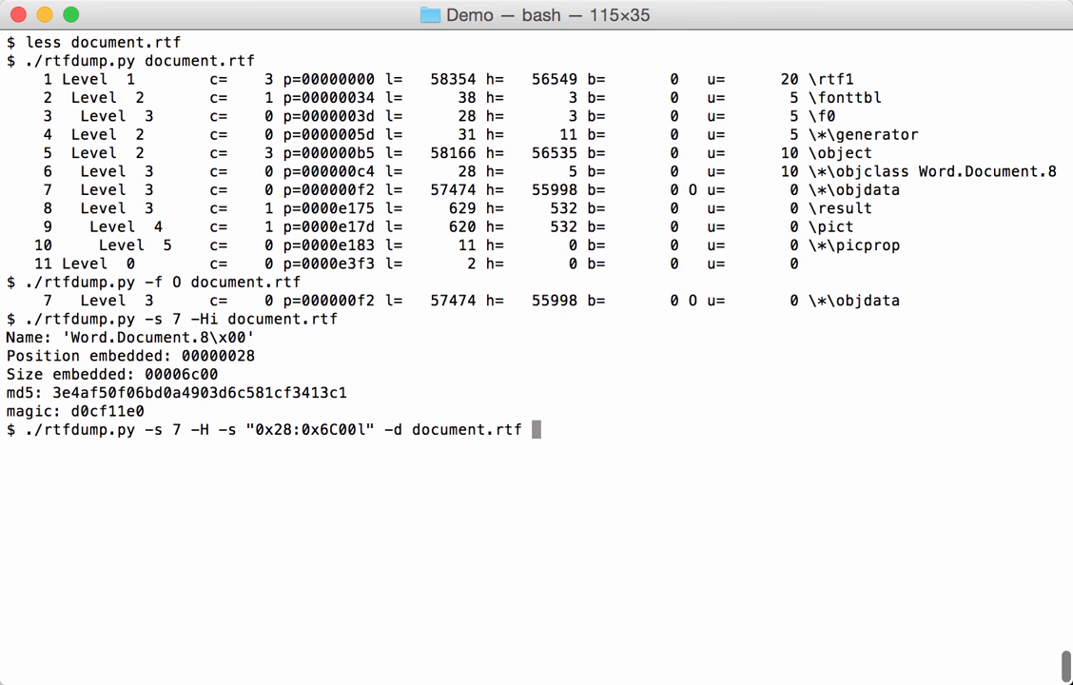
{"action": "type", "text": ">"}
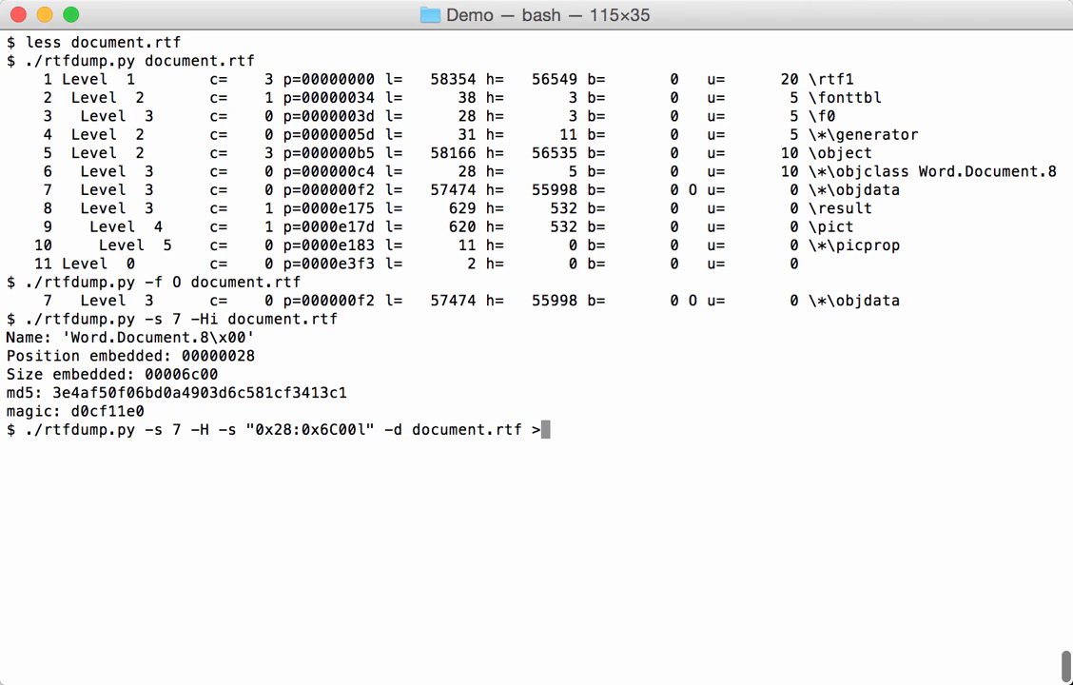
{"action": "key", "text": "BackSpace"}
{"action": "type", "text": "| ./"}
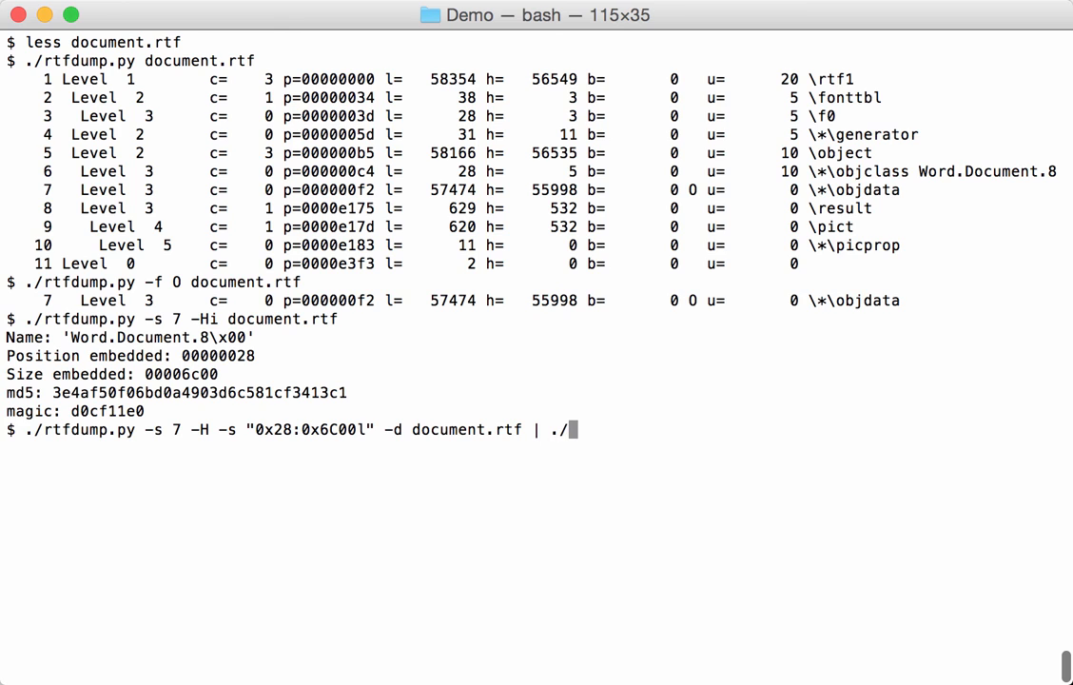
{"action": "type", "text": "oledump.py"}
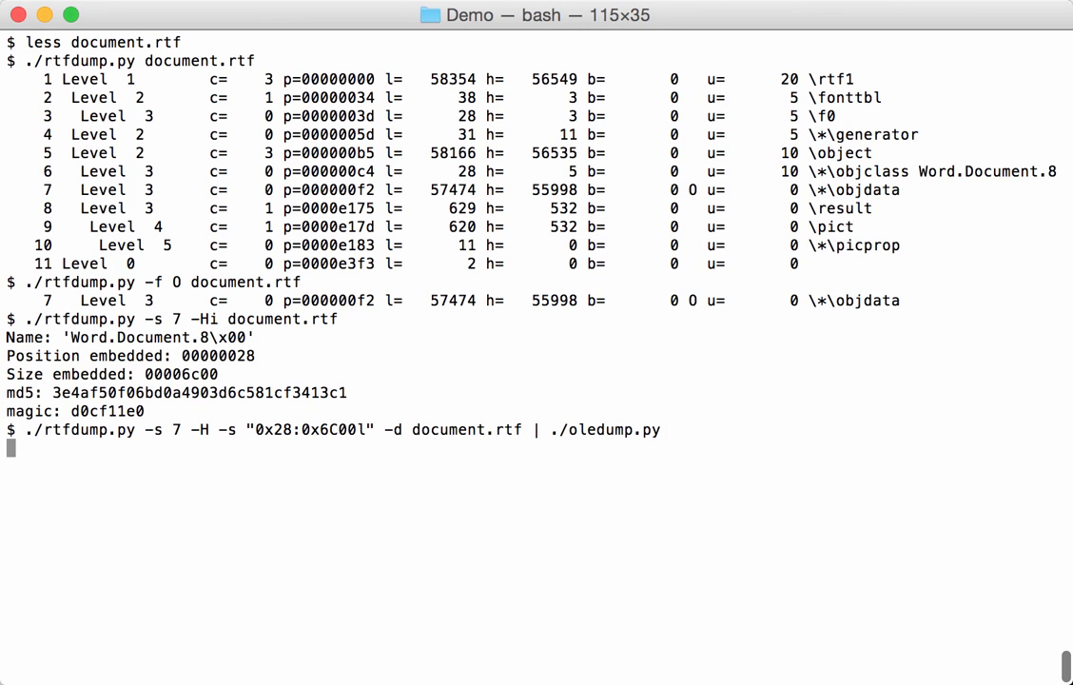
{"action": "key", "text": "Return"}
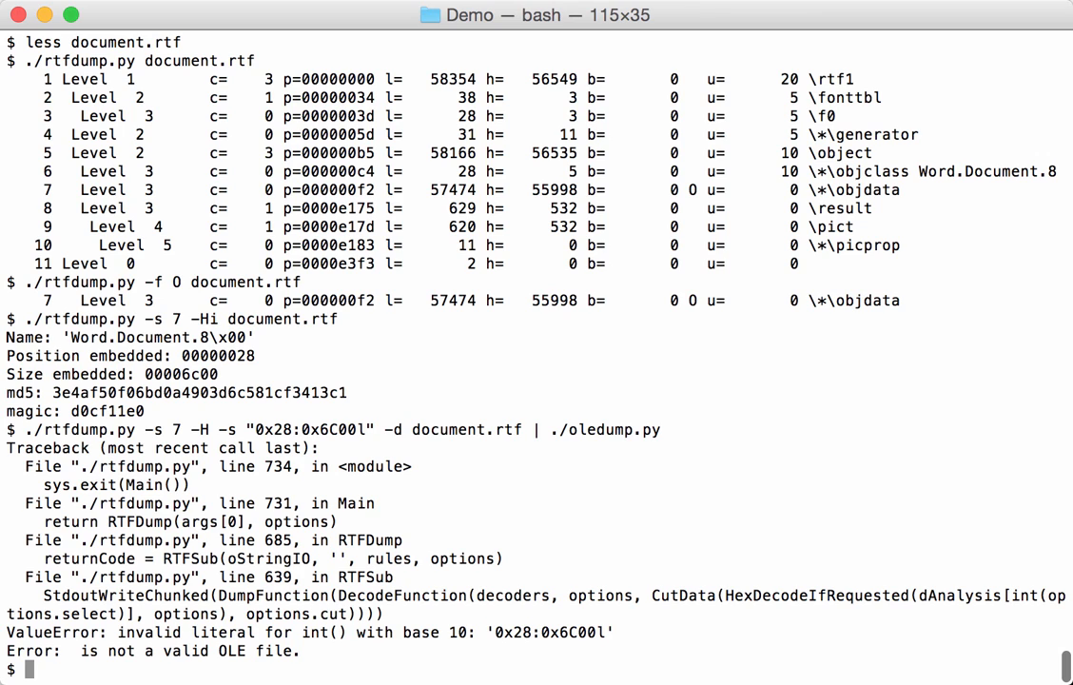
{"action": "type", "text": "./rtfdump.py -s 7 -H -s \"0x28:0x6C00l\" -d document.rtf | ./oledump.py"}
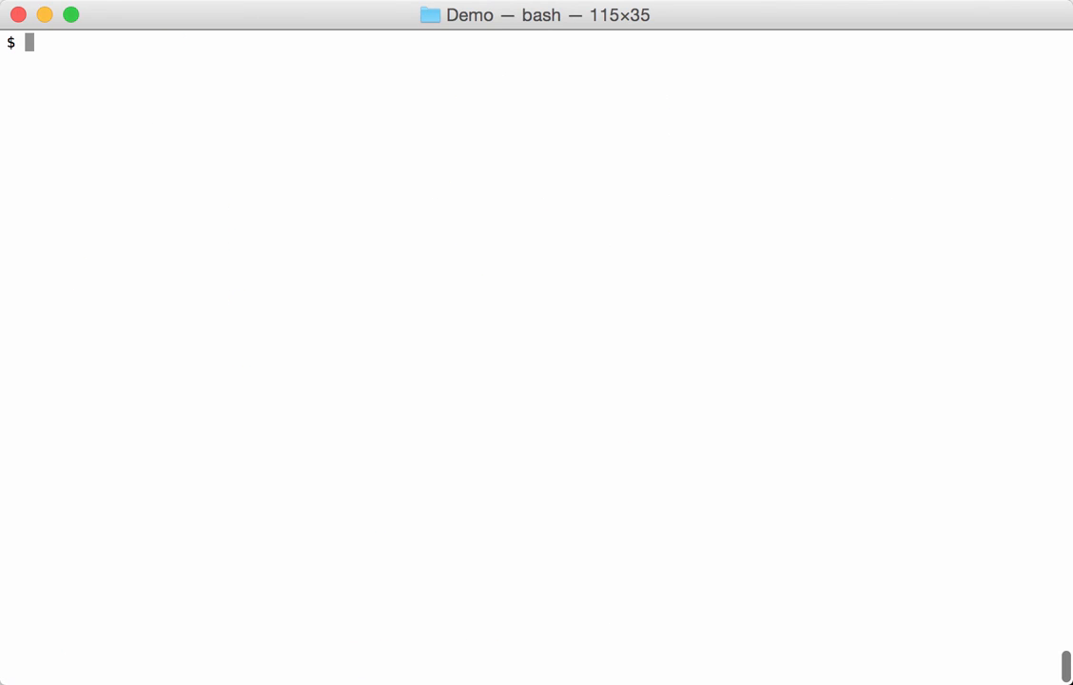
- Rerun with the second -s corrected to -c so oledump.py lists nine OLE streams including WordDocument
{"action": "type", "text": "./rtfdump.py -s 7 -H -s \"0x28:0x6C00l\" -d document.rtf | ./oledump.py"}
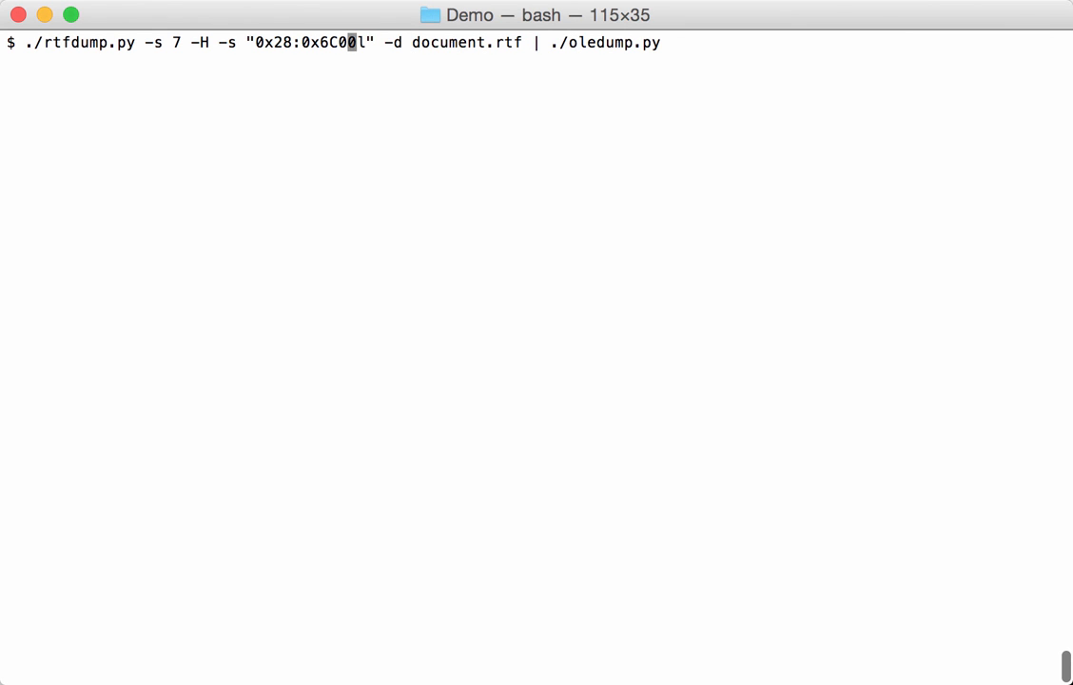
{"action": "type", "text": "c"}
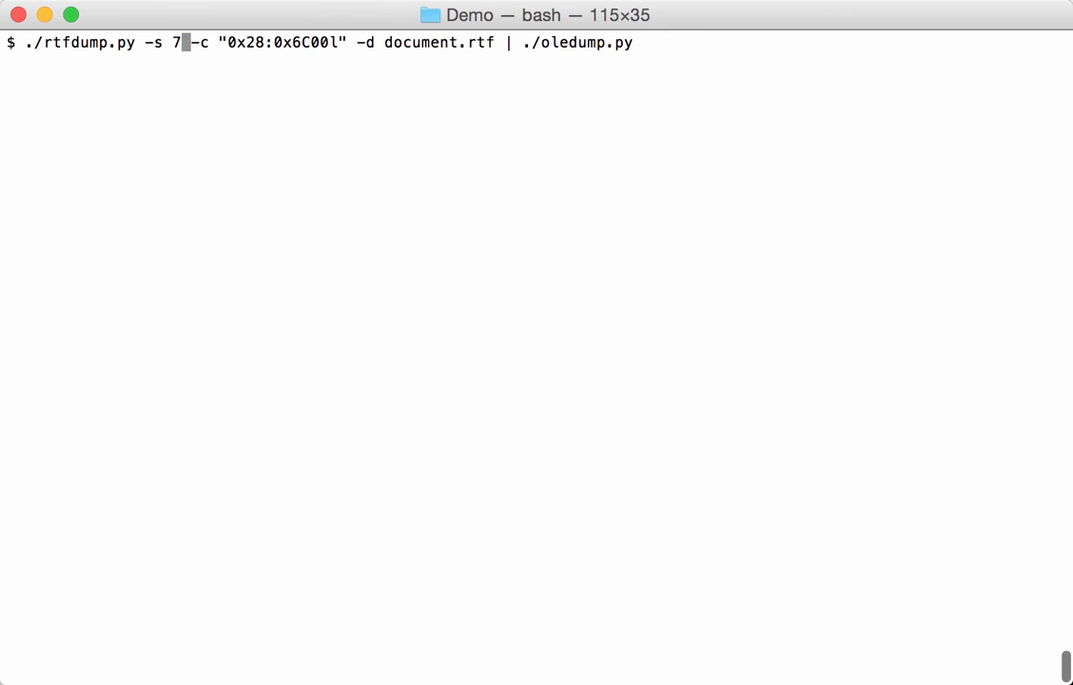
{"action": "type", "text": "-H"}
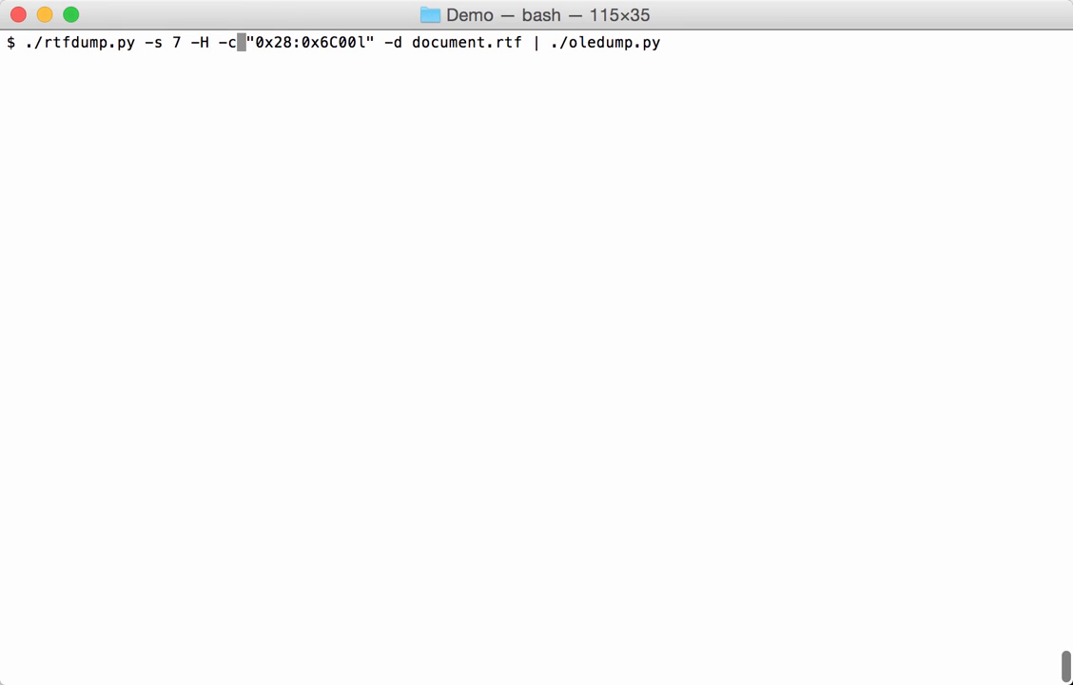
{"action": "key", "text": "Return"}
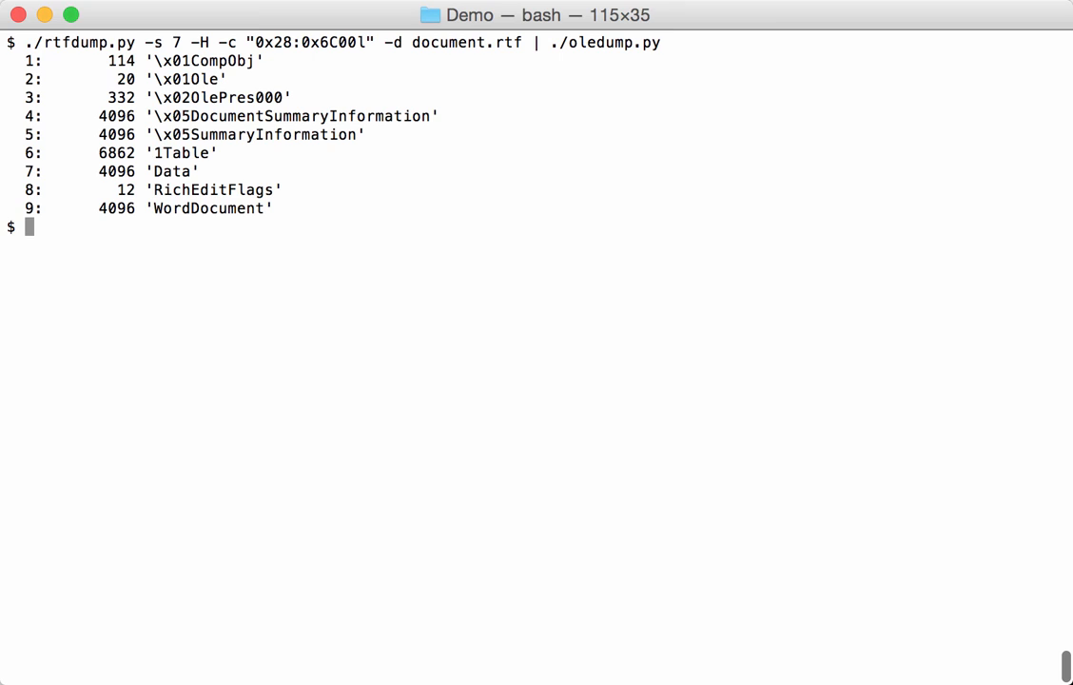
{"action": "mouse_move", "coordinate": [418, 237]}
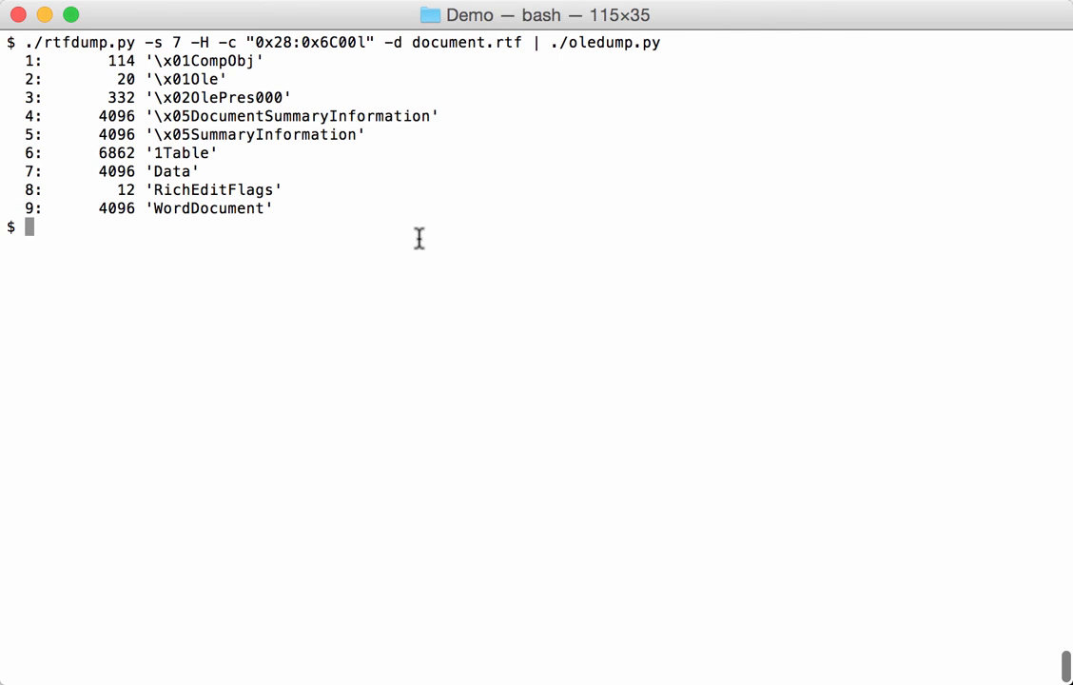